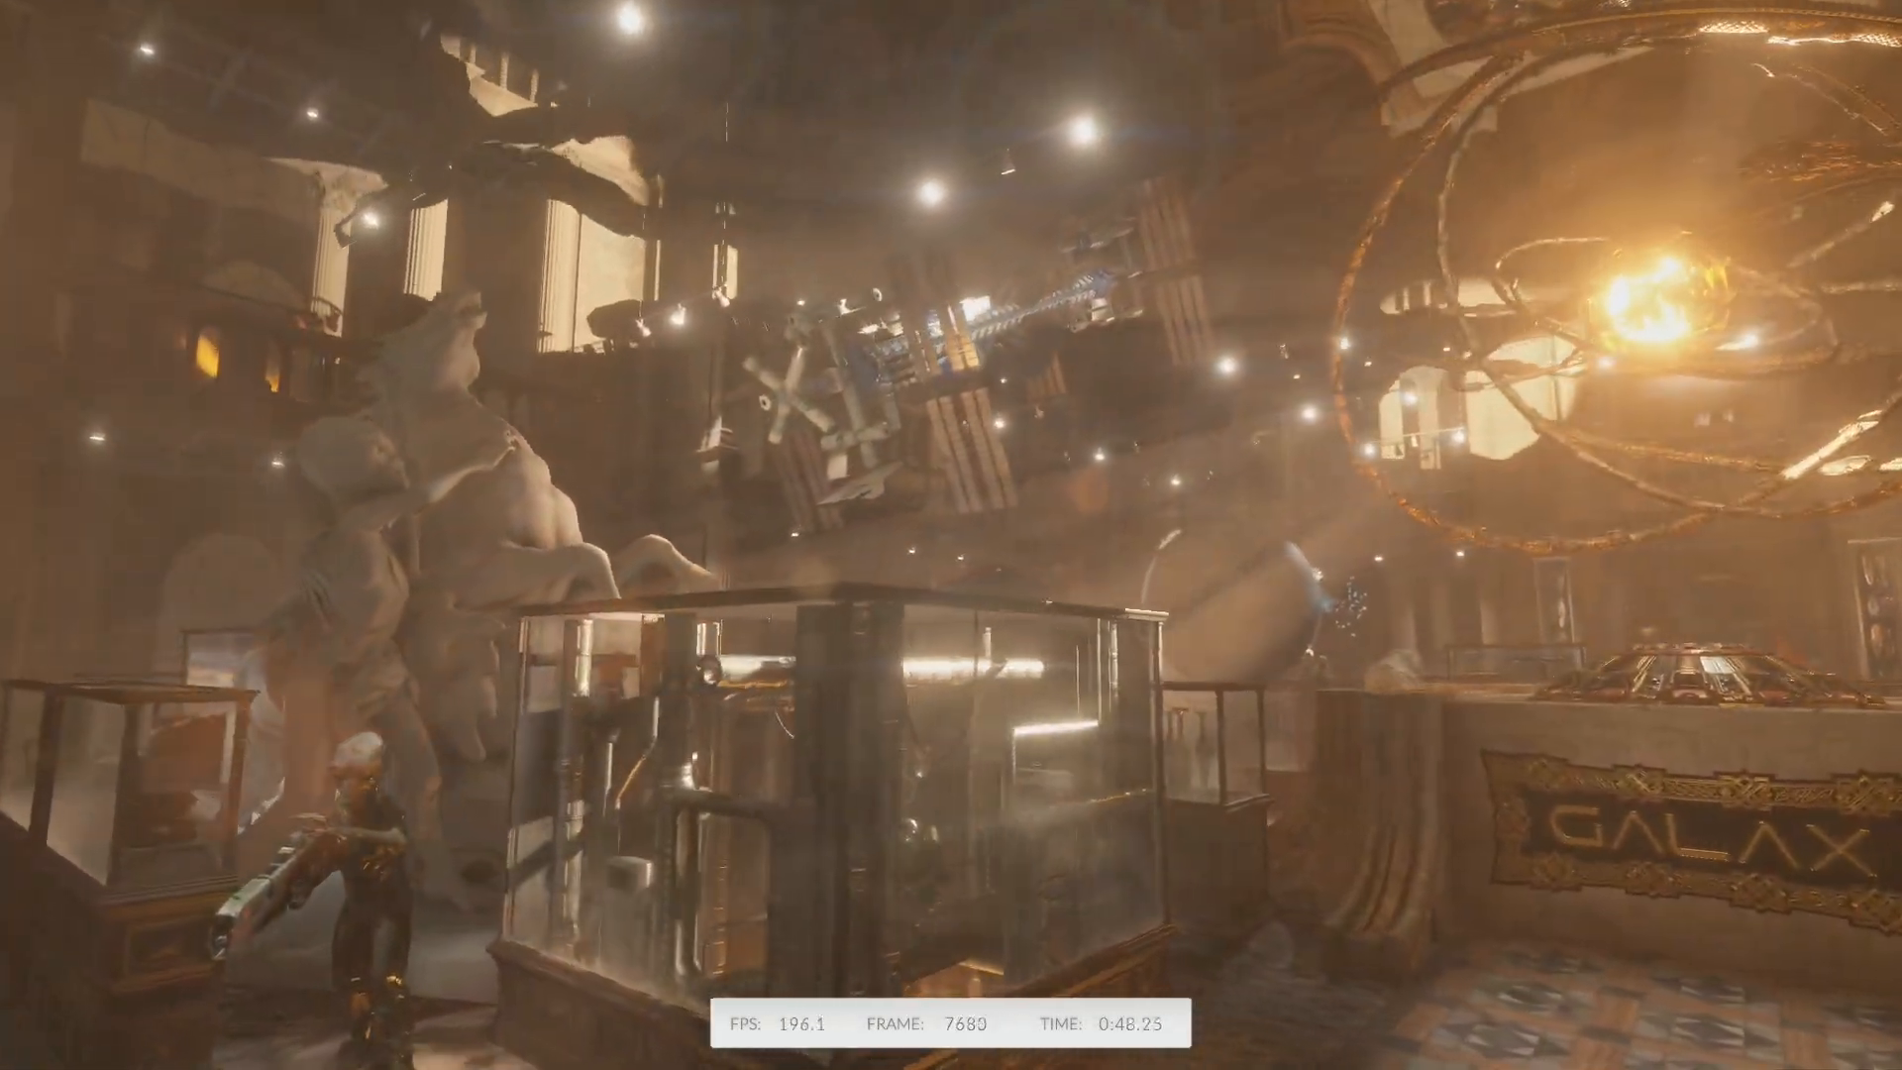
{"action": "mouse_move", "coordinate": [951, 535]}
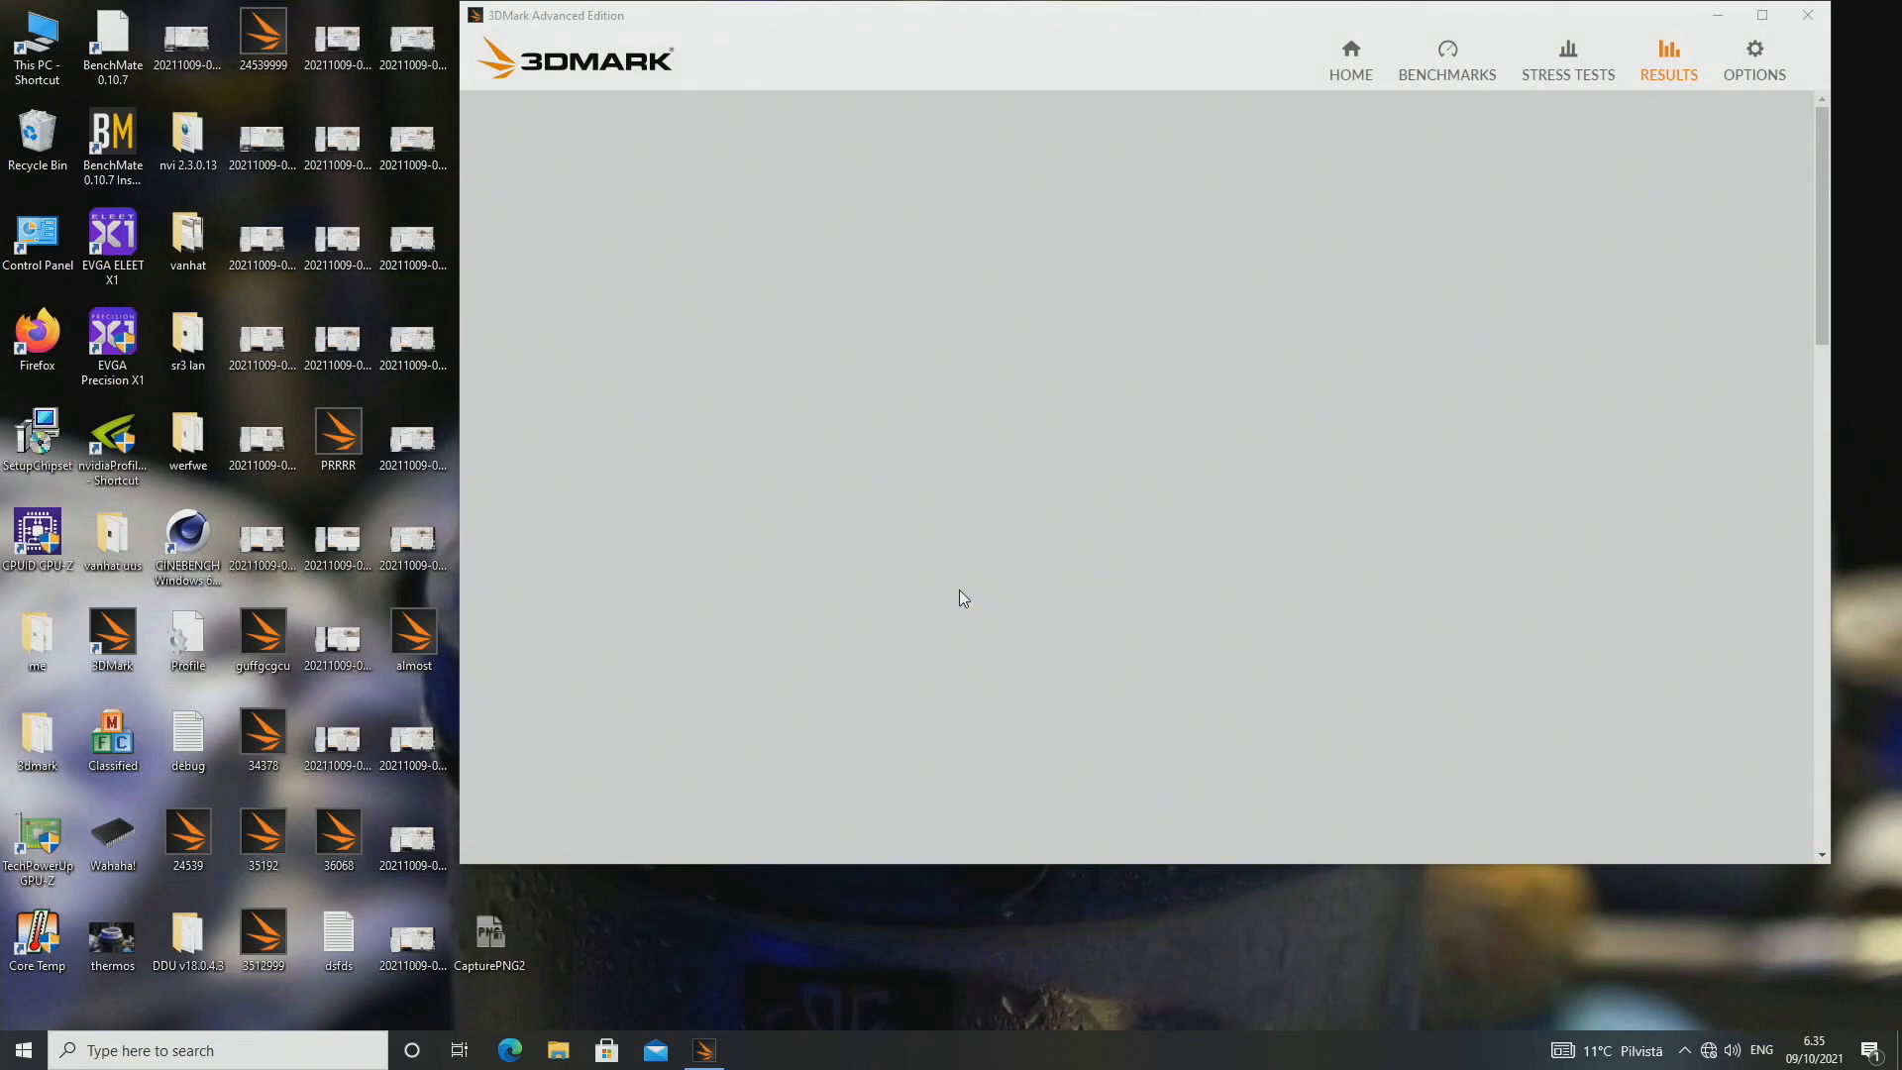
Save the 24 851-point Time Spy Extreme result to a result file on the Desktop
{"action": "left_click", "coordinate": [704, 729]}
{"action": "type", "text": "248955"}
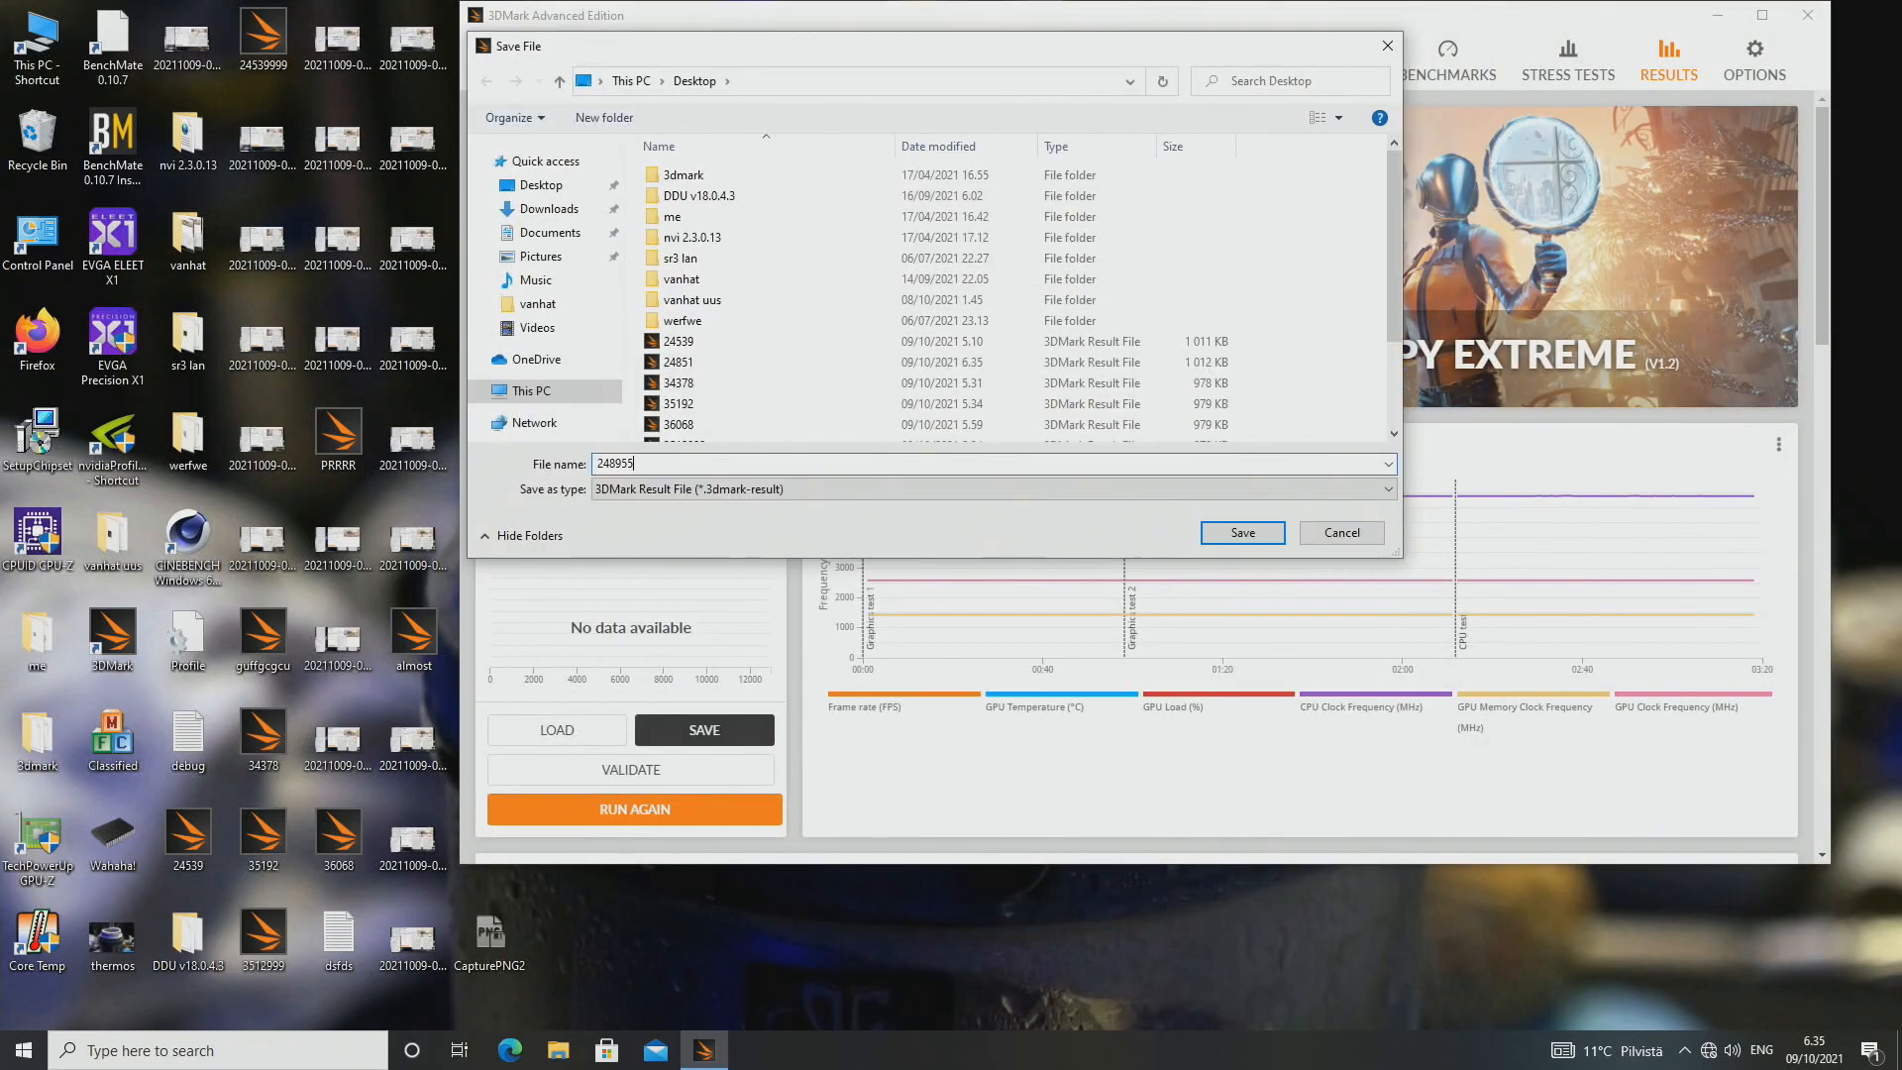
{"action": "left_click", "coordinate": [1240, 533]}
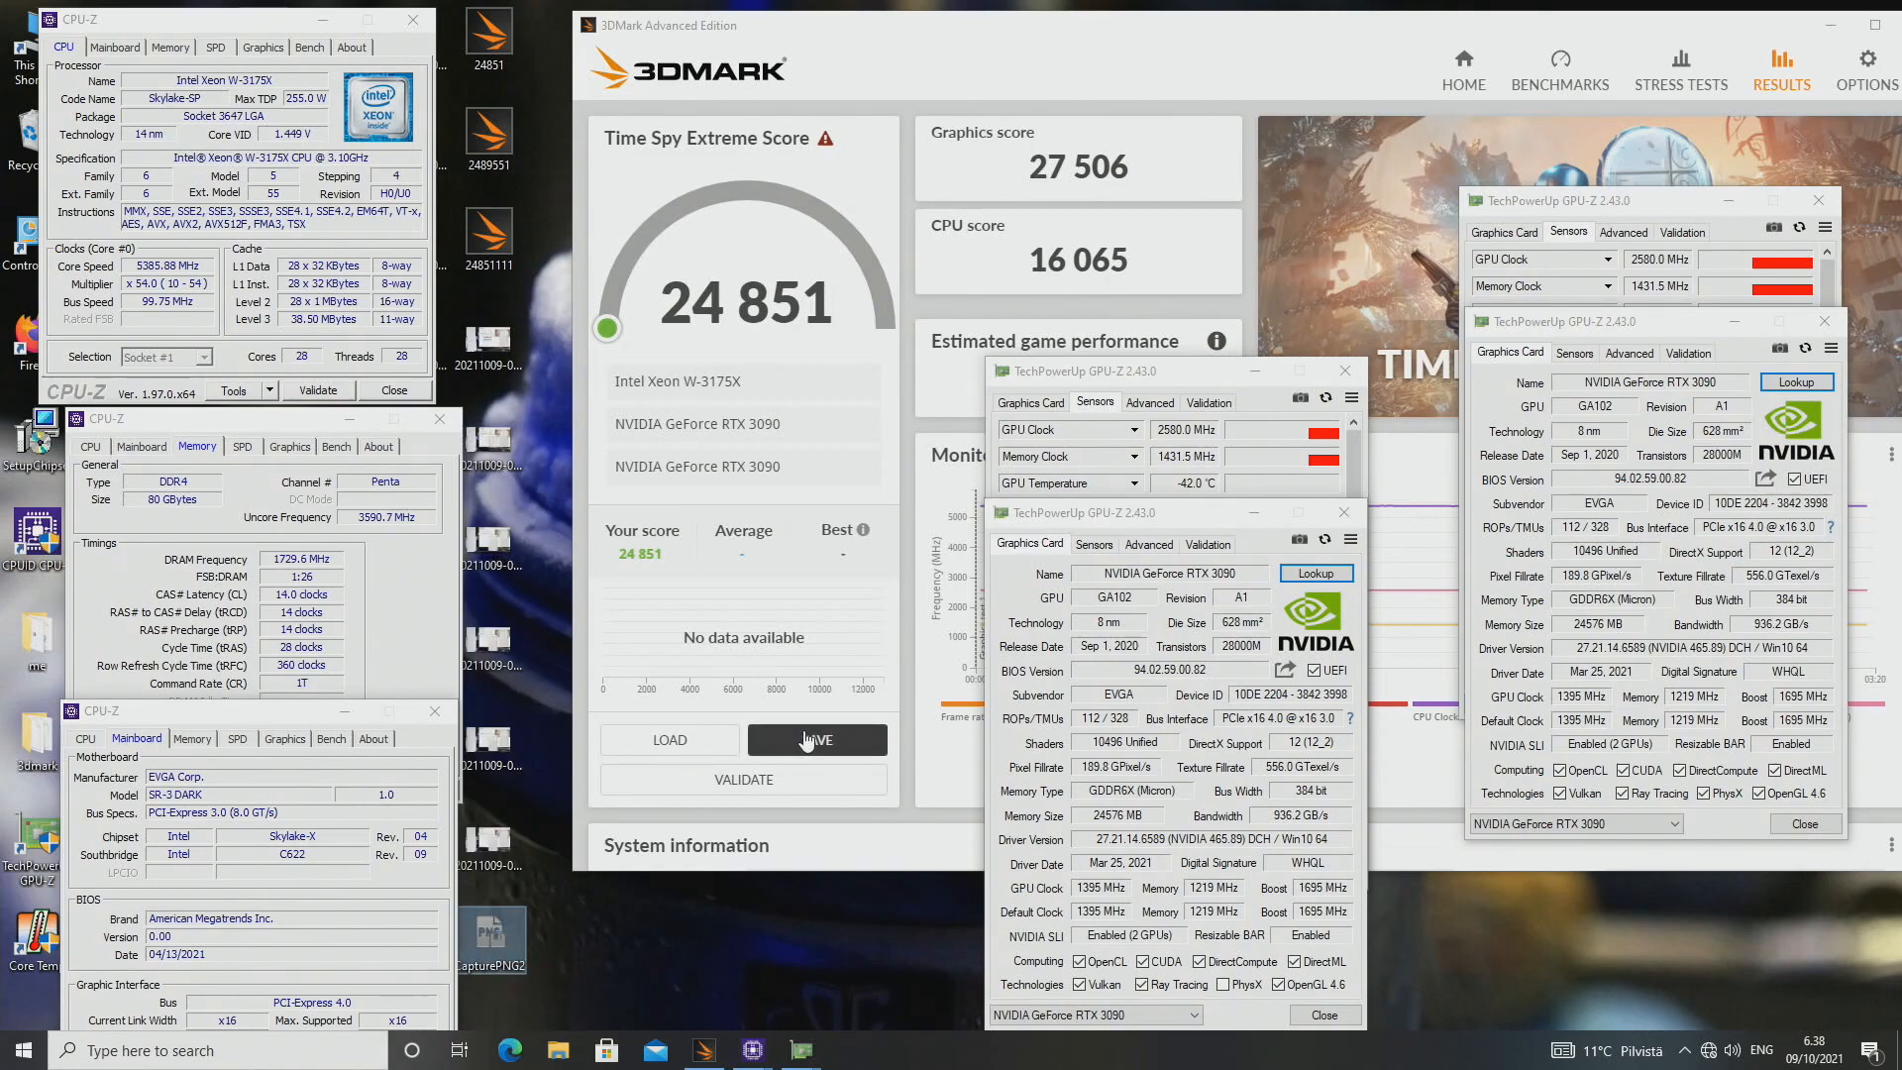
{"action": "left_click", "coordinate": [816, 739]}
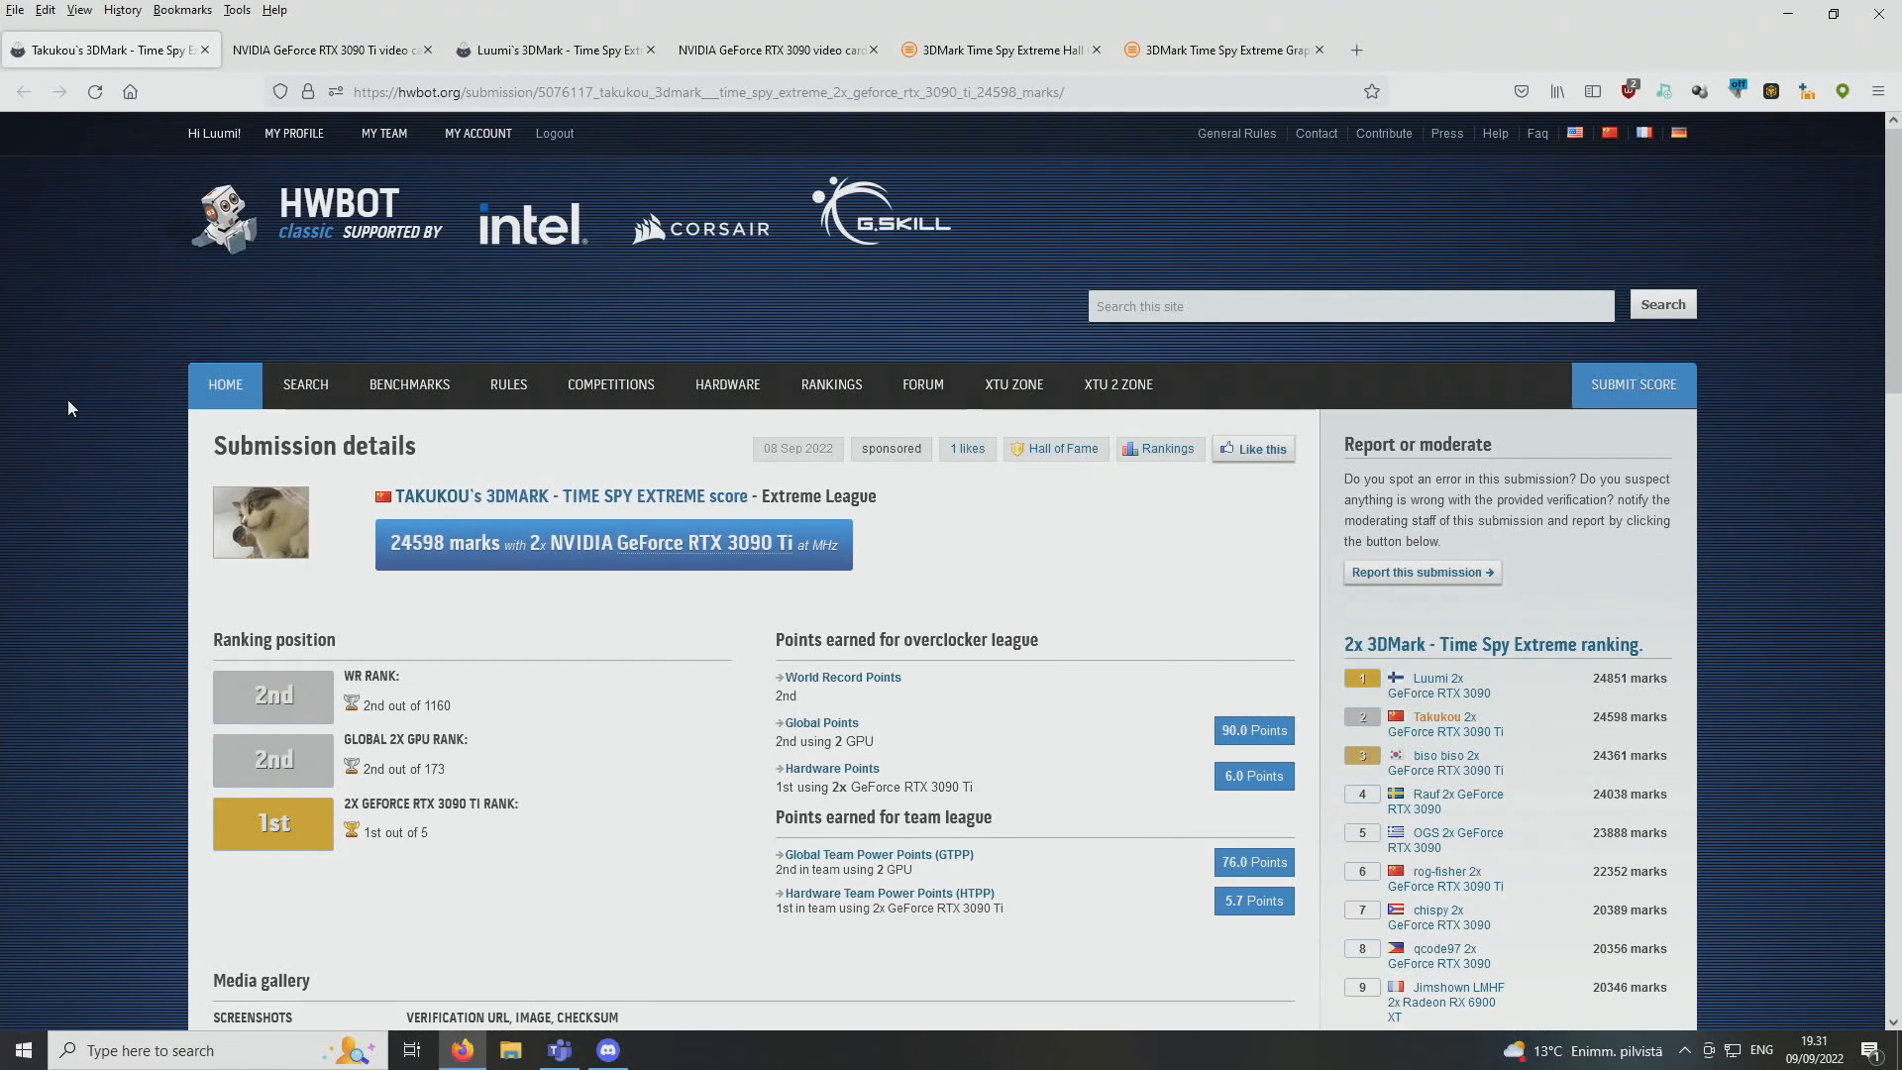
{"action": "mouse_move", "coordinate": [377, 565]}
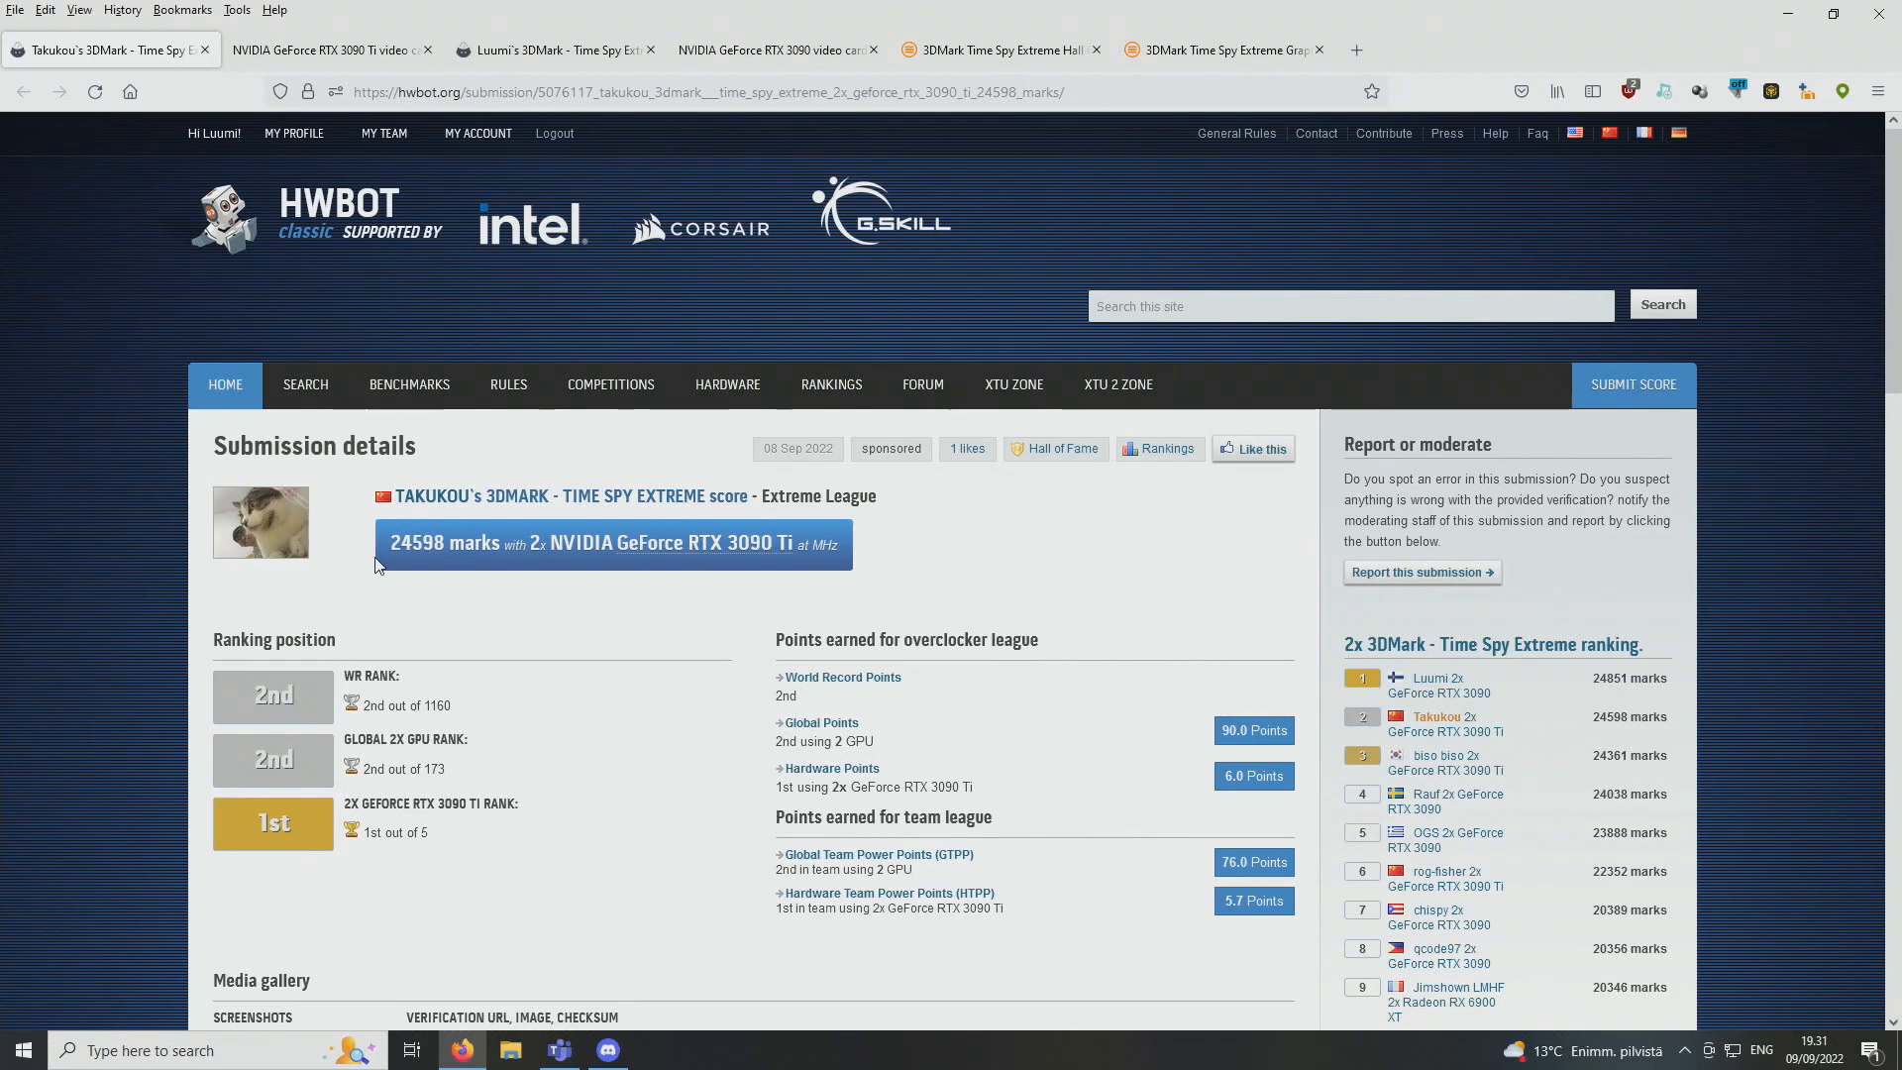
{"action": "mouse_move", "coordinate": [439, 589]}
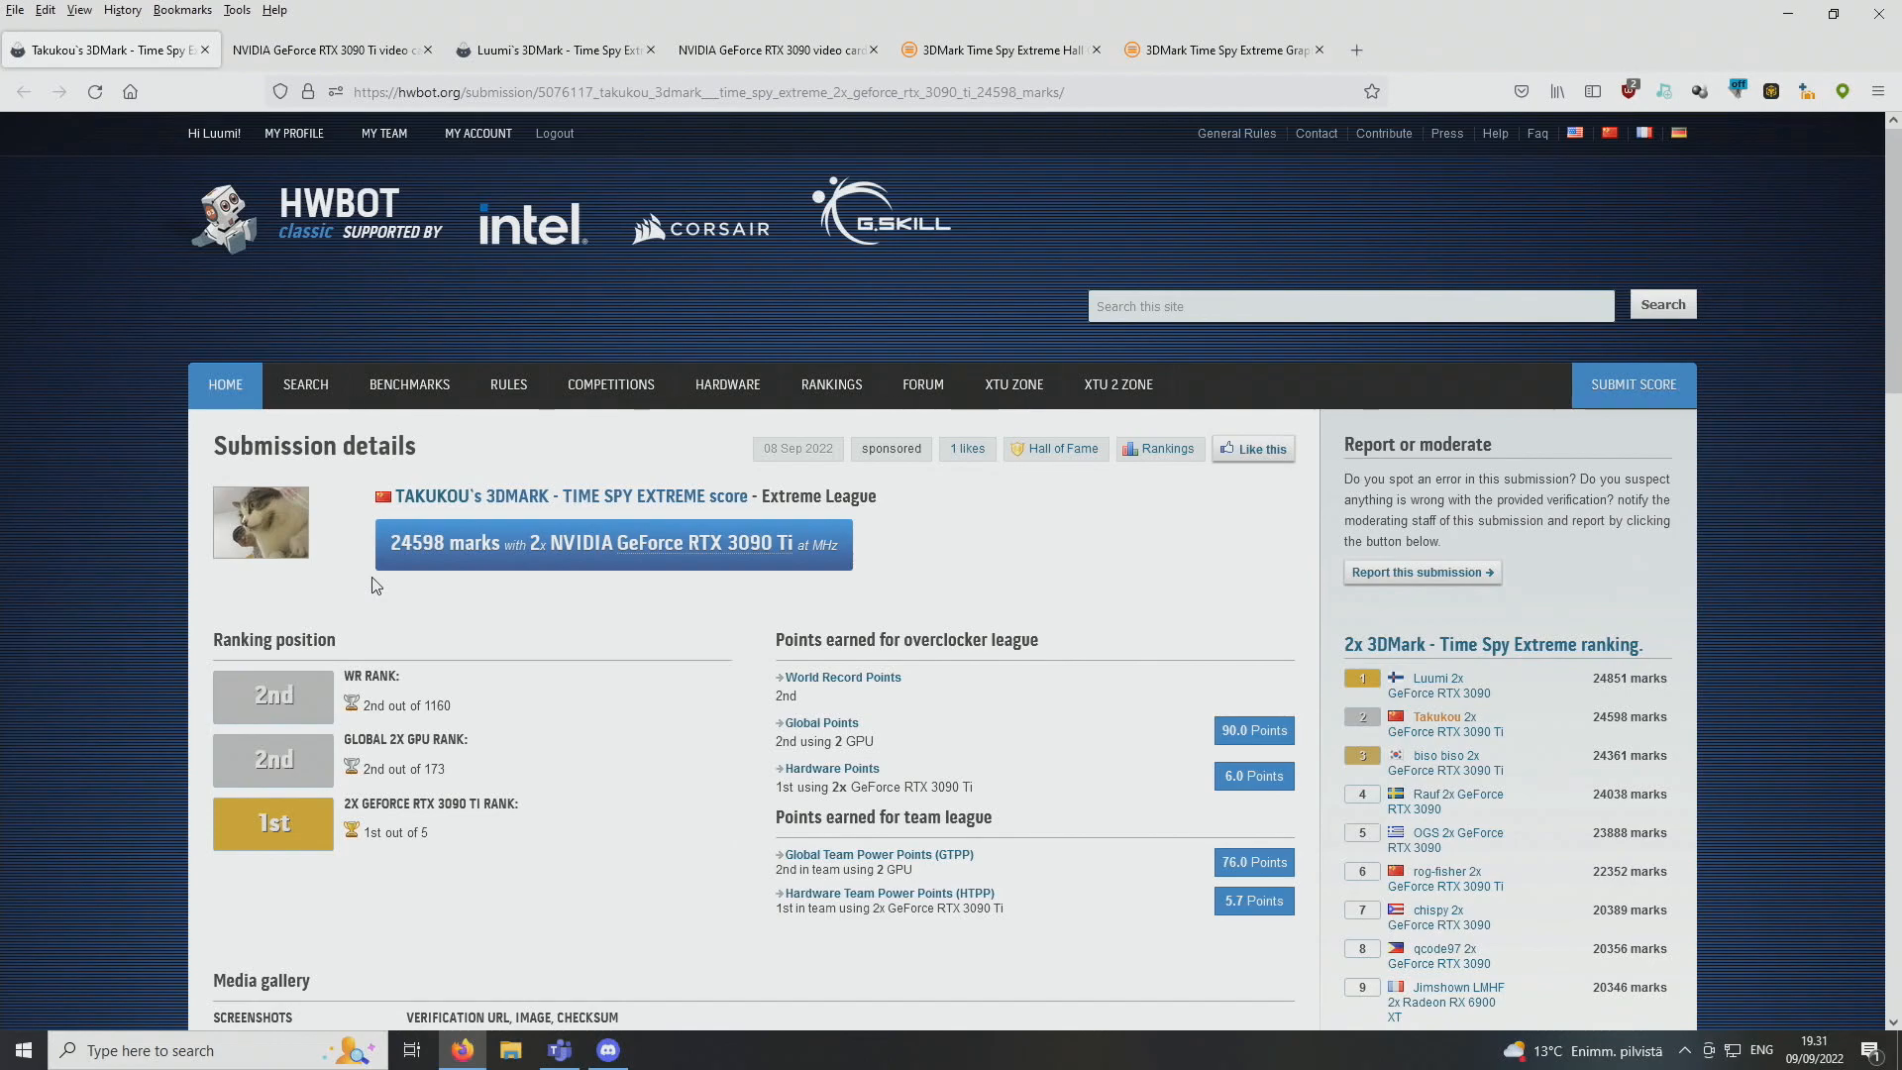
{"action": "mouse_move", "coordinate": [646, 634]}
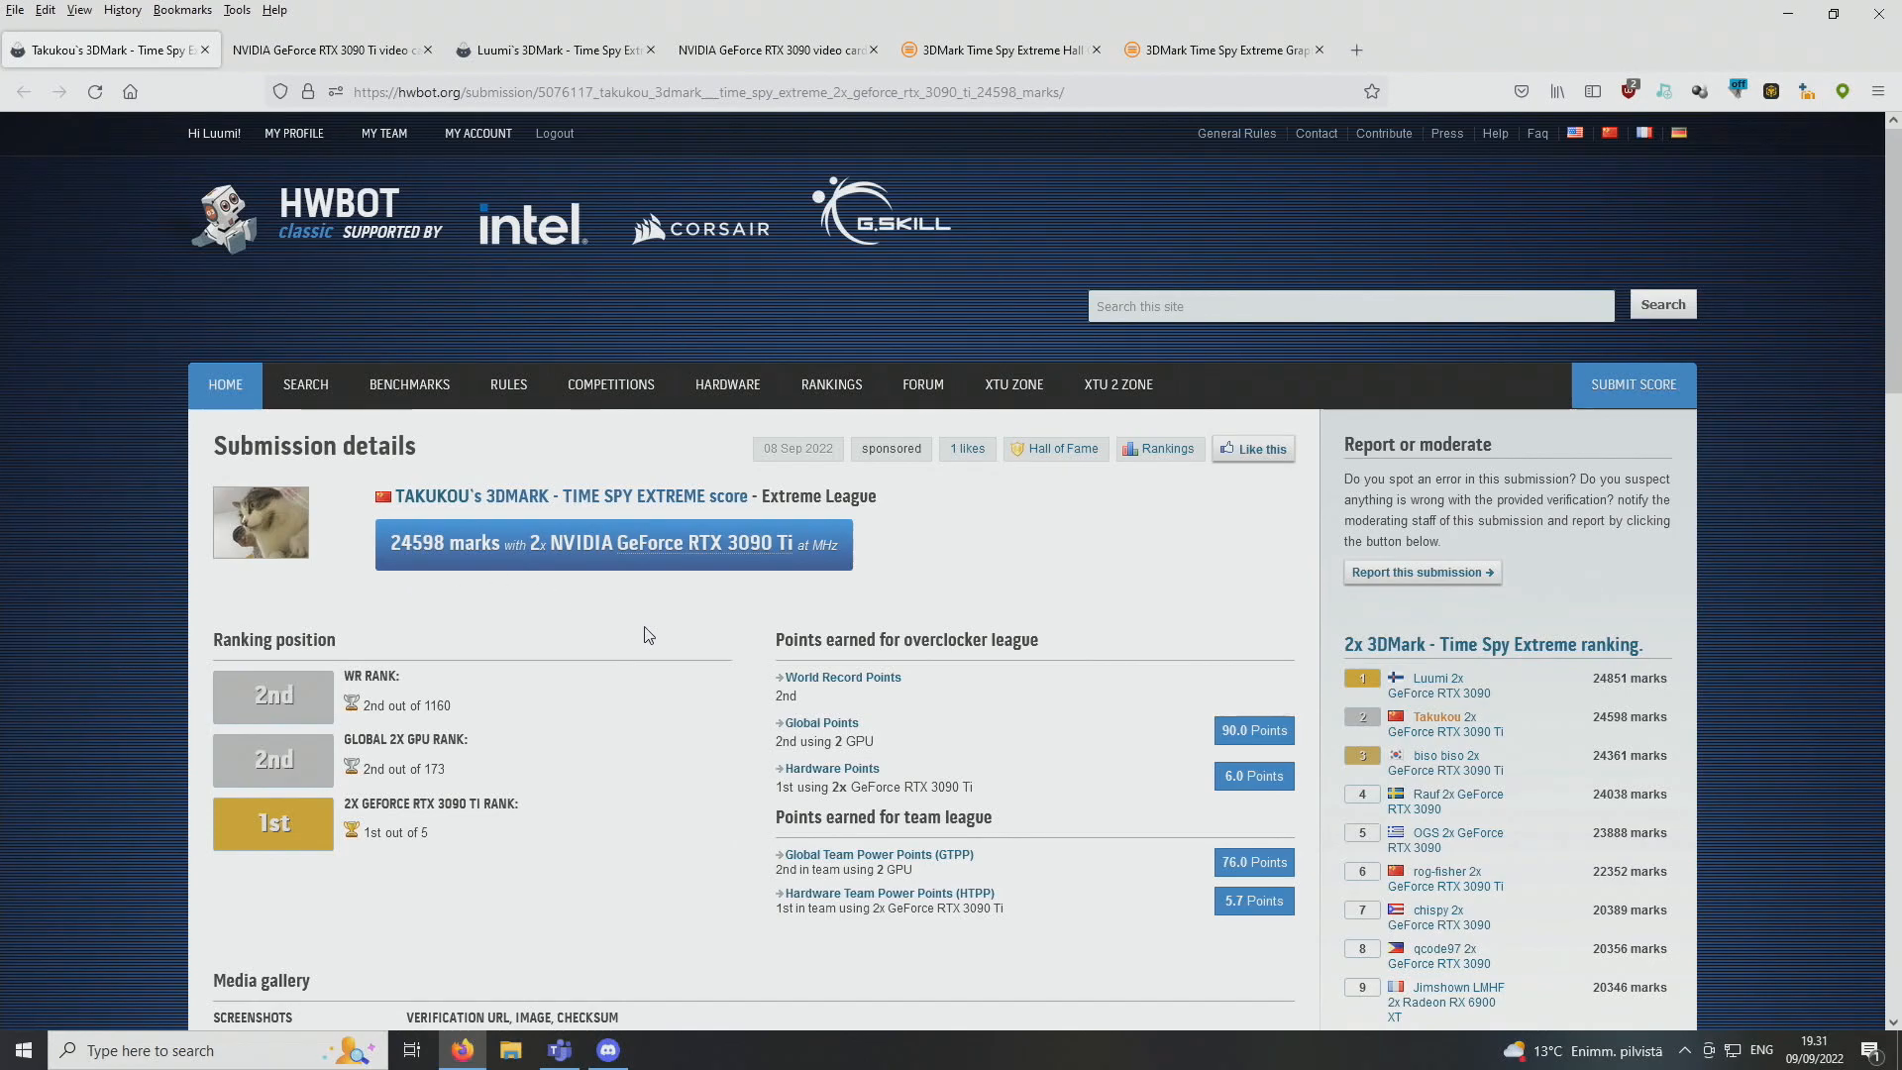
{"action": "mouse_move", "coordinate": [650, 616]}
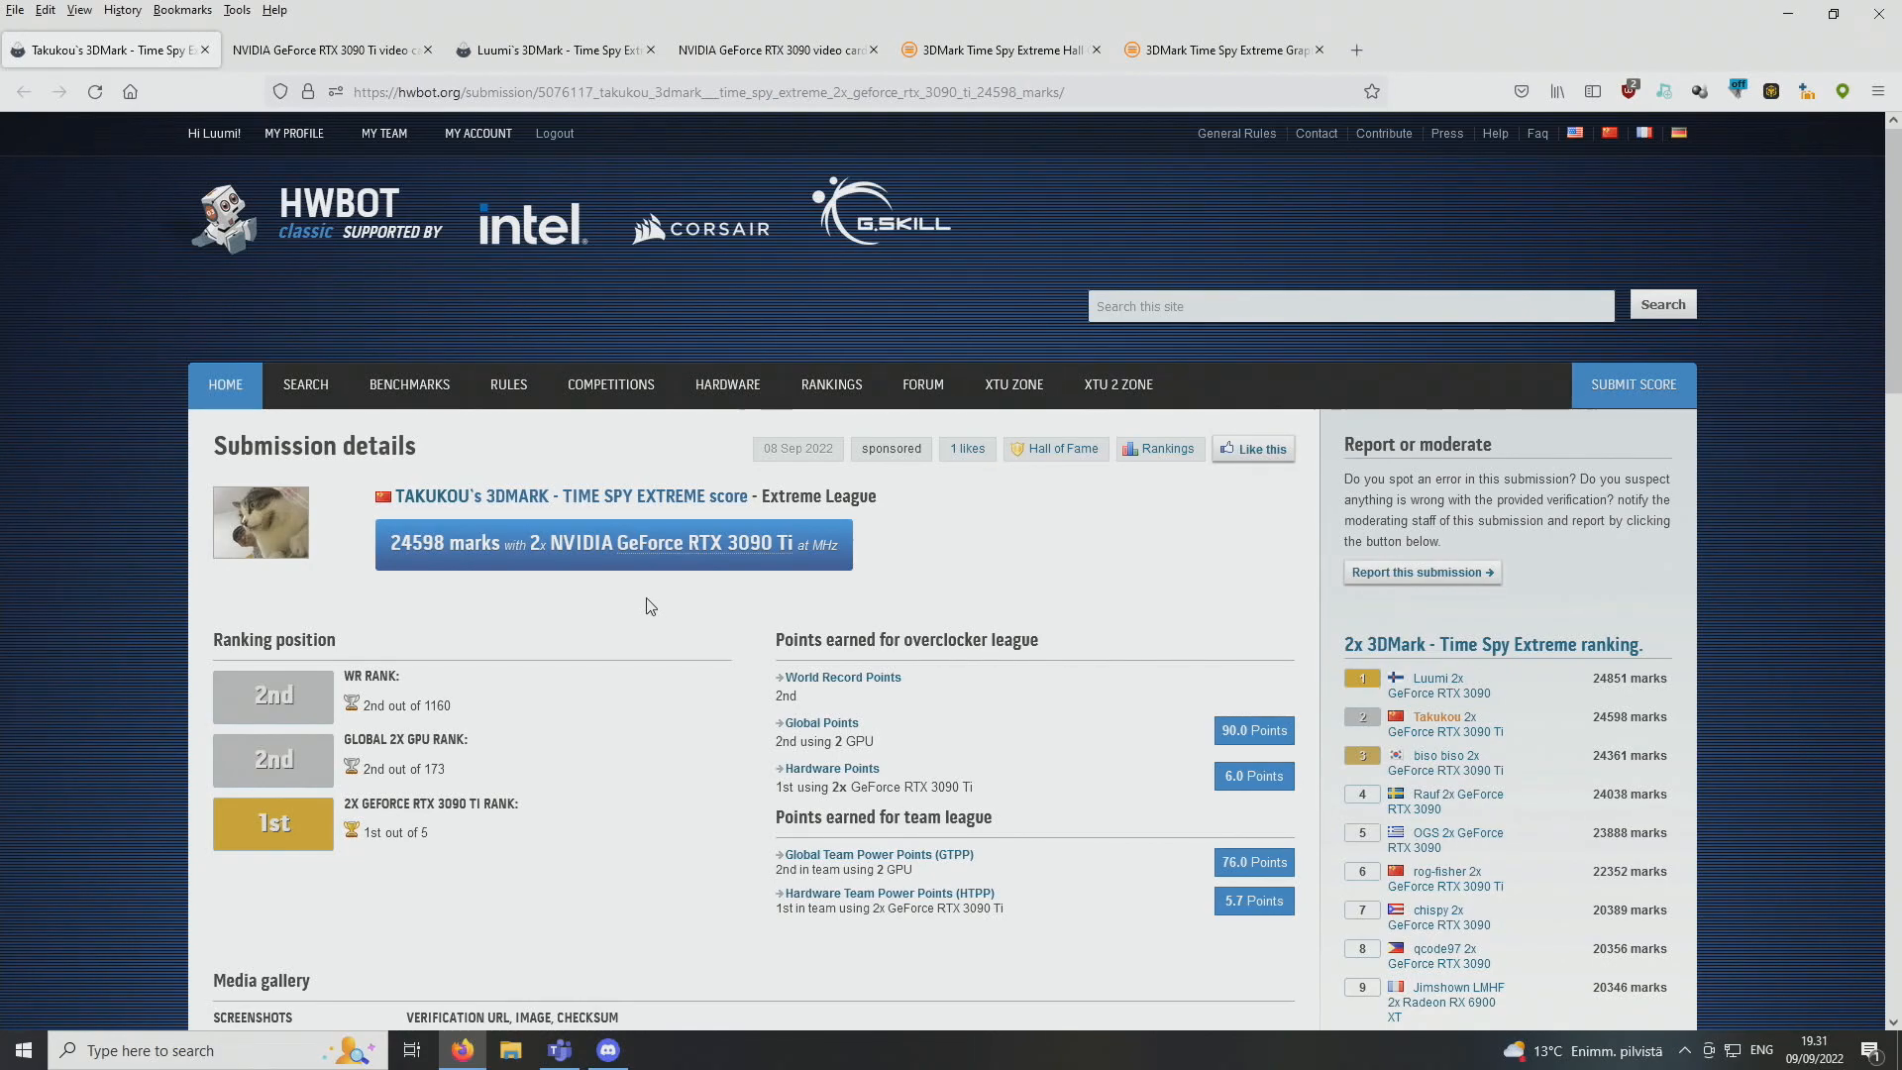
Scroll down to the media gallery and hardware details of the 24598-mark 2x RTX 3090 Ti submission
{"action": "scroll", "scroll_direction": "down", "scroll_amount": 3}
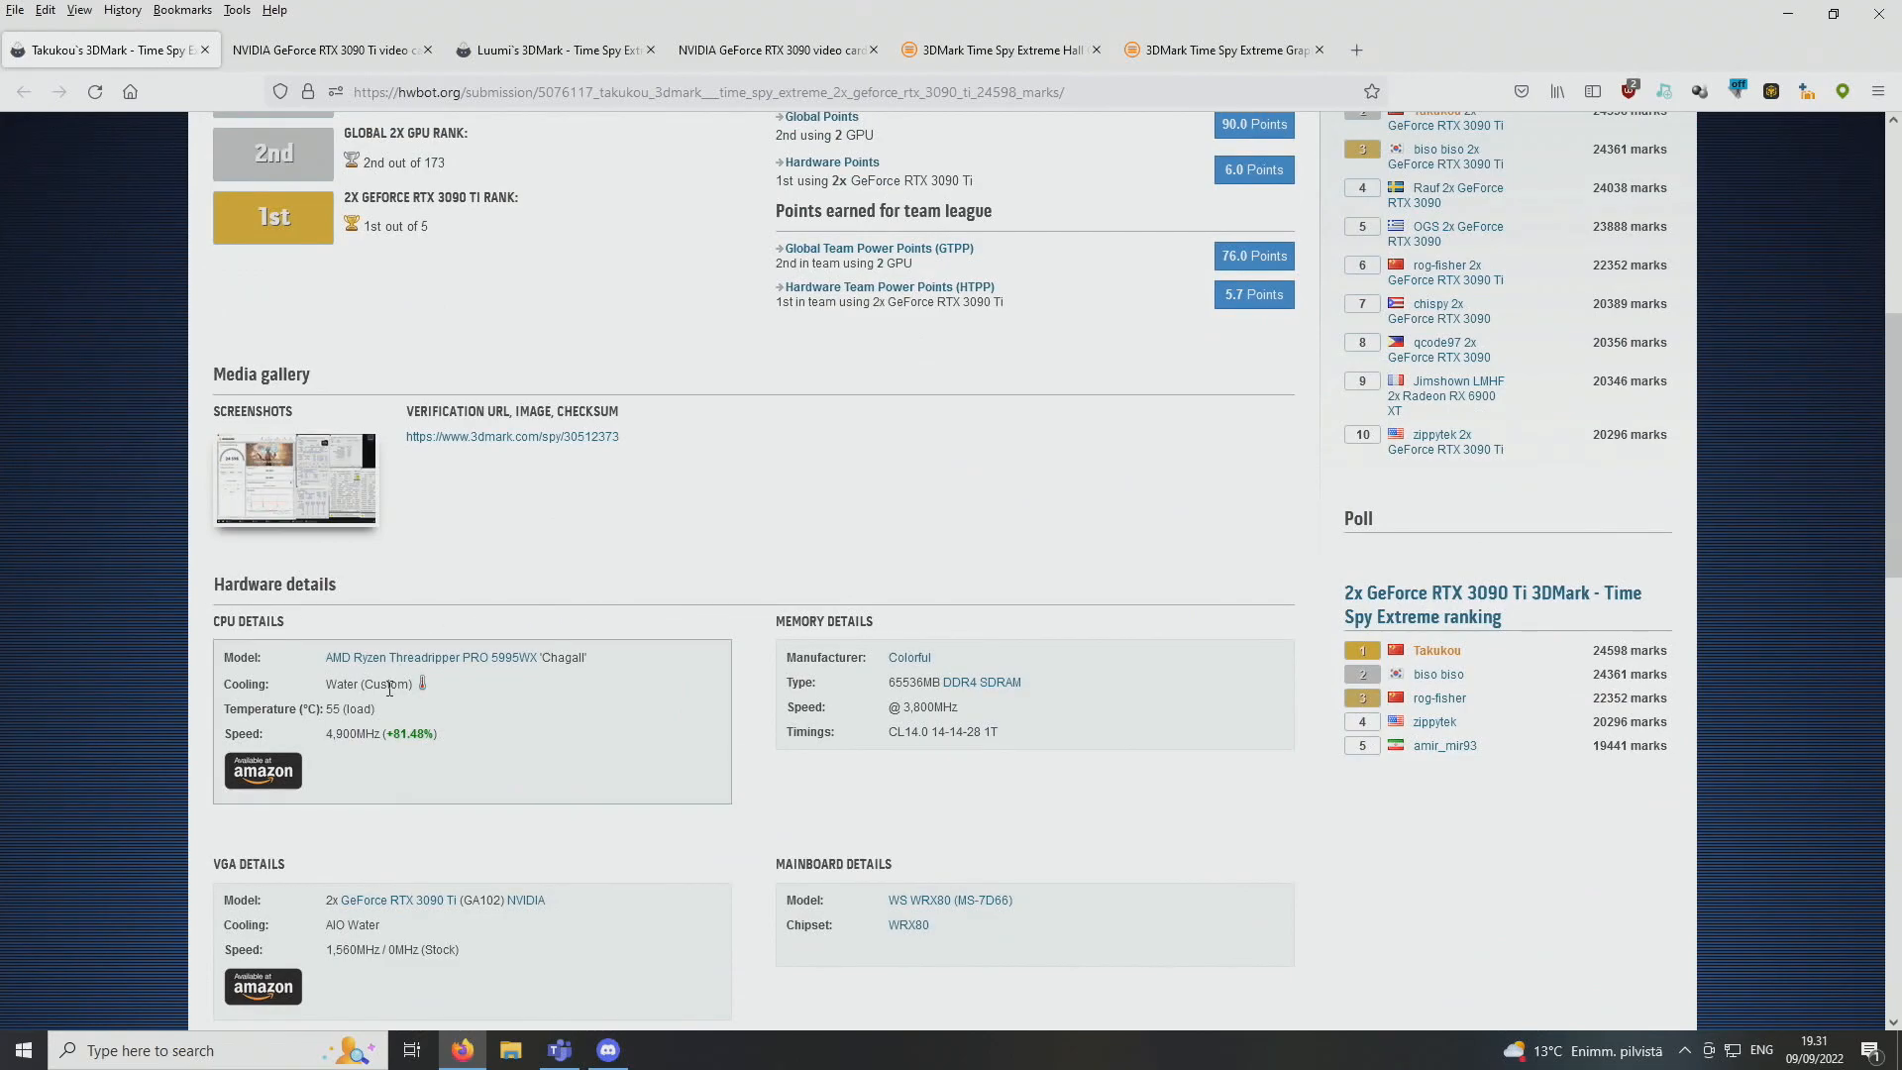
{"action": "mouse_move", "coordinate": [165, 656]}
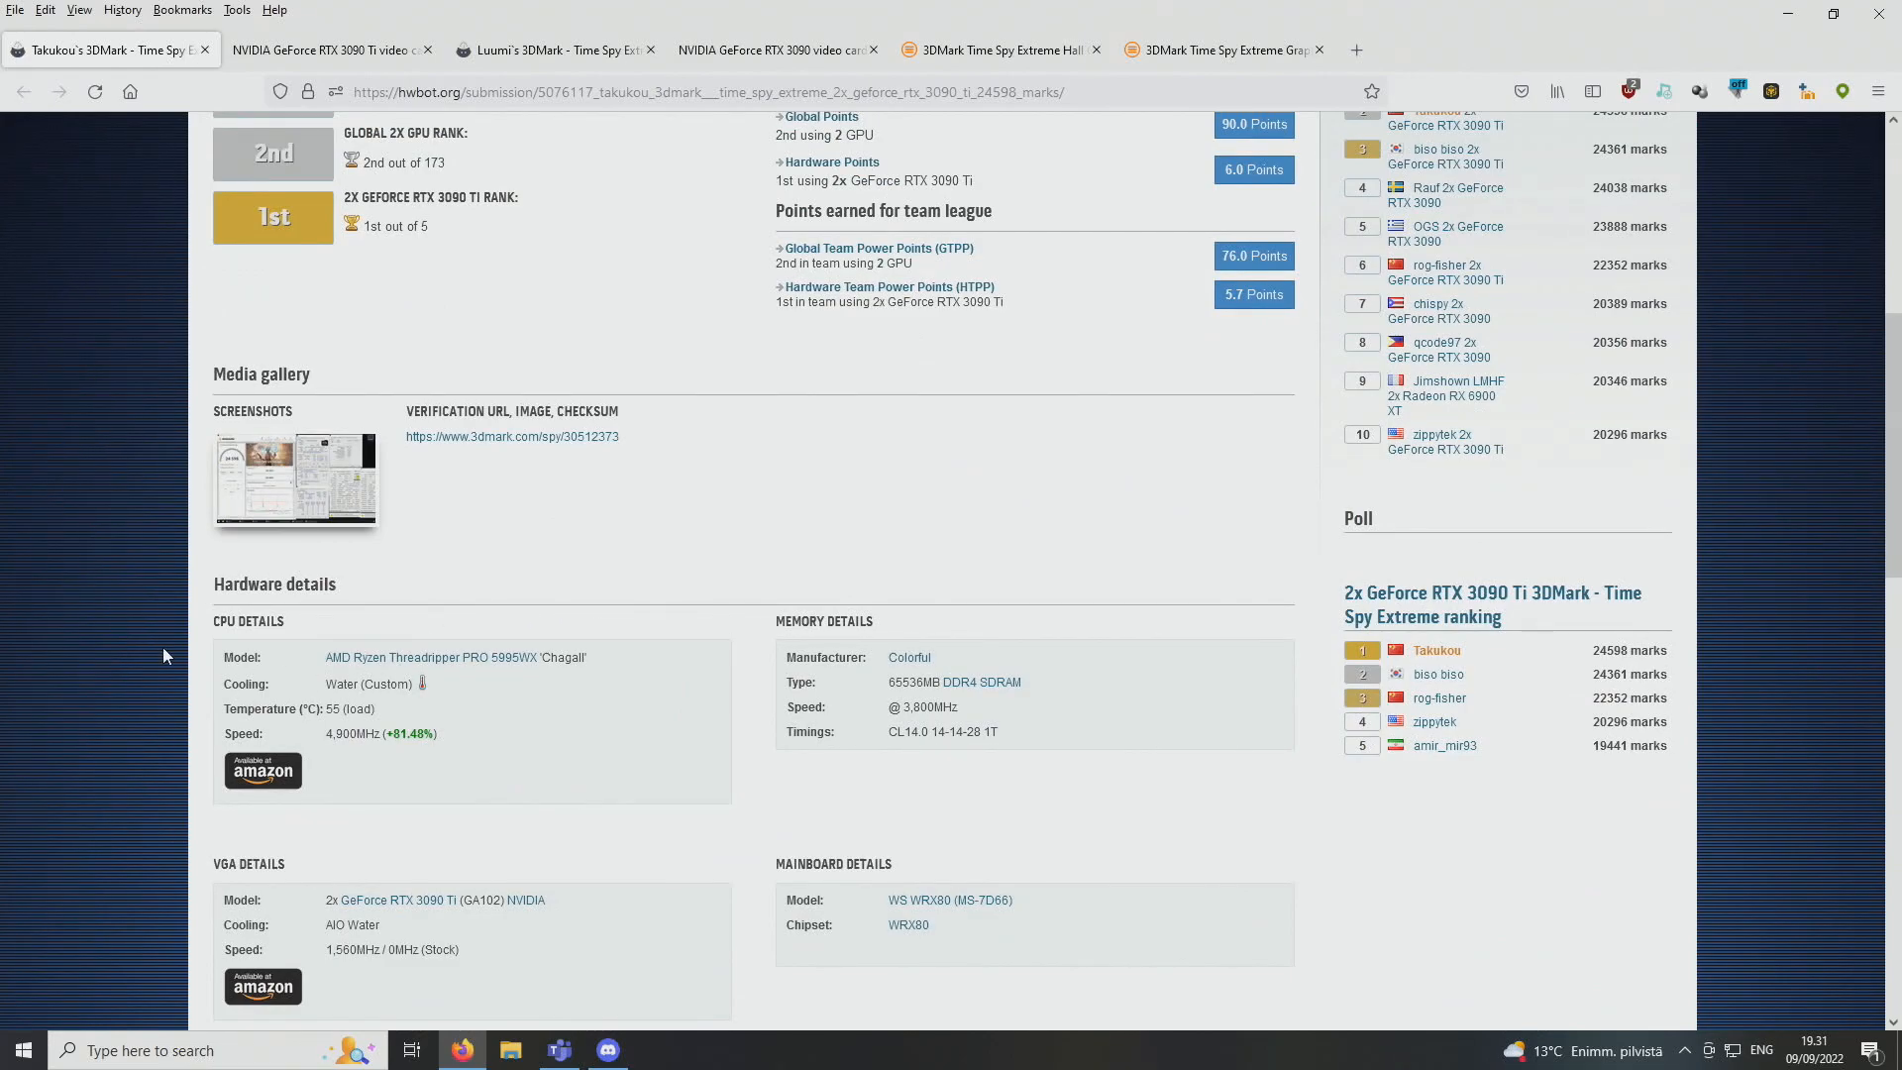
{"action": "mouse_move", "coordinate": [458, 735]}
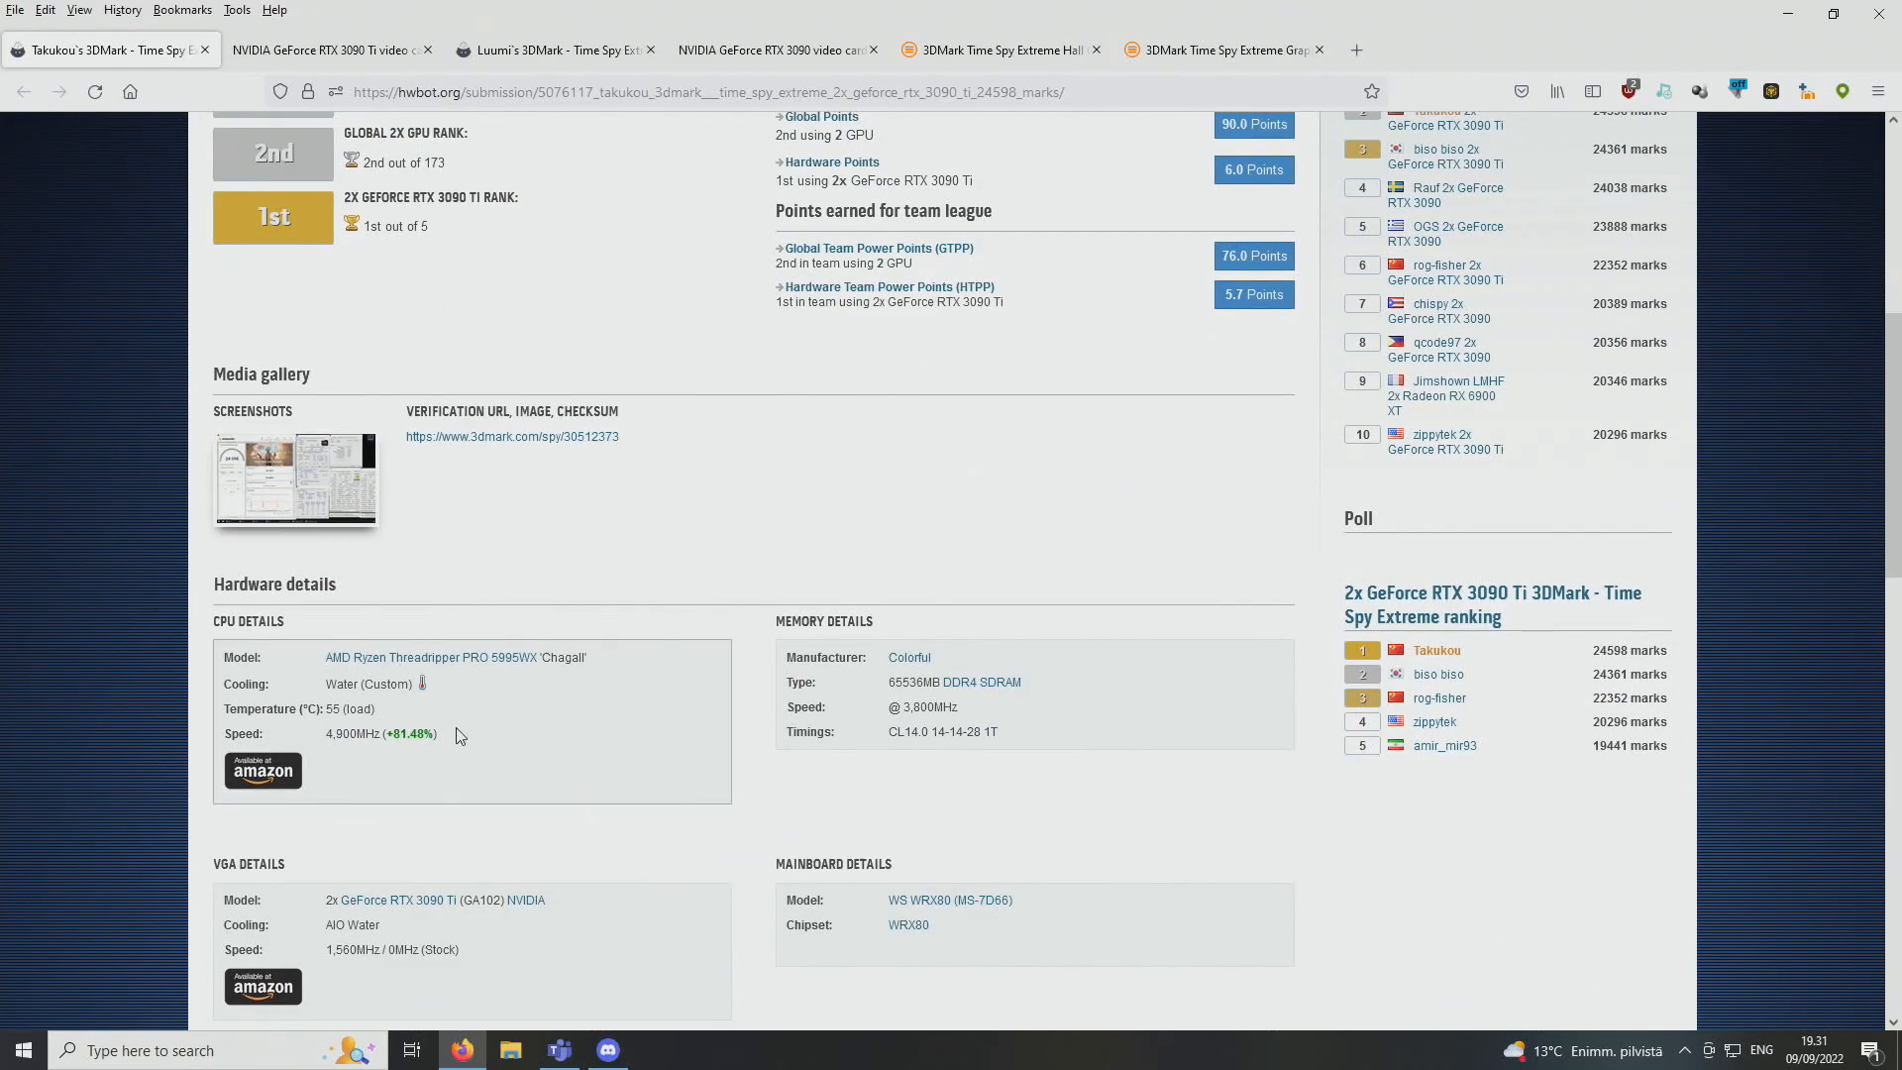
{"action": "mouse_move", "coordinate": [515, 690]}
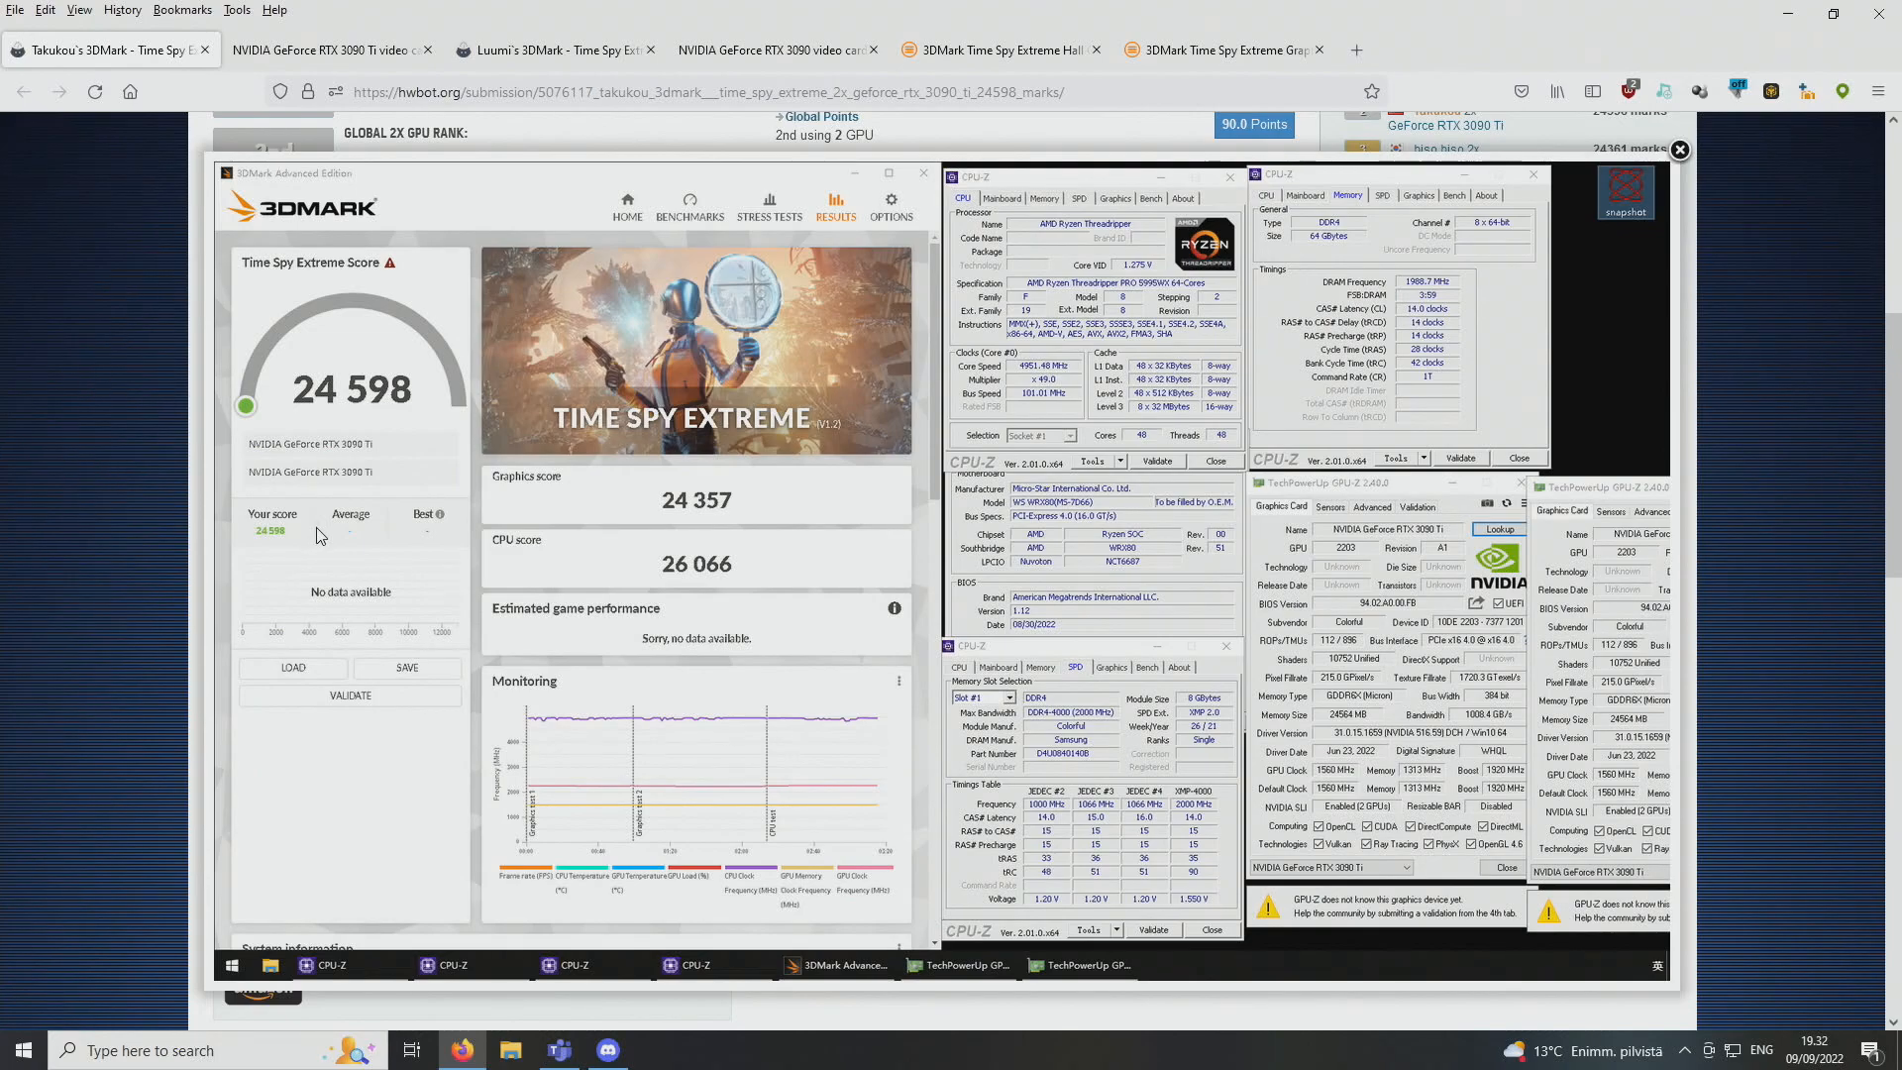
{"action": "mouse_move", "coordinate": [1136, 488]}
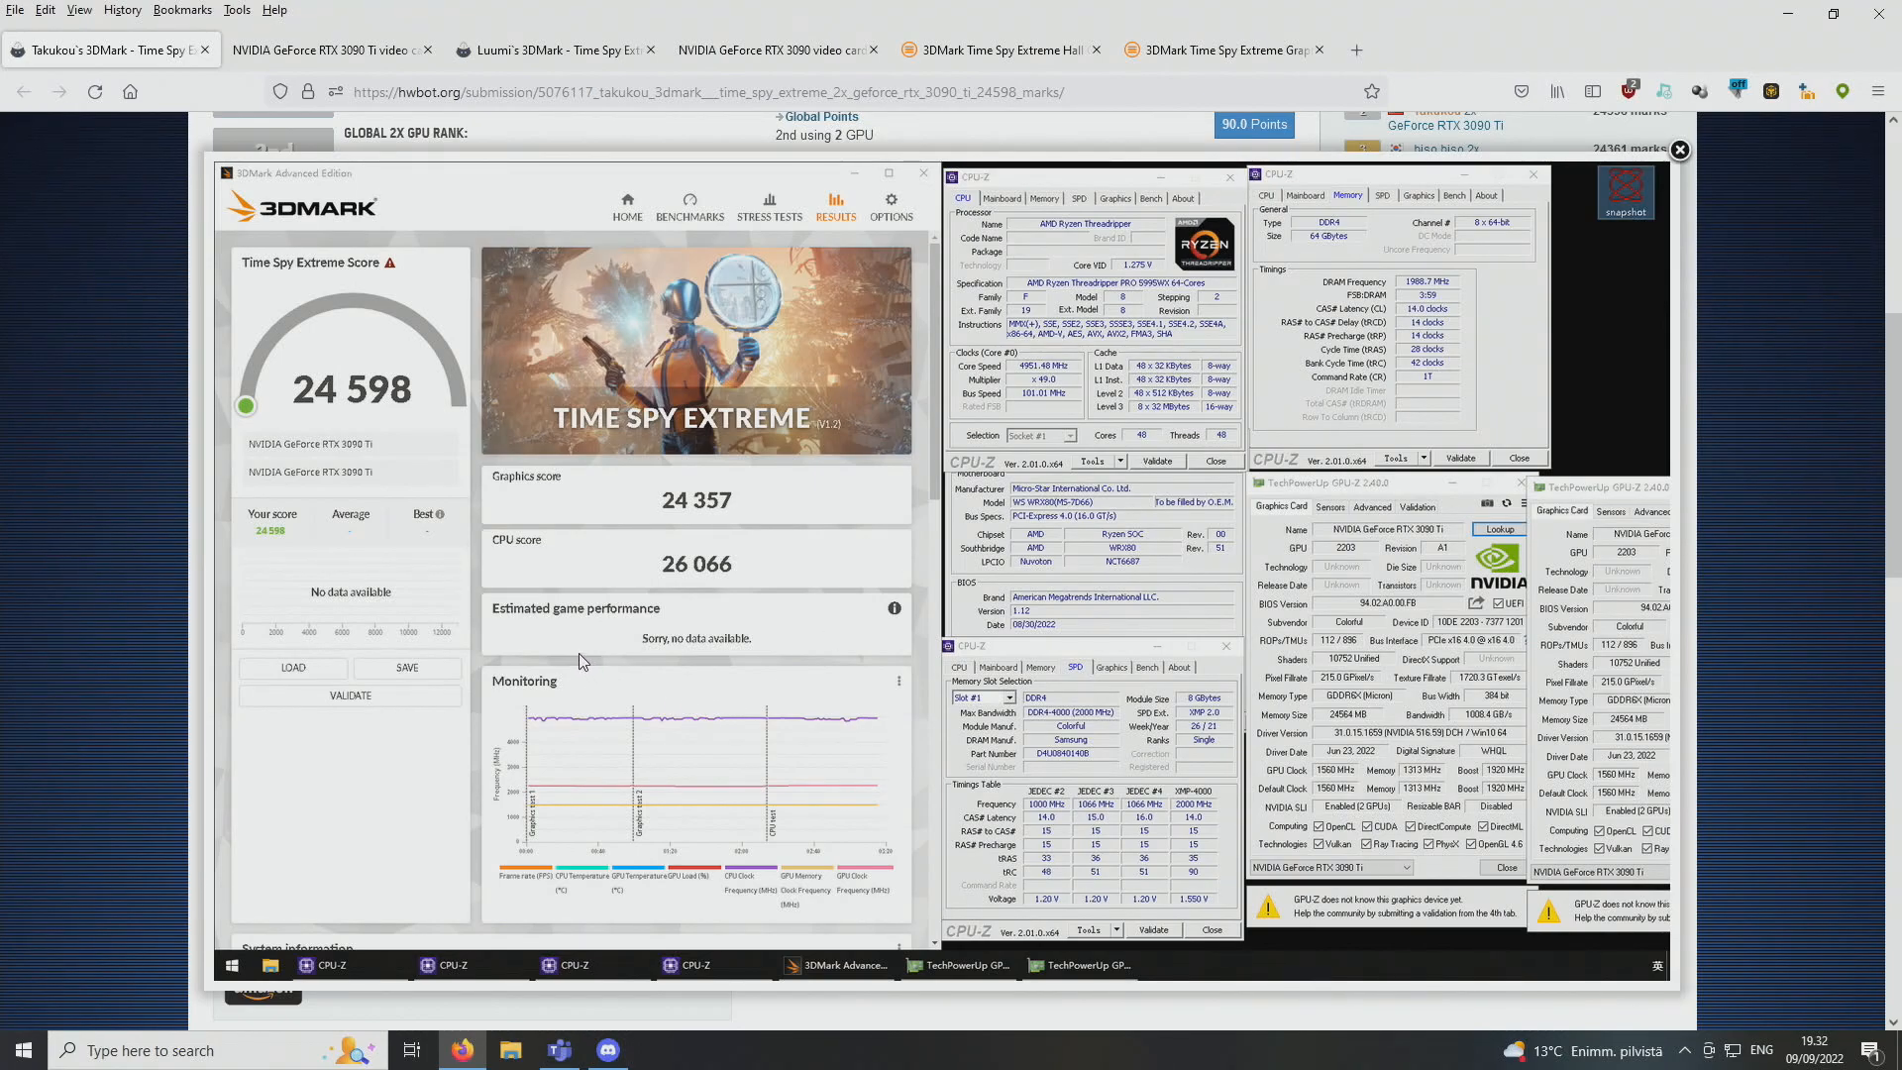
{"action": "mouse_move", "coordinate": [646, 624]}
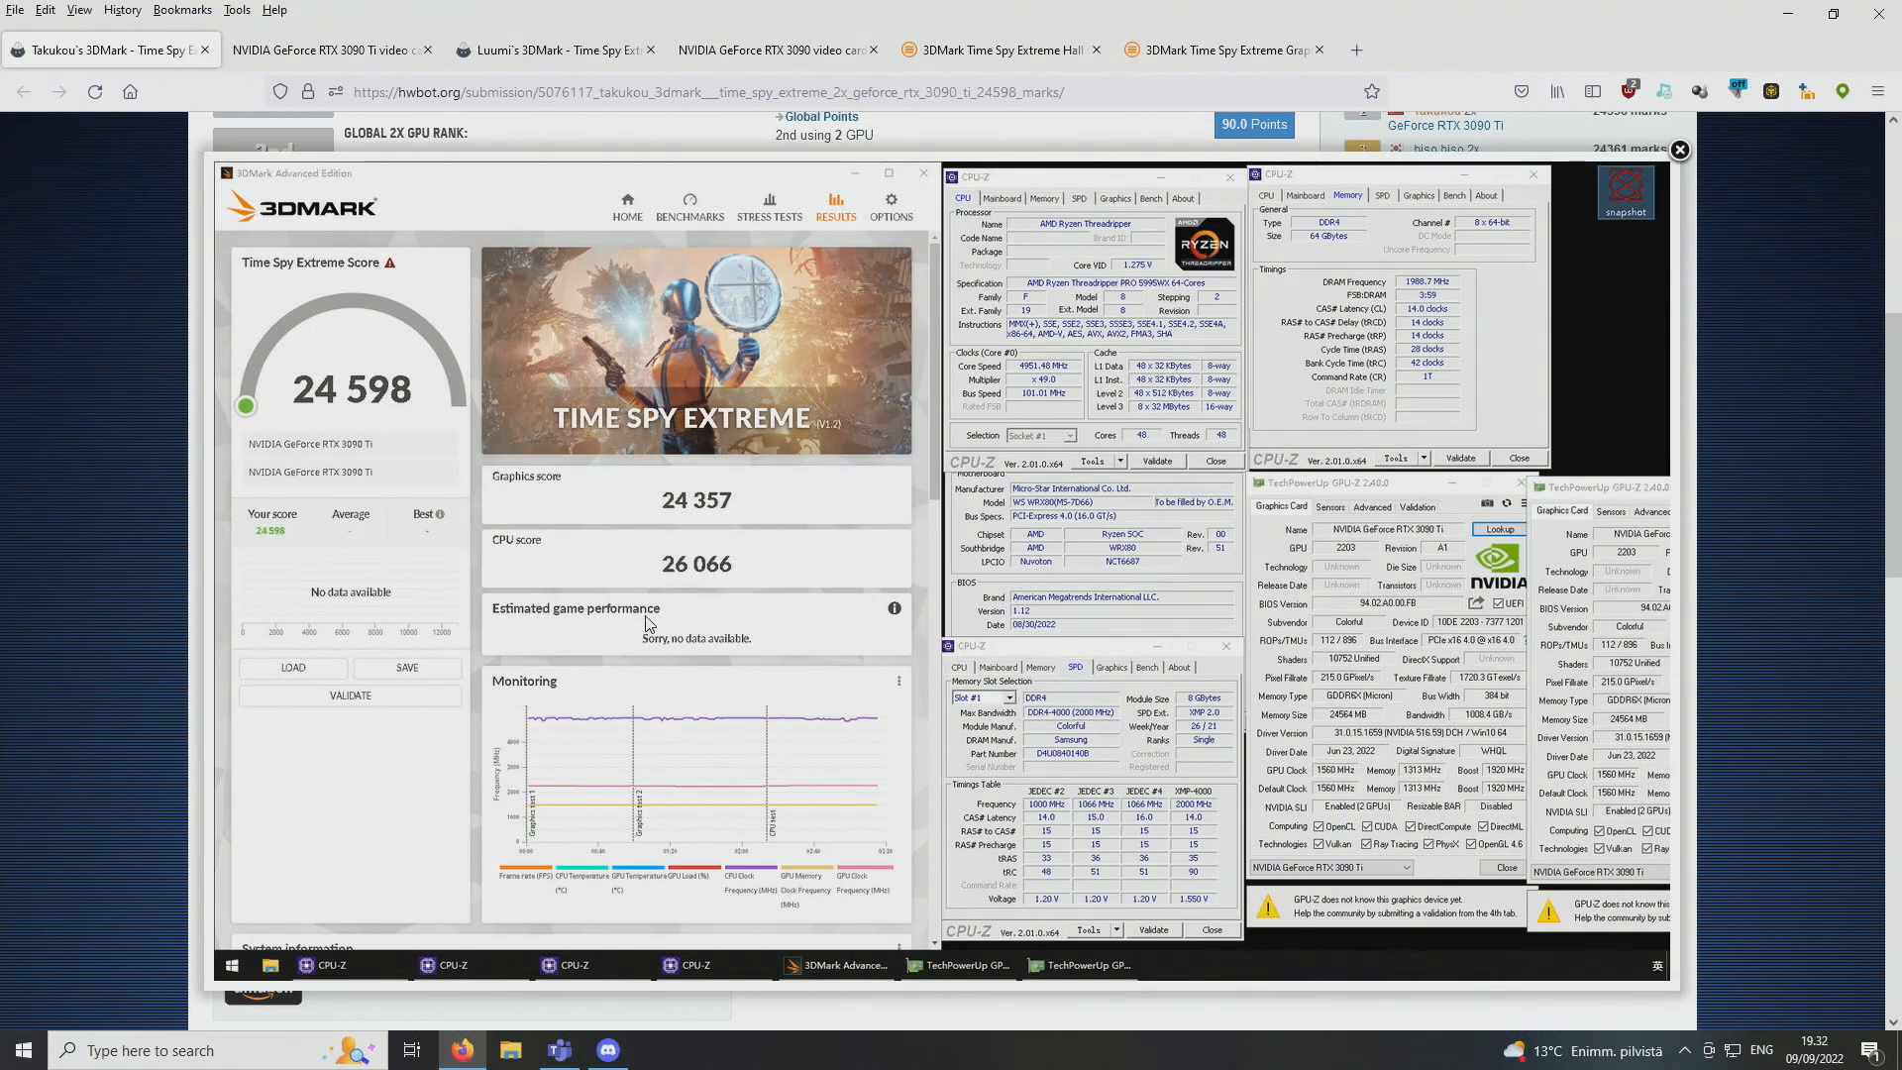
{"action": "mouse_move", "coordinate": [651, 622]}
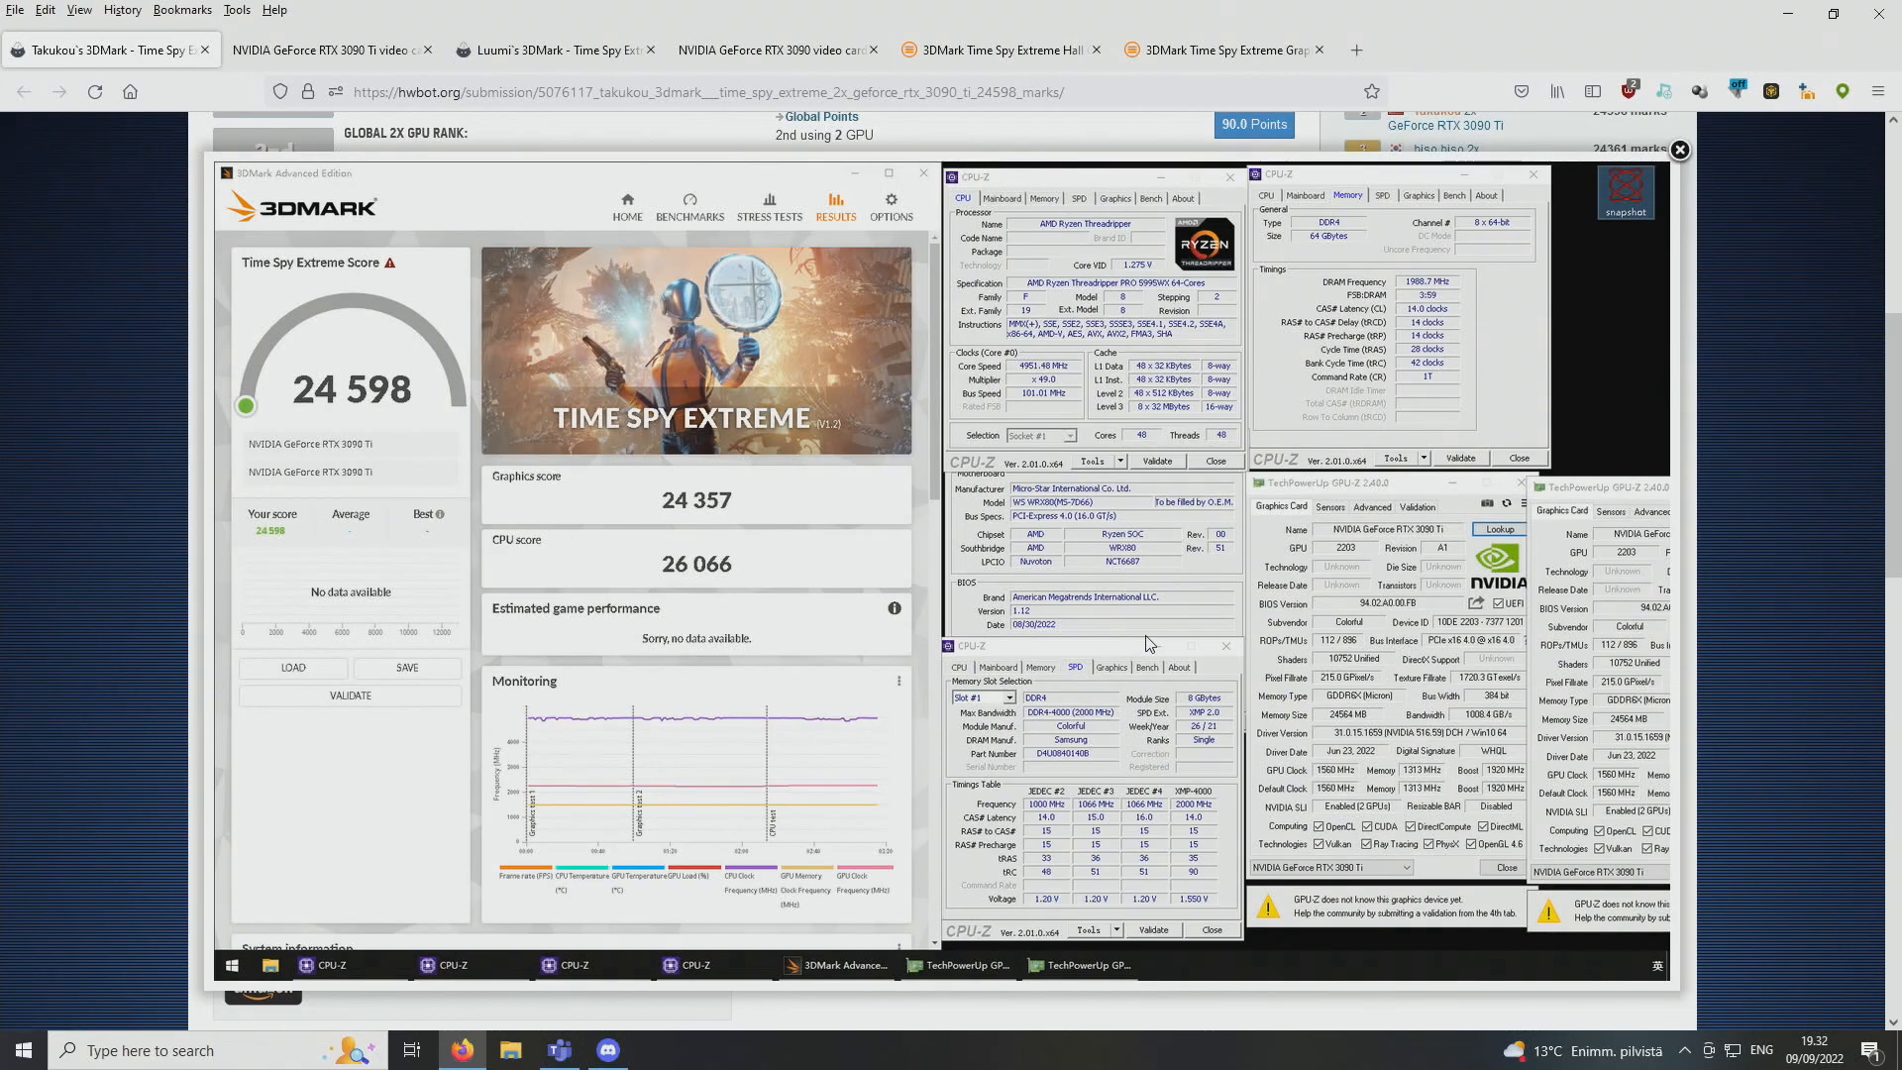
{"action": "mouse_move", "coordinate": [1149, 521]}
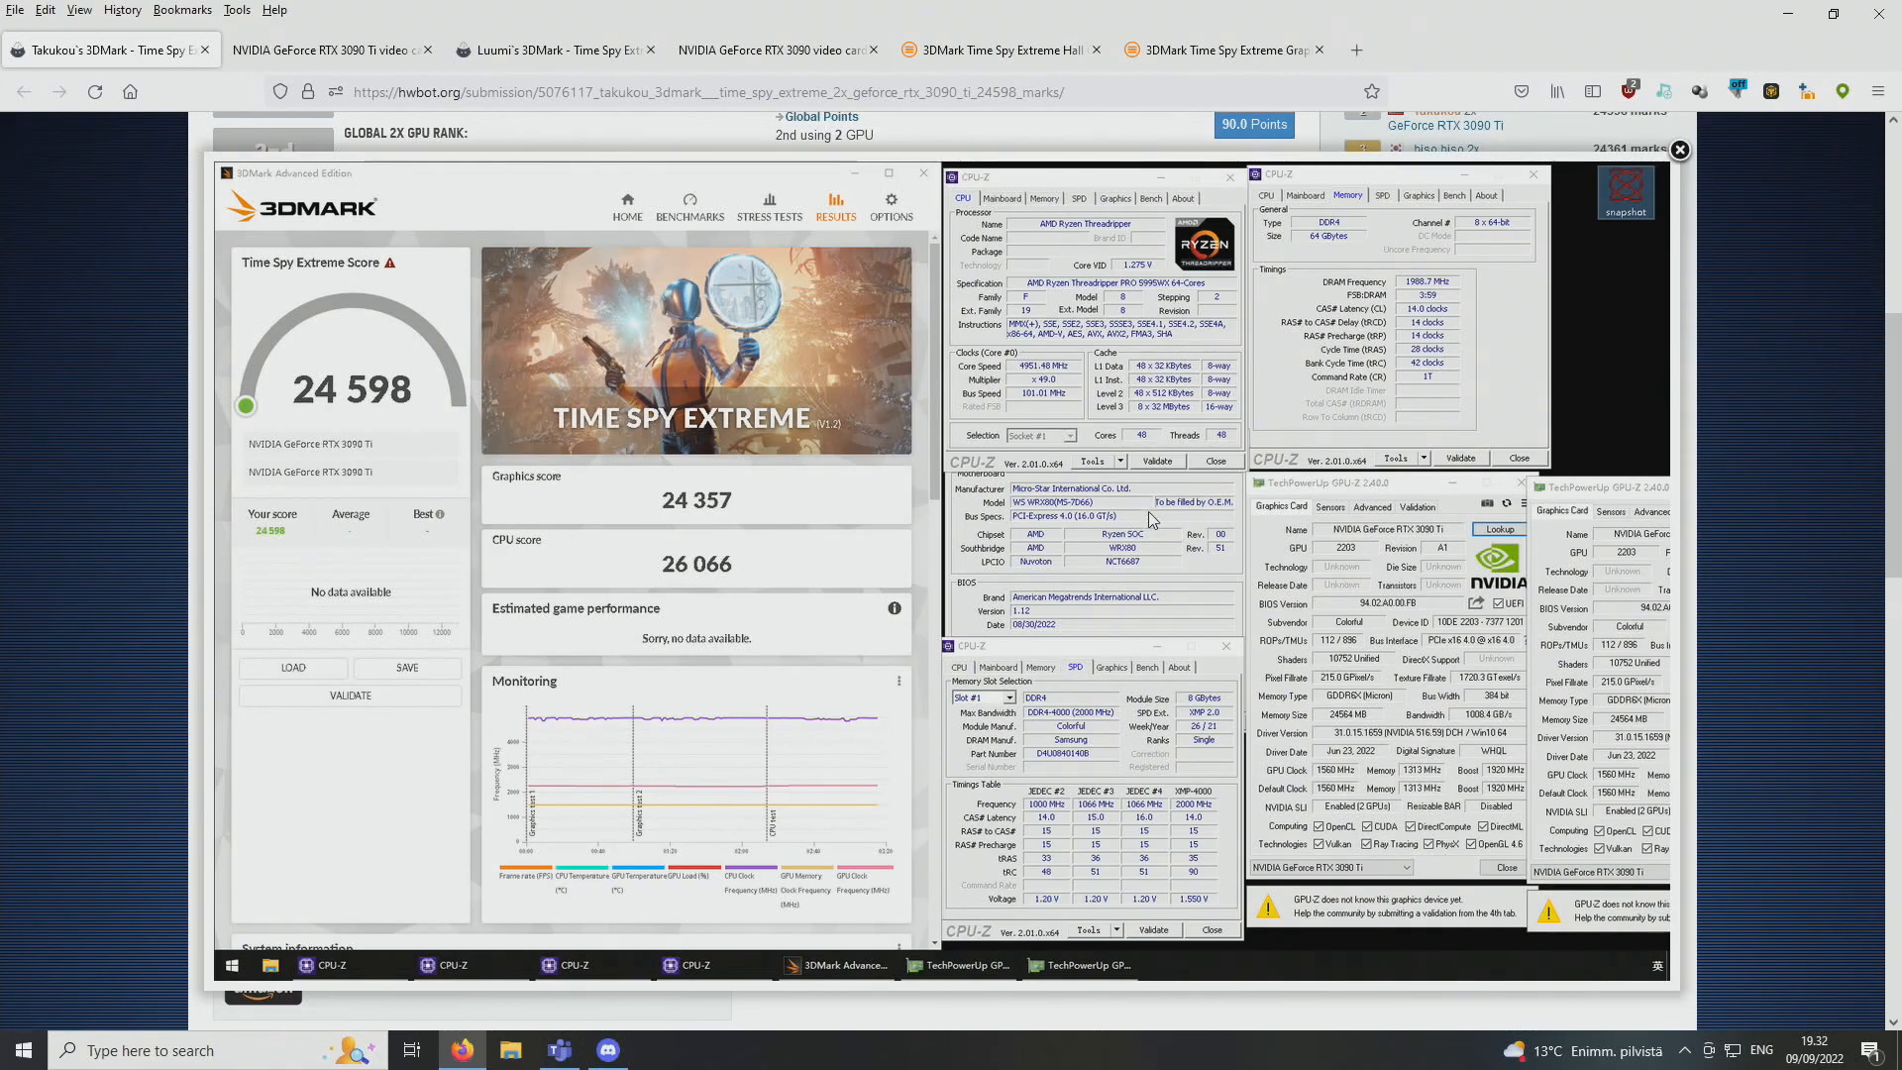
{"action": "mouse_move", "coordinate": [1127, 516]}
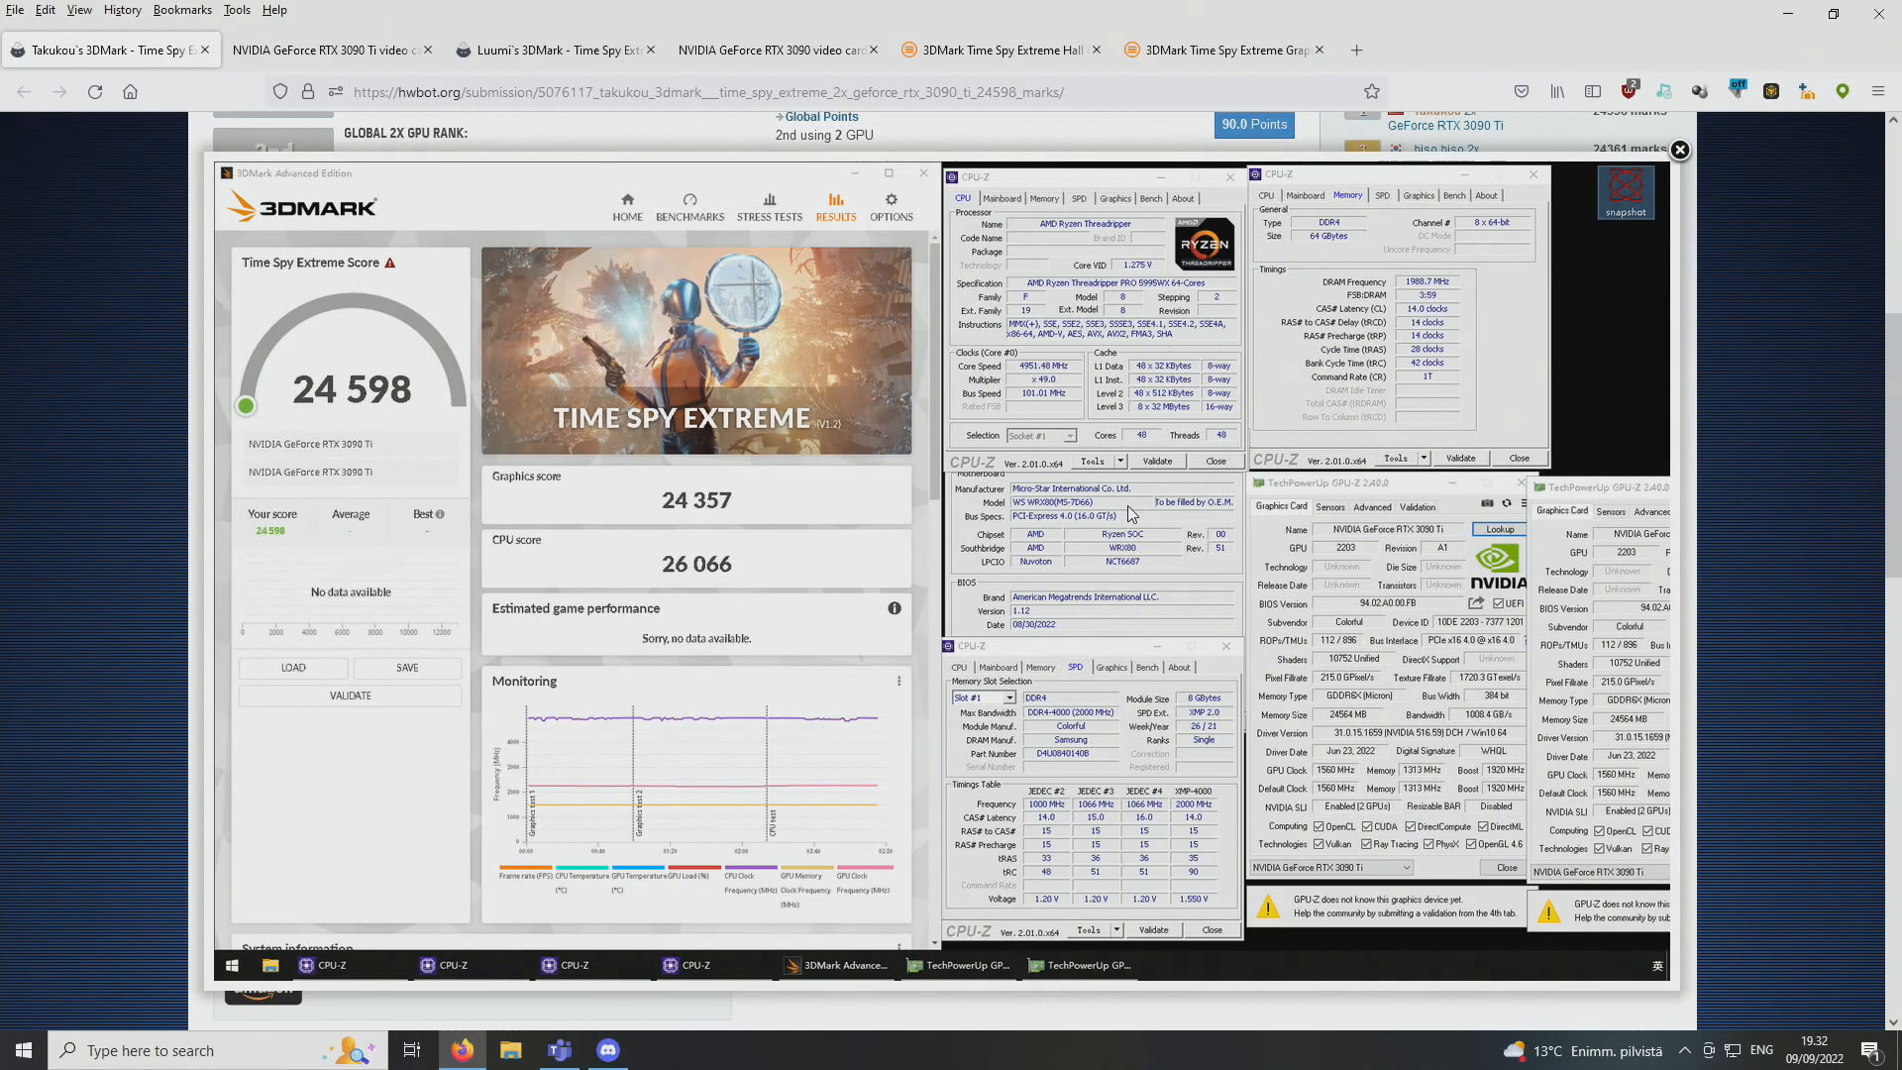
{"action": "mouse_move", "coordinate": [658, 642]}
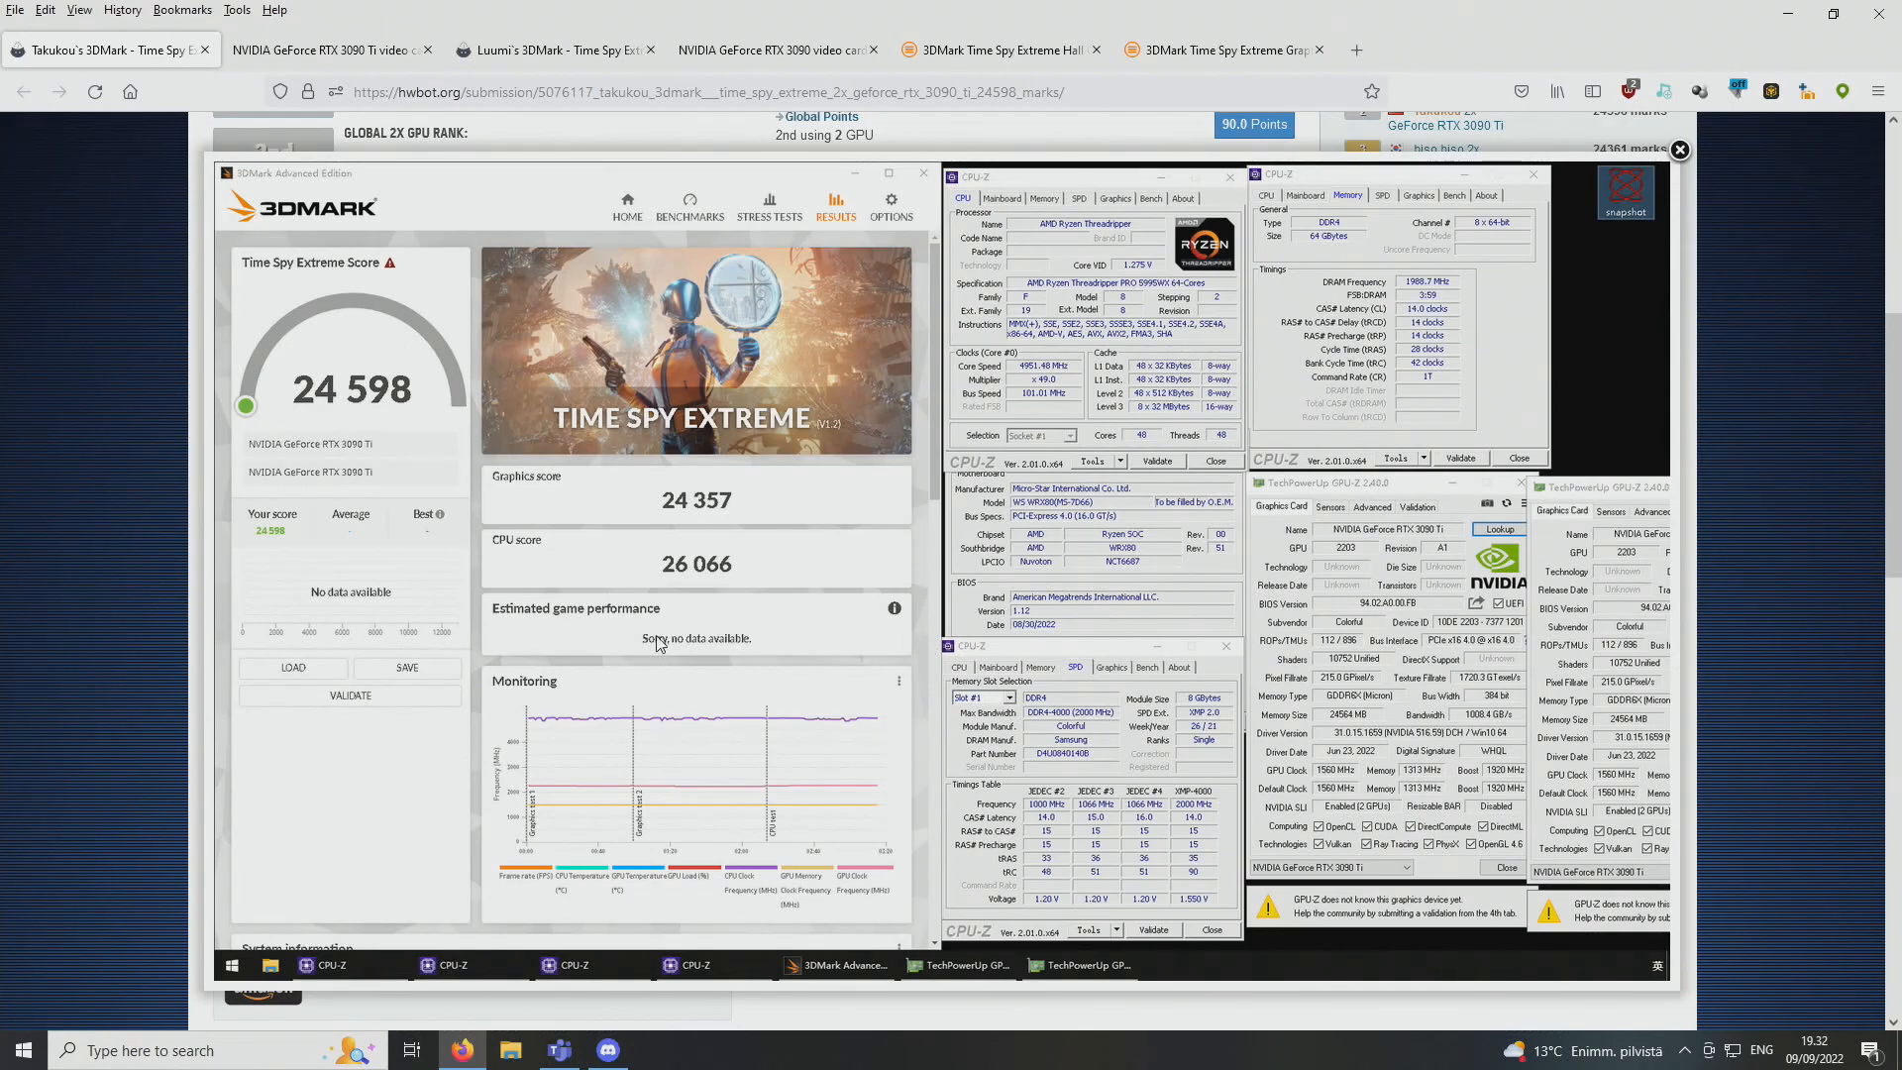
{"action": "mouse_move", "coordinate": [1184, 452]}
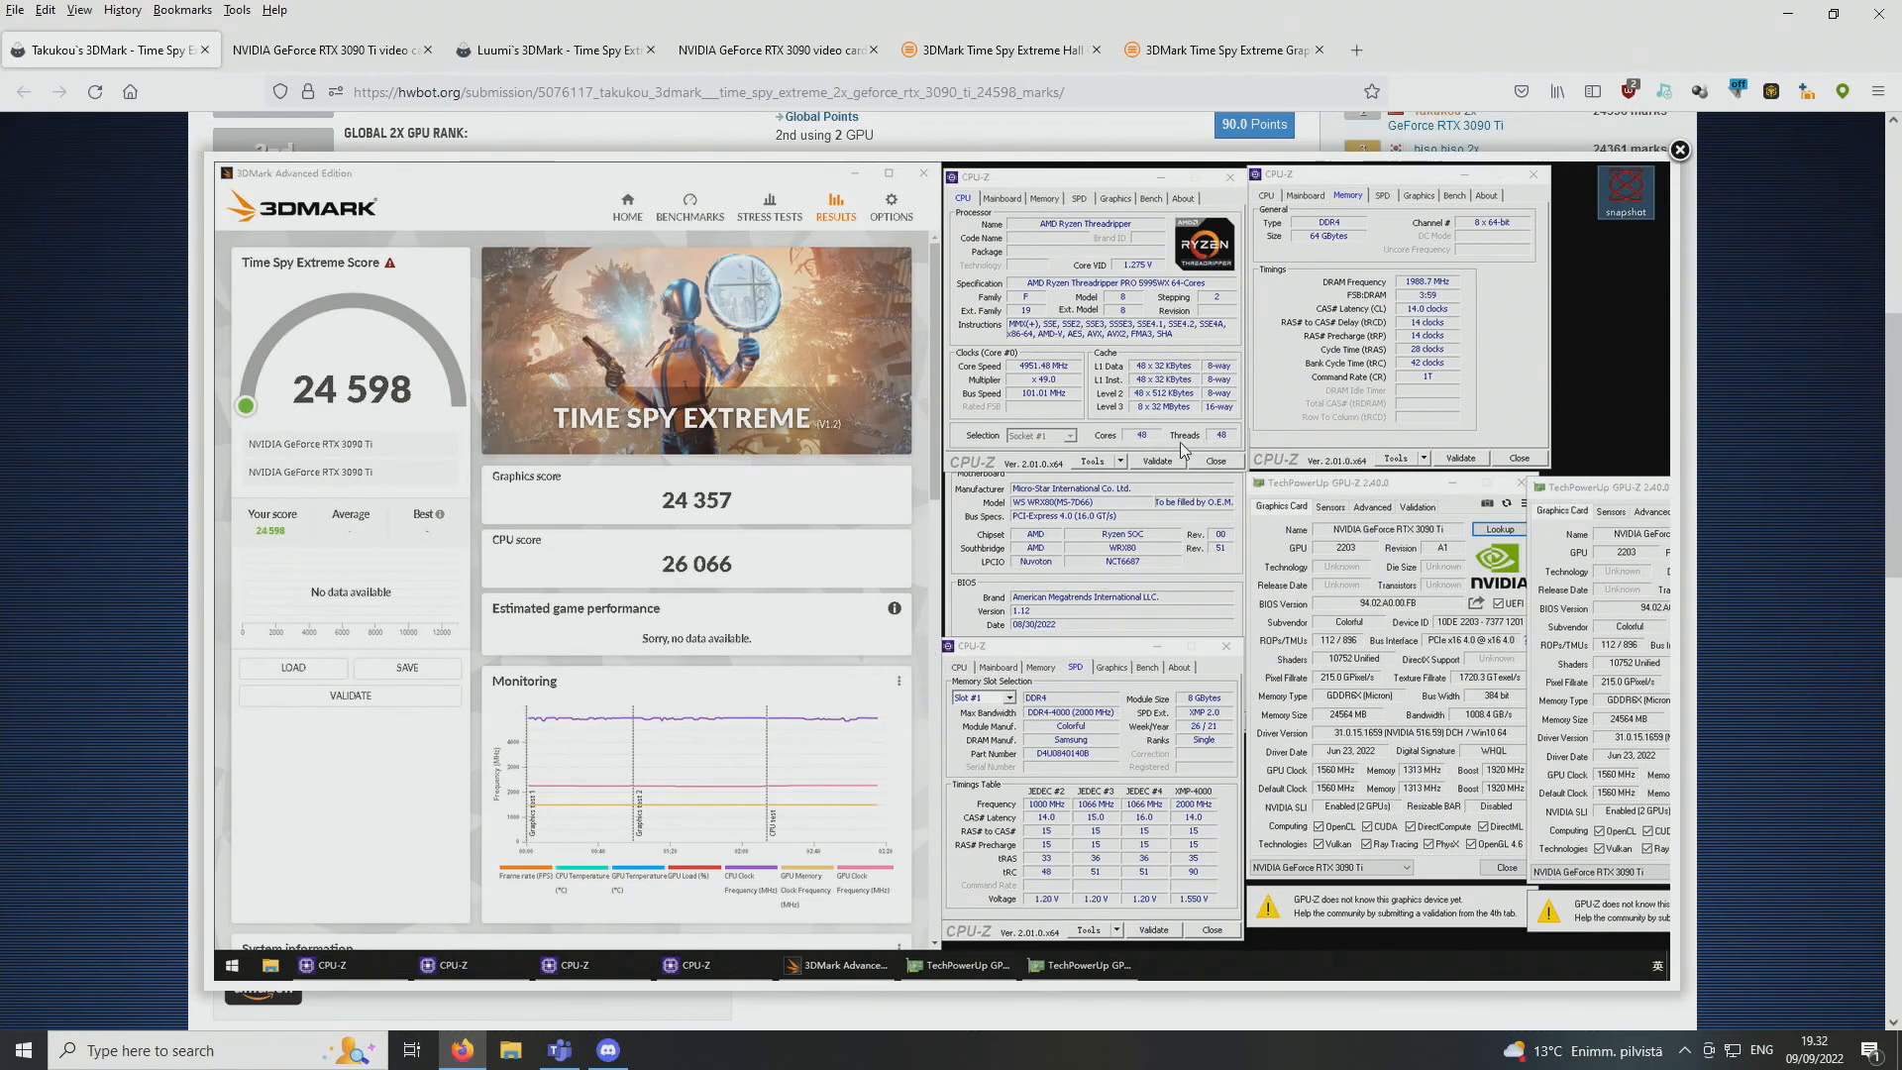
{"action": "mouse_move", "coordinate": [1031, 395]}
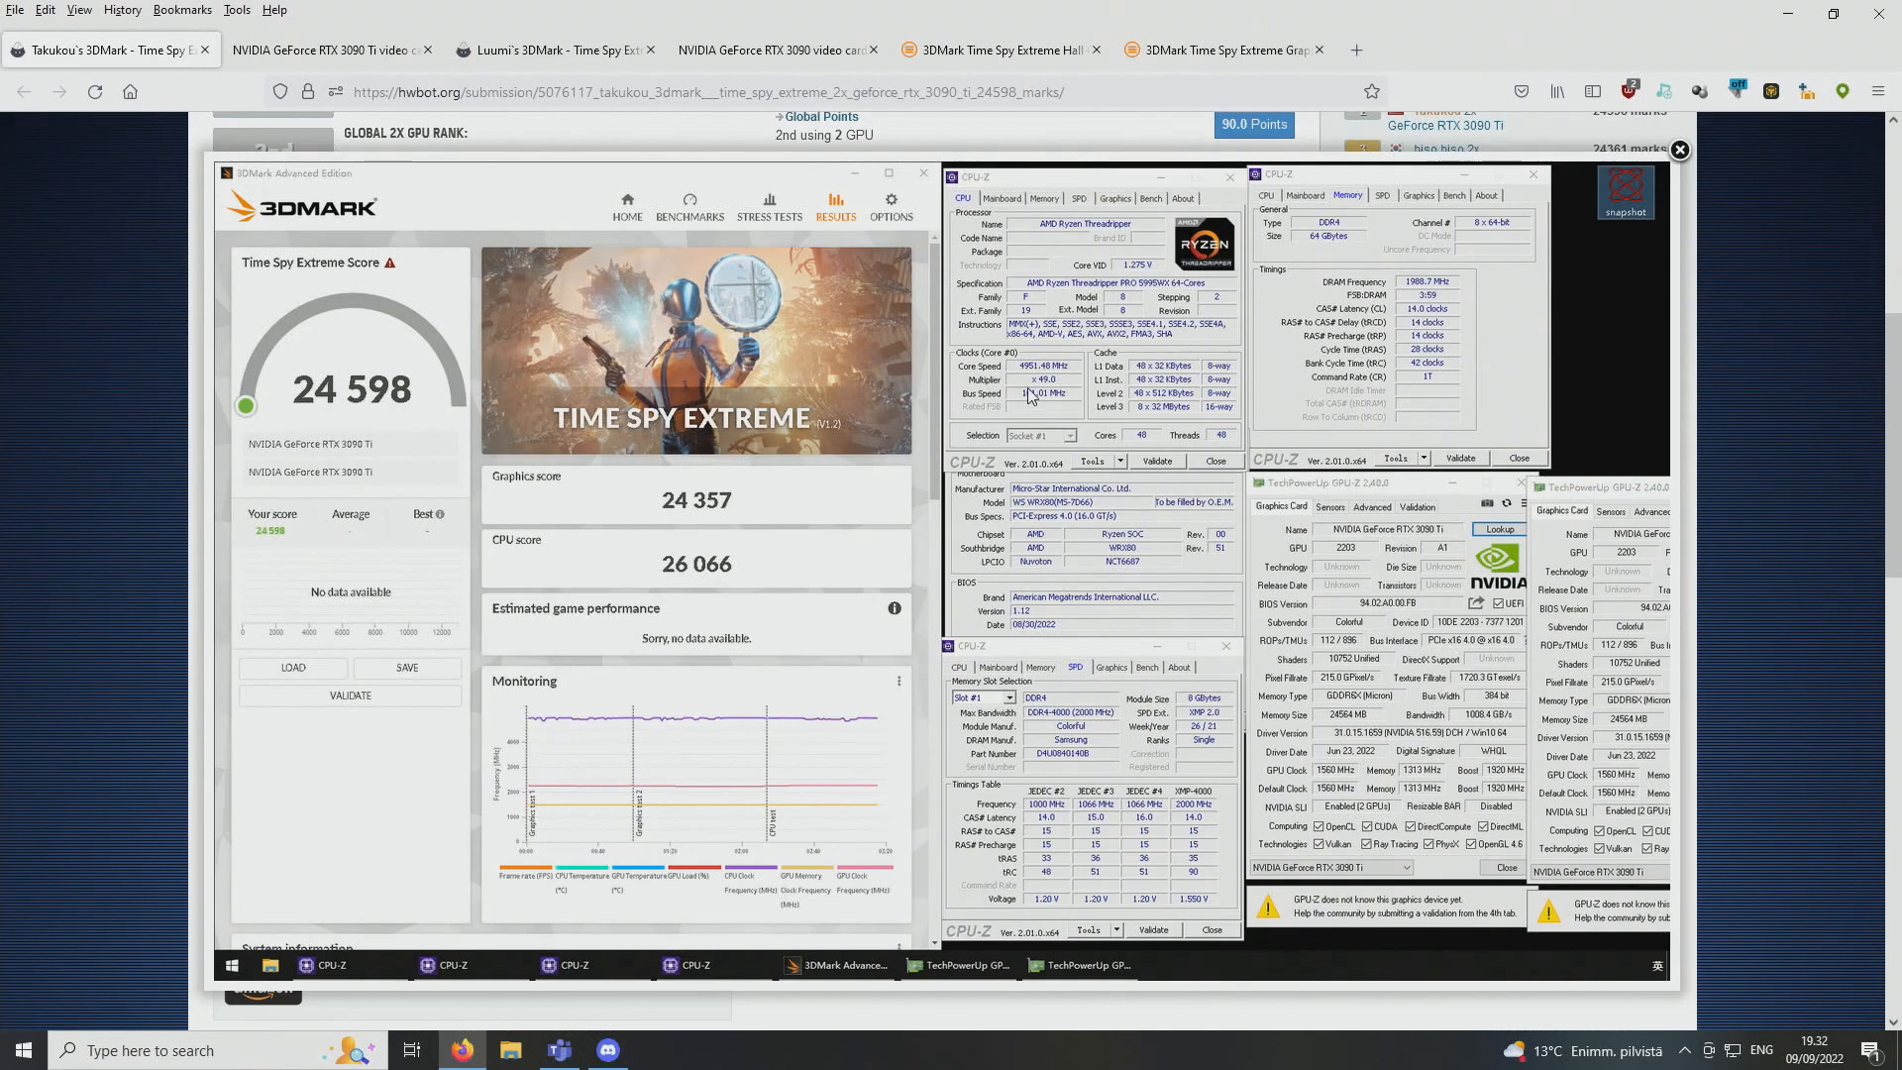
{"action": "mouse_move", "coordinate": [682, 513]}
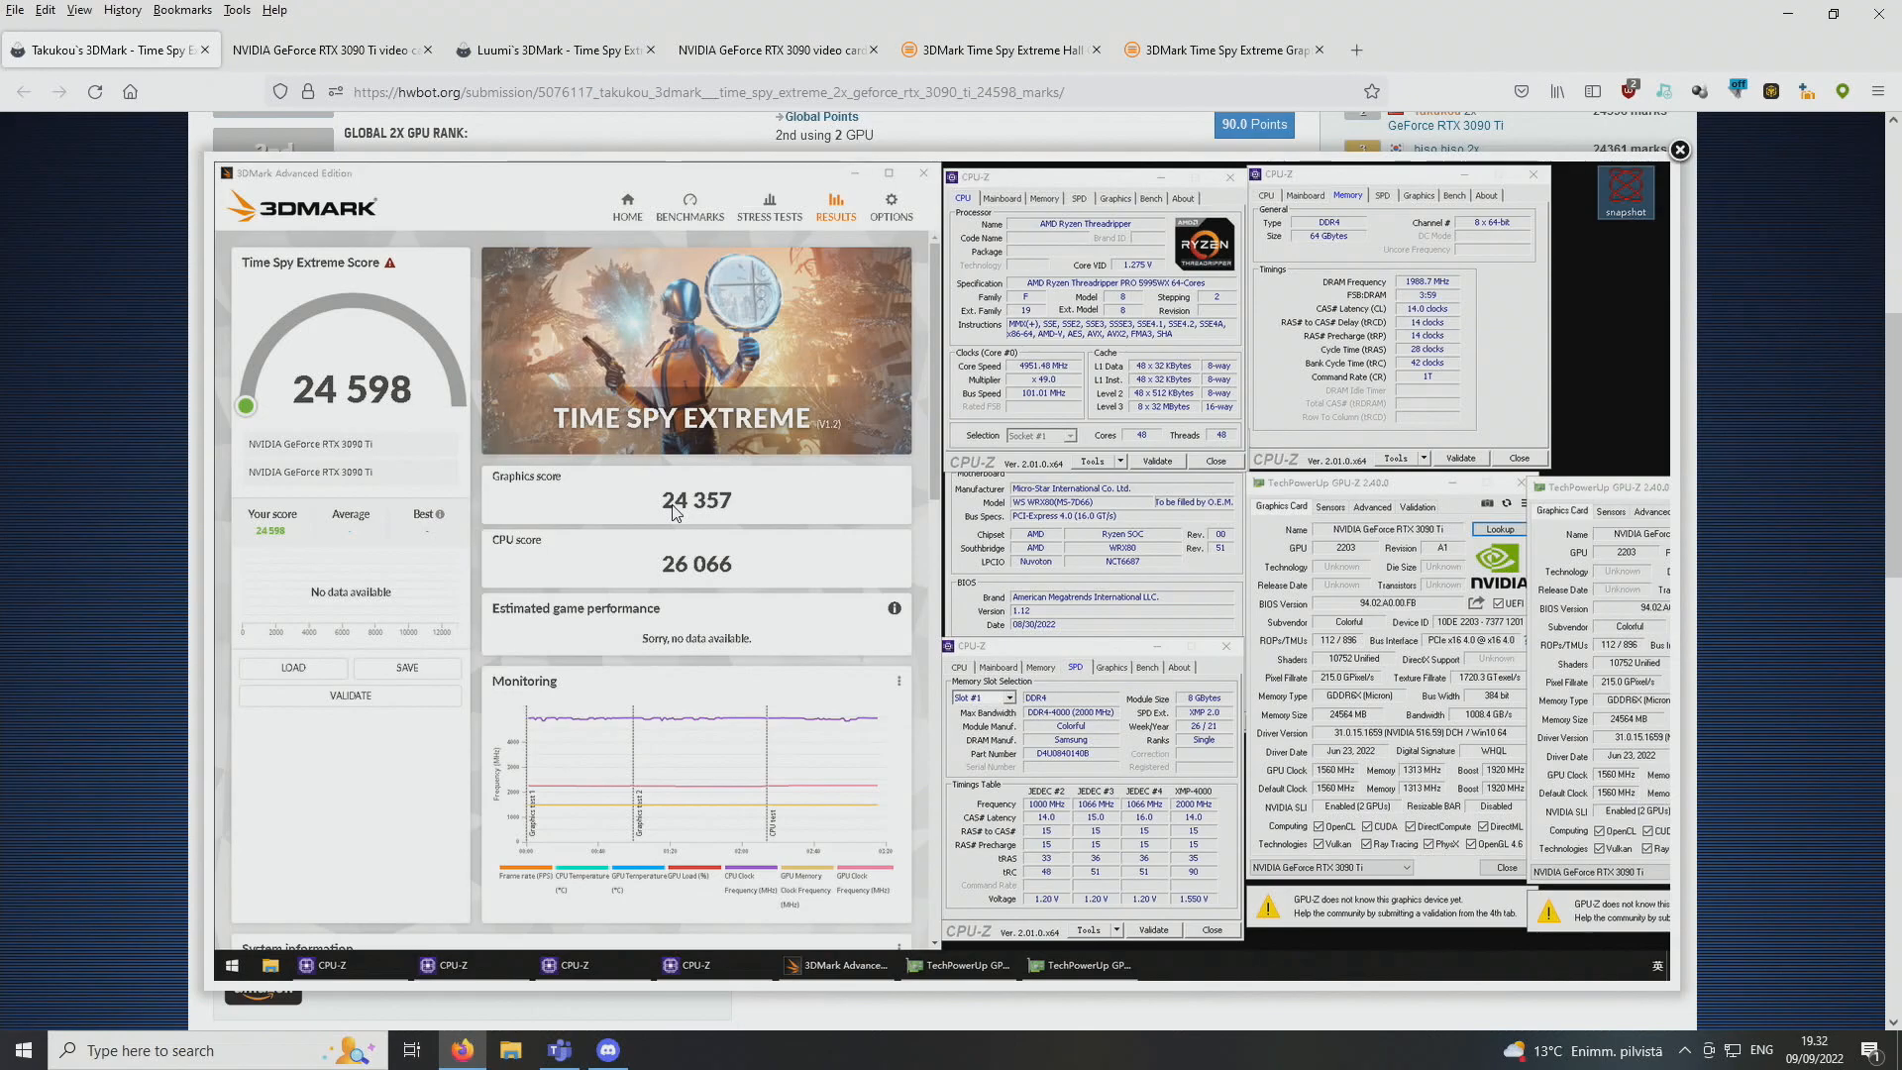
{"action": "mouse_move", "coordinate": [738, 359]}
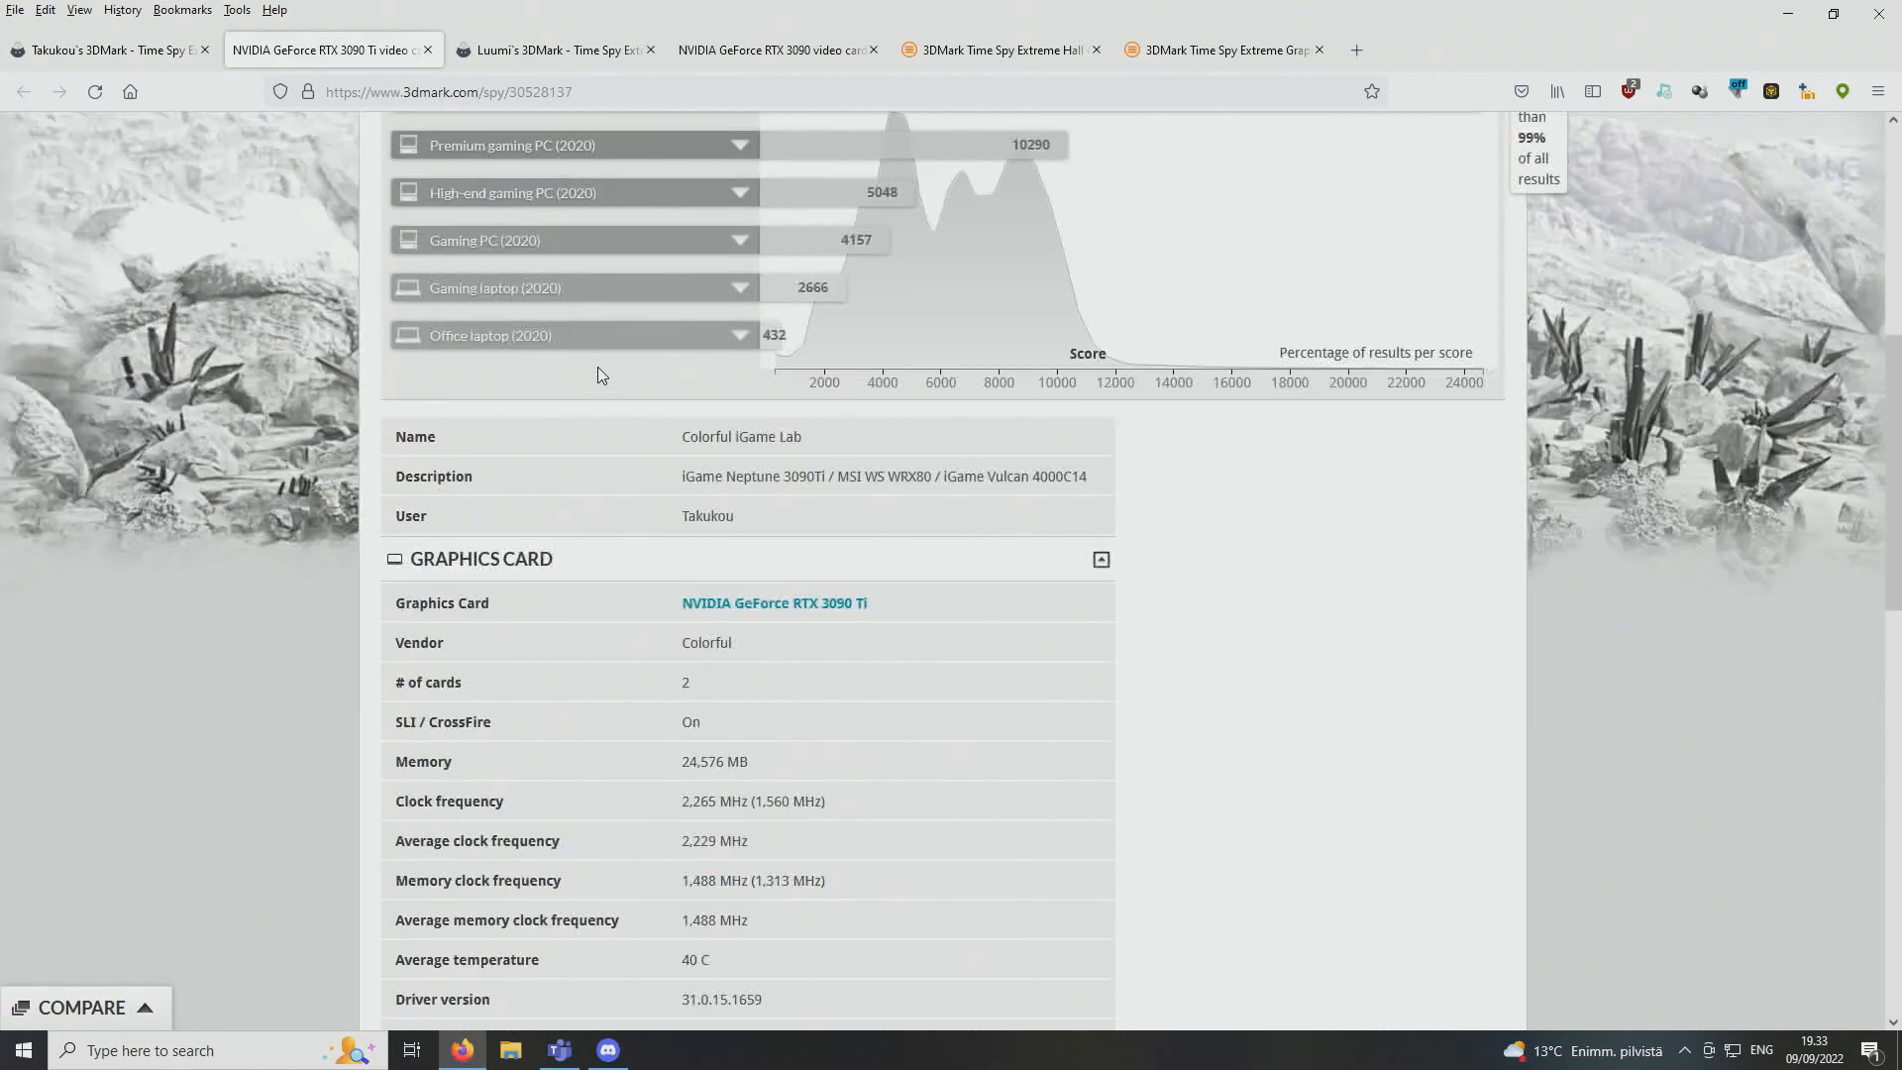
Review the 24 598 score at the top, then scroll to the graphics card and processor sections
{"action": "scroll", "scroll_direction": "up", "scroll_amount": 3}
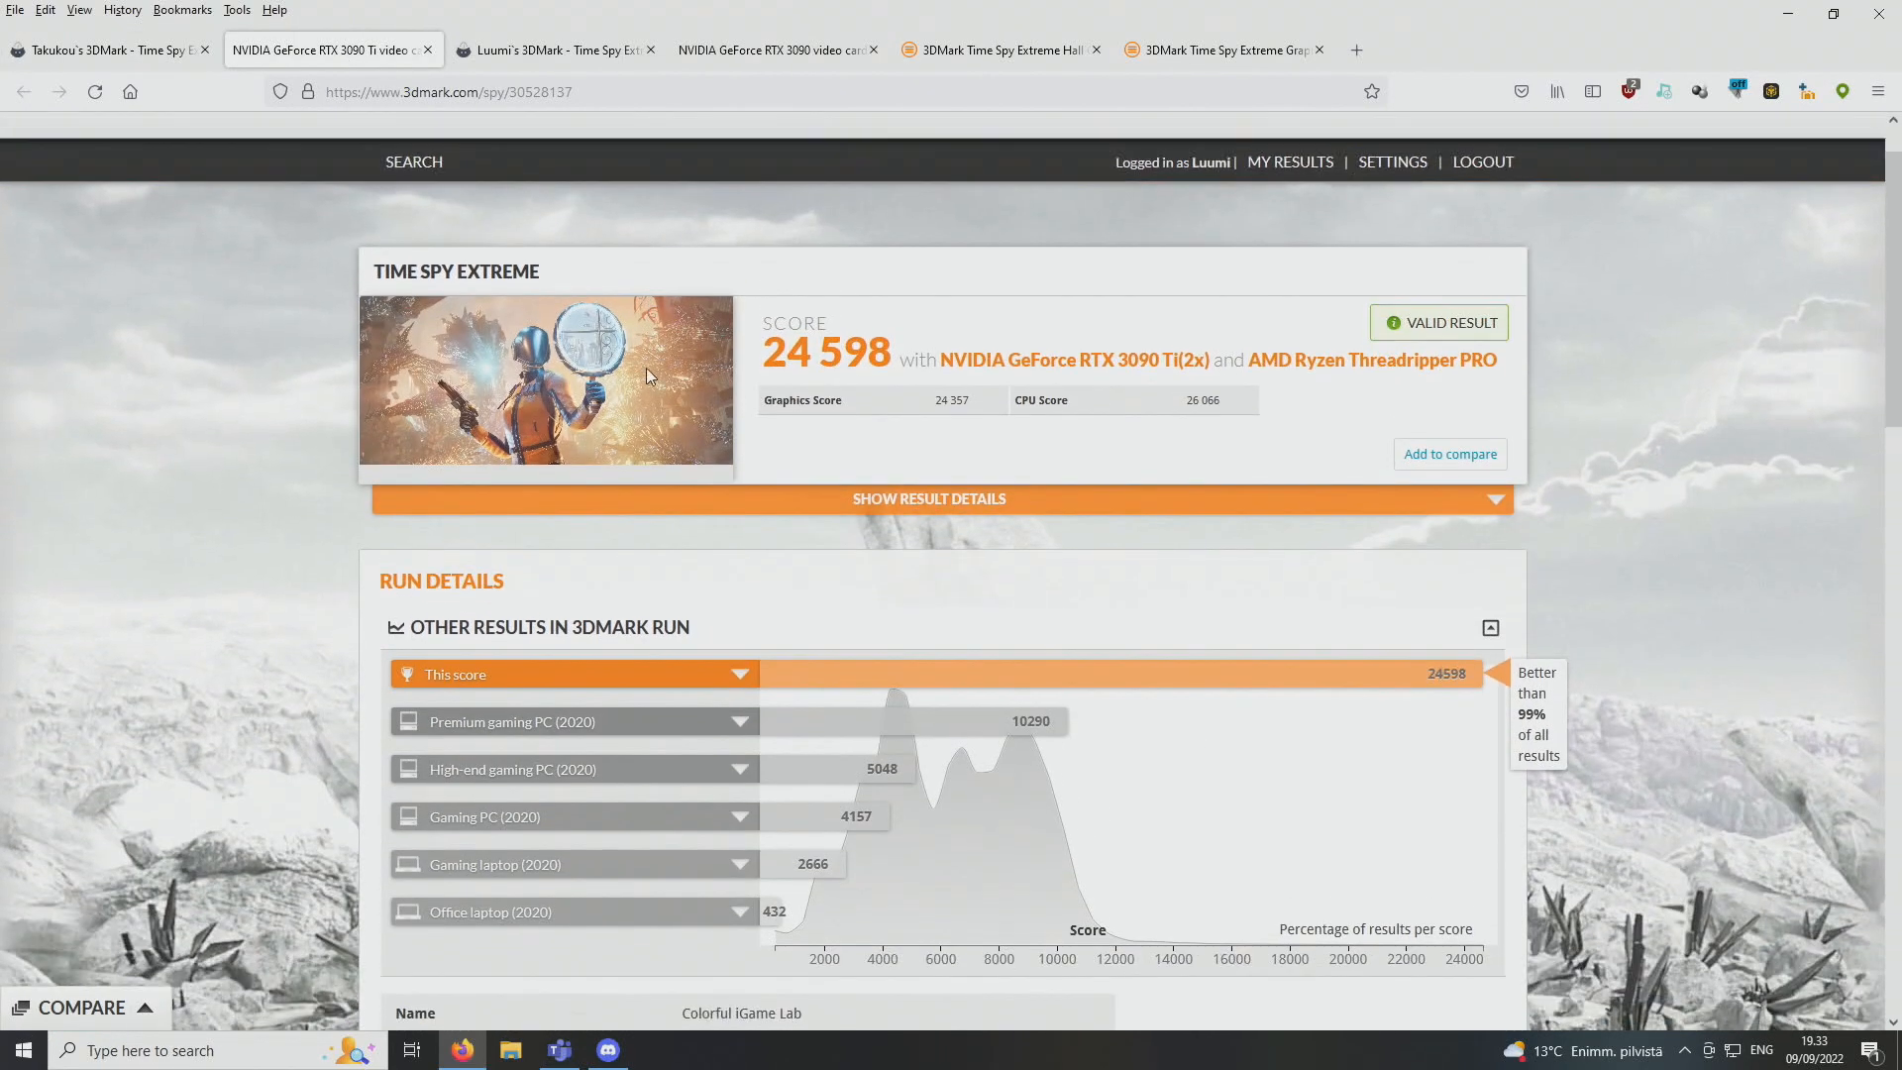
{"action": "scroll", "scroll_direction": "down", "scroll_amount": 3}
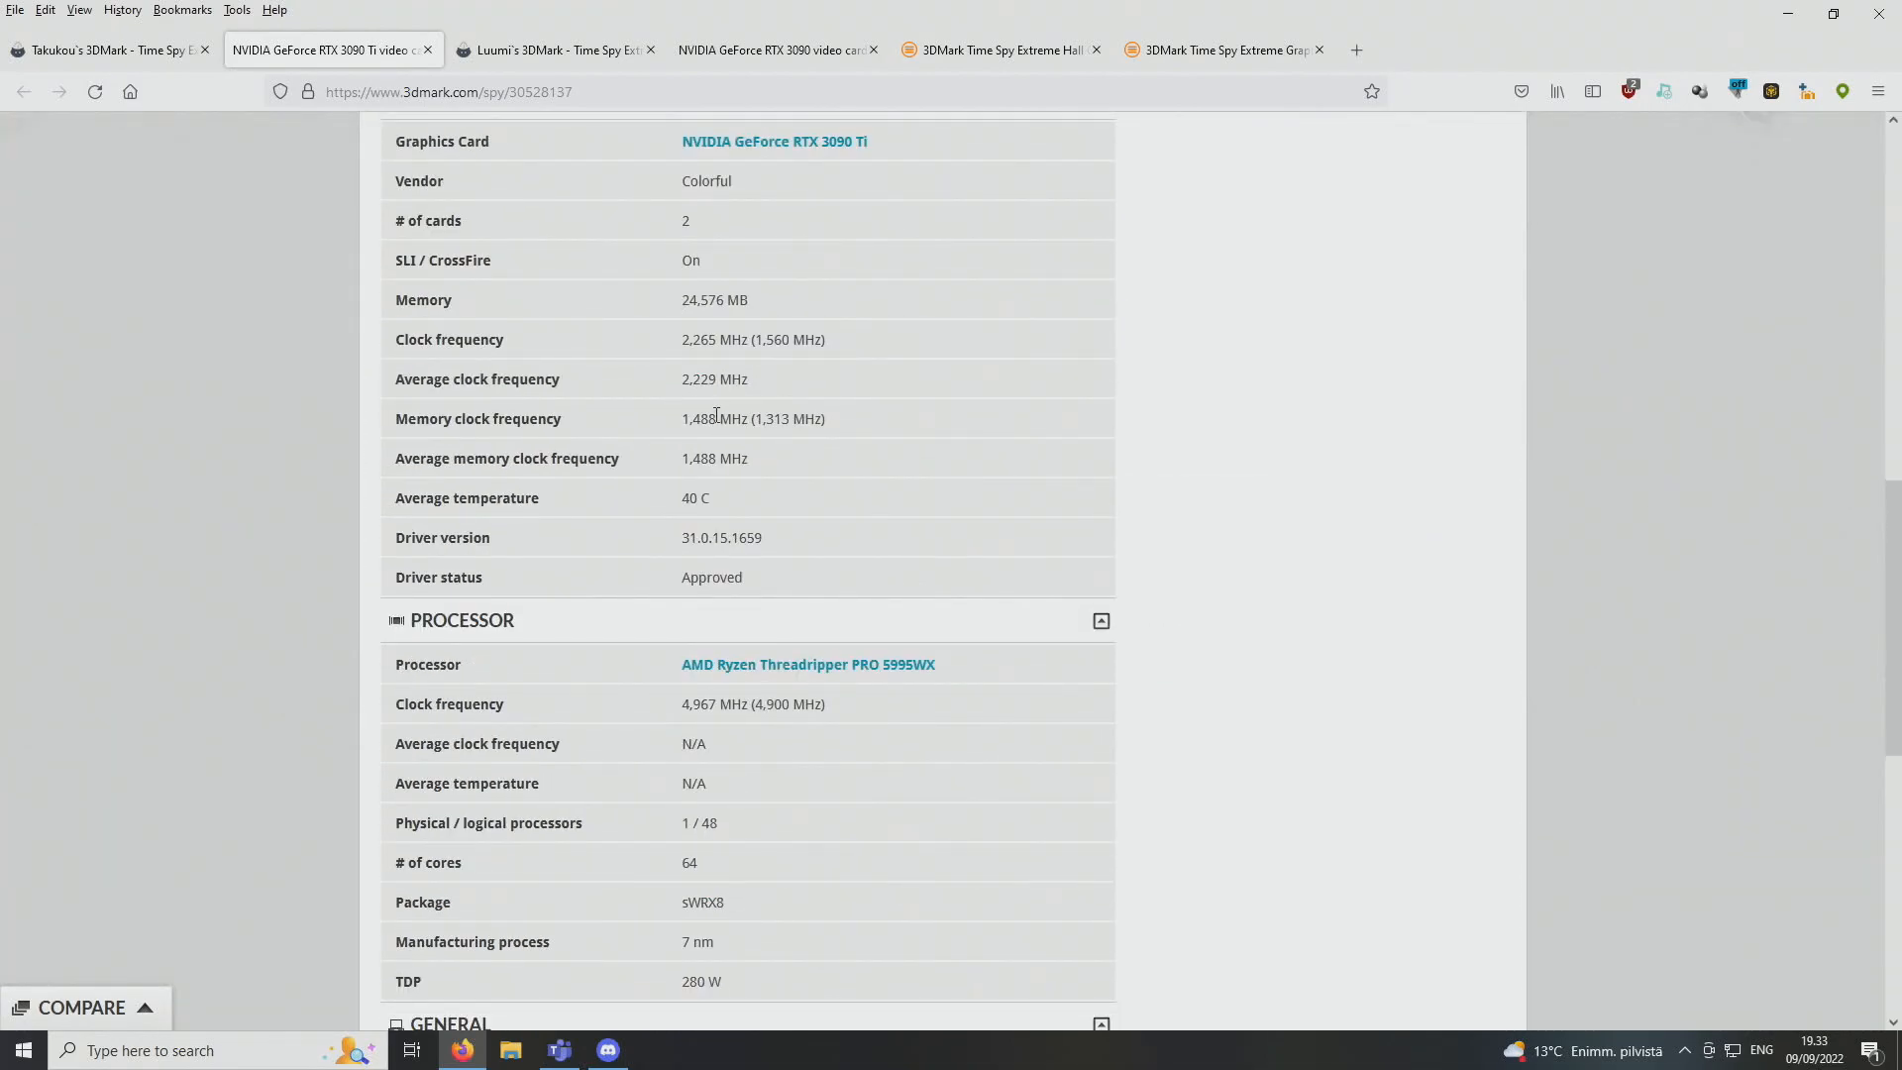
{"action": "mouse_move", "coordinate": [634, 372]}
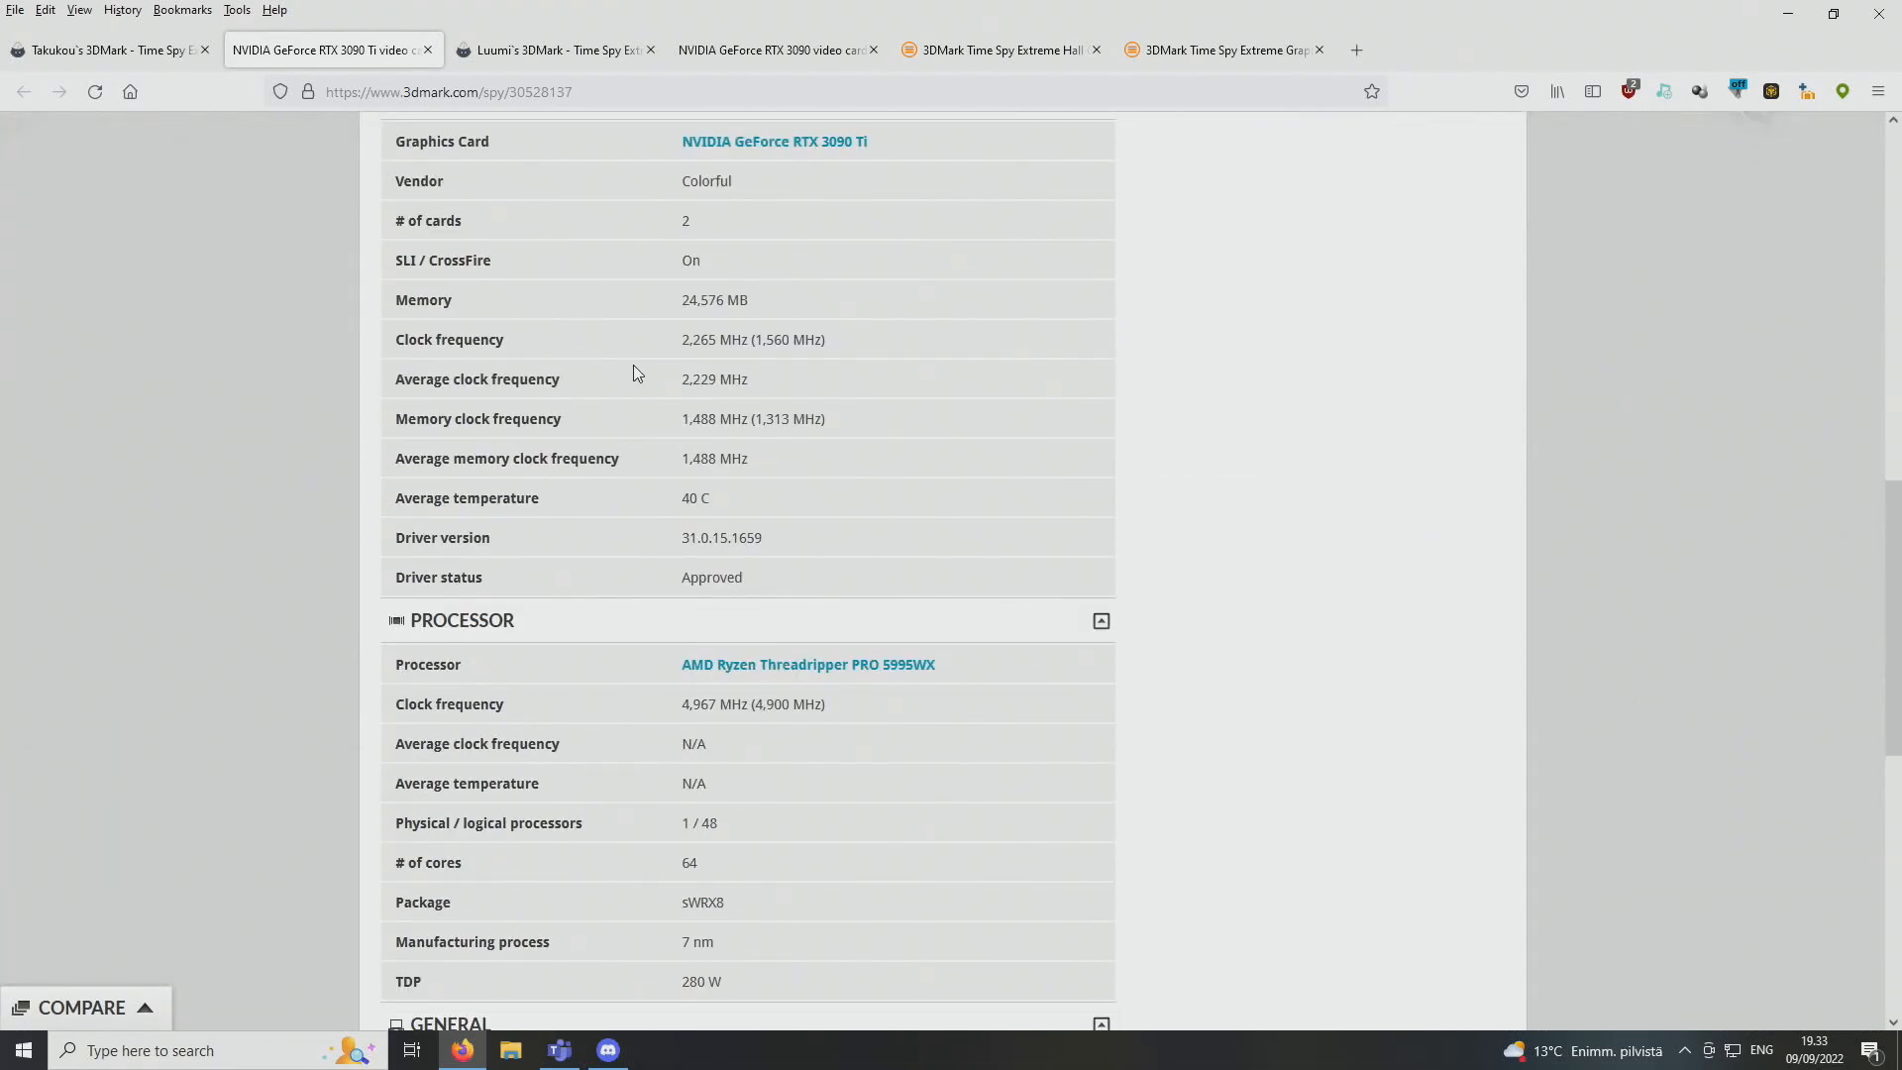
{"action": "mouse_move", "coordinate": [687, 441]}
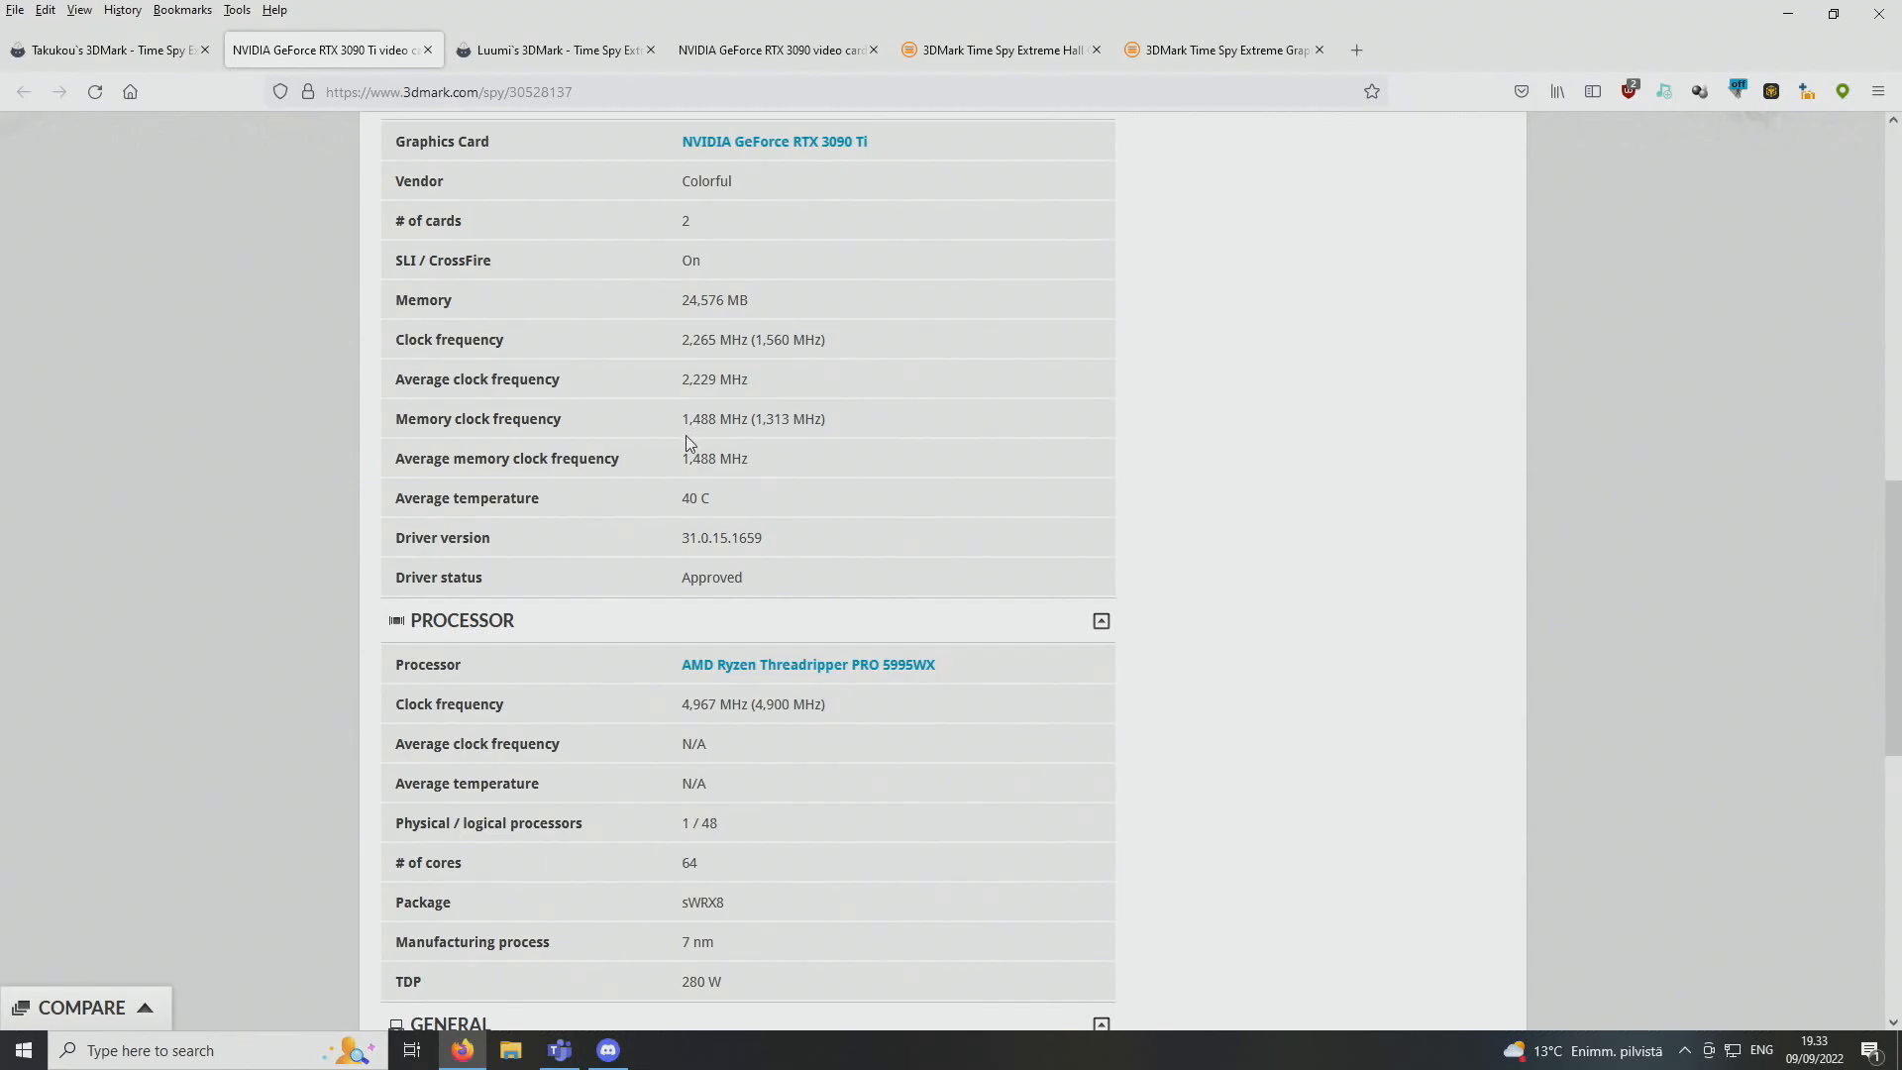
{"action": "mouse_move", "coordinate": [630, 418]}
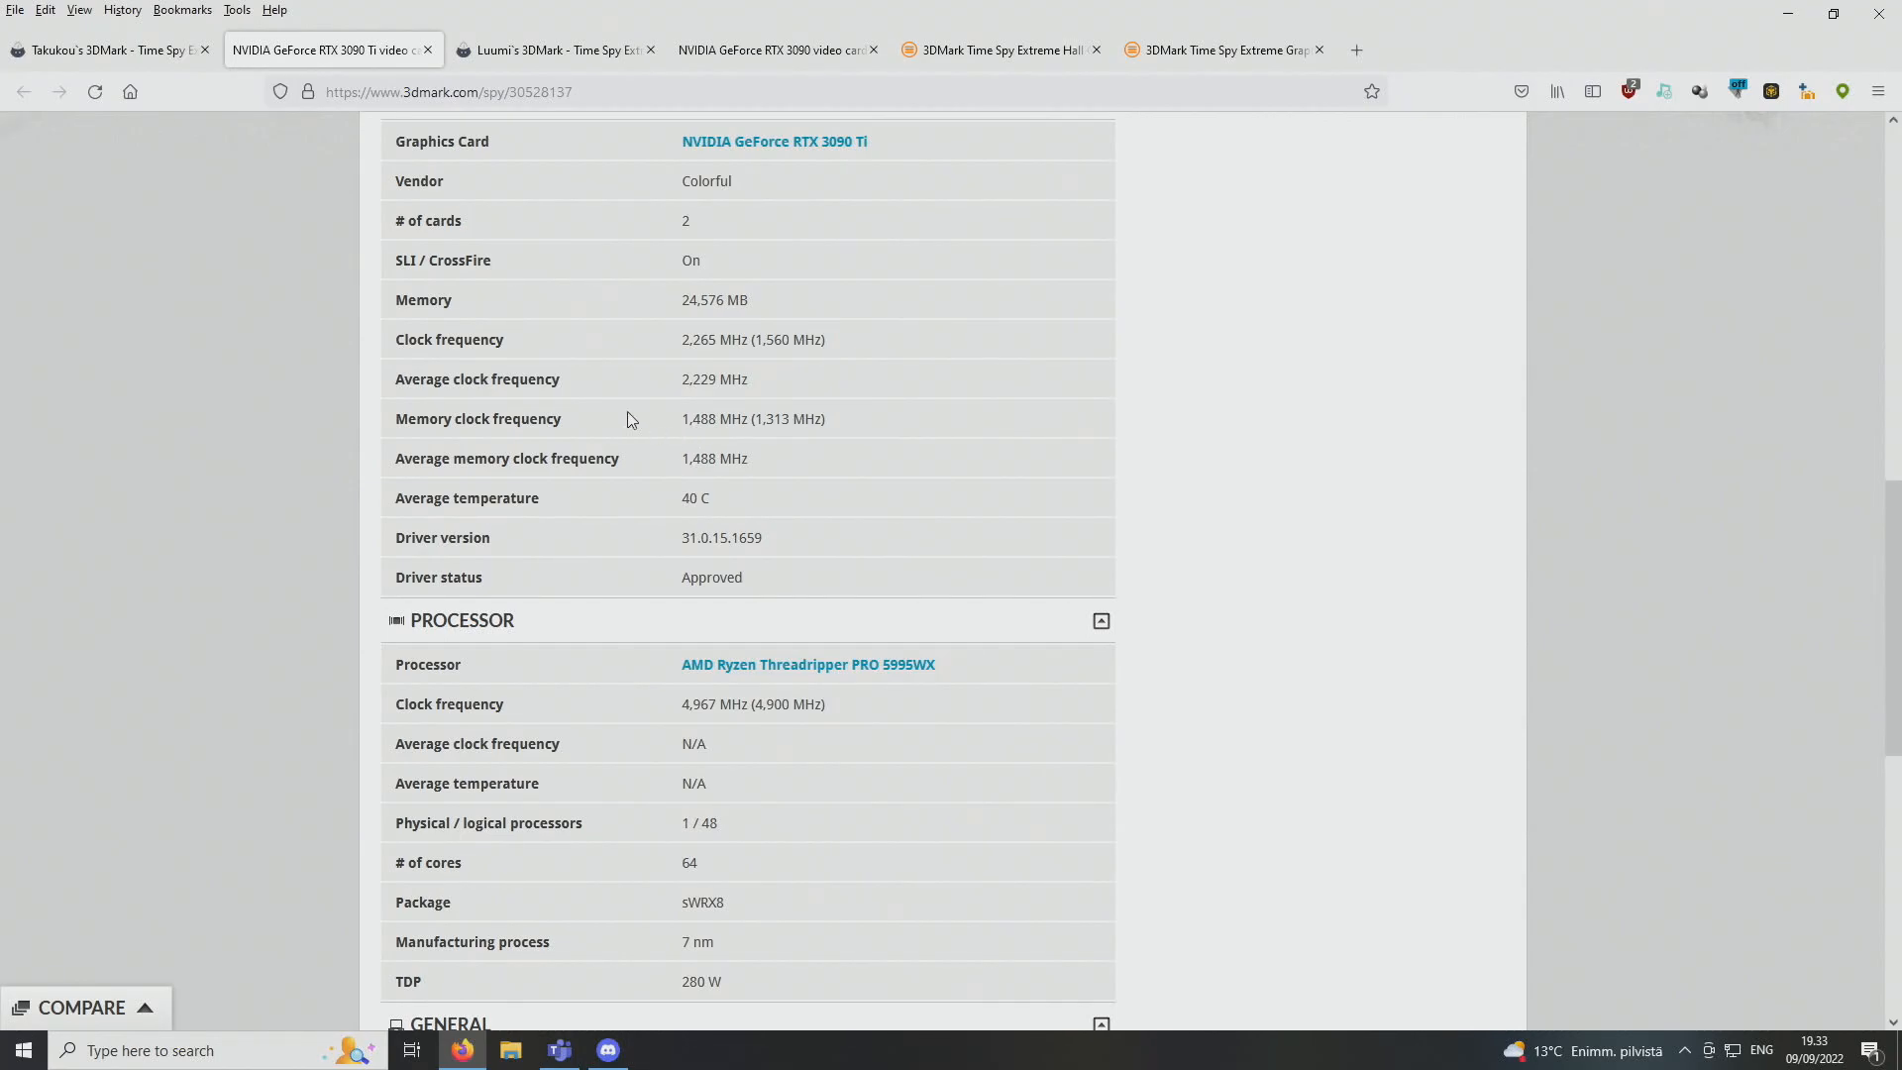
{"action": "mouse_move", "coordinate": [109, 50]}
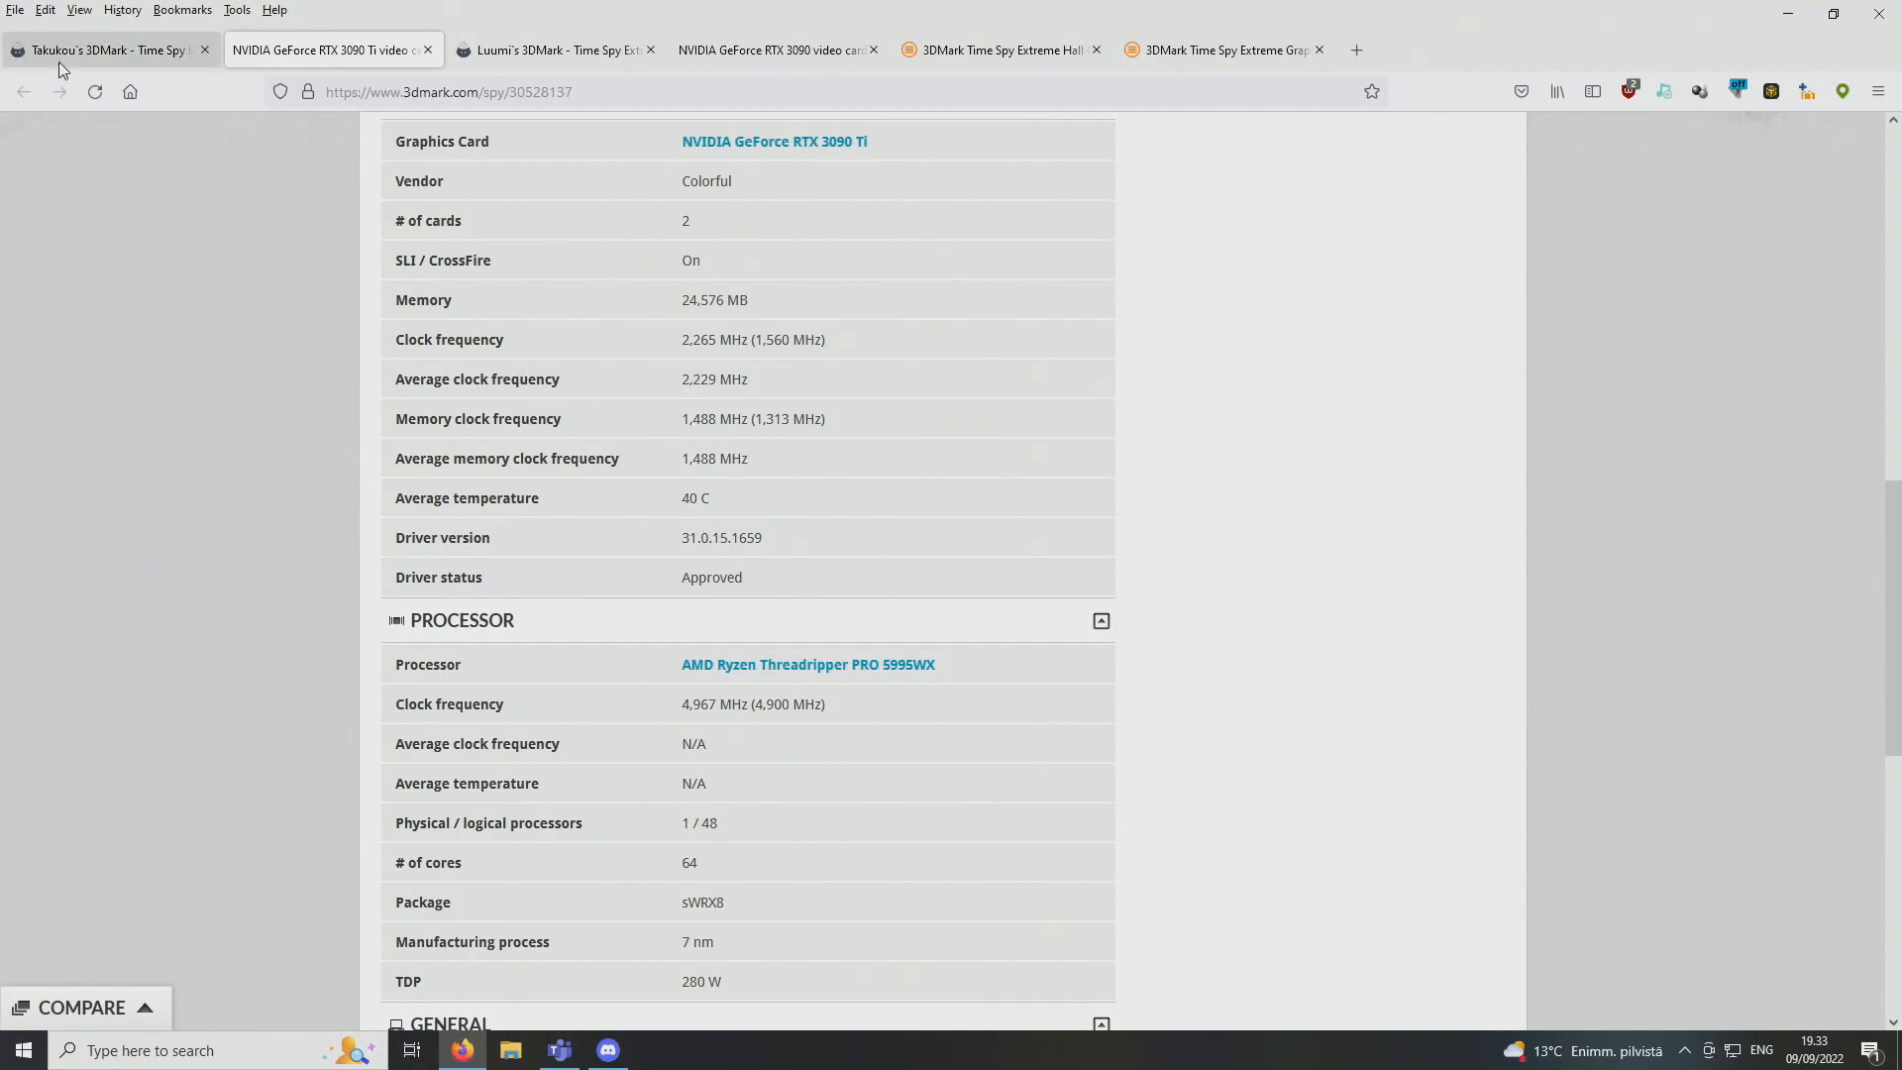
Return to the HWBOT 24598-mark submission and view its full-size verification screenshot
{"action": "left_click", "coordinate": [109, 50]}
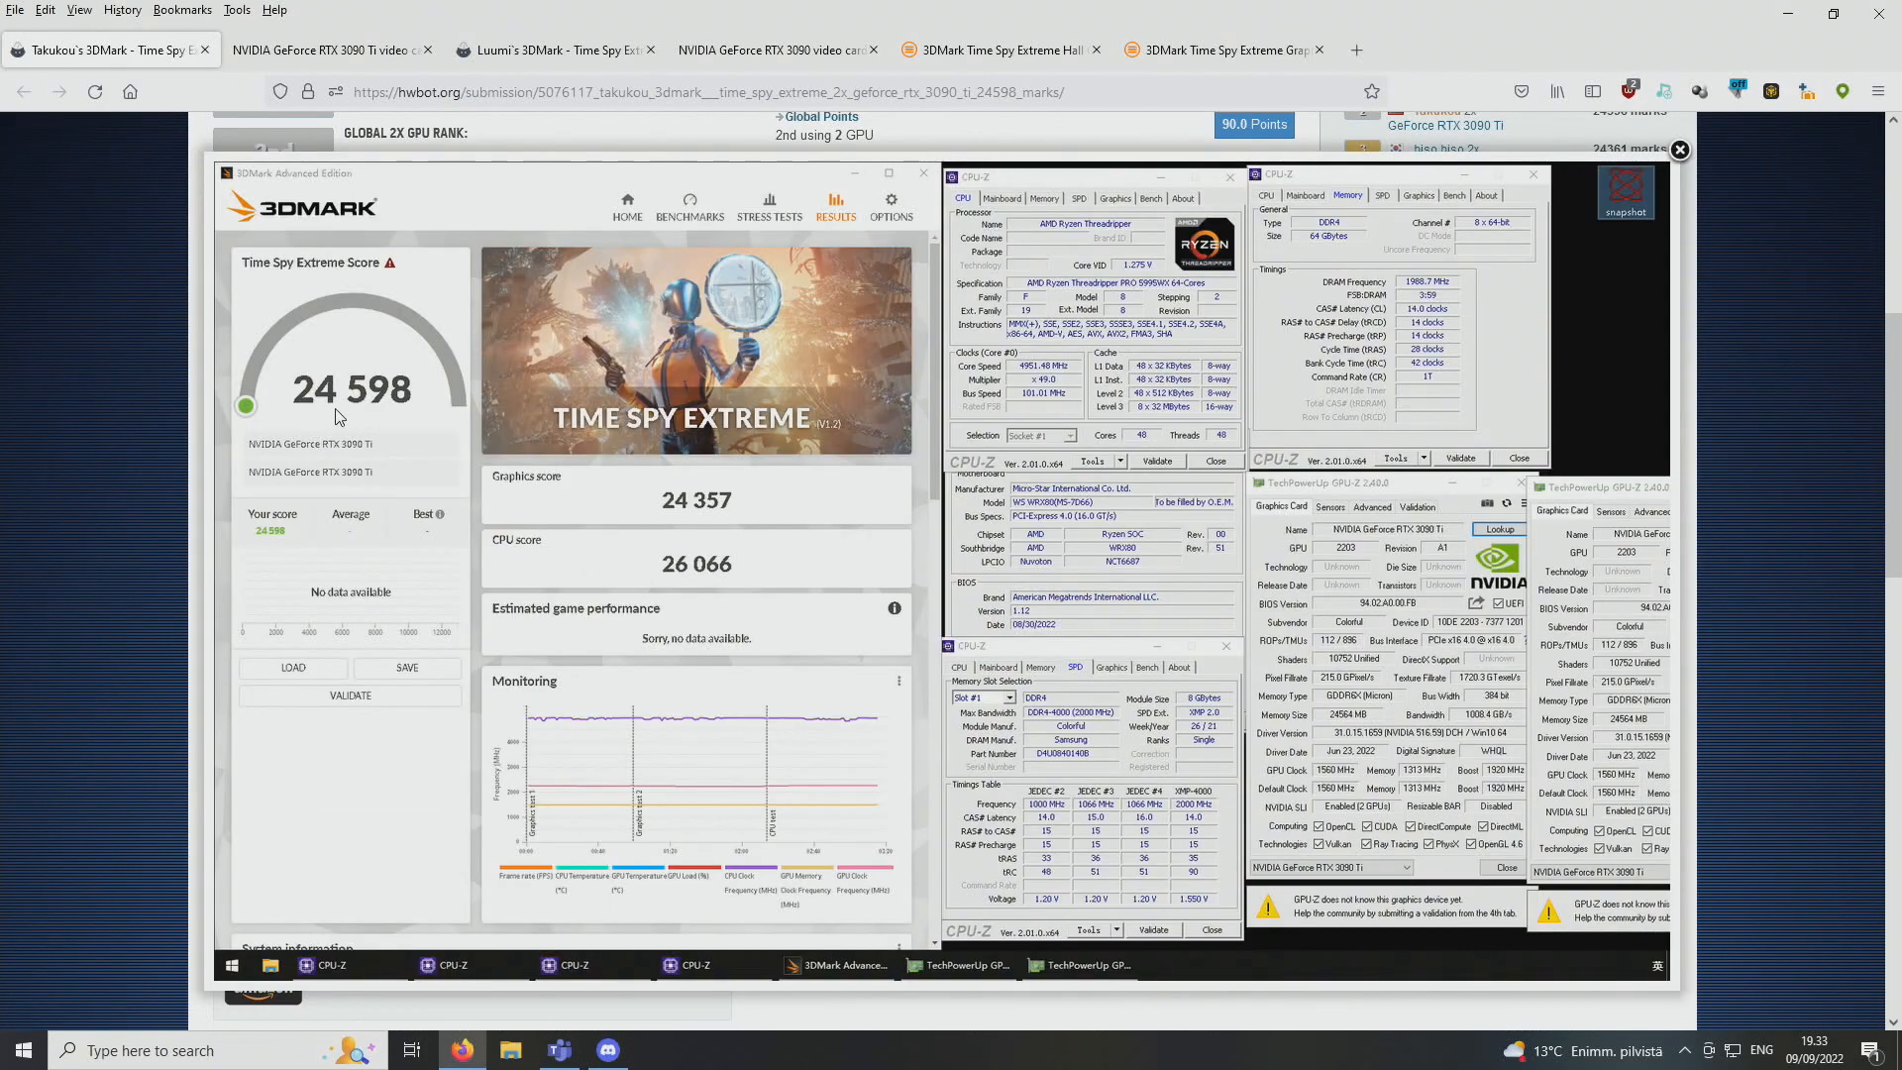
{"action": "mouse_move", "coordinate": [573, 430]}
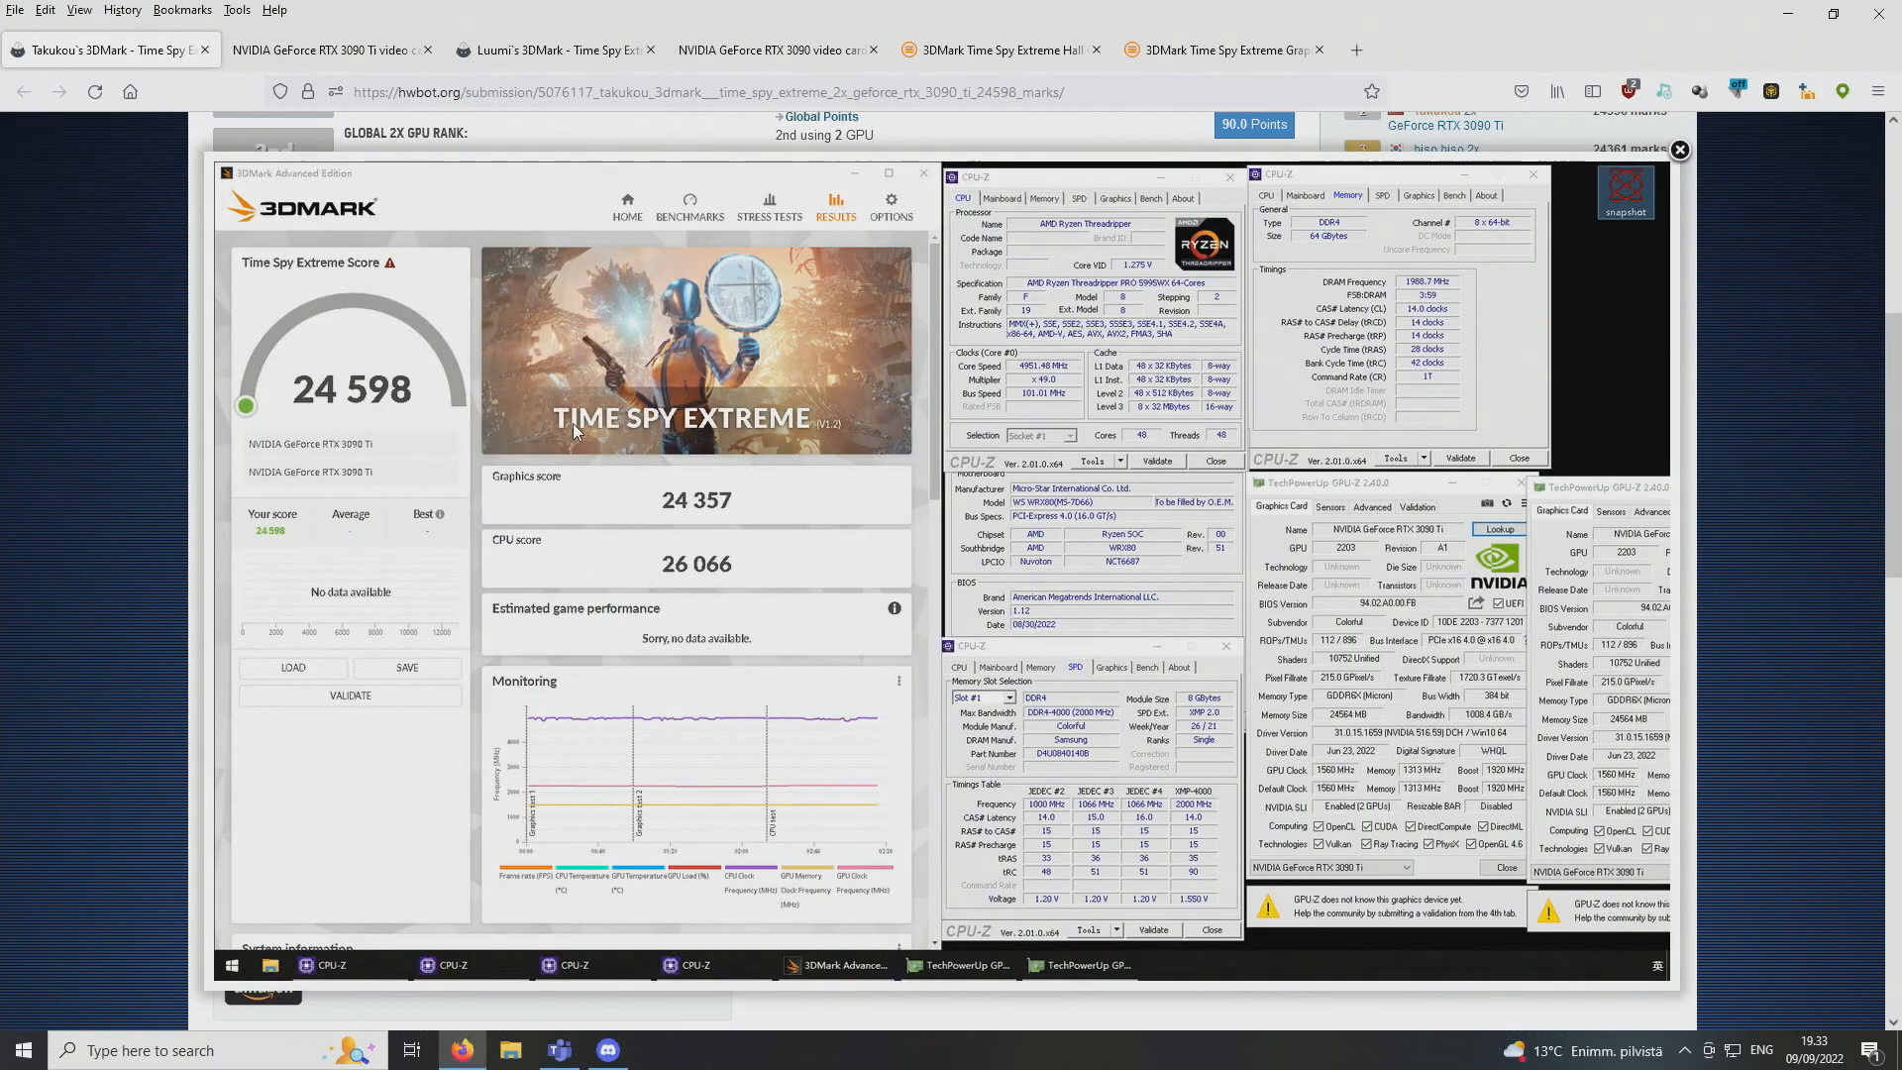
{"action": "mouse_move", "coordinate": [685, 445]}
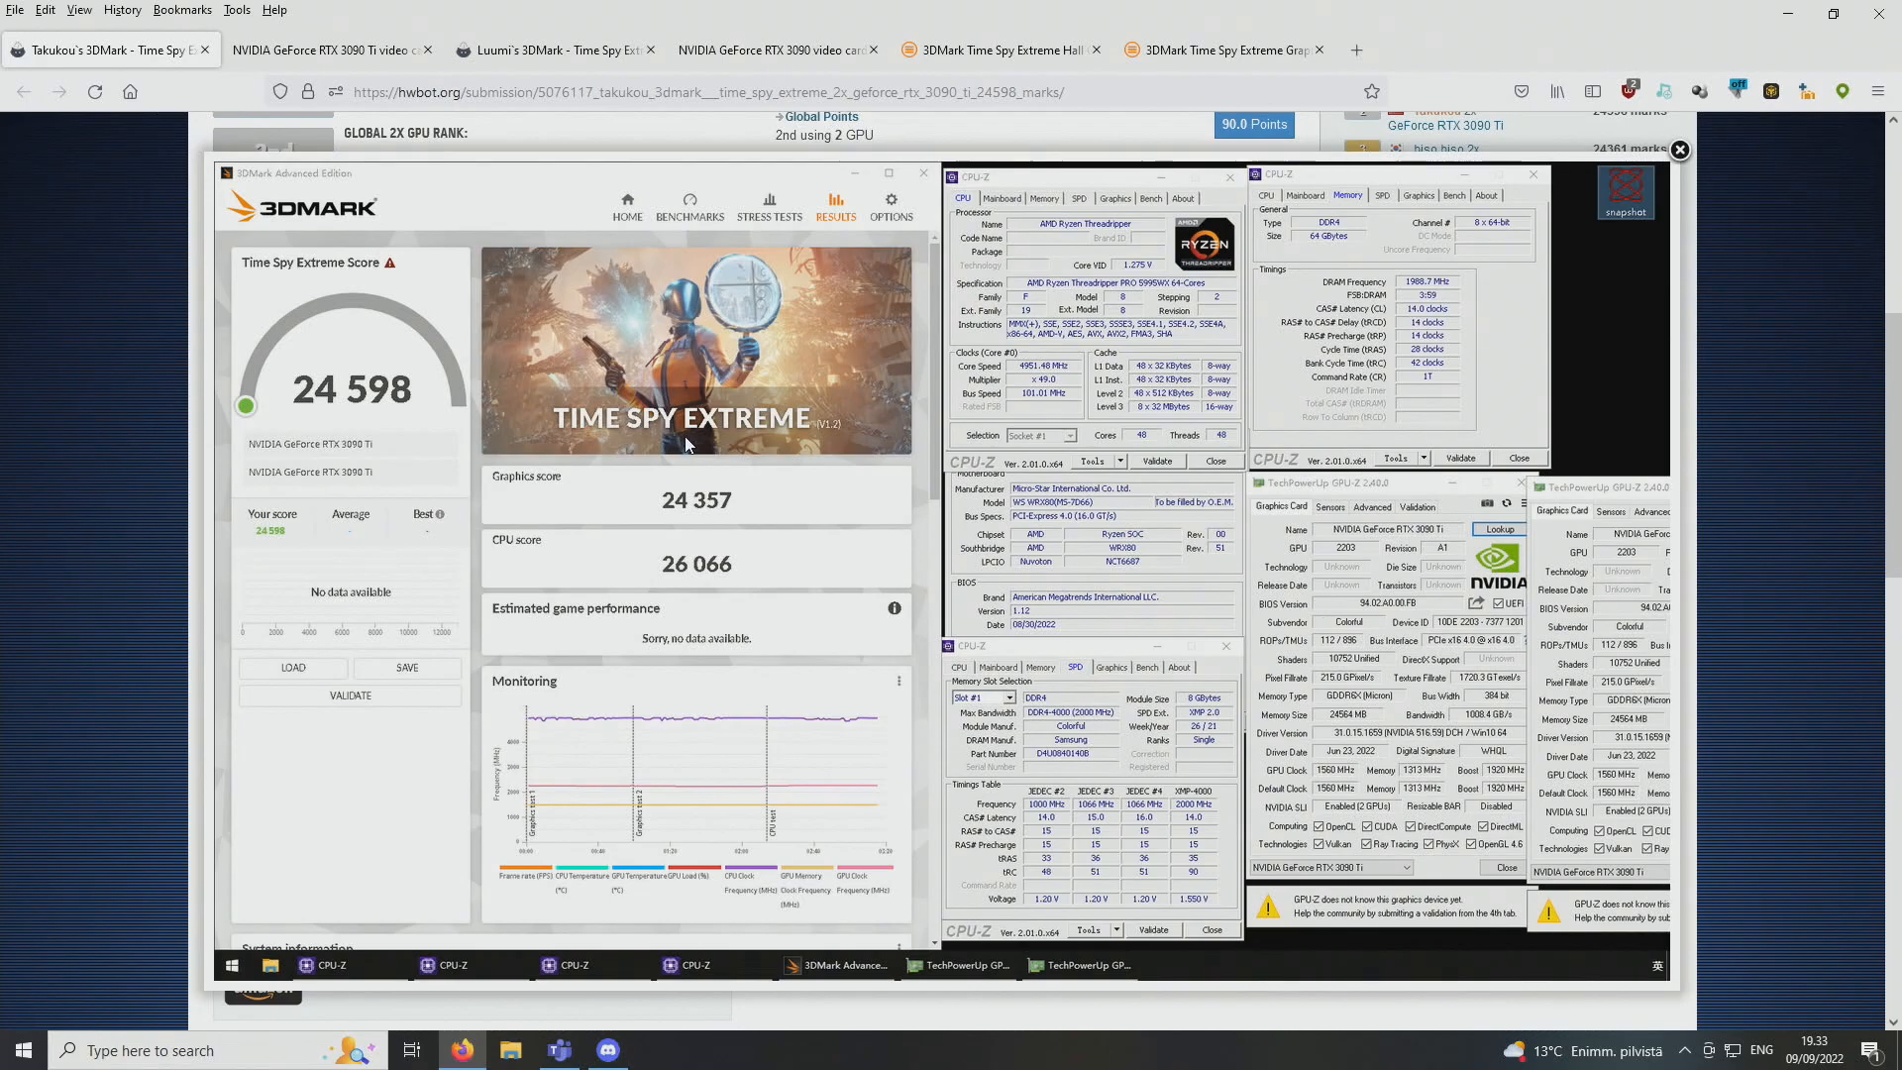
Close the screenshot and show the media gallery of the 24851-mark 2x RTX 3090 submission
{"action": "left_click", "coordinate": [1682, 149]}
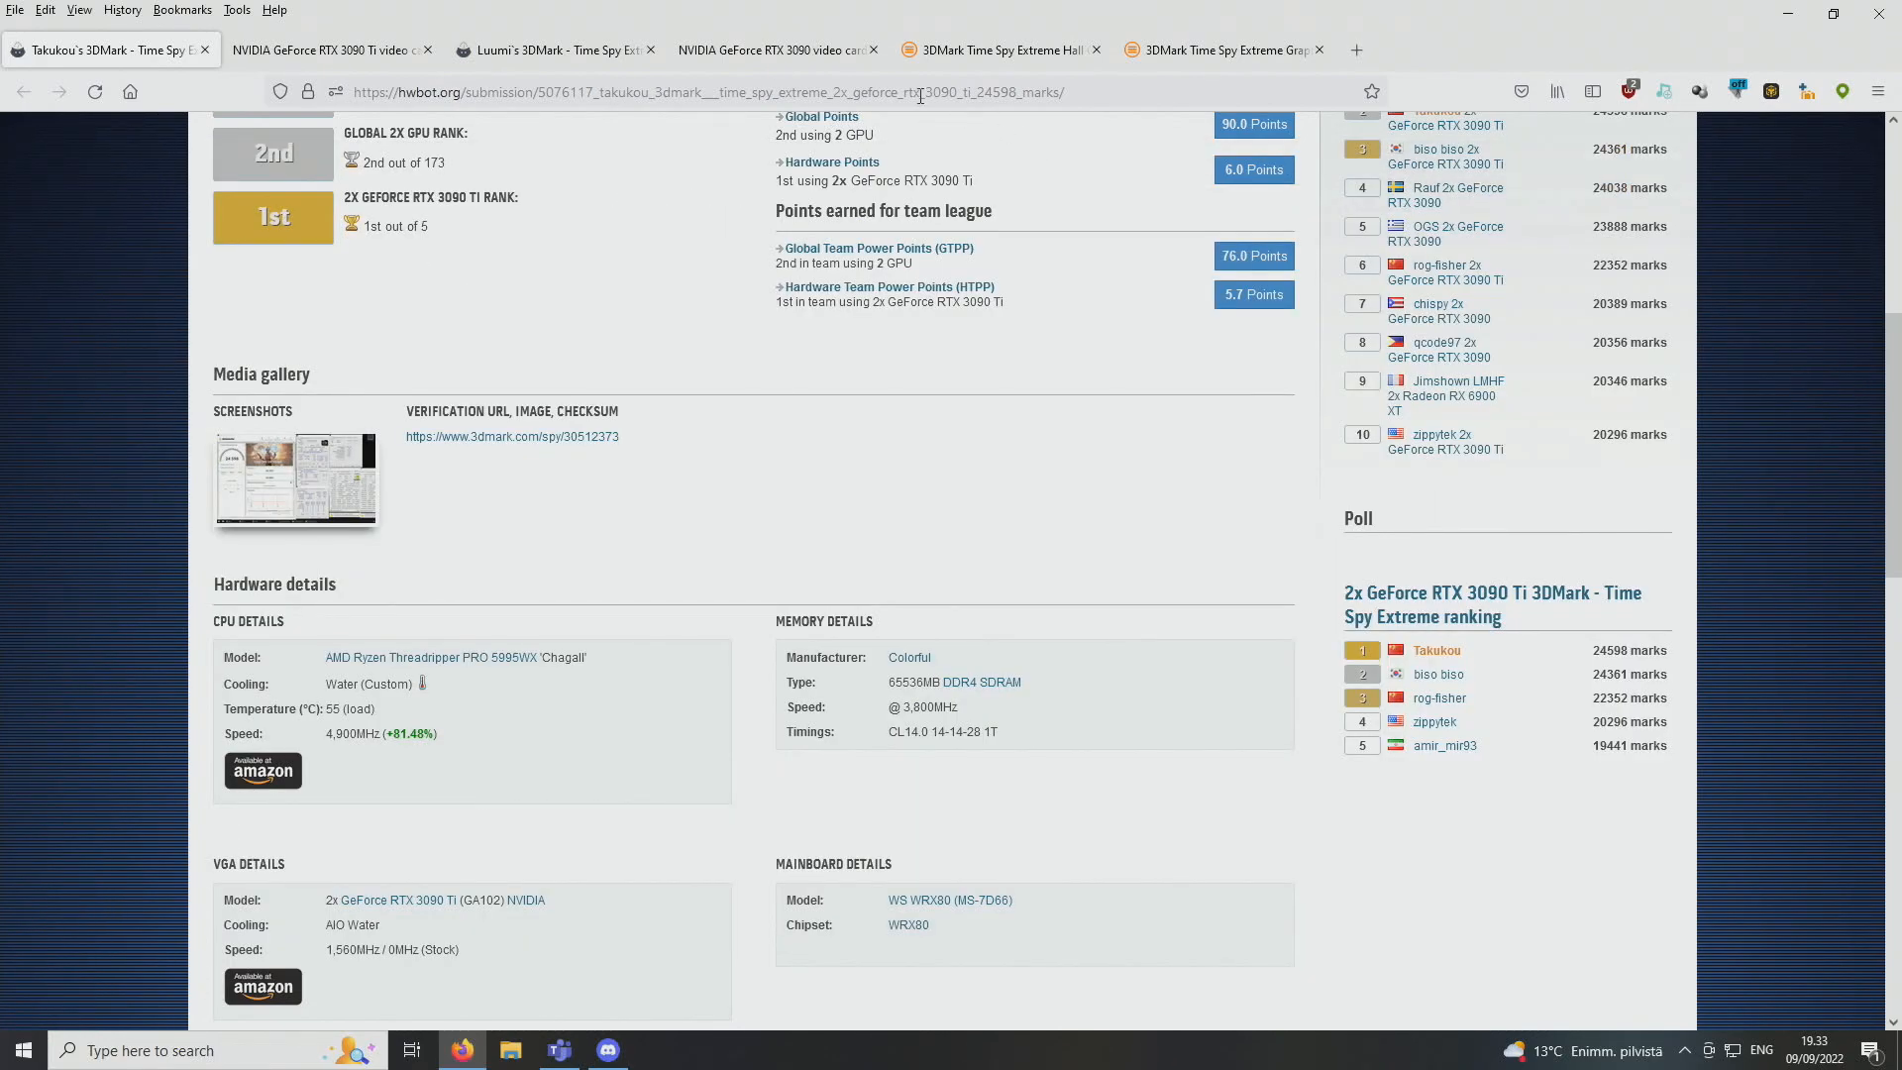
{"action": "left_click", "coordinate": [553, 50]}
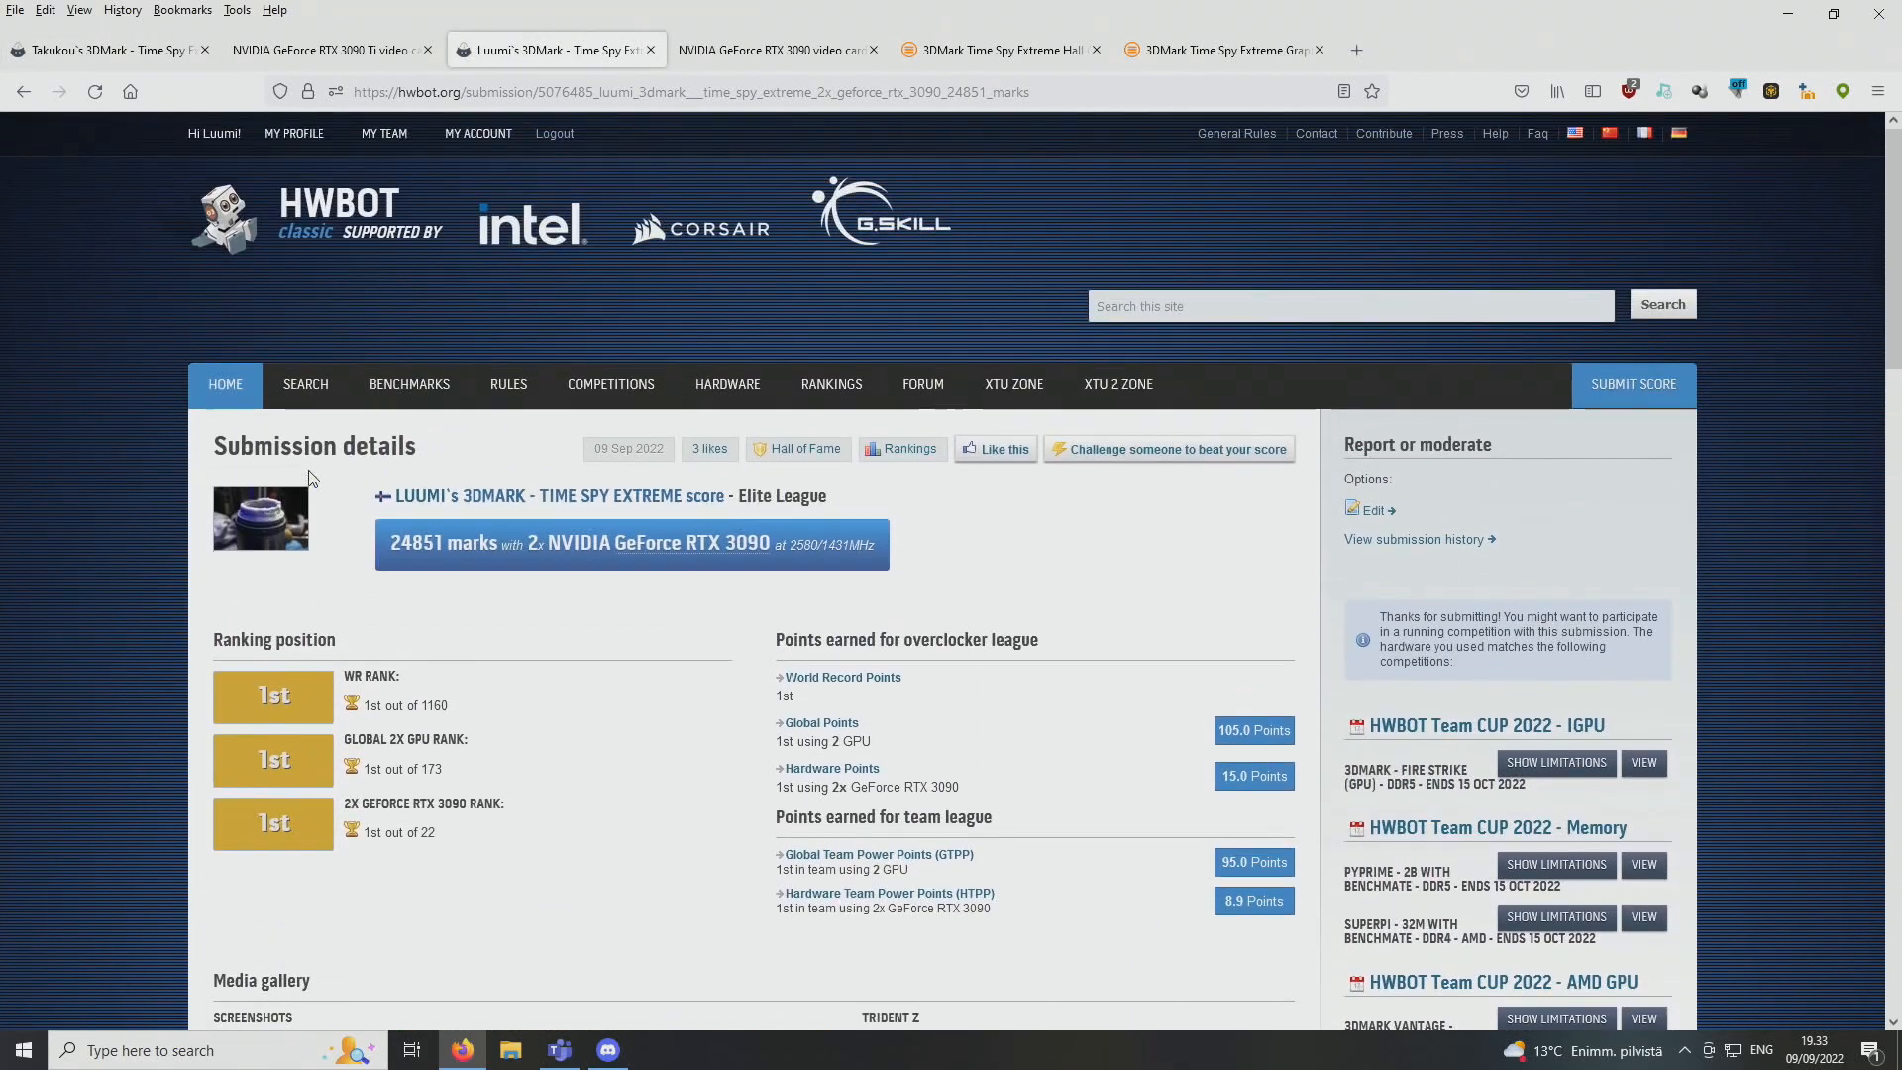
{"action": "mouse_move", "coordinate": [276, 473]}
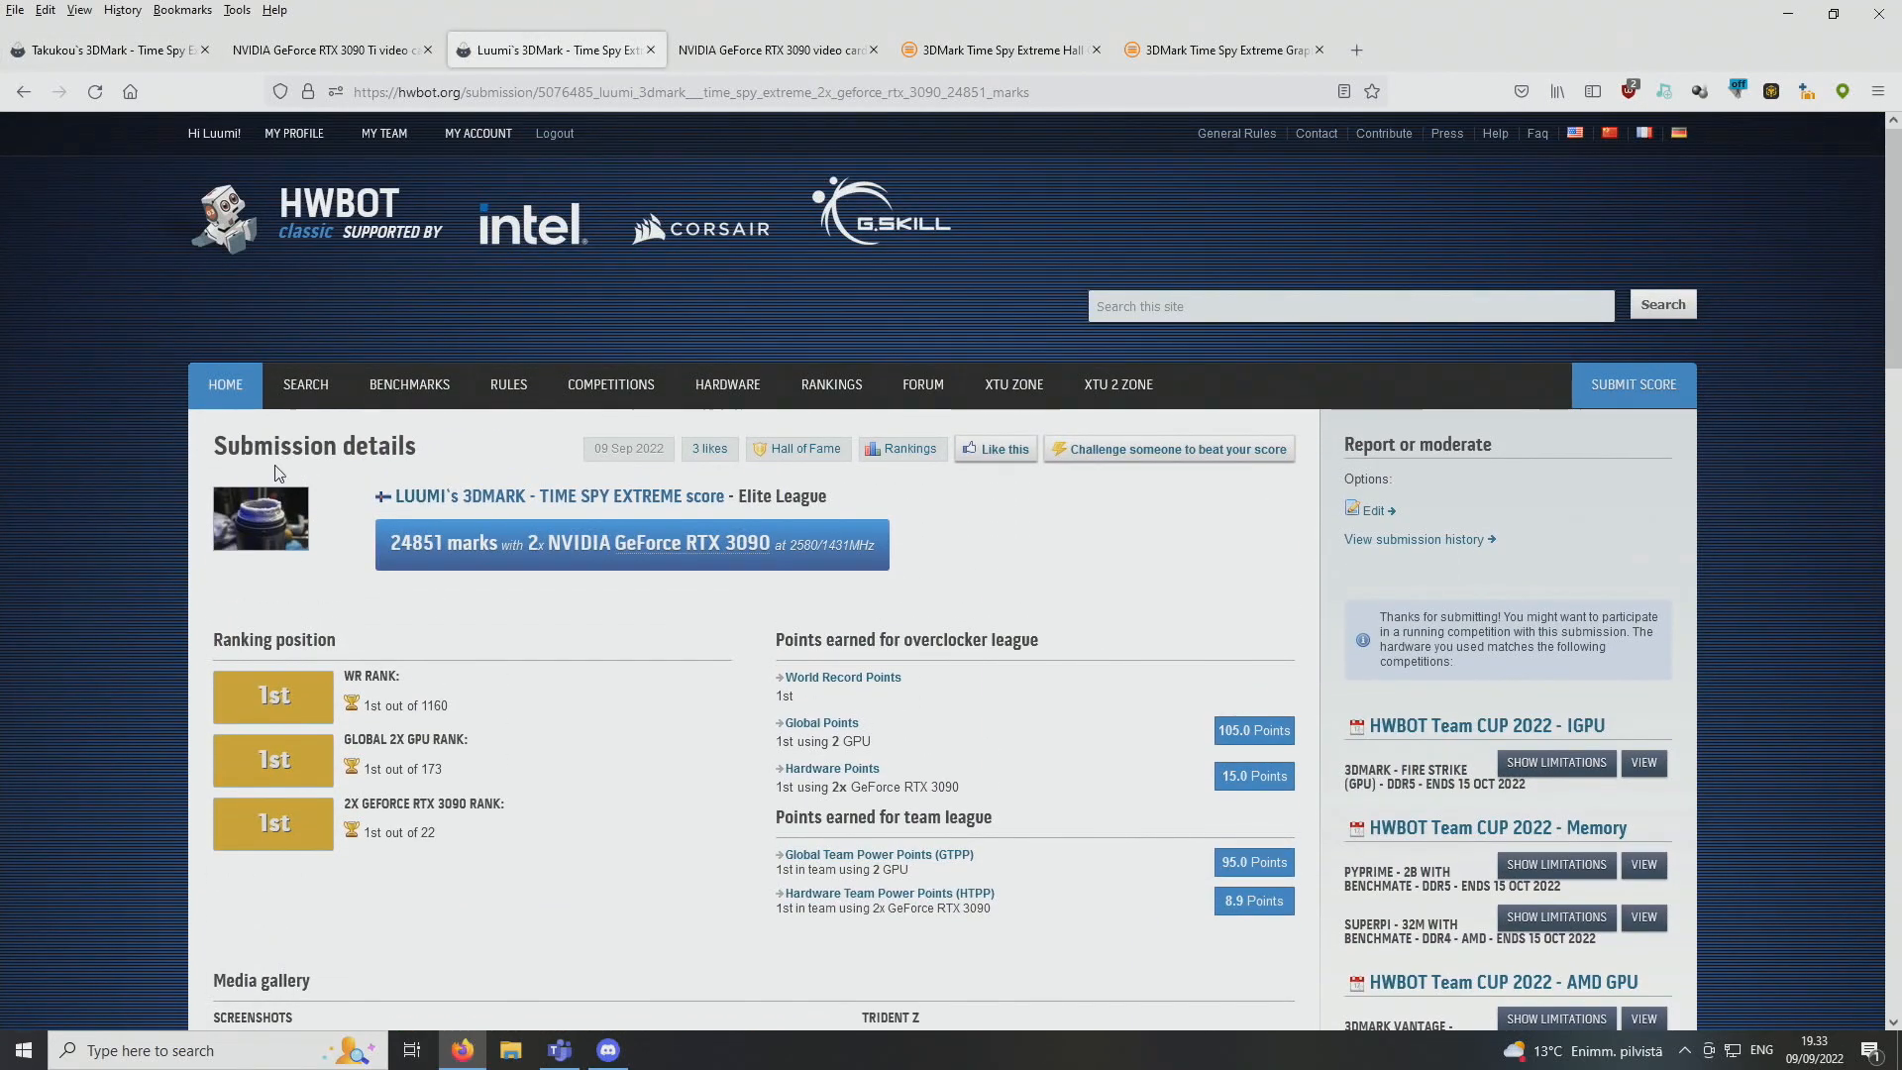
{"action": "mouse_move", "coordinate": [6, 448]}
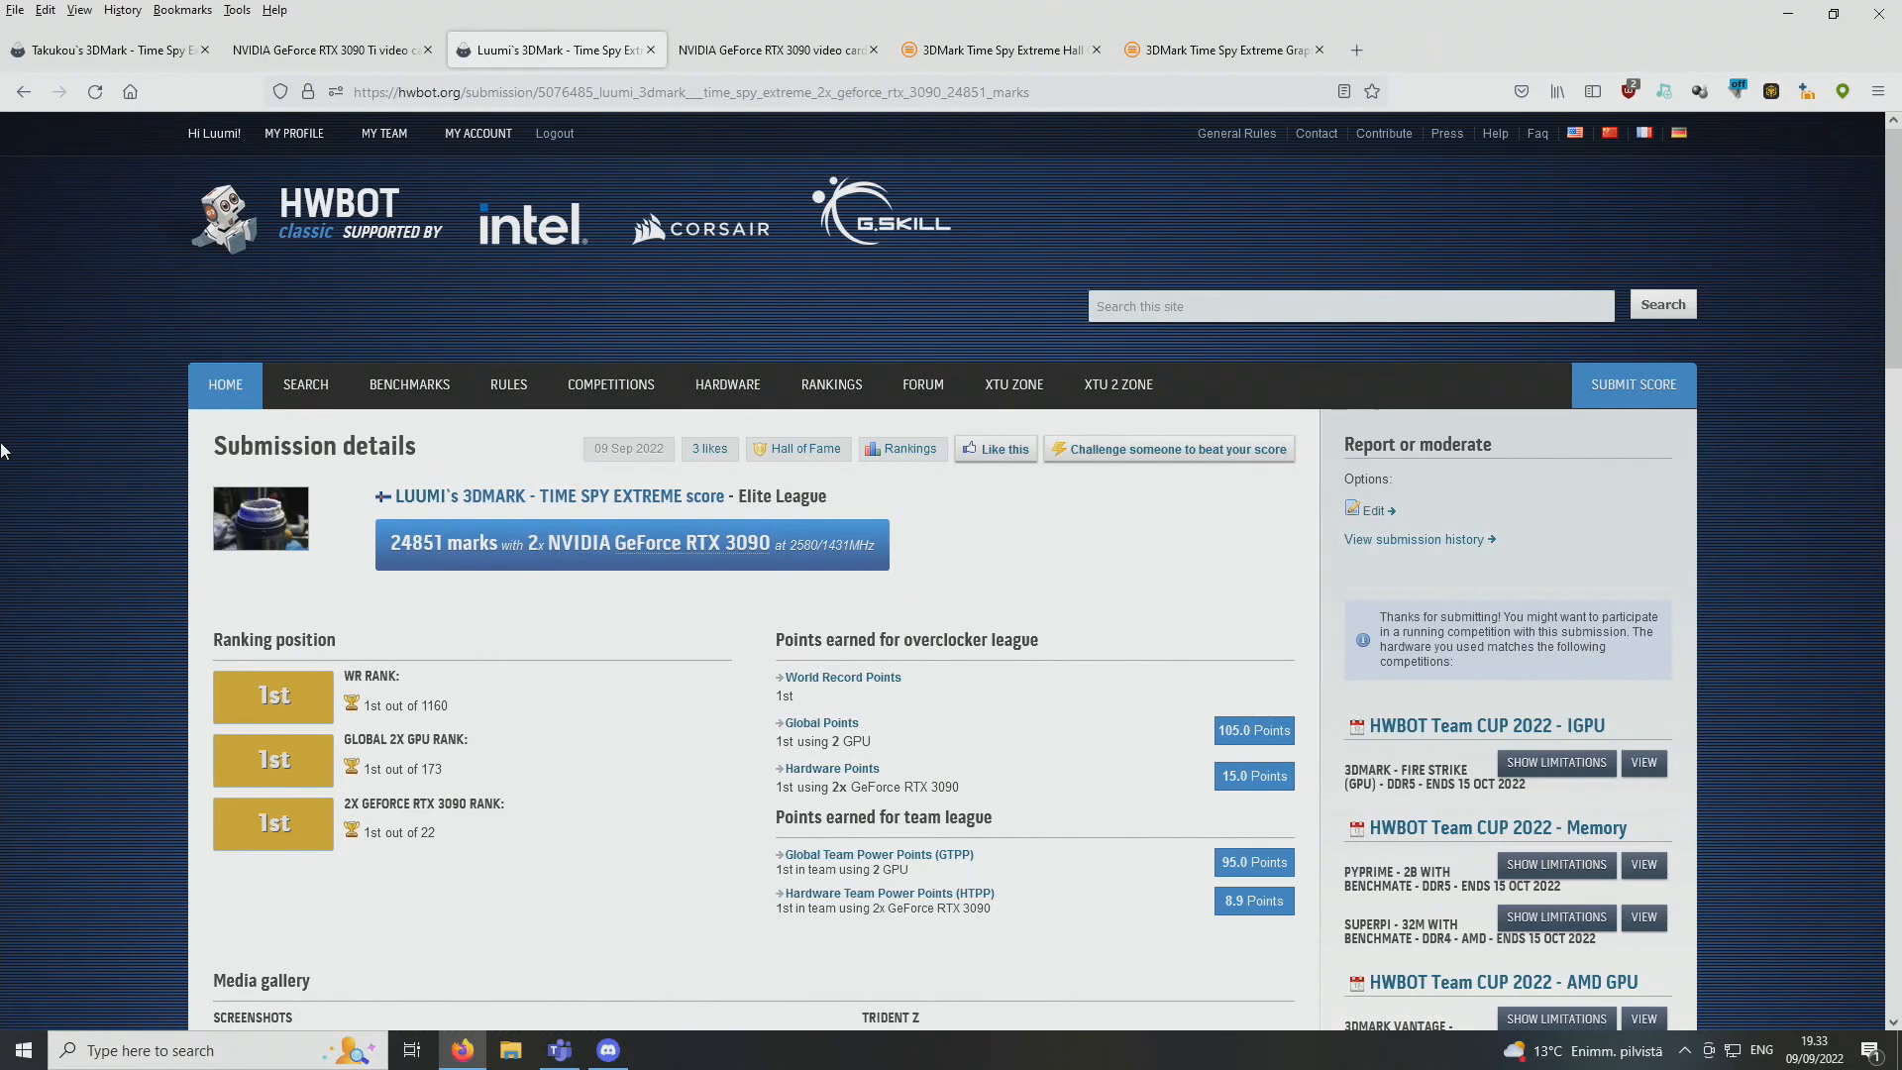
{"action": "mouse_move", "coordinate": [26, 468]}
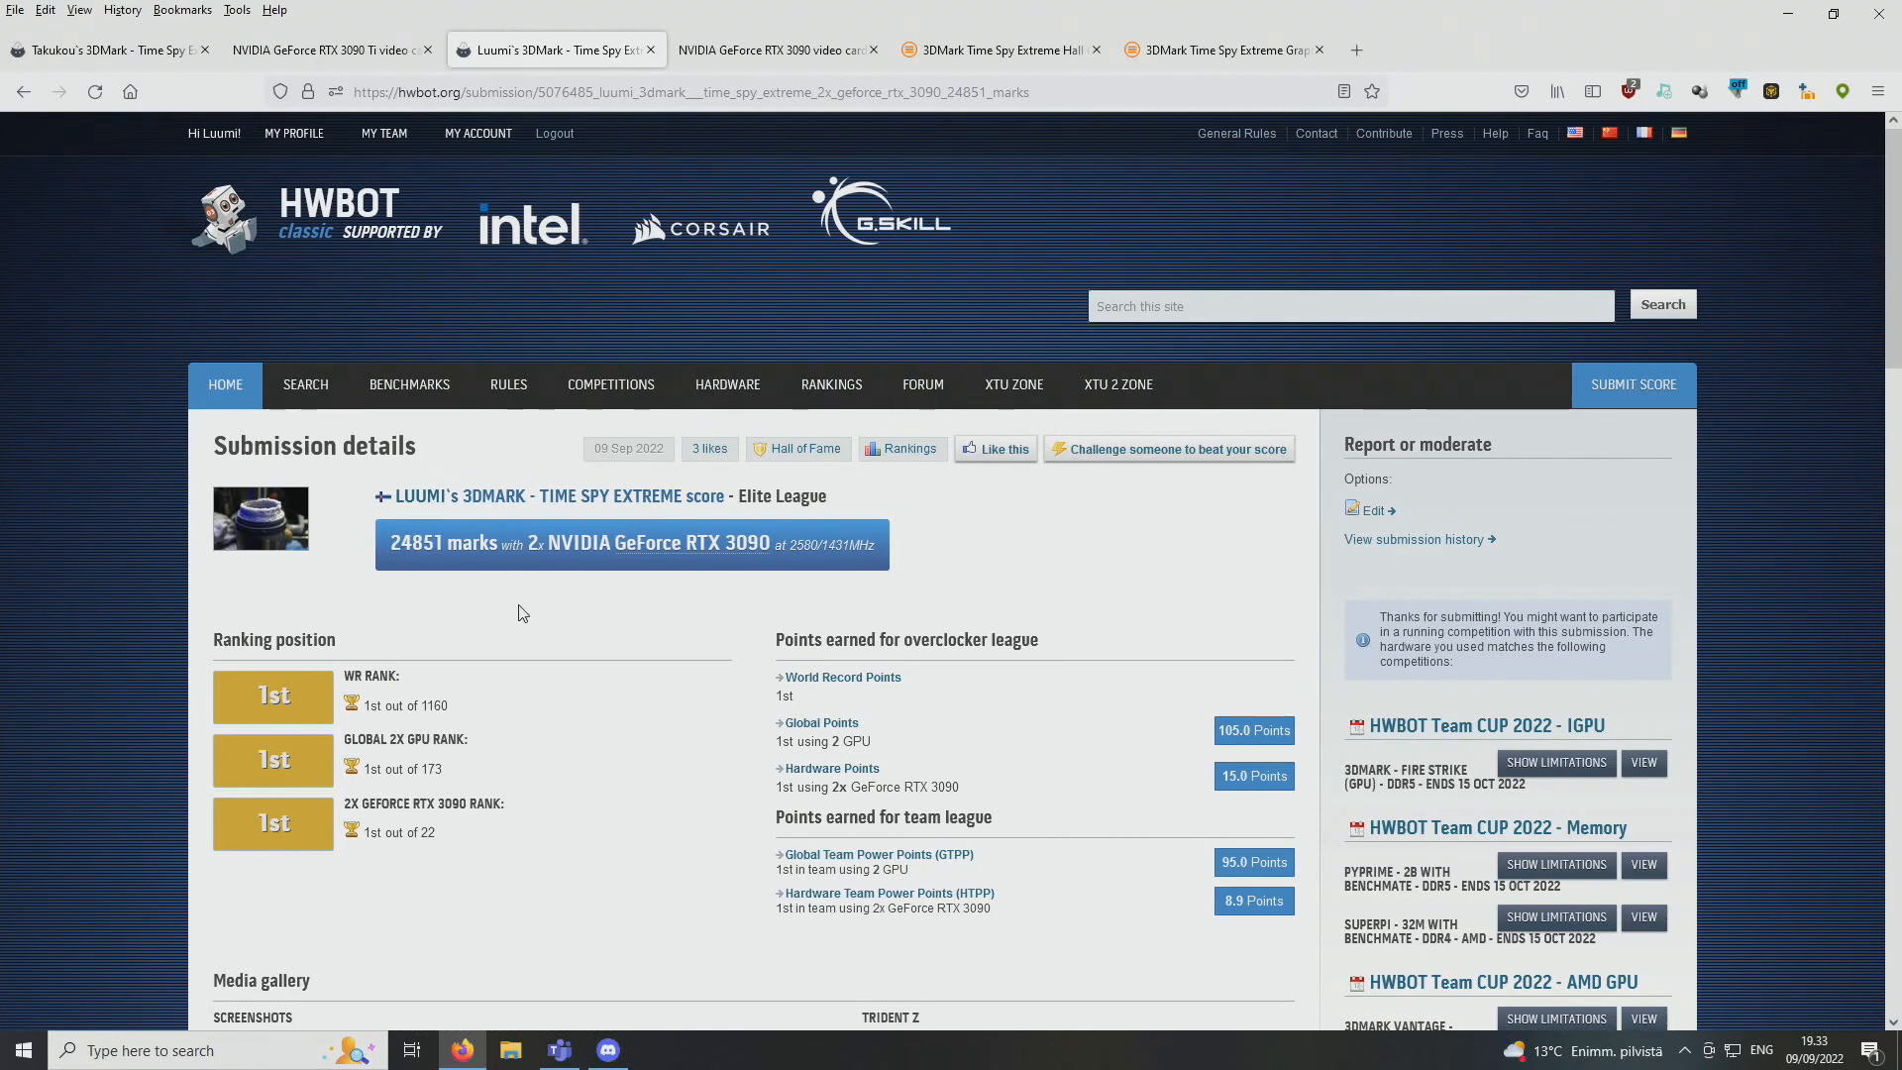
{"action": "mouse_move", "coordinate": [530, 620]}
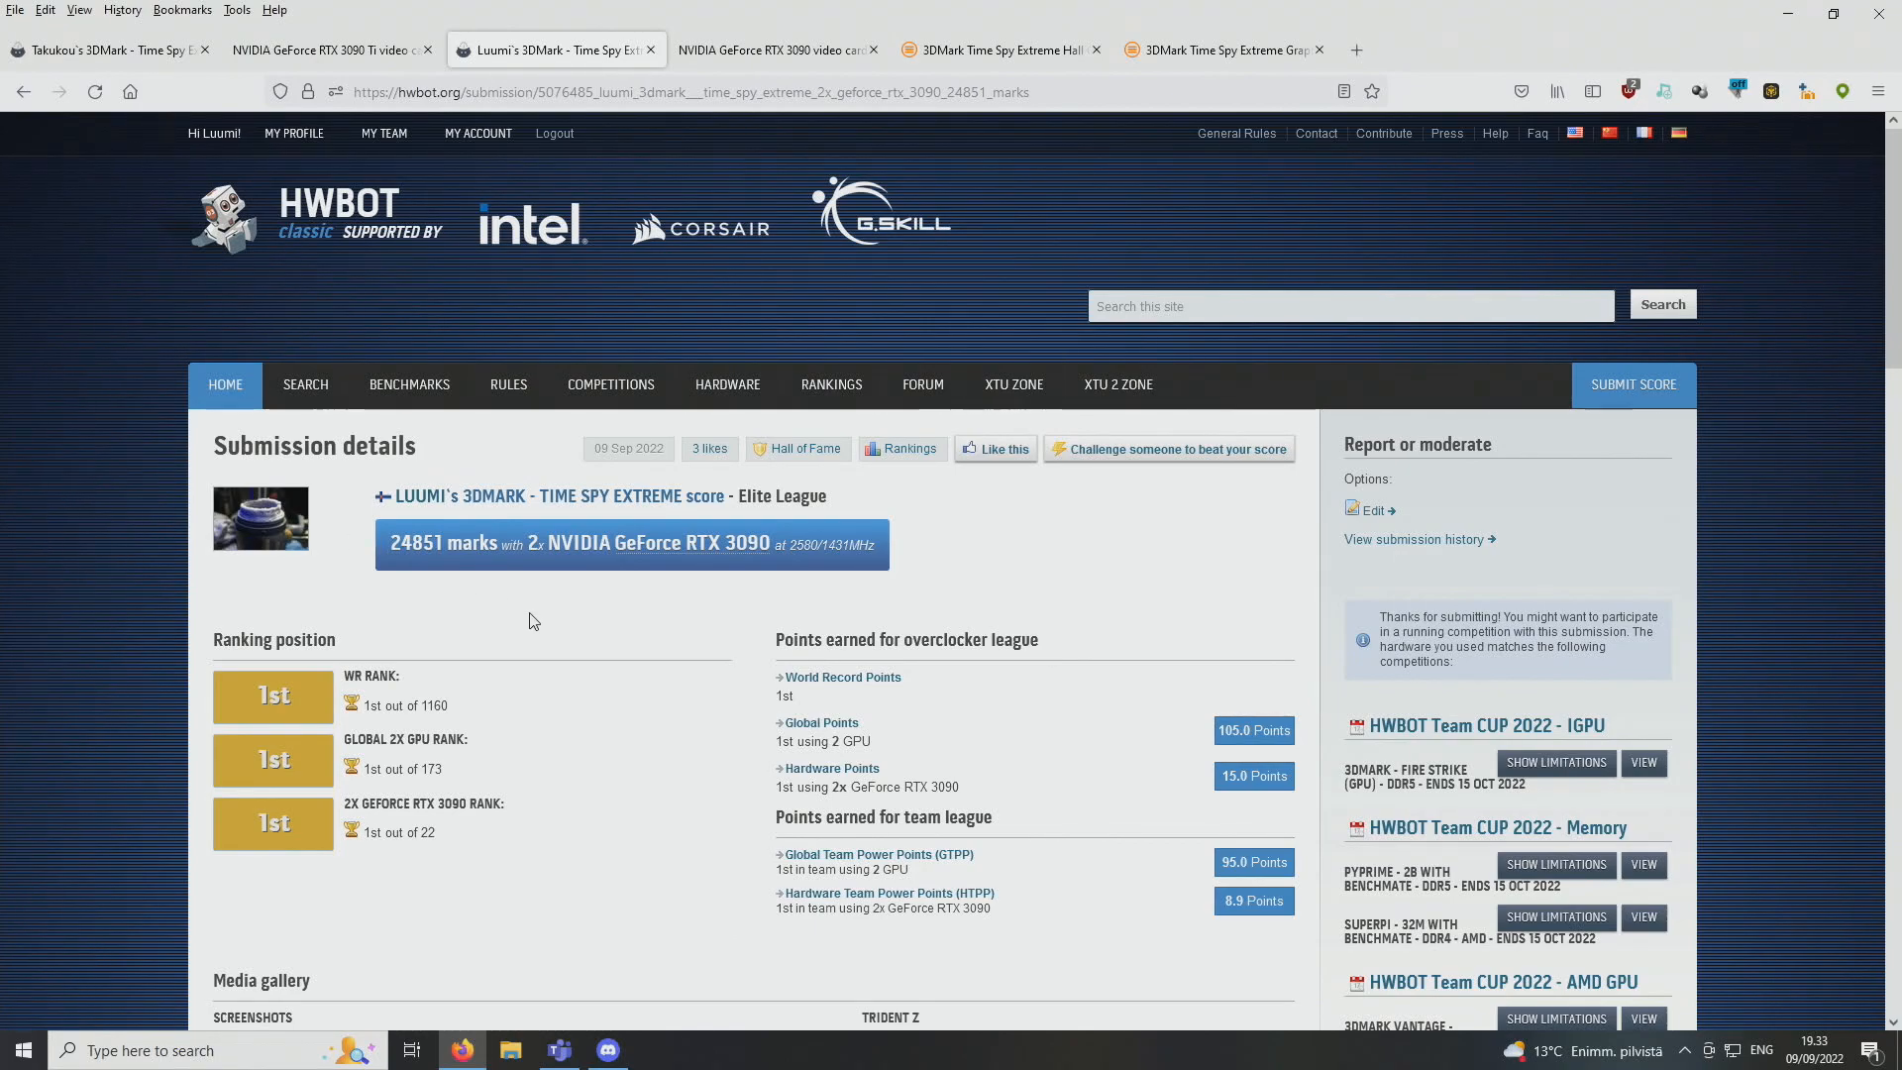
{"action": "mouse_move", "coordinate": [745, 650]}
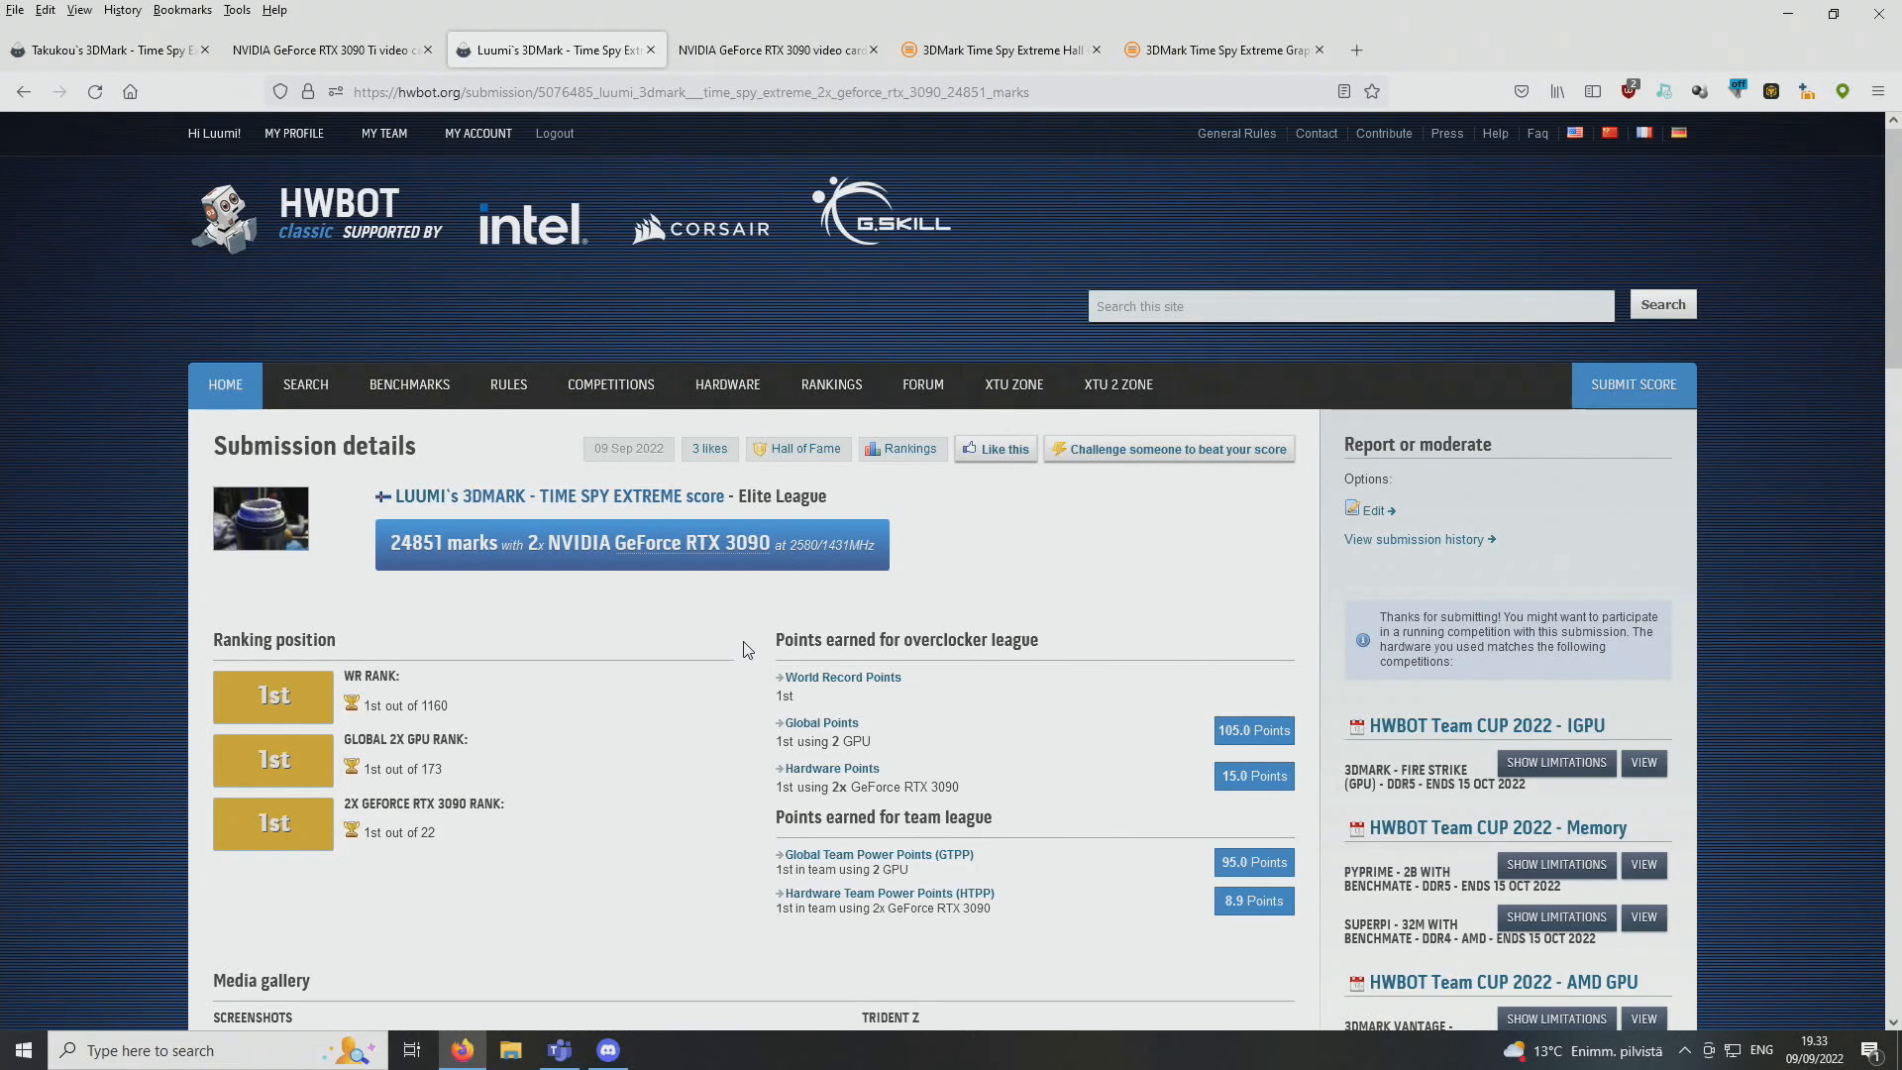
{"action": "mouse_move", "coordinate": [940, 636]}
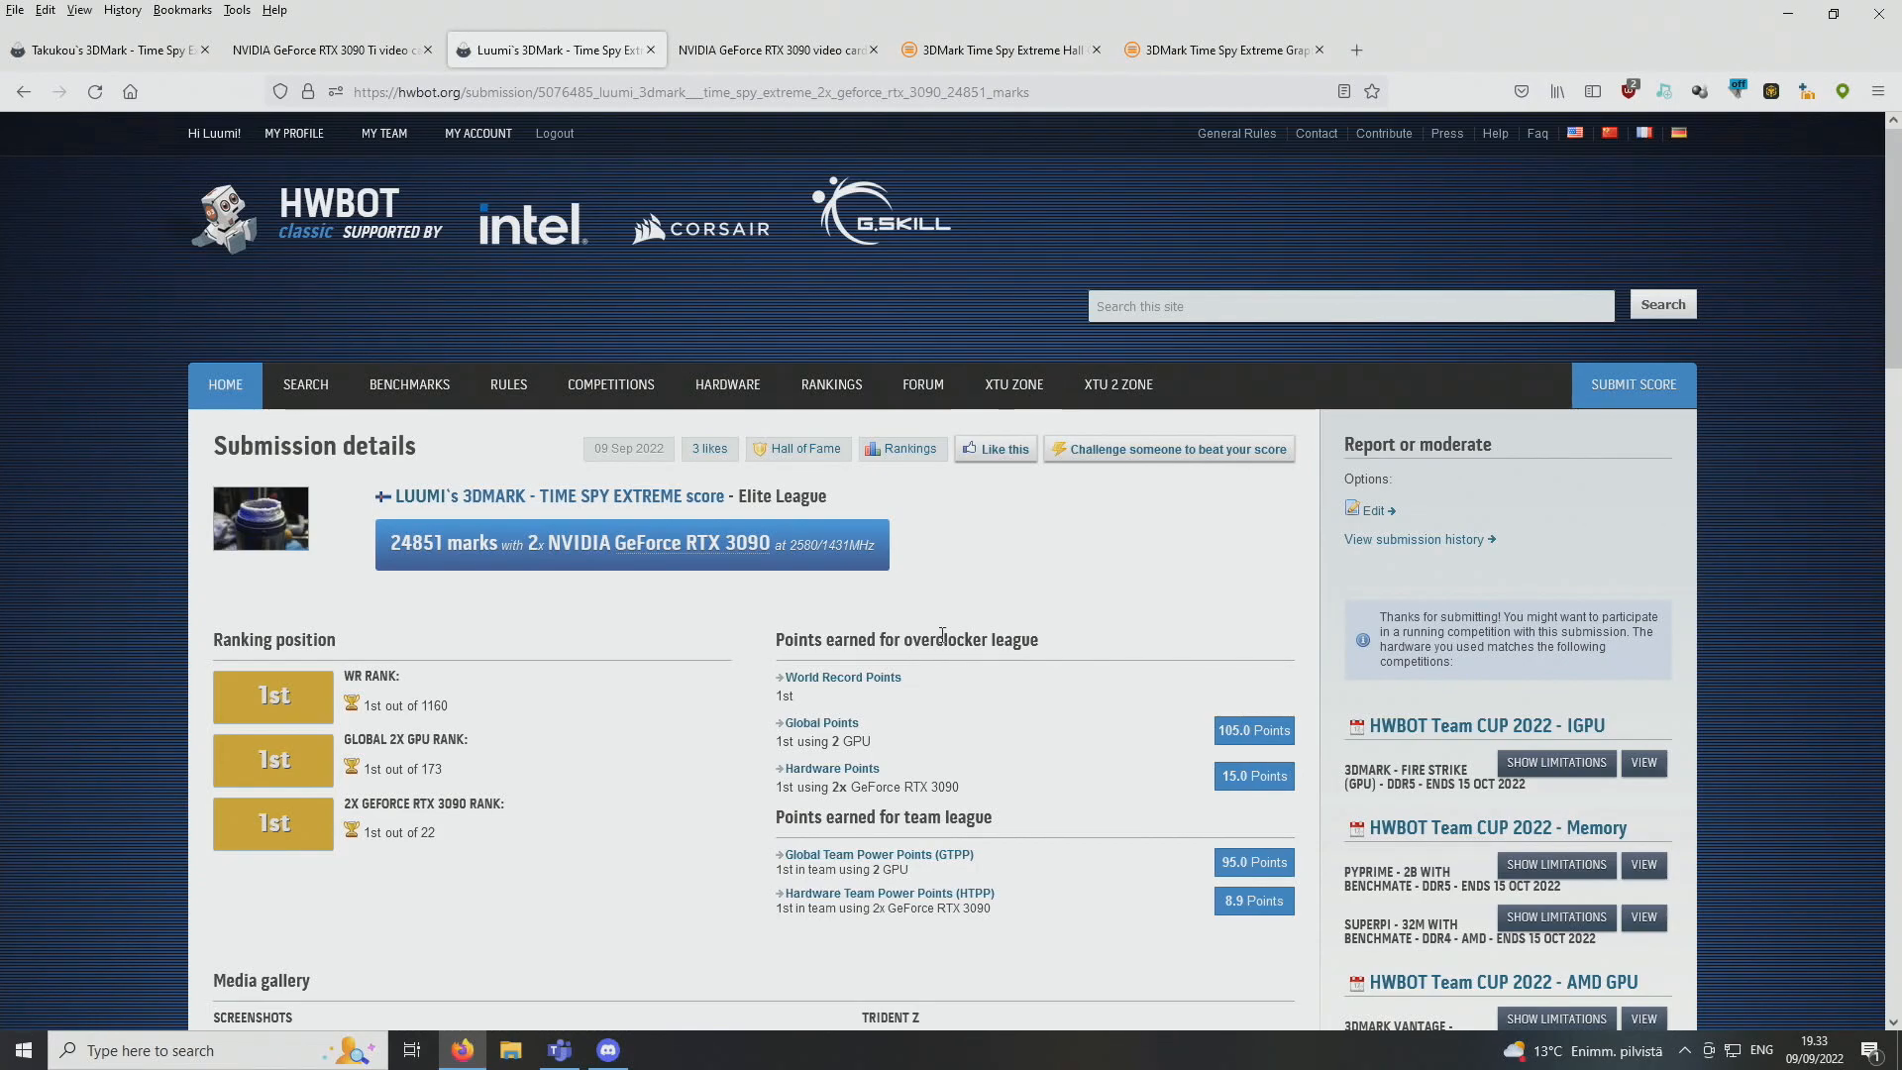
{"action": "mouse_move", "coordinate": [872, 620]}
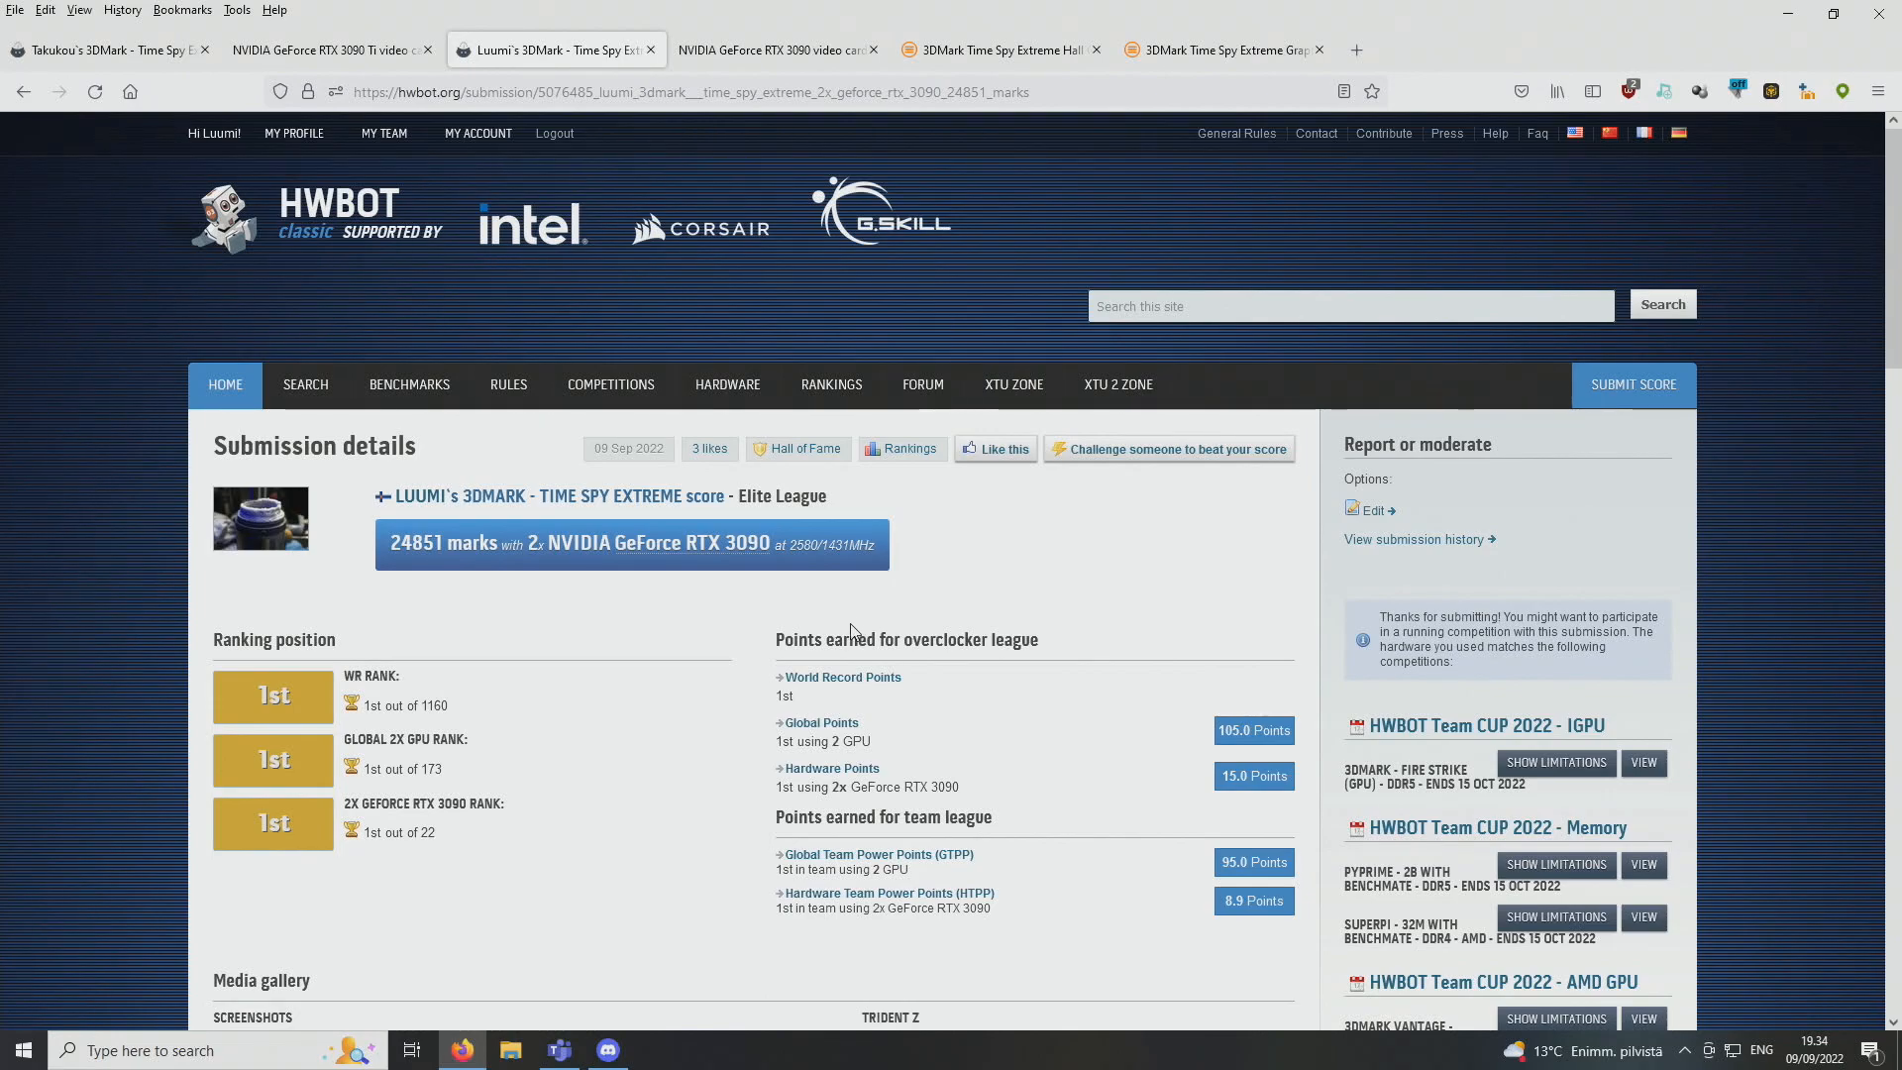
{"action": "mouse_move", "coordinate": [933, 608]}
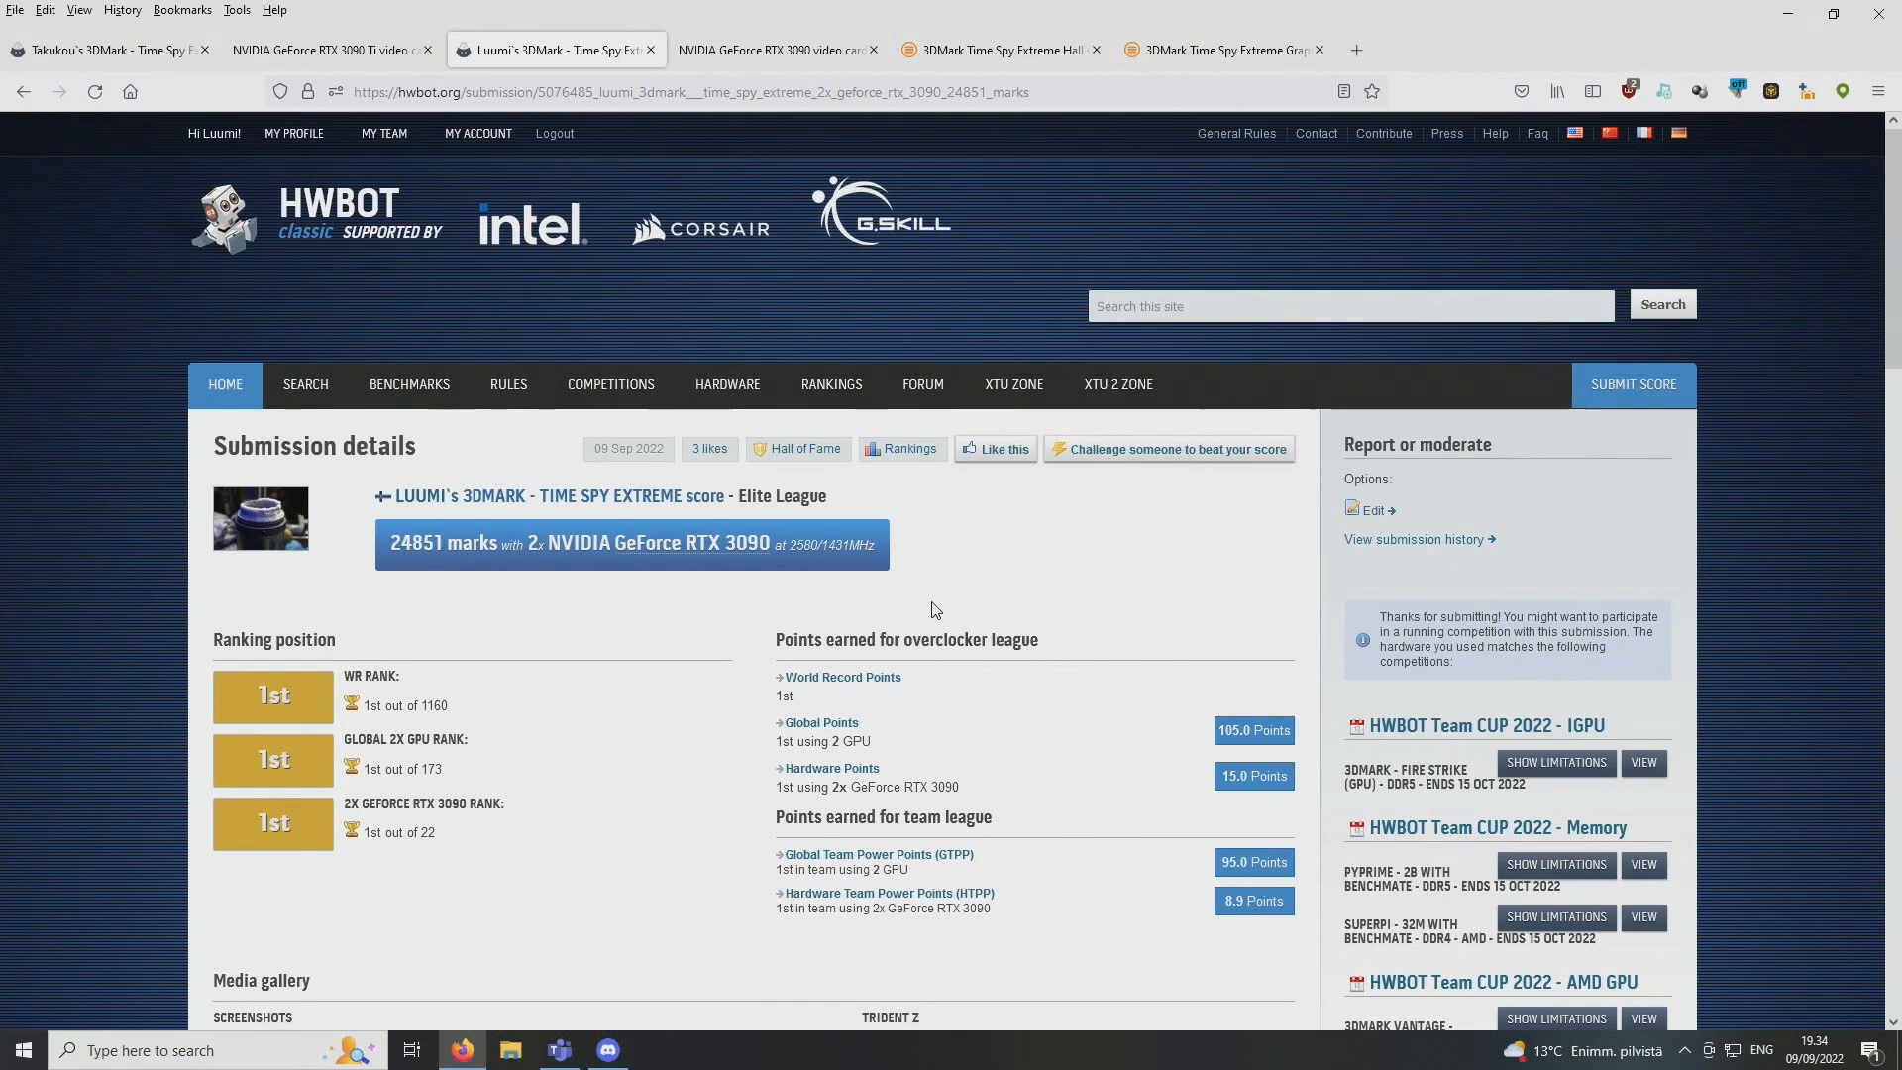
{"action": "scroll", "scroll_direction": "down", "scroll_amount": 3}
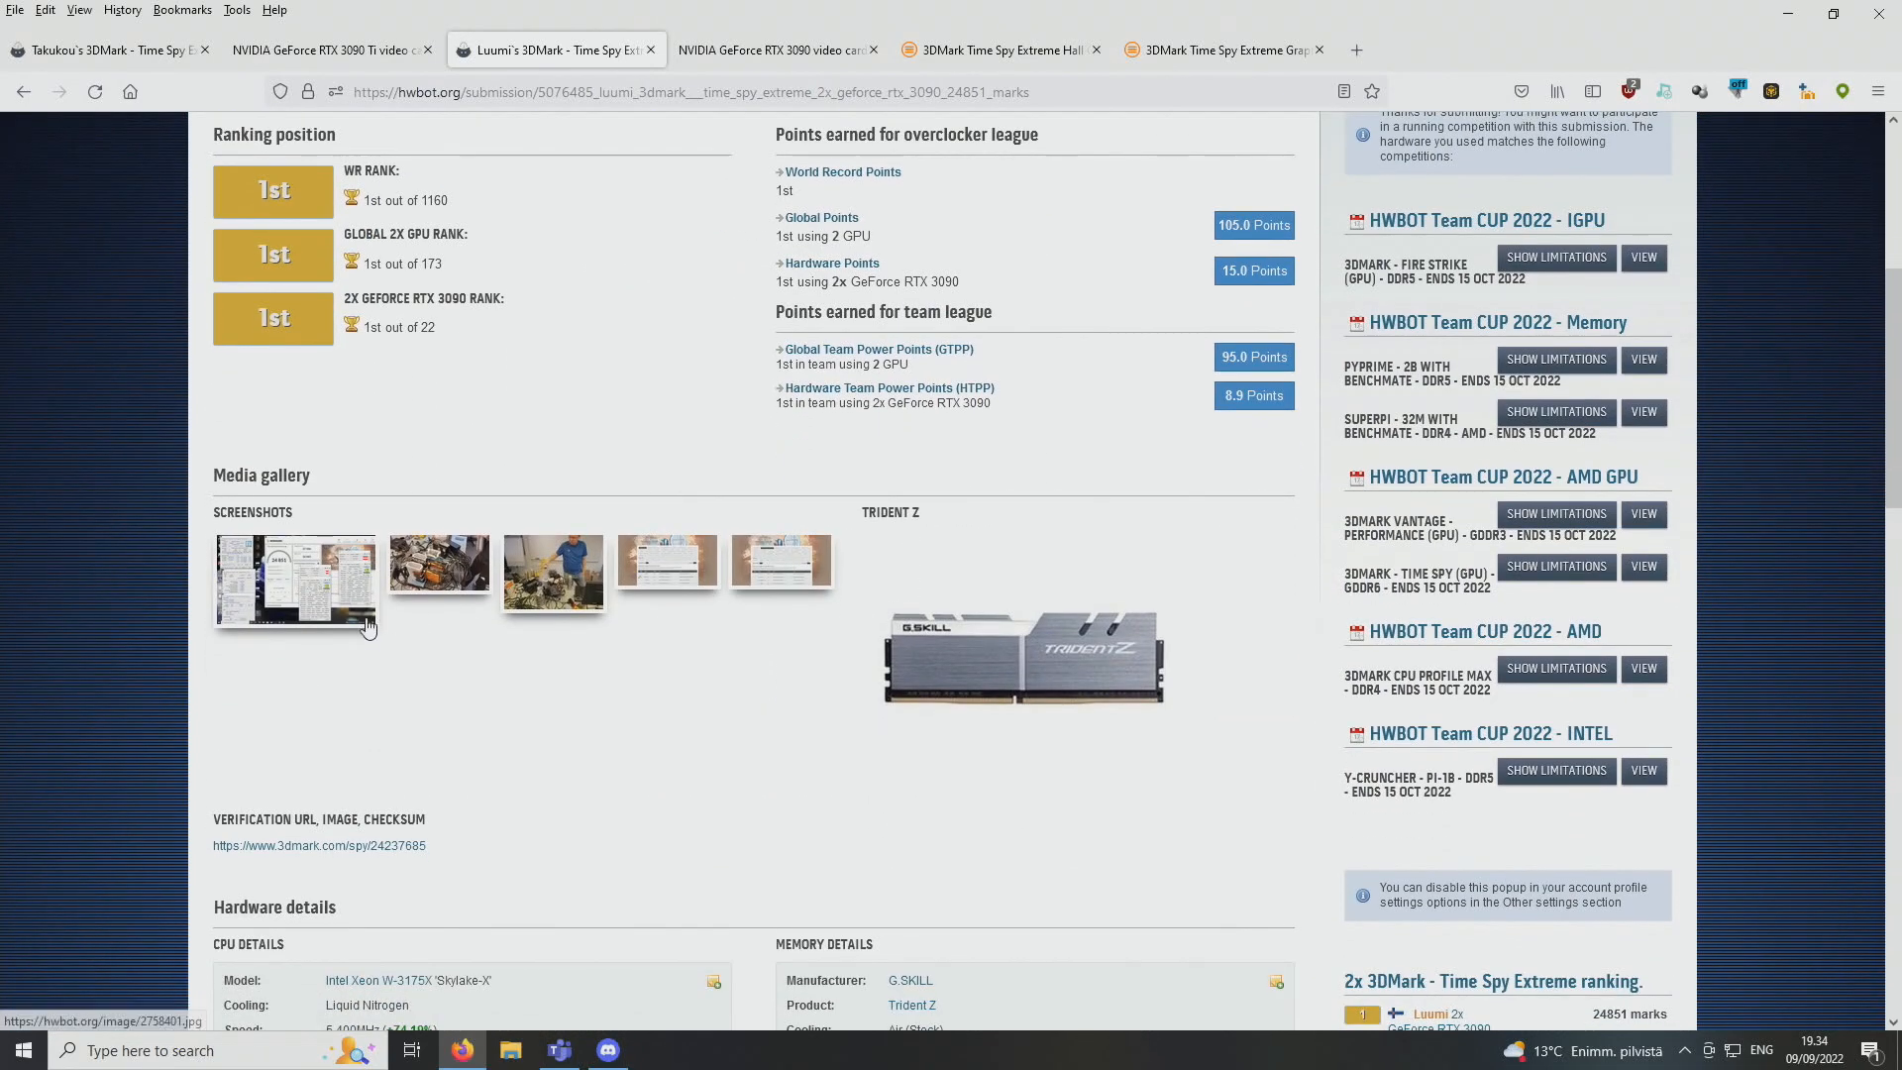
Enlarge the first media-gallery screenshot of the 24851-mark submission
{"action": "left_click", "coordinate": [296, 580]}
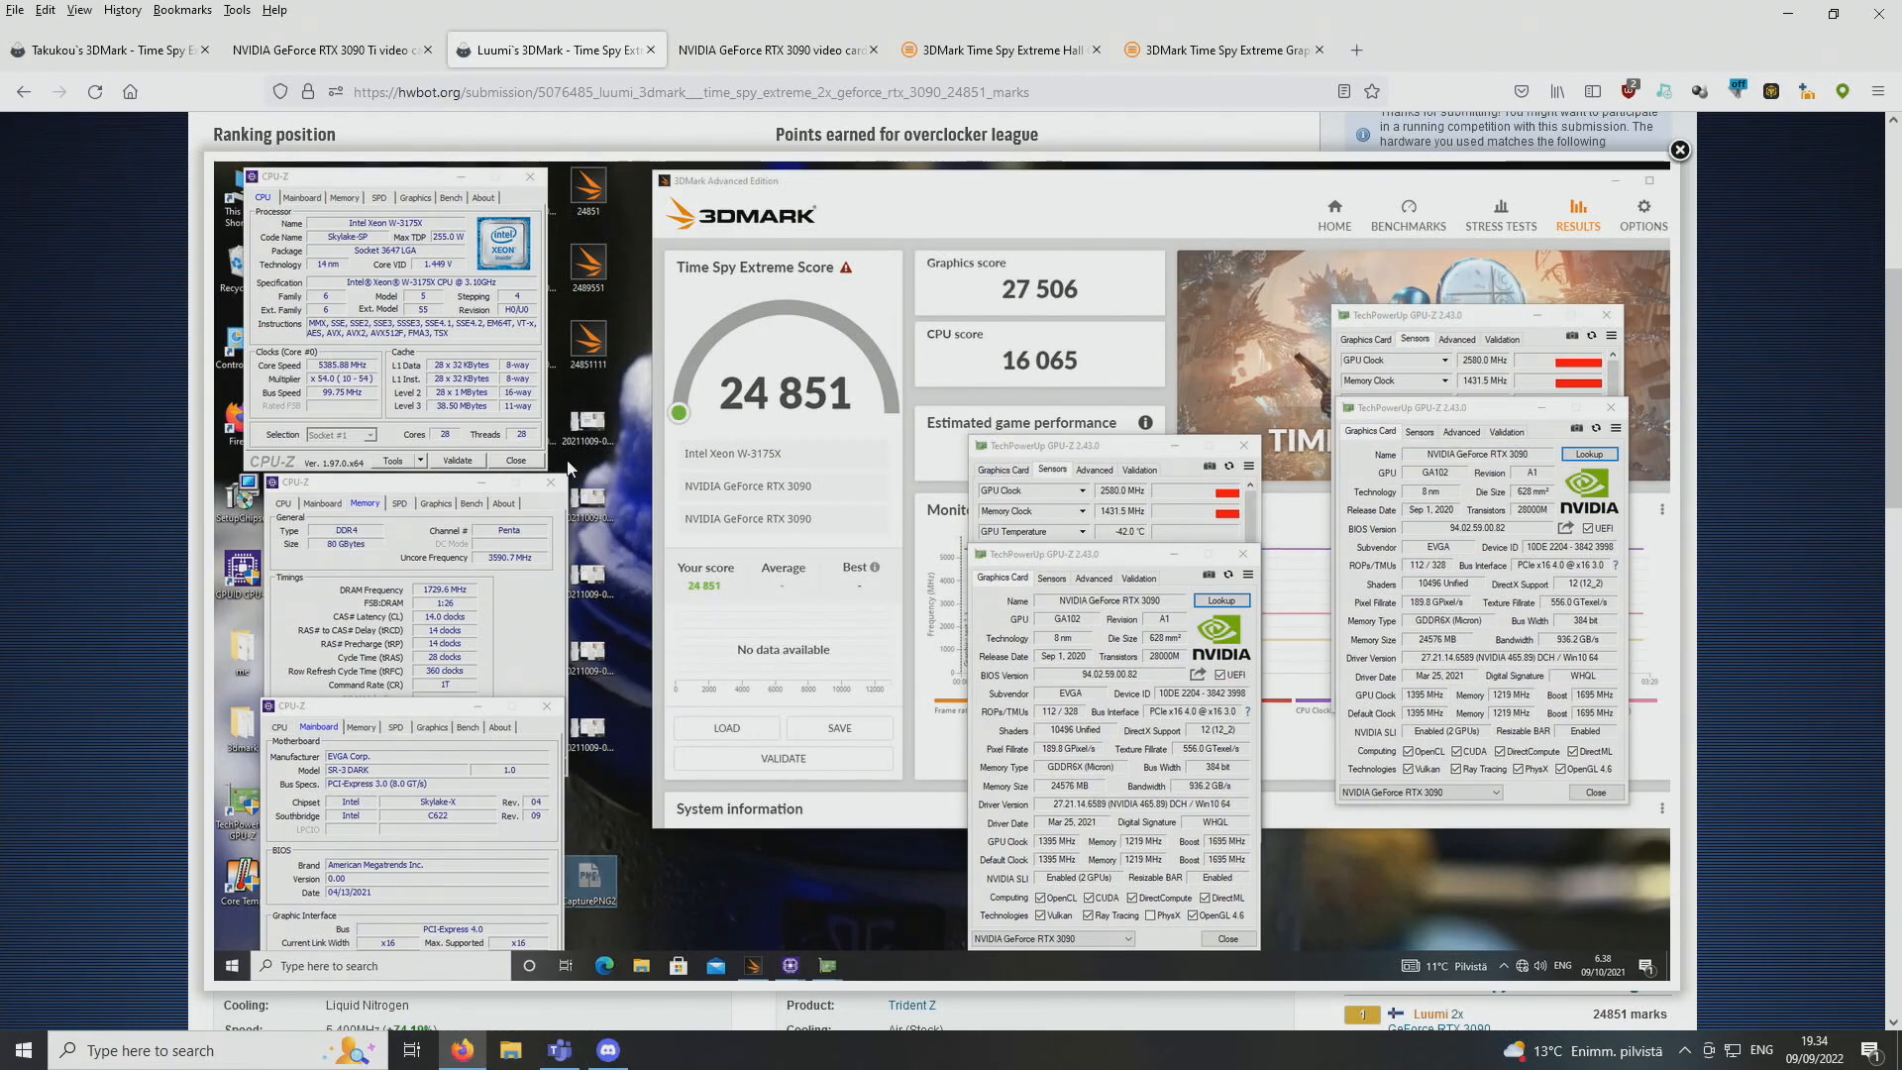
{"action": "mouse_move", "coordinate": [446, 343]}
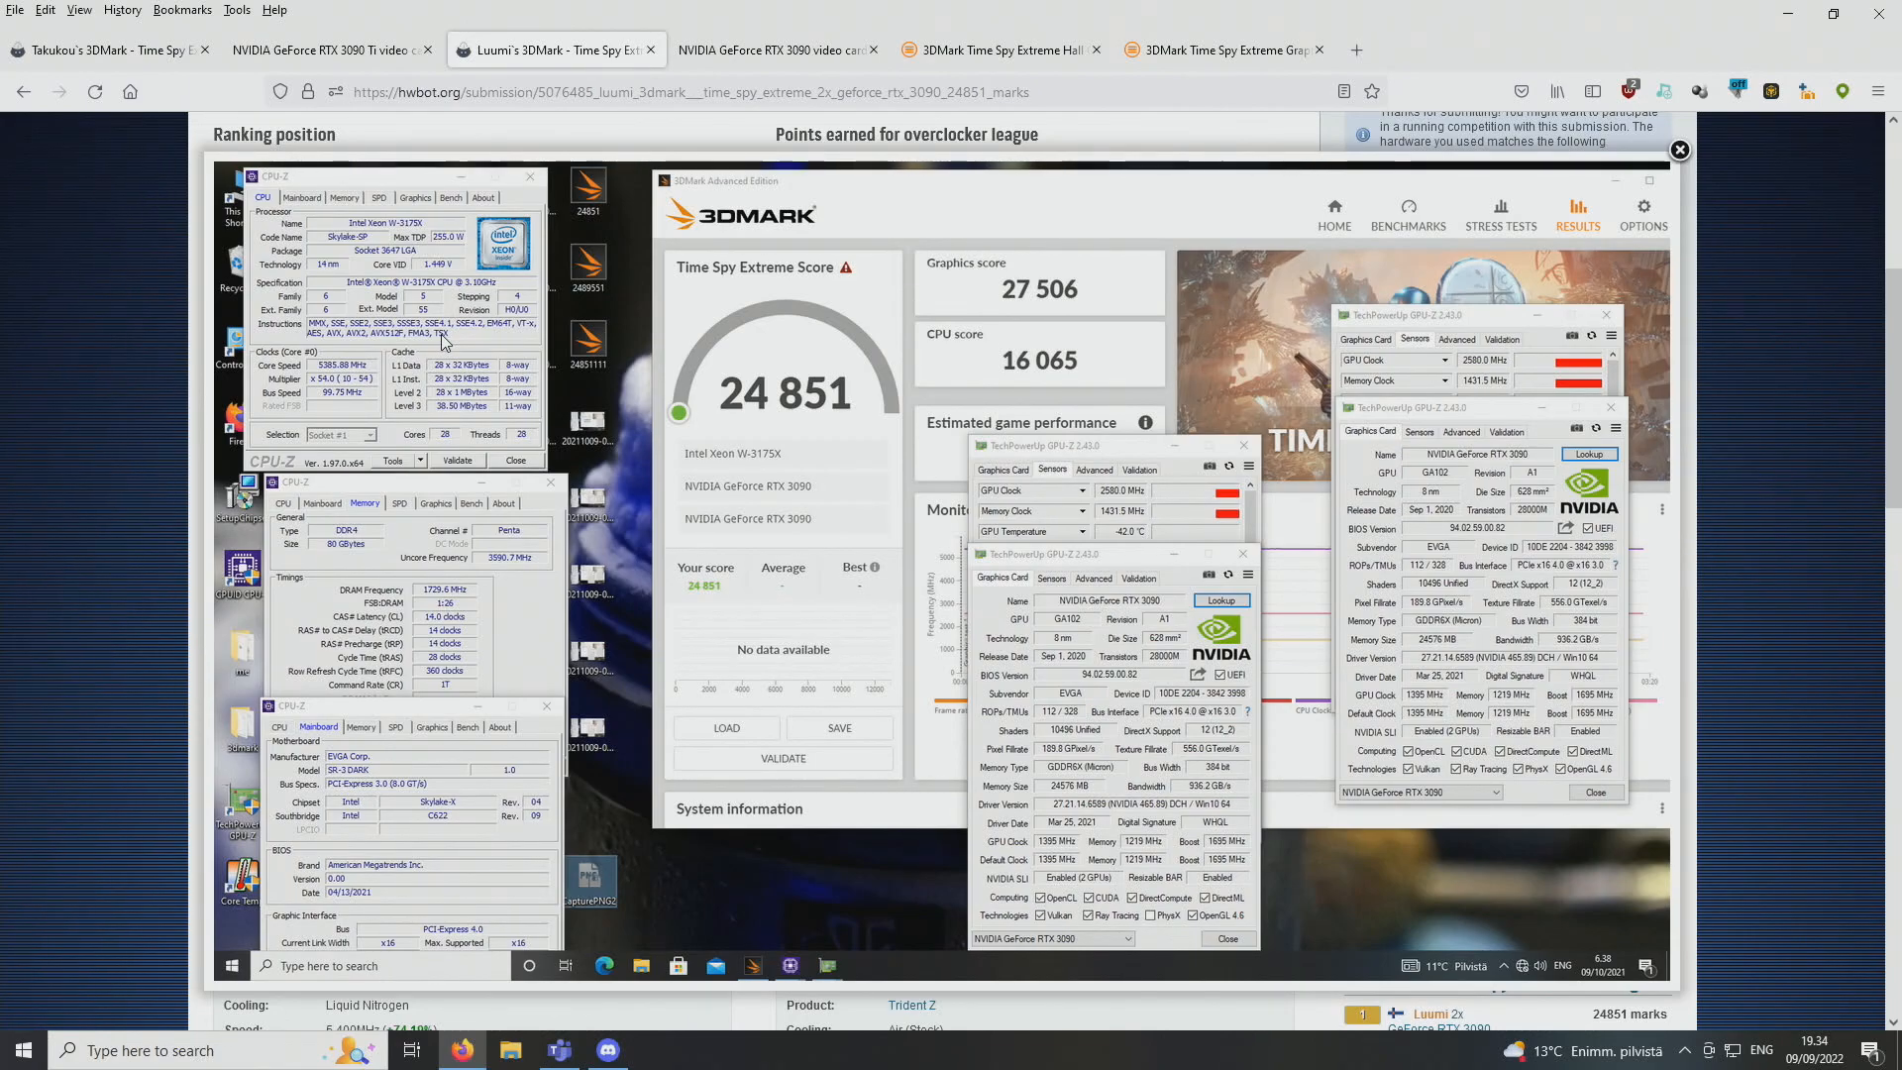
{"action": "mouse_move", "coordinate": [462, 472]}
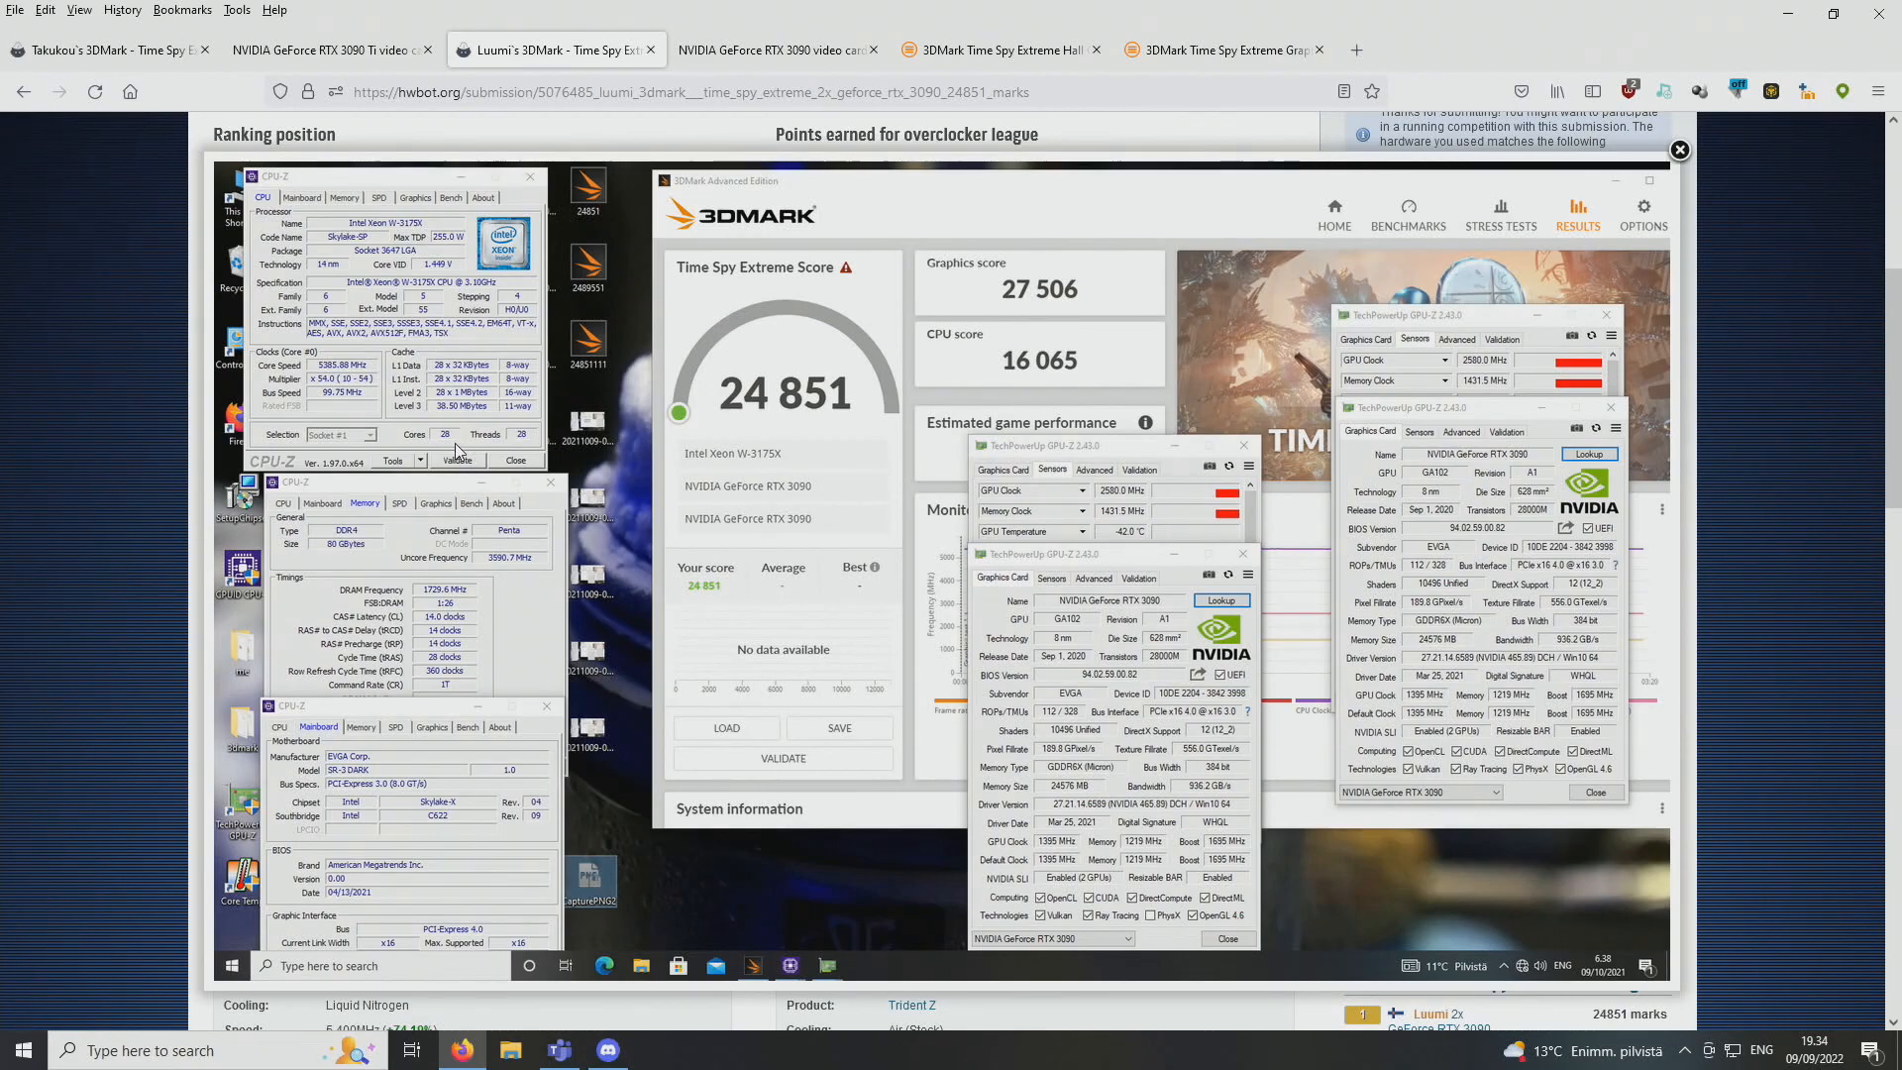
{"action": "mouse_move", "coordinate": [917, 354]}
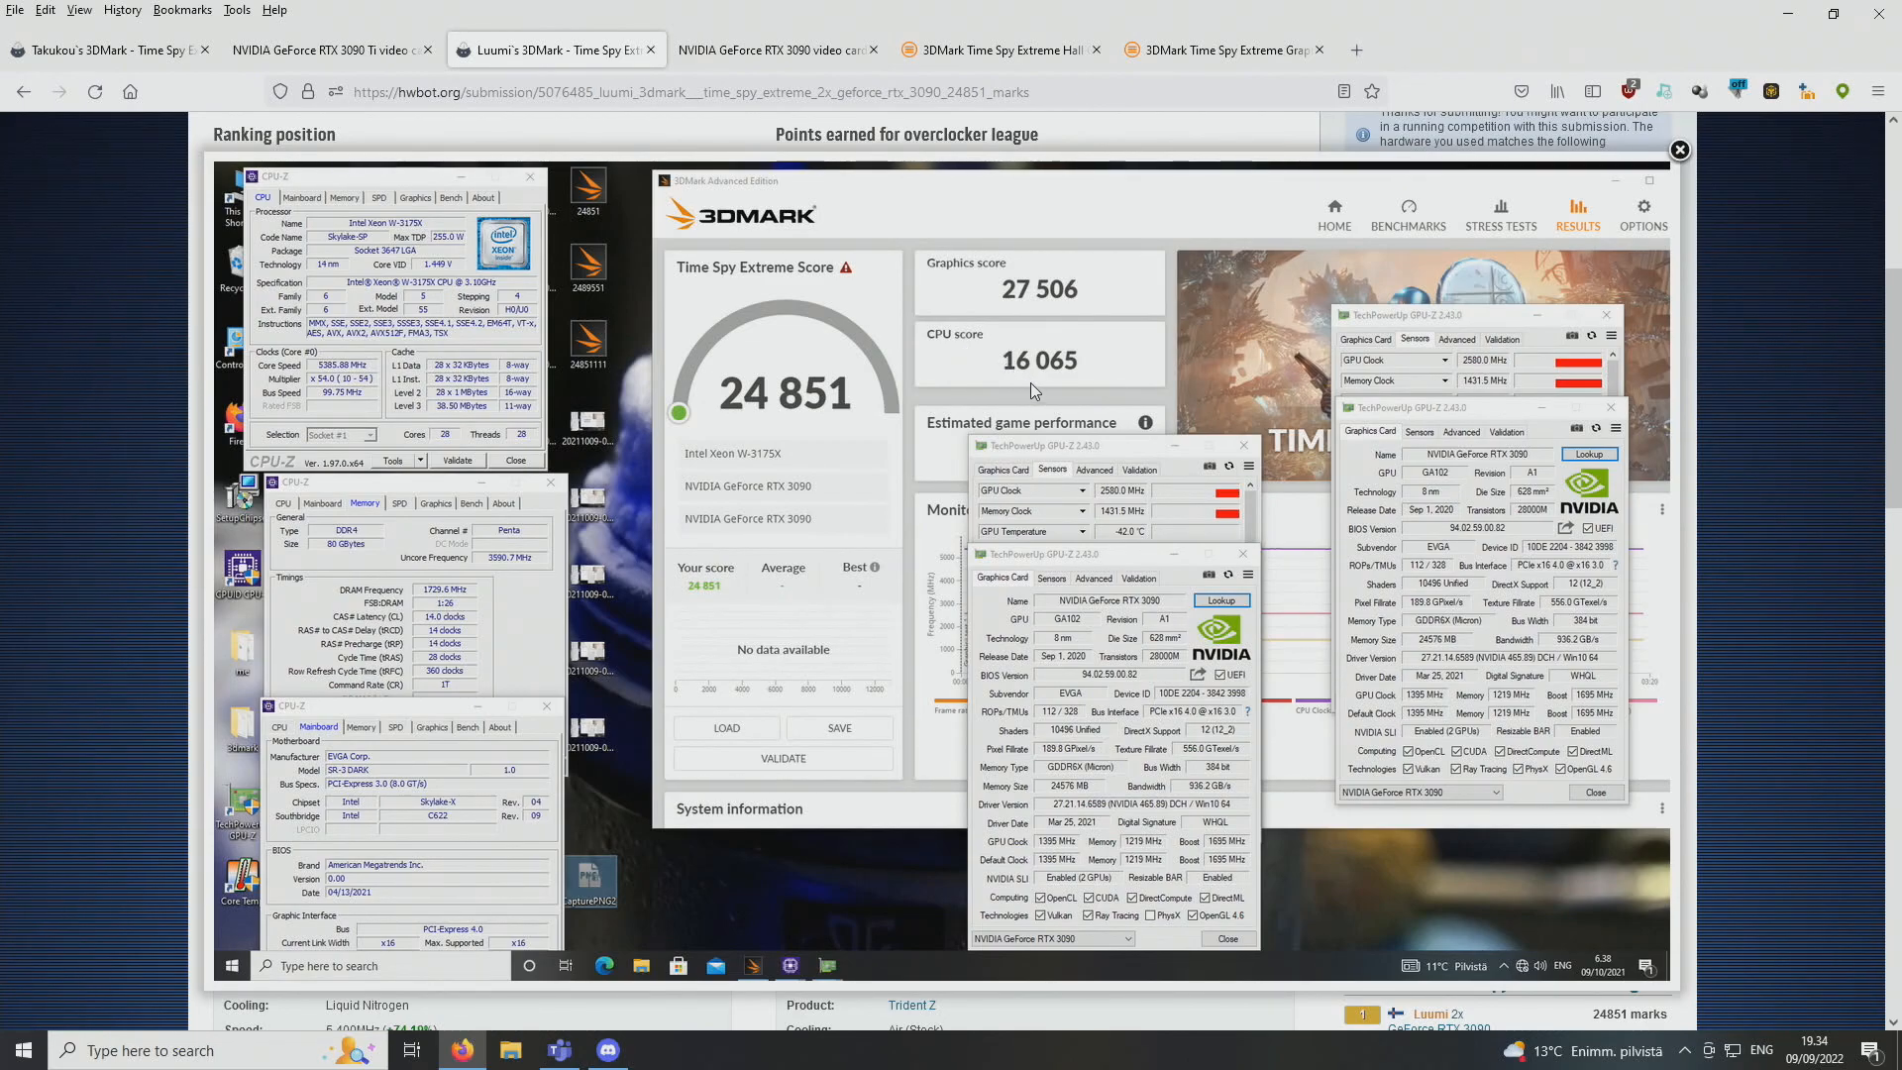
{"action": "mouse_move", "coordinate": [1062, 386]}
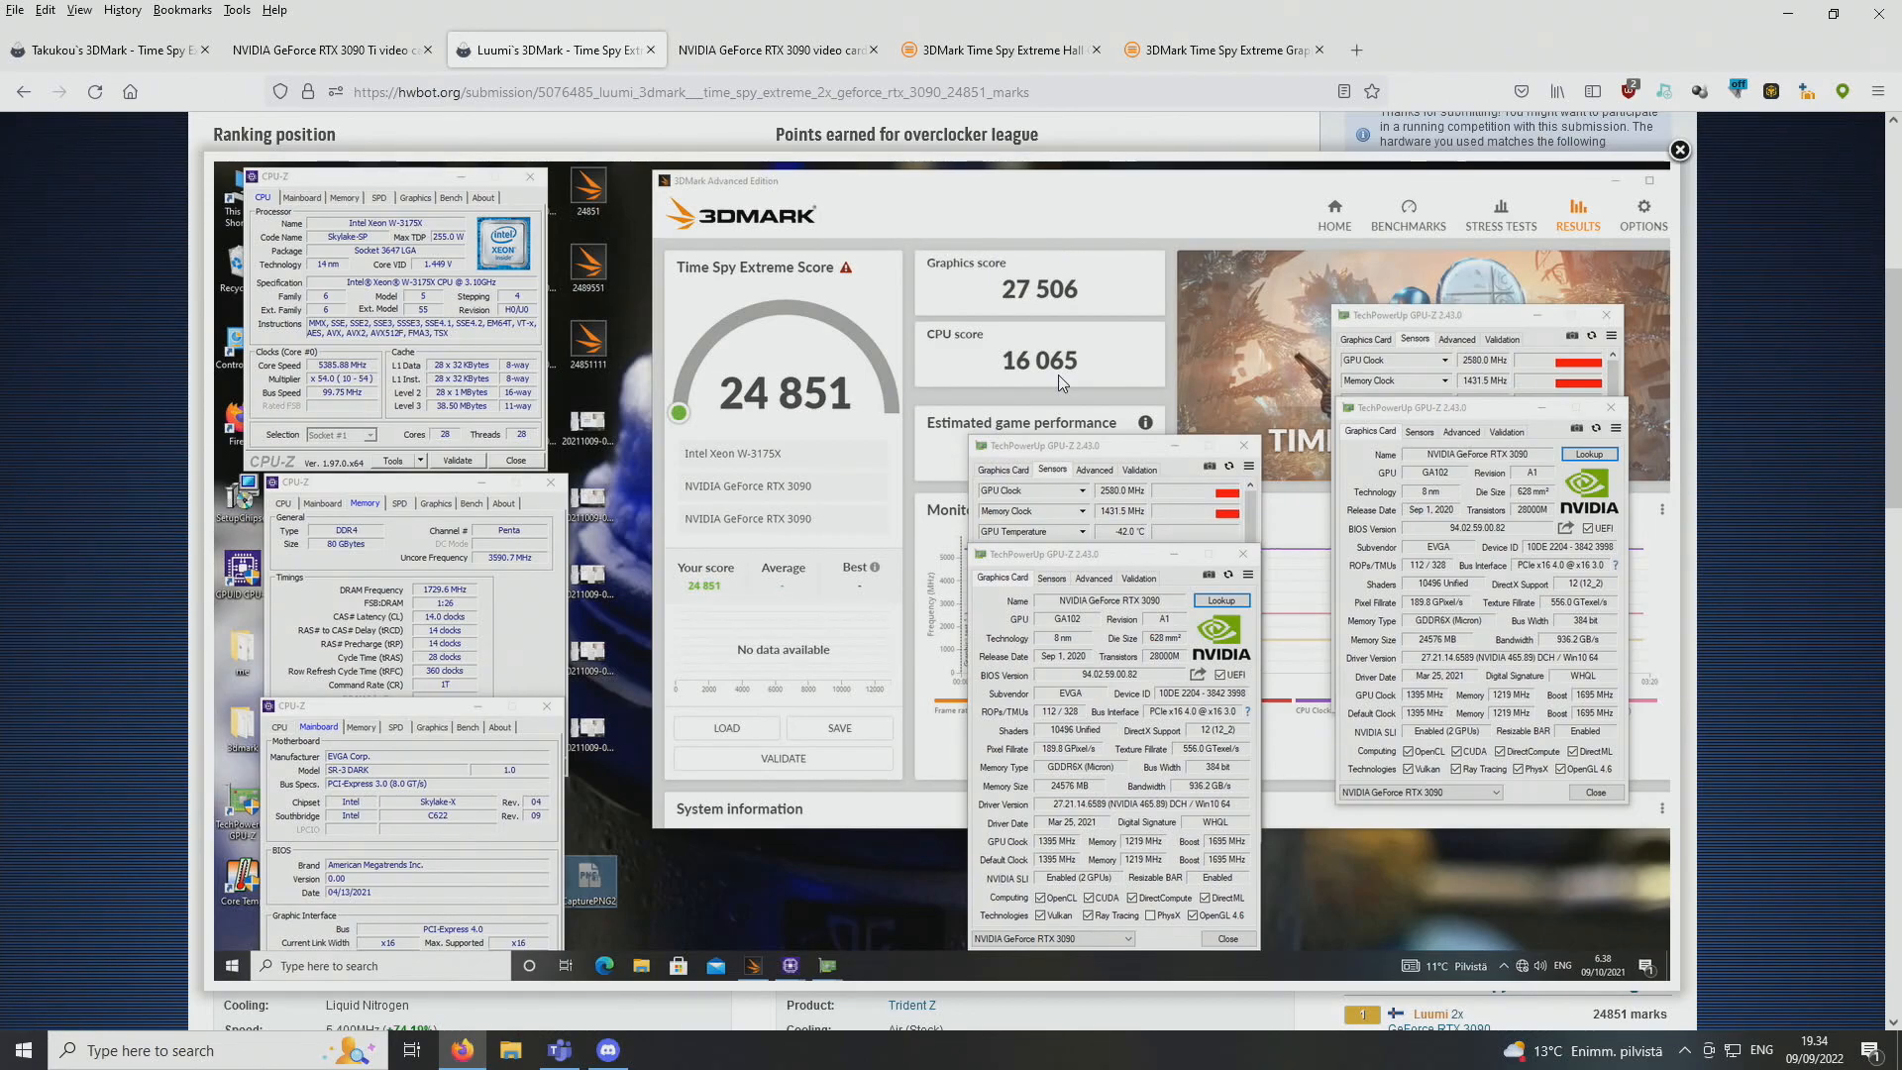
{"action": "mouse_move", "coordinate": [979, 301]}
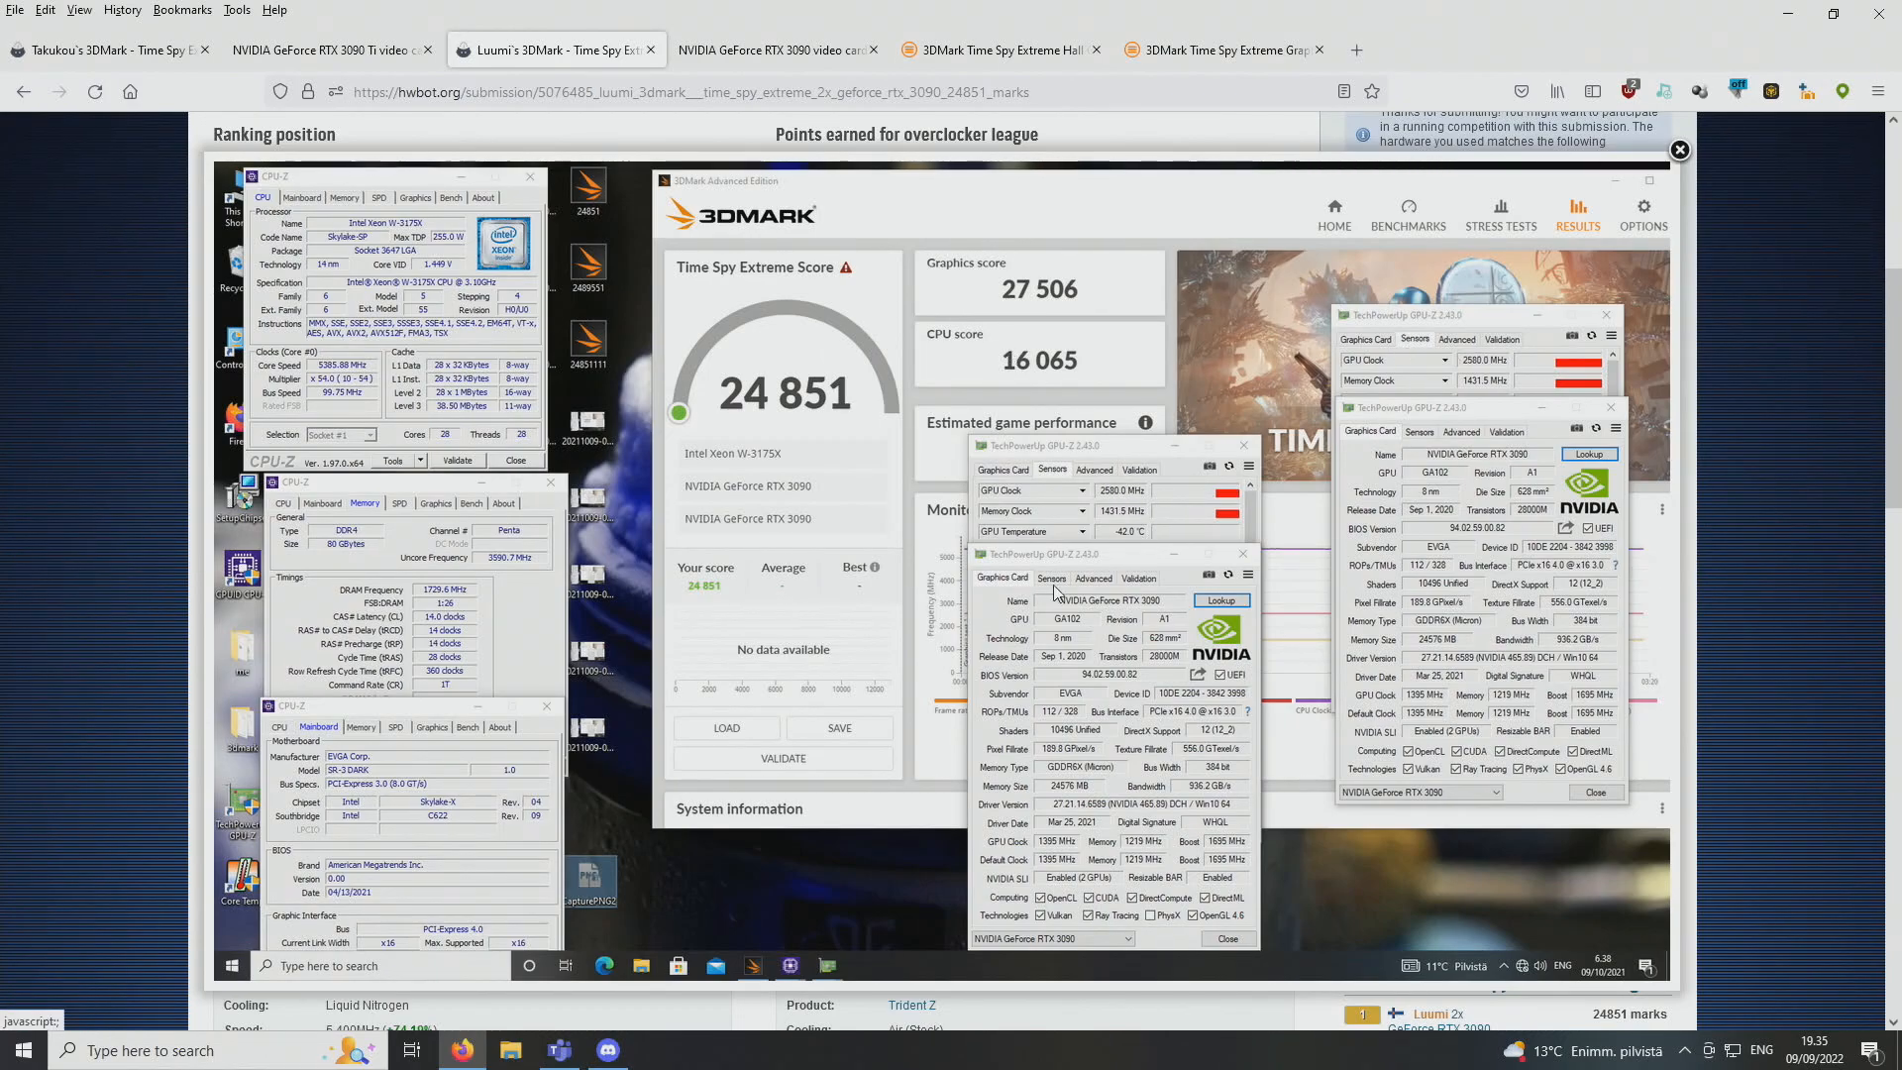
{"action": "mouse_move", "coordinate": [1141, 524]}
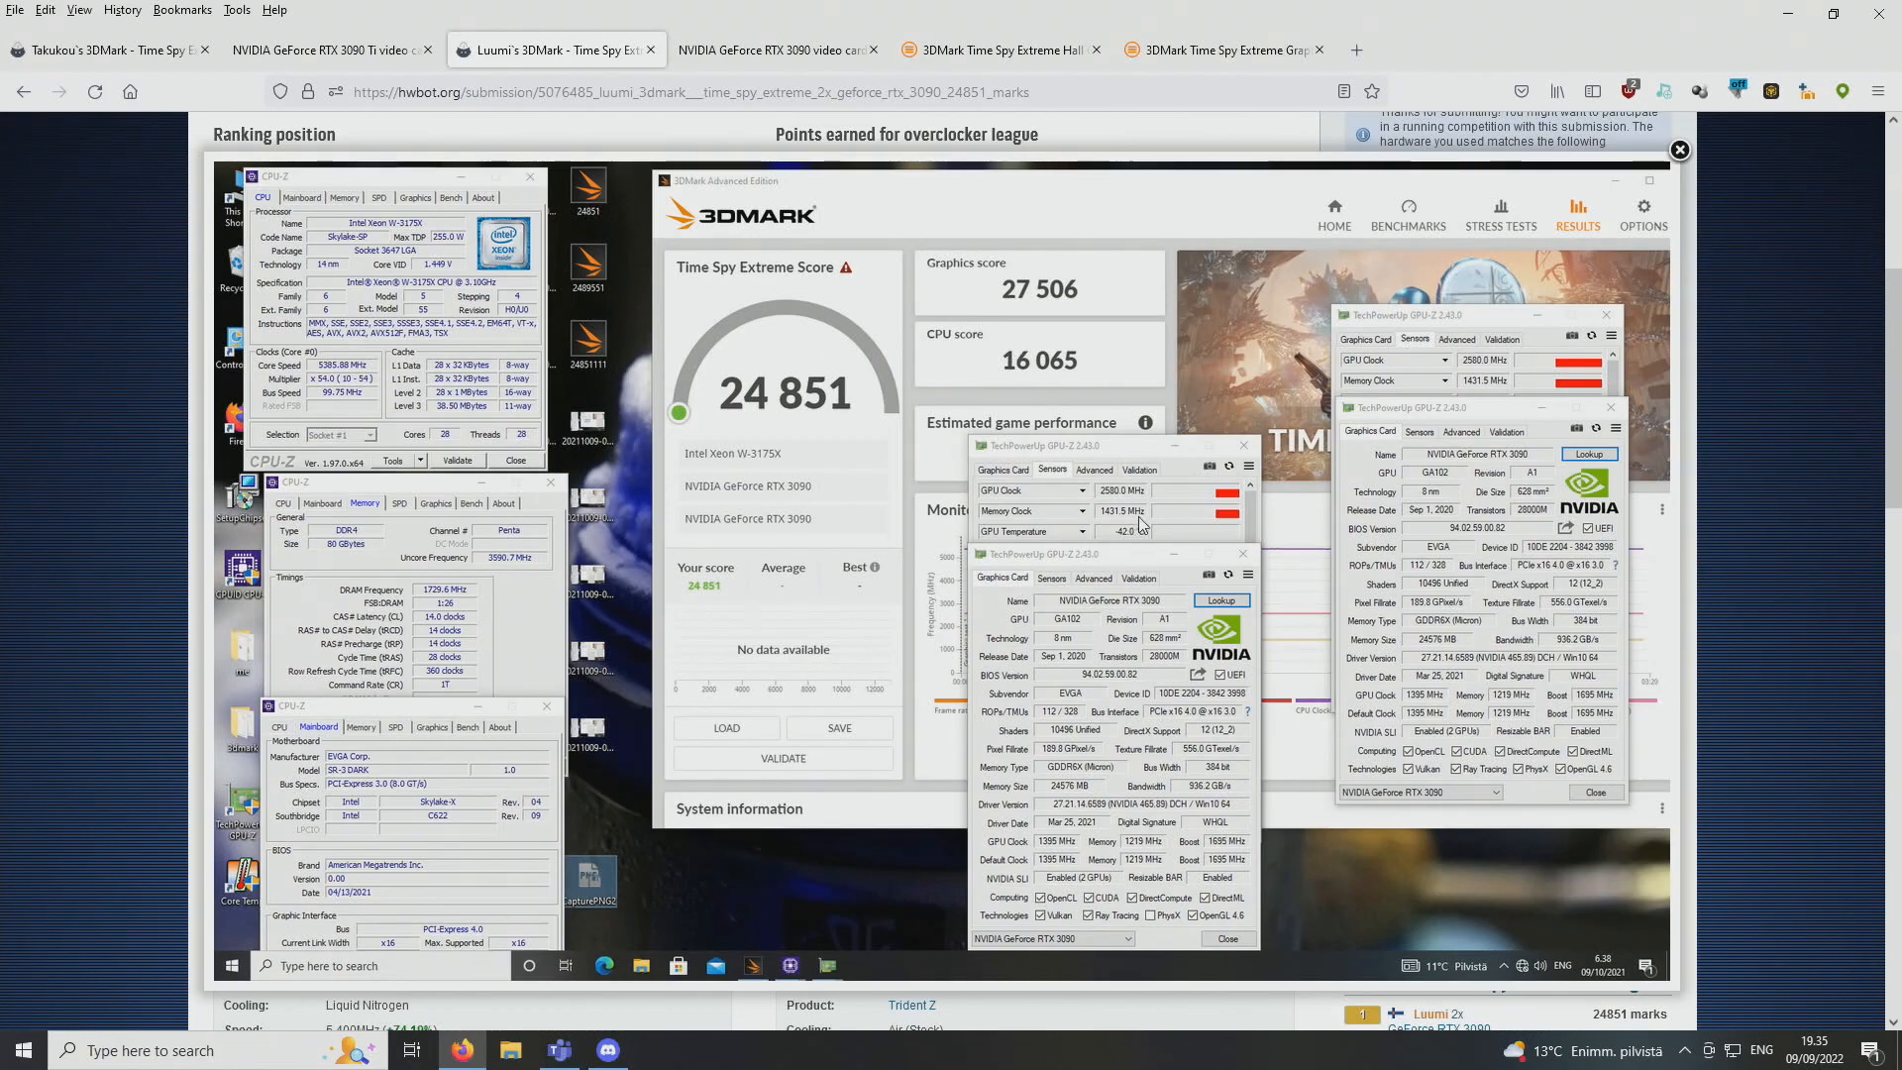
{"action": "mouse_move", "coordinate": [360, 555]}
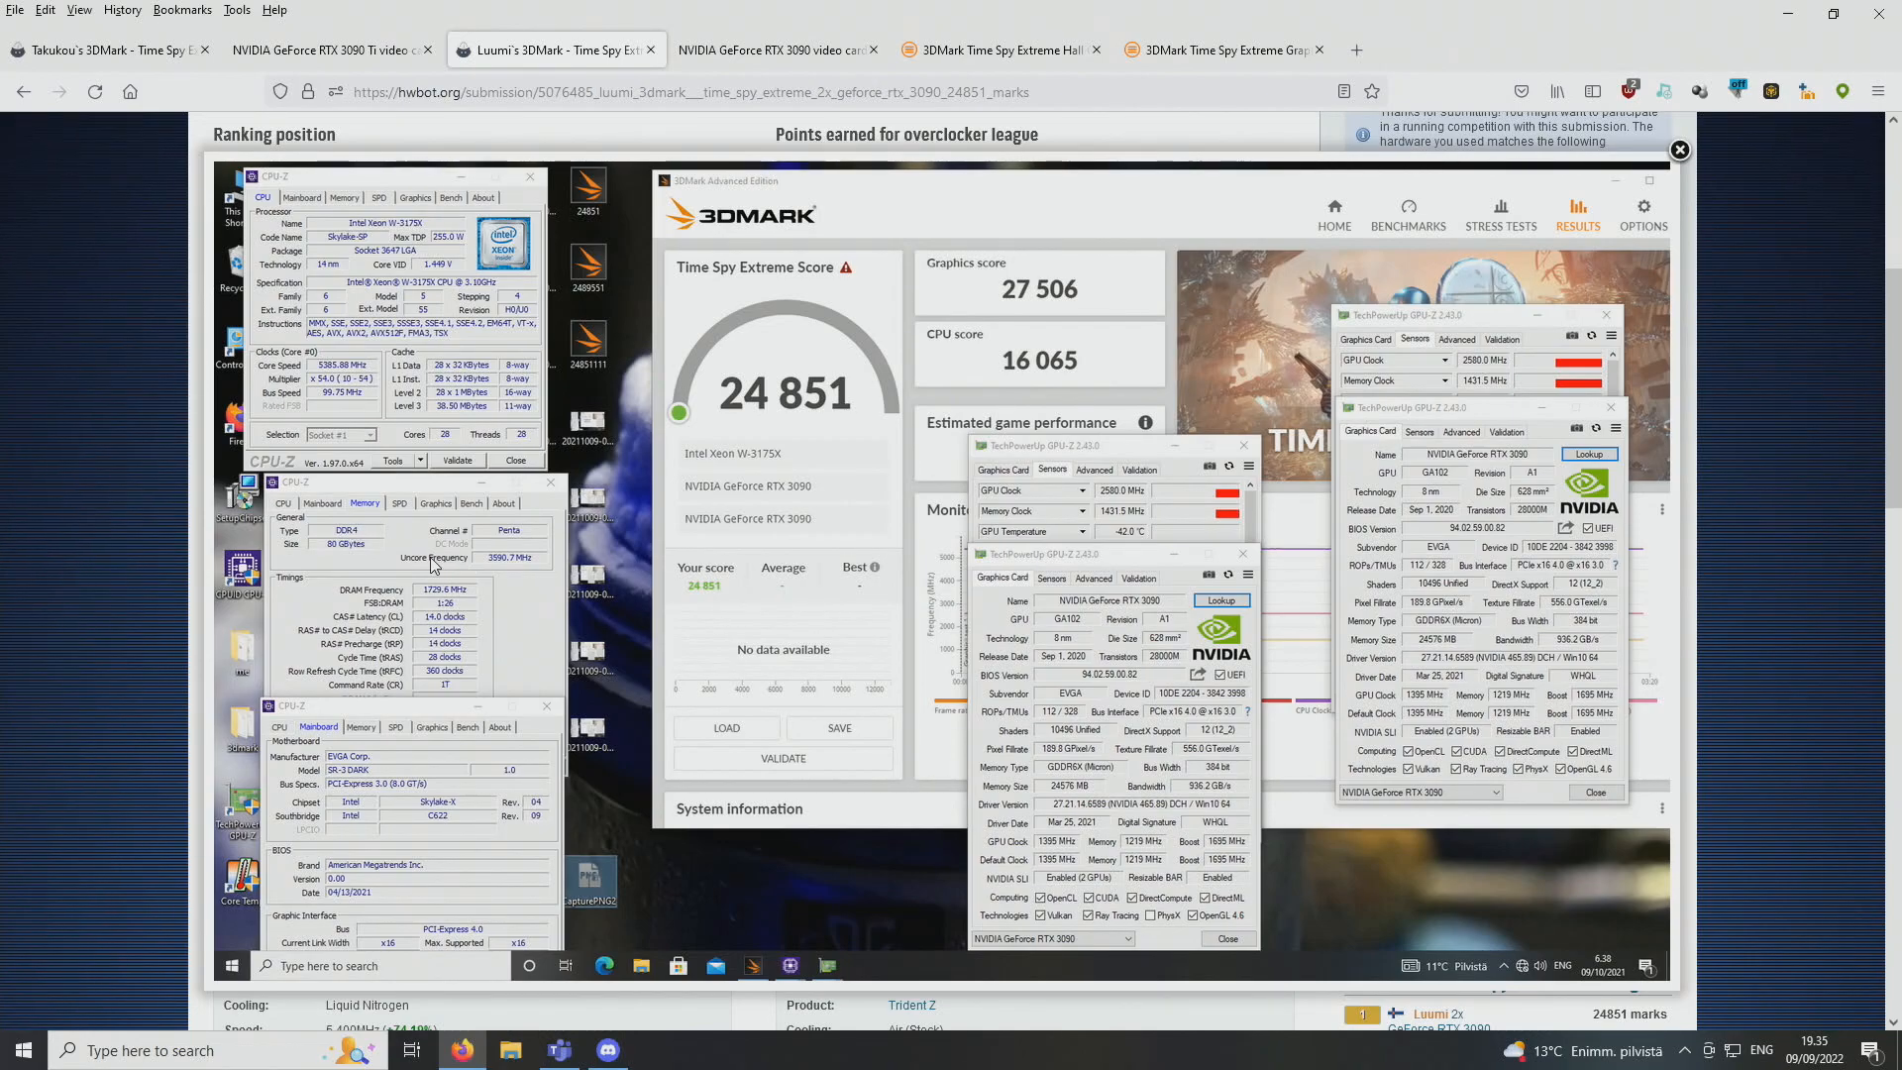
{"action": "mouse_move", "coordinate": [456, 610]}
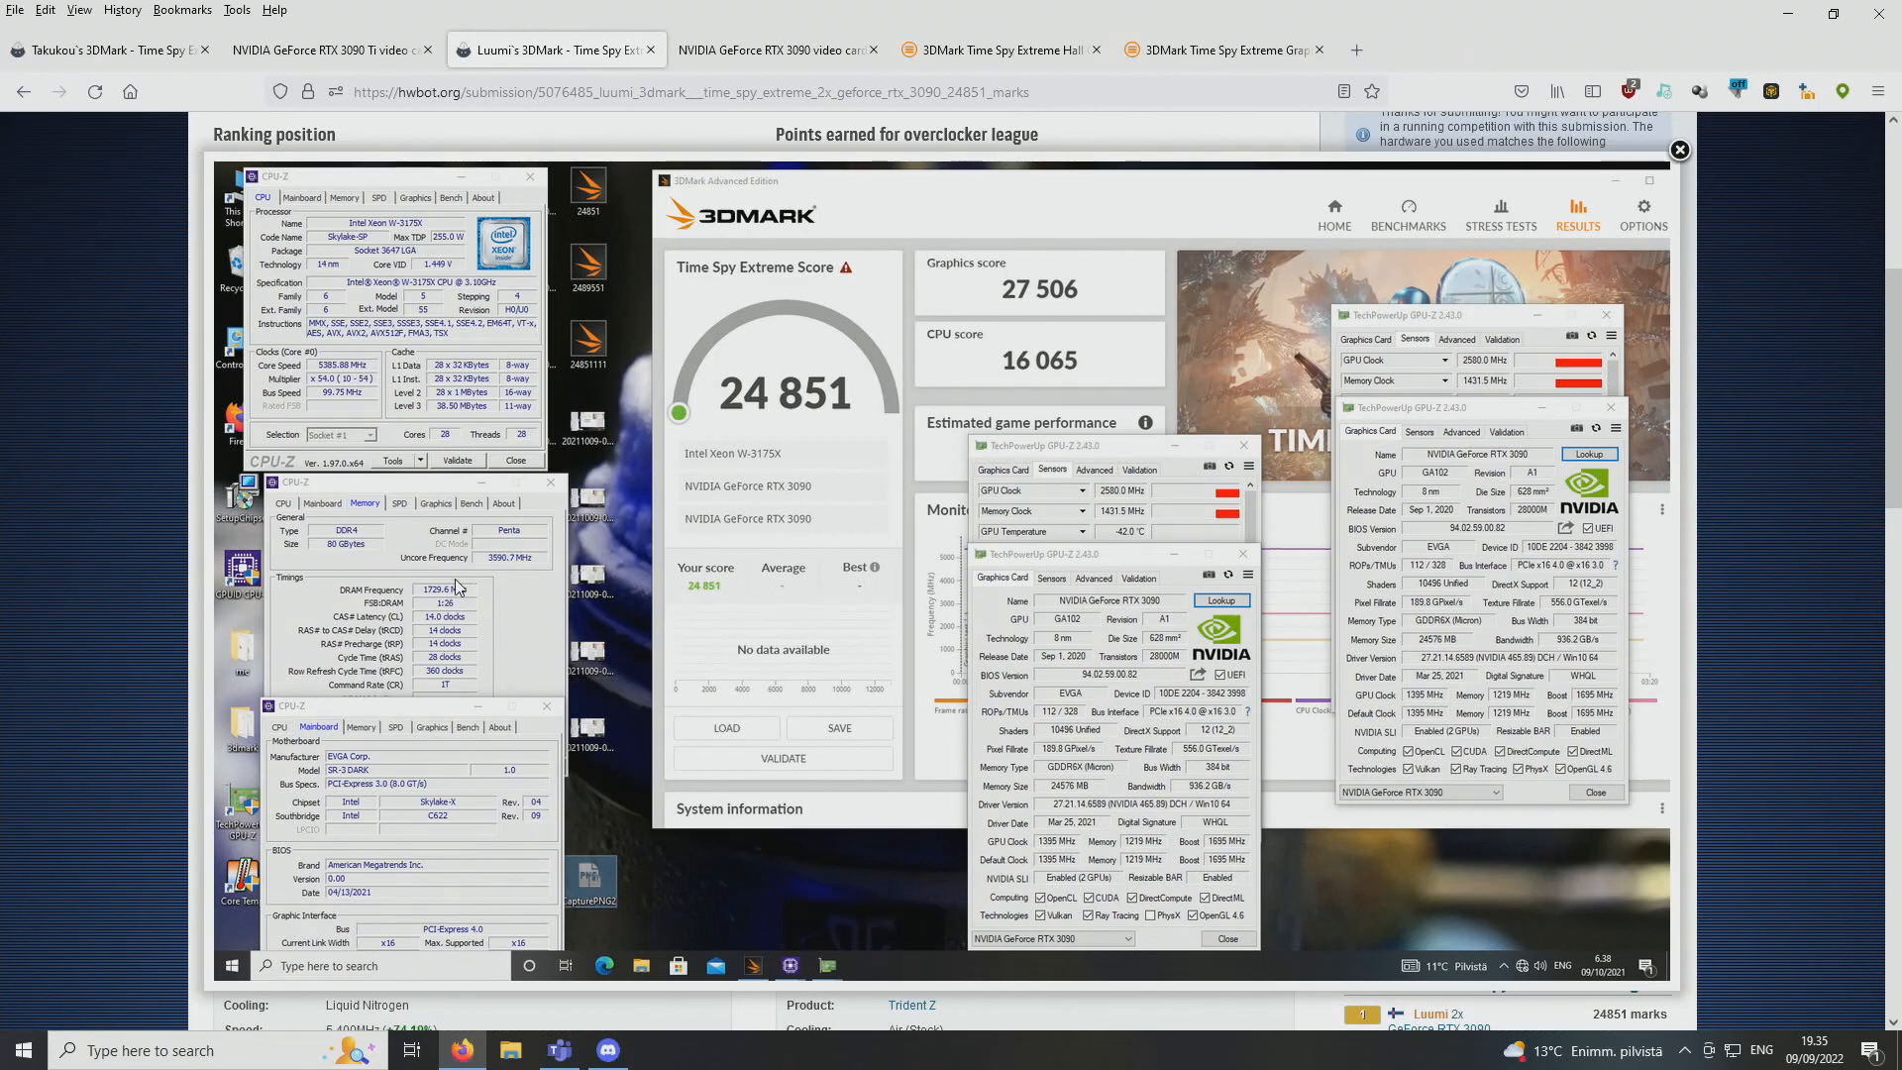
{"action": "mouse_move", "coordinate": [455, 630]}
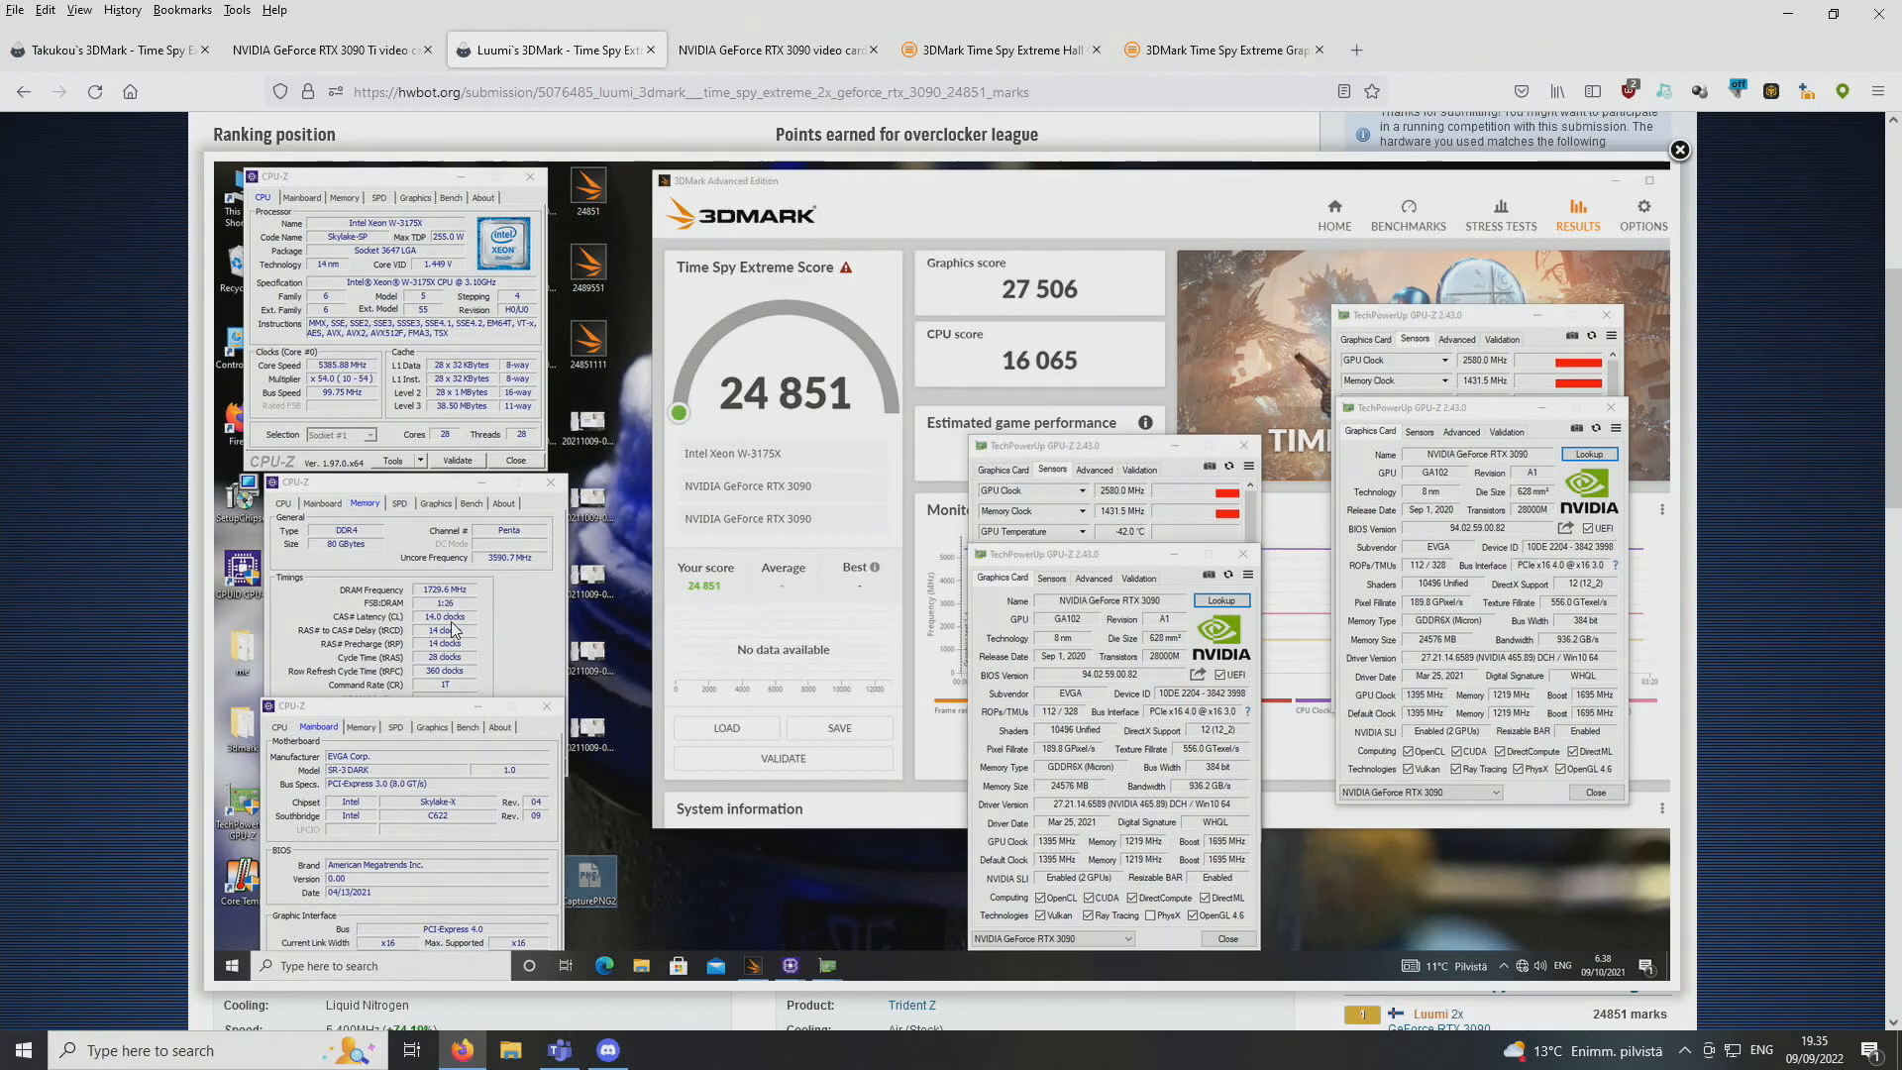
{"action": "mouse_move", "coordinate": [462, 695]}
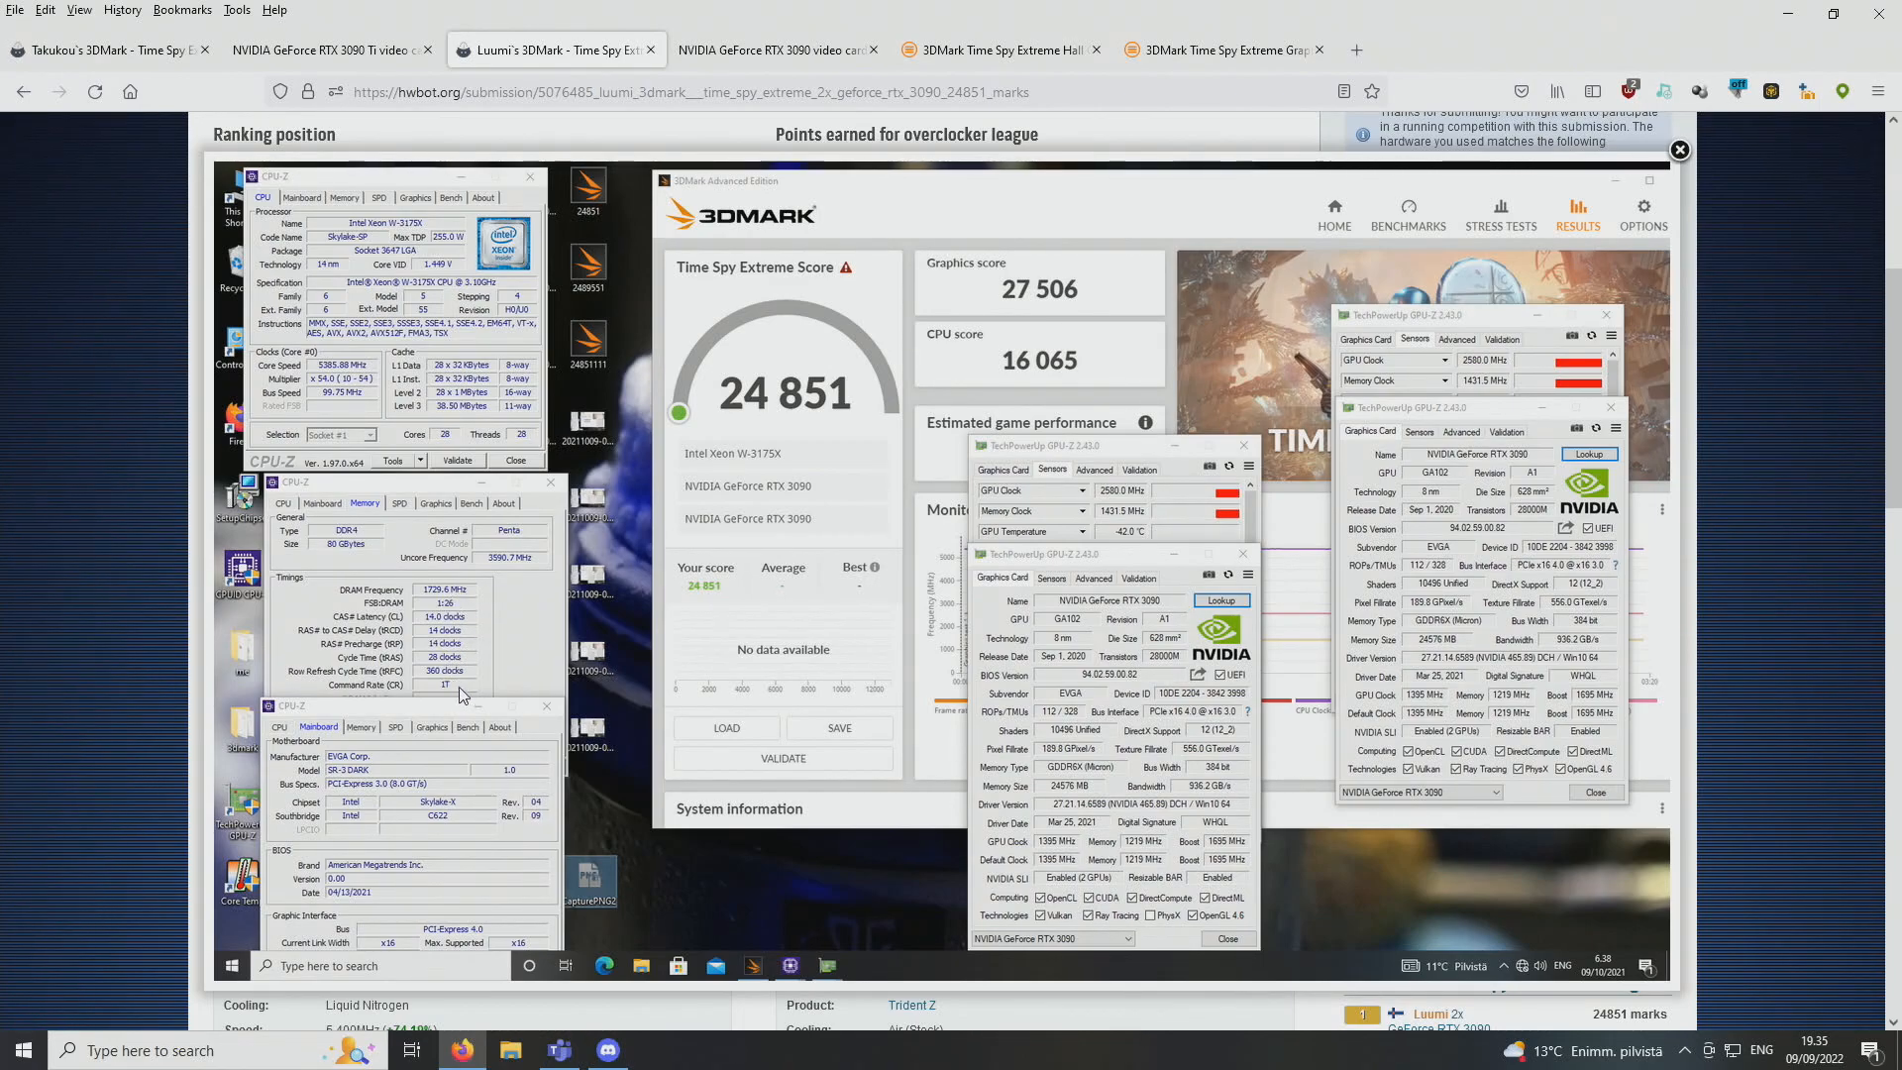
{"action": "mouse_move", "coordinate": [349, 780]}
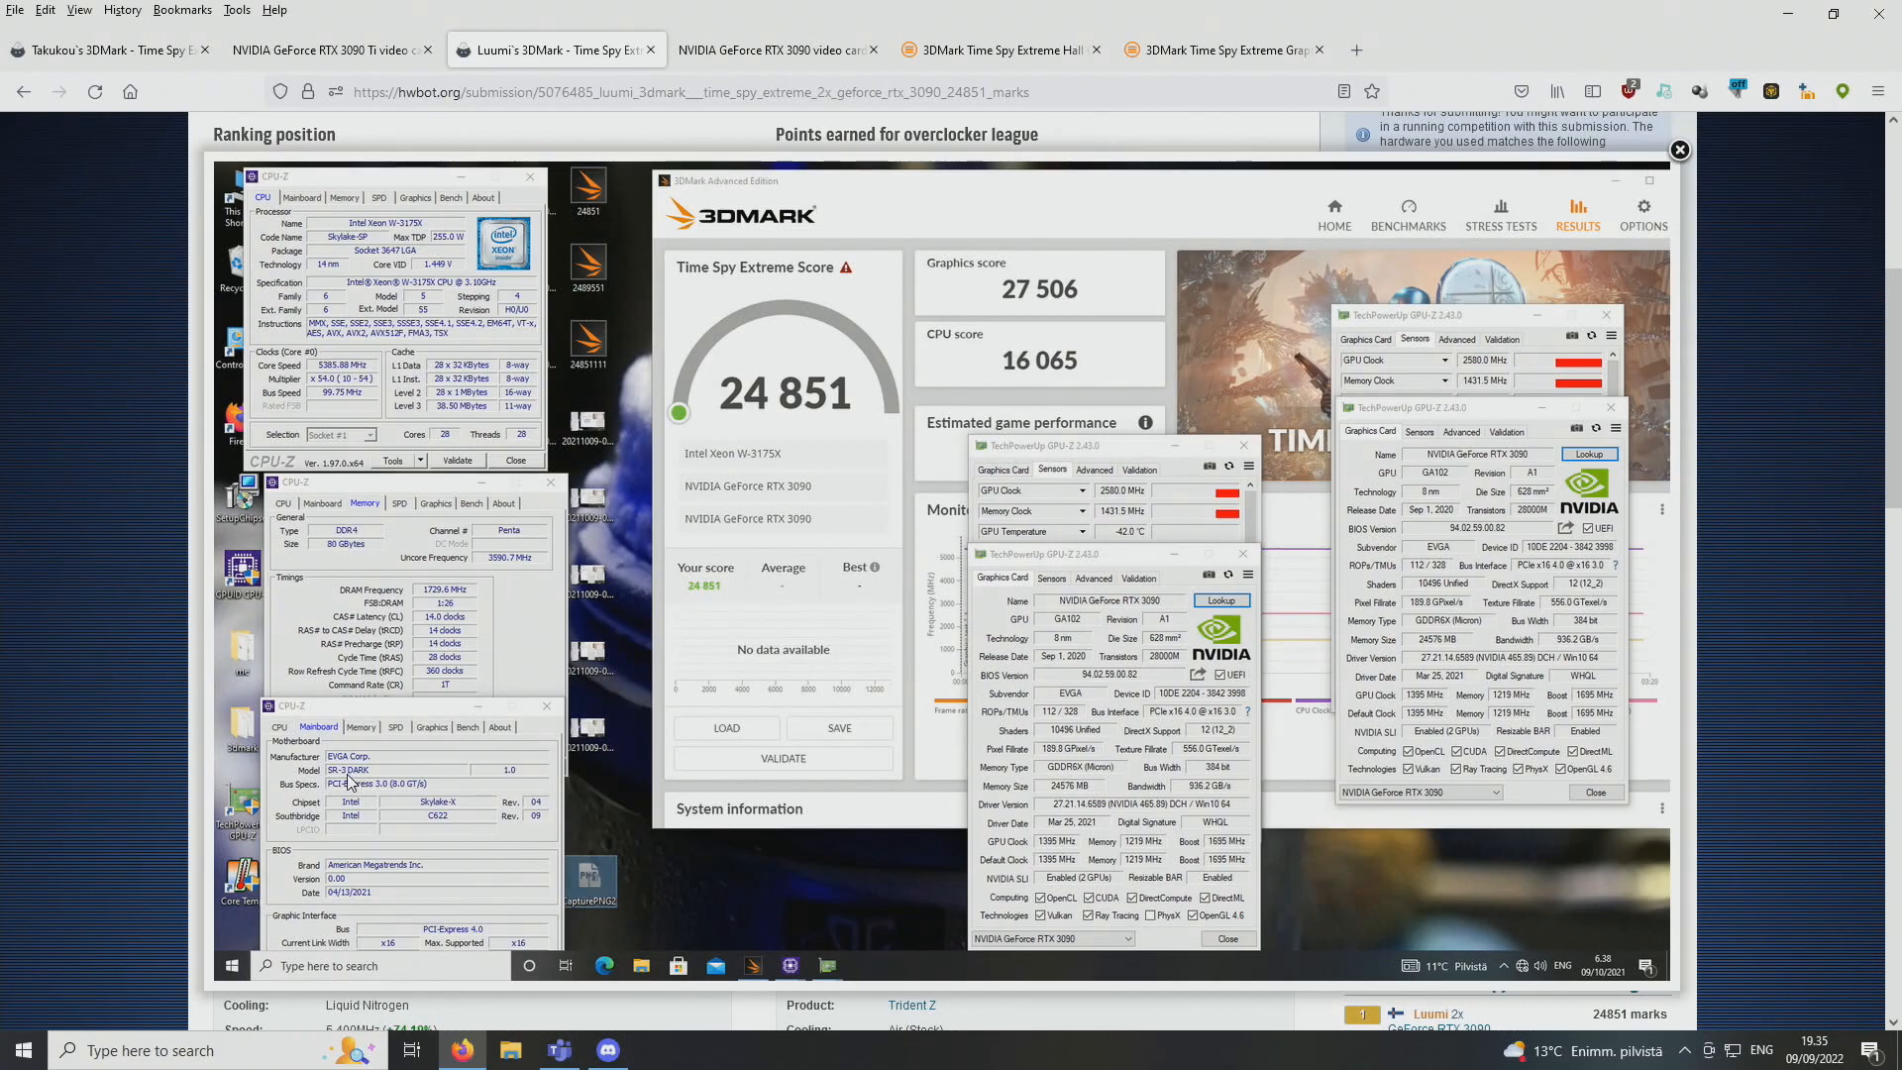
{"action": "mouse_move", "coordinate": [358, 788]}
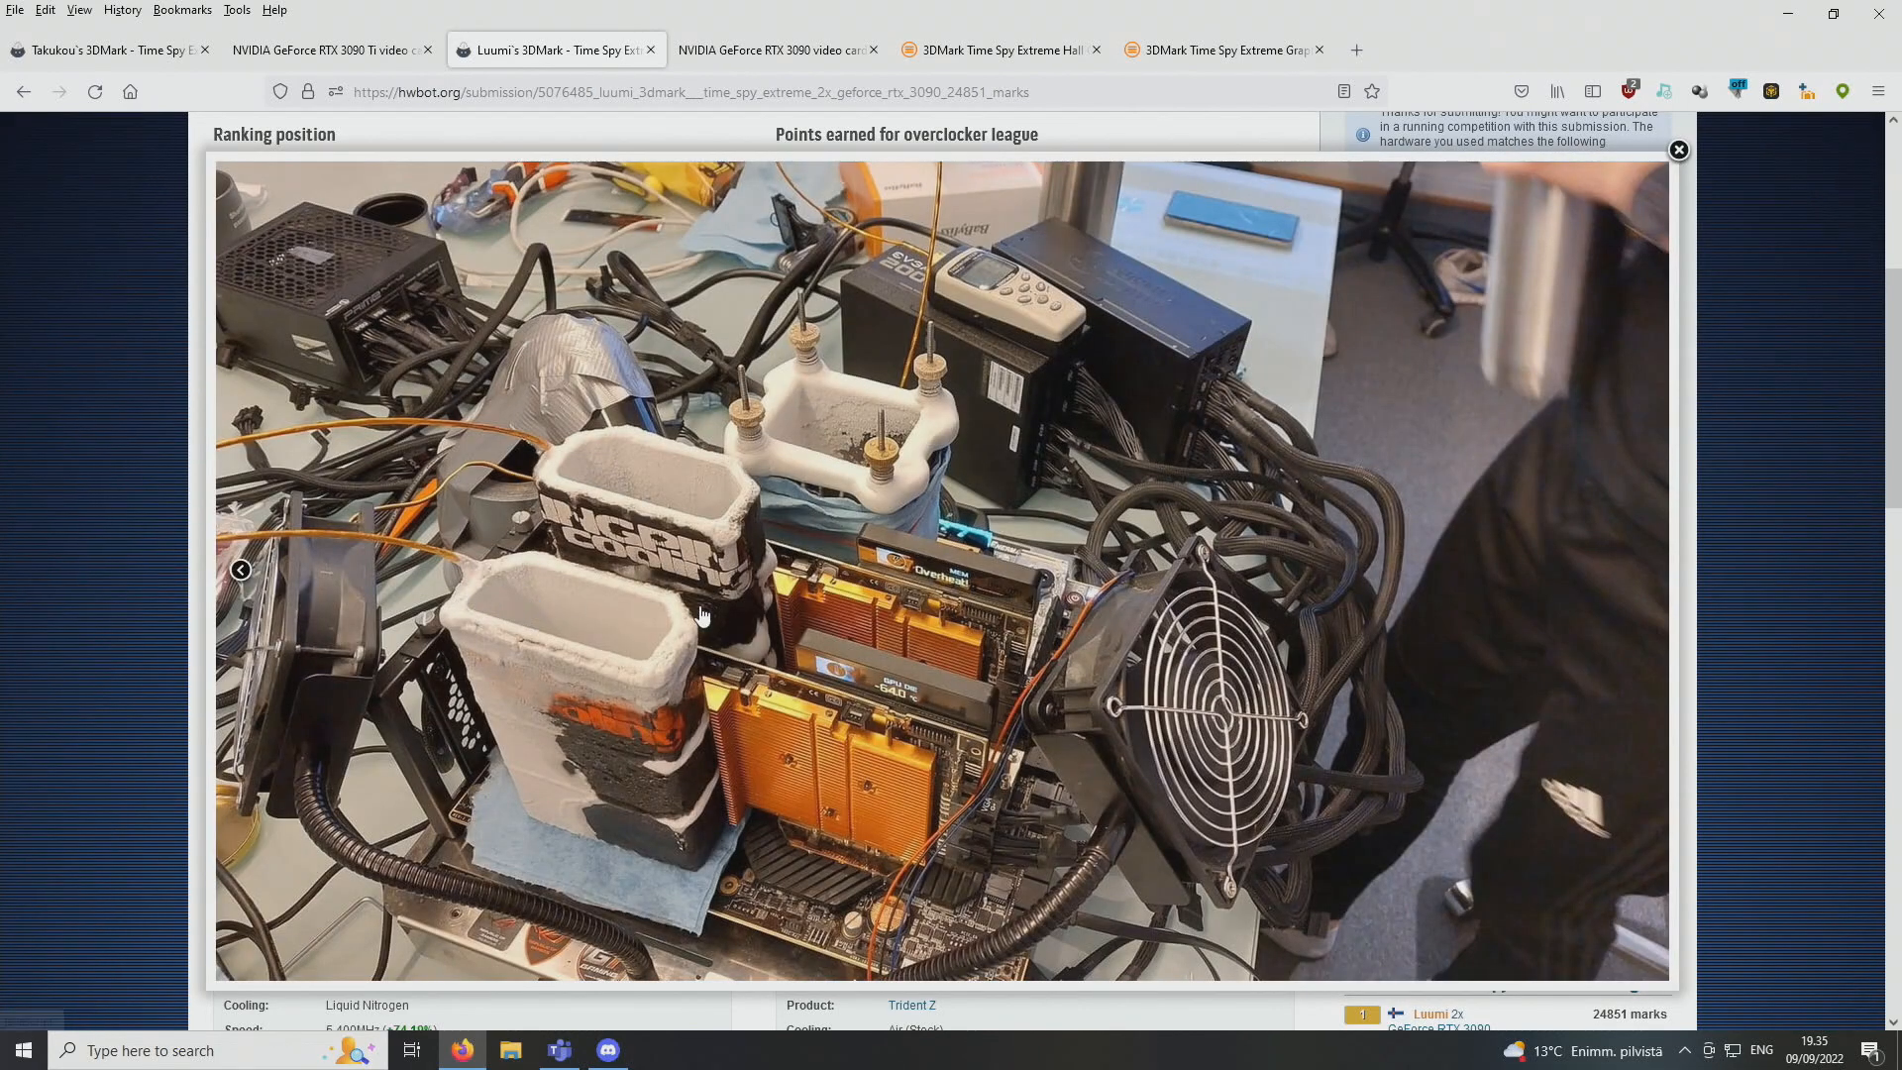
{"action": "mouse_move", "coordinate": [521, 523]}
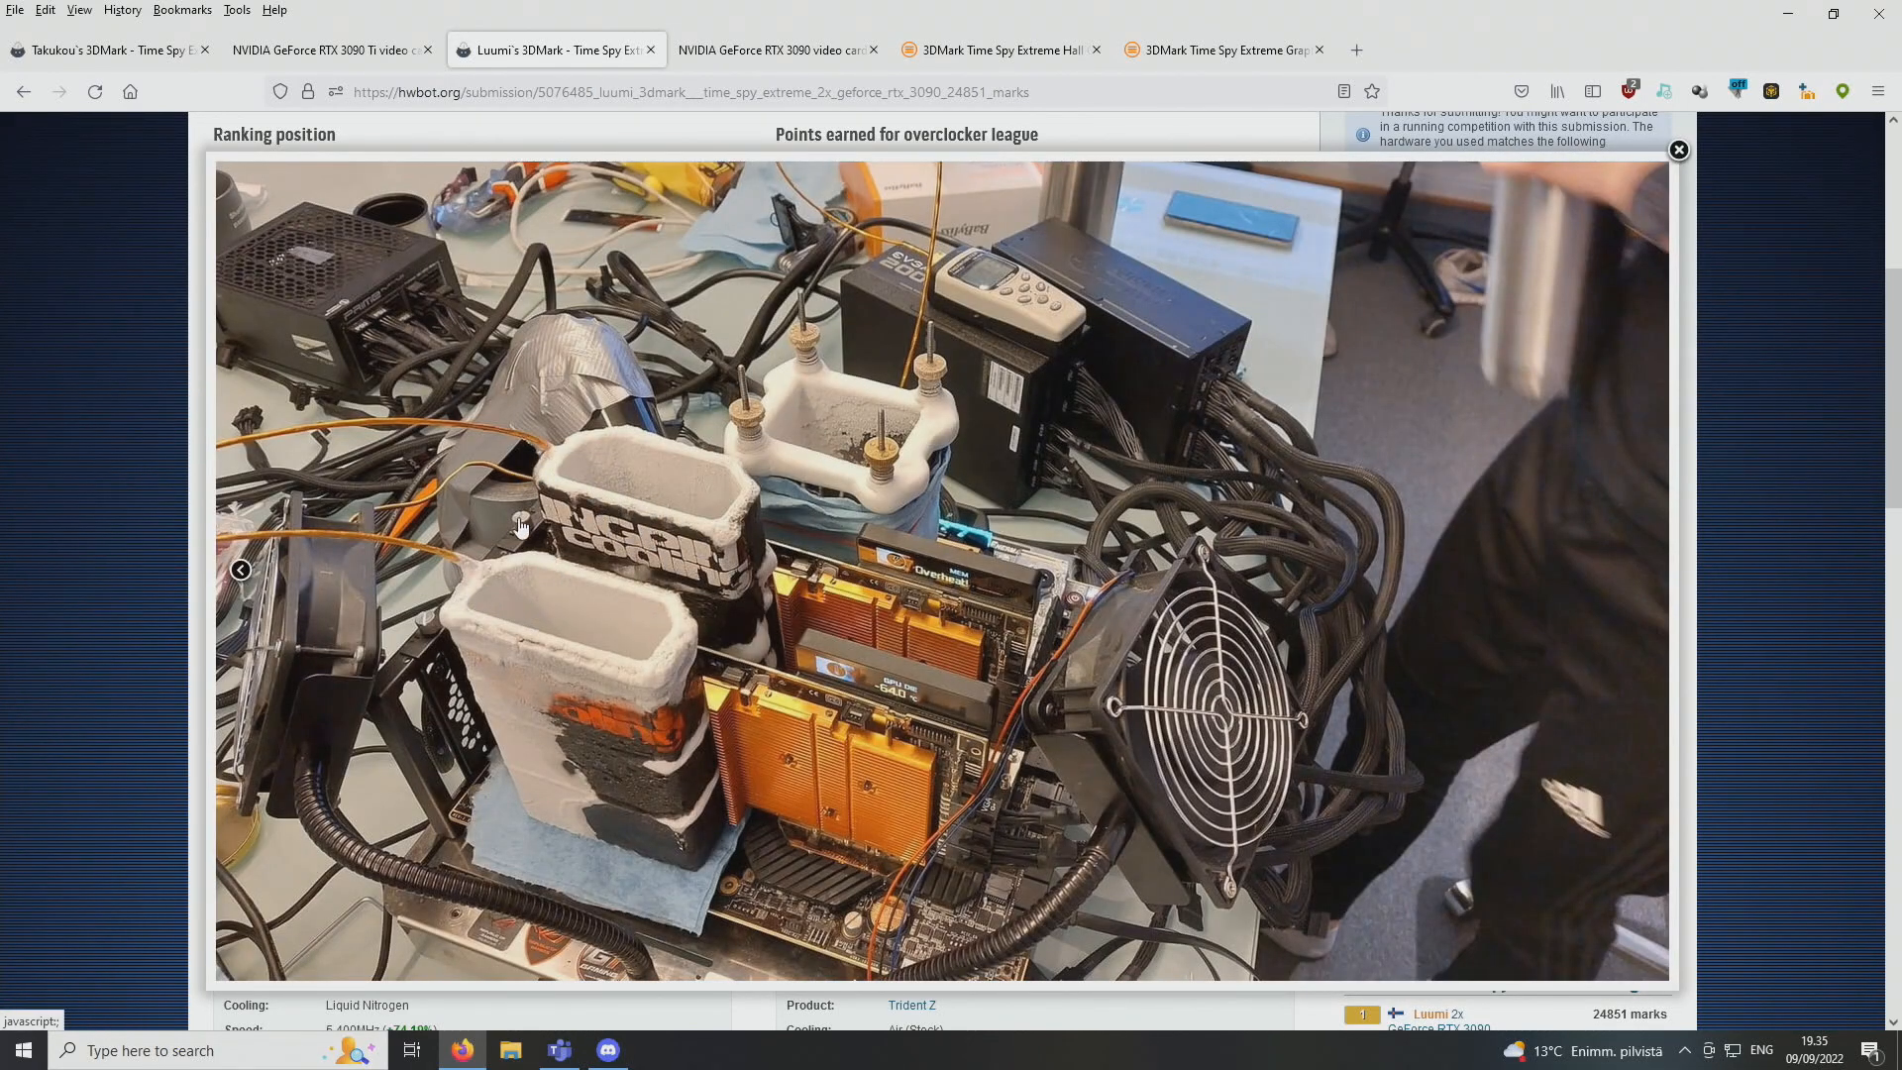
{"action": "mouse_move", "coordinate": [852, 592]}
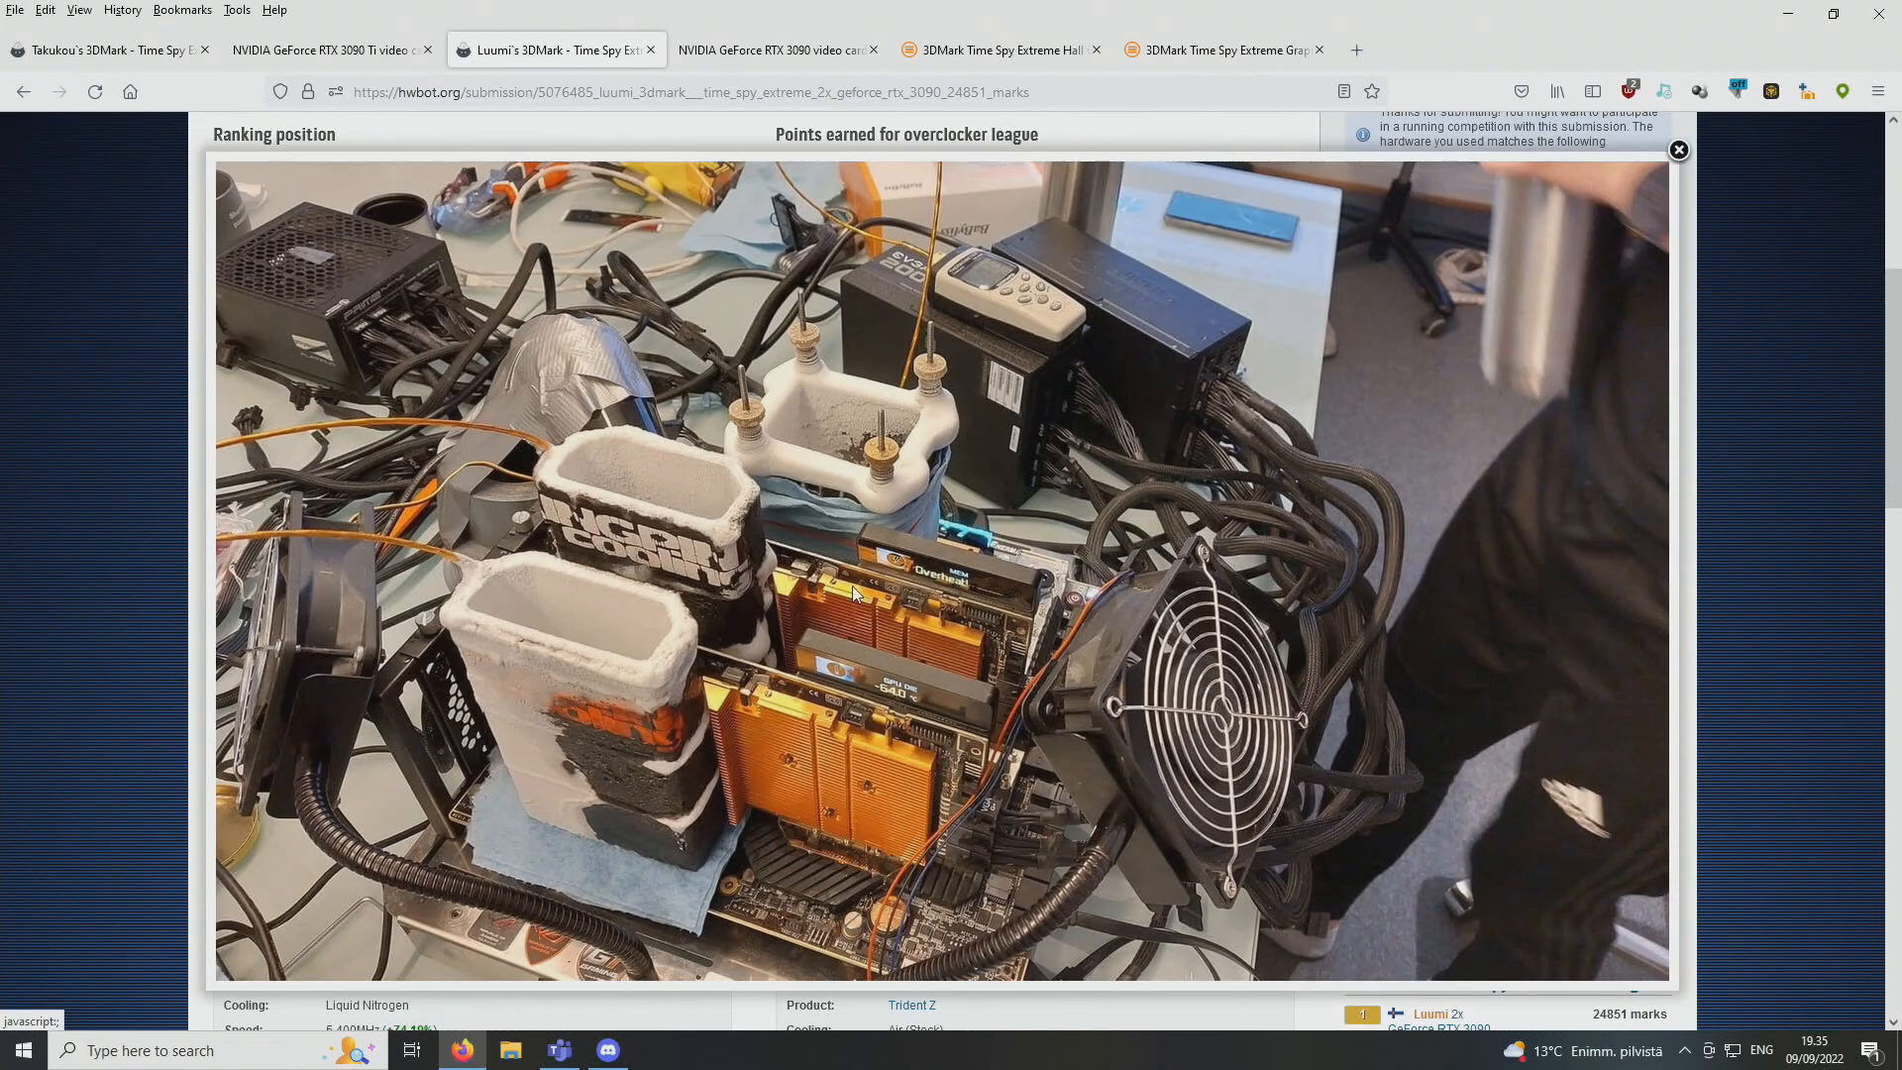
{"action": "mouse_move", "coordinate": [714, 539]}
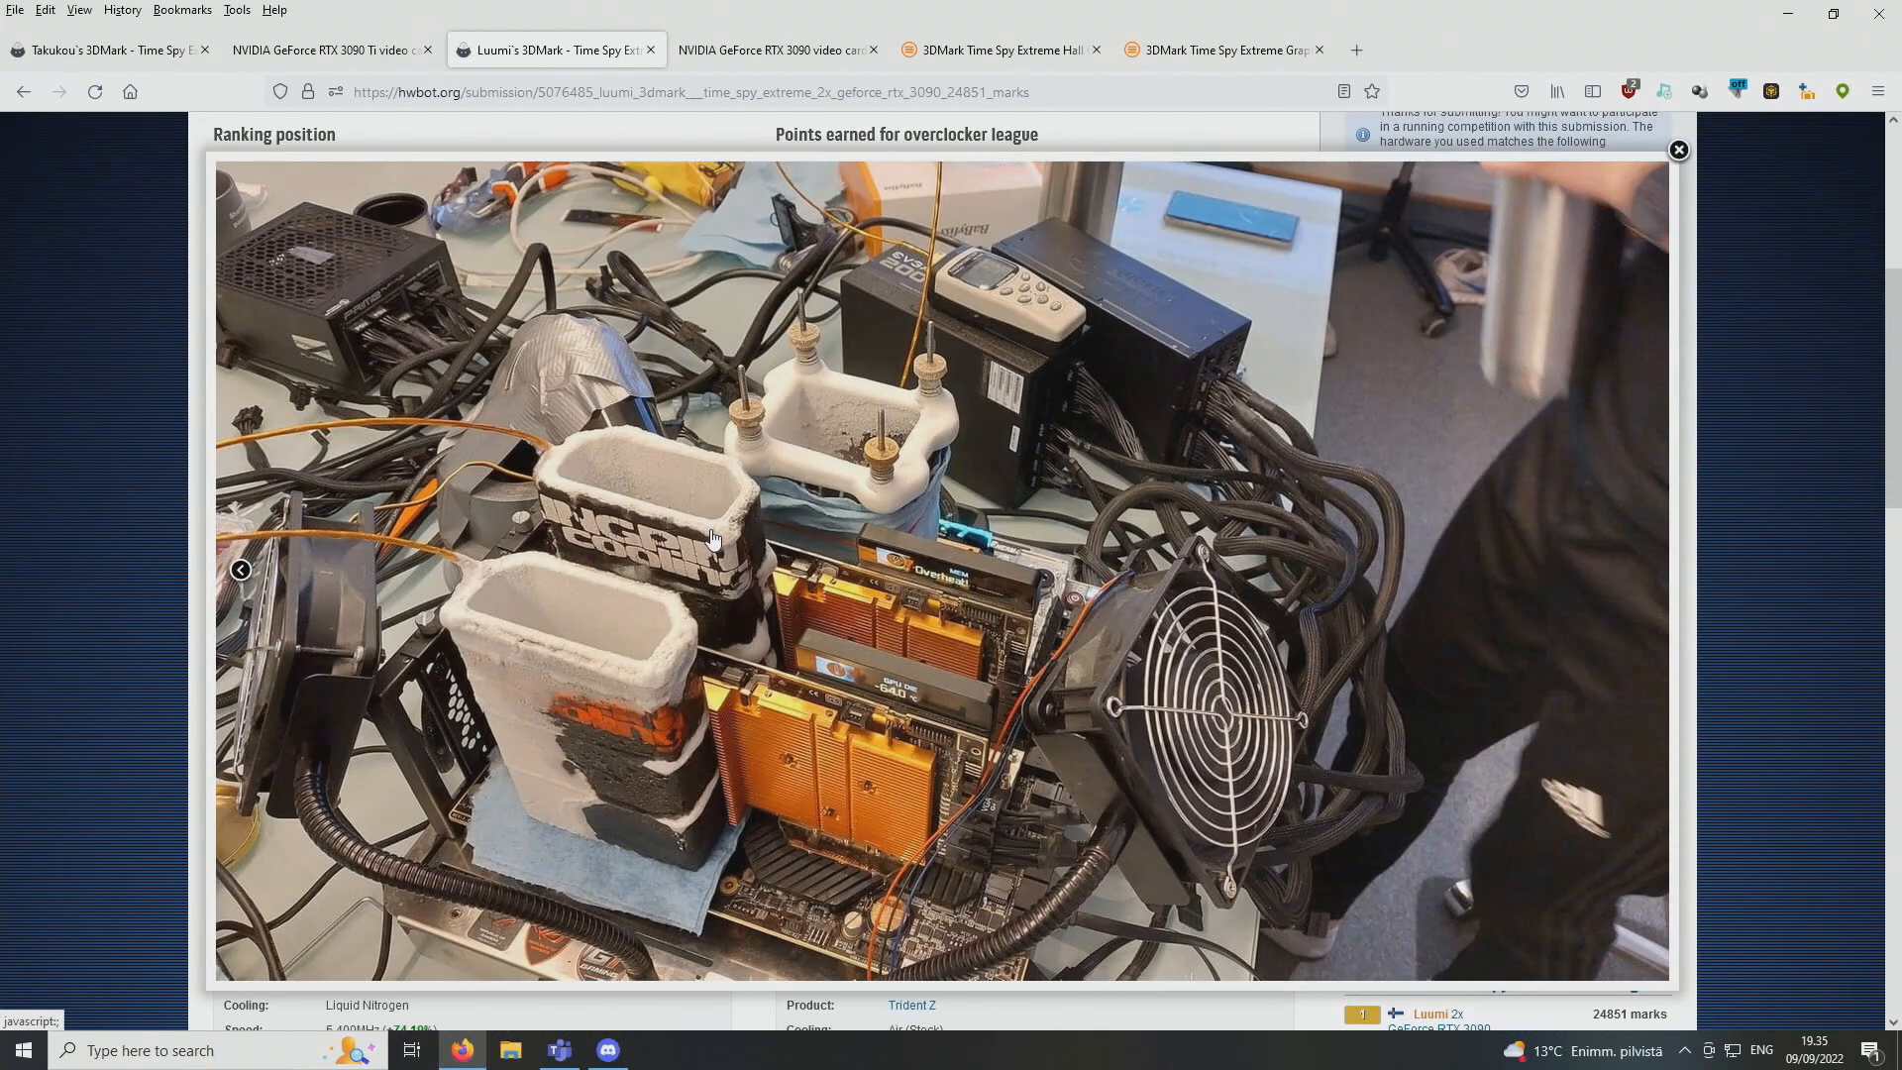
{"action": "mouse_move", "coordinate": [580, 481]}
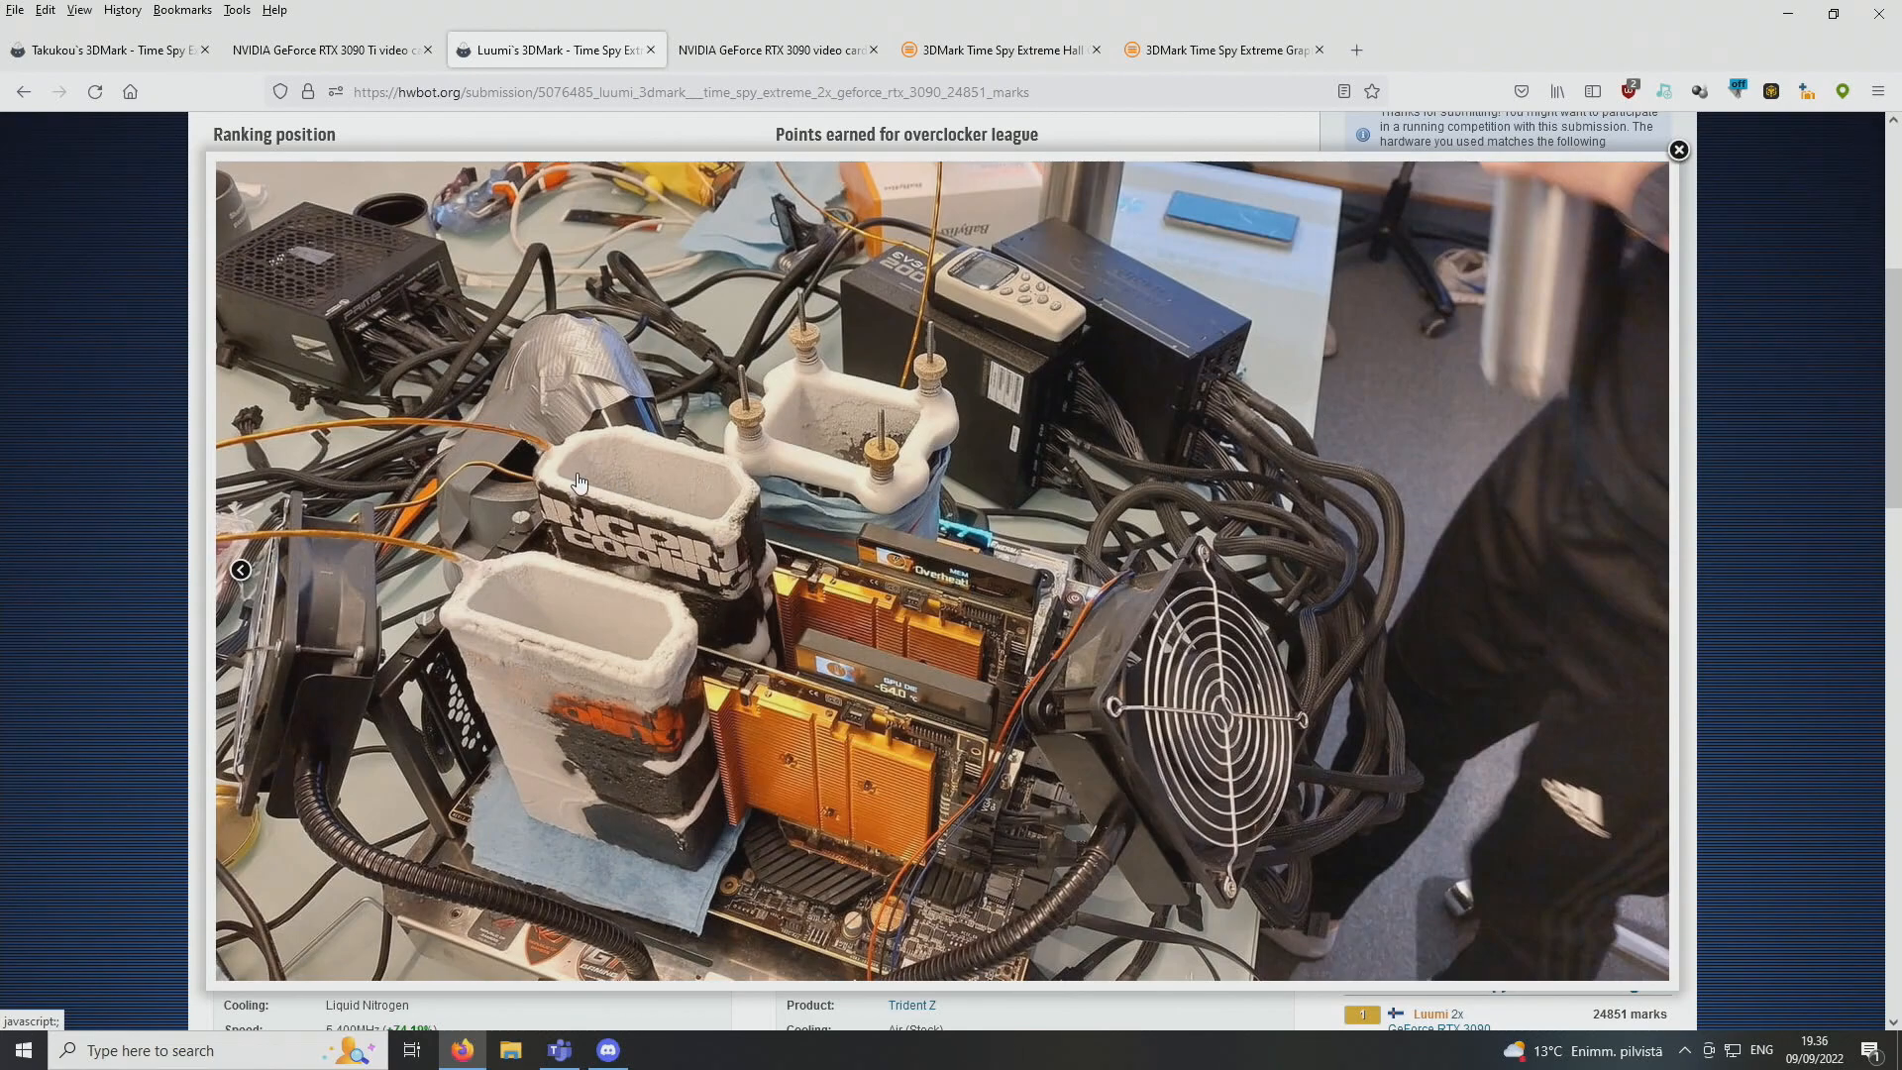
{"action": "mouse_move", "coordinate": [549, 638]}
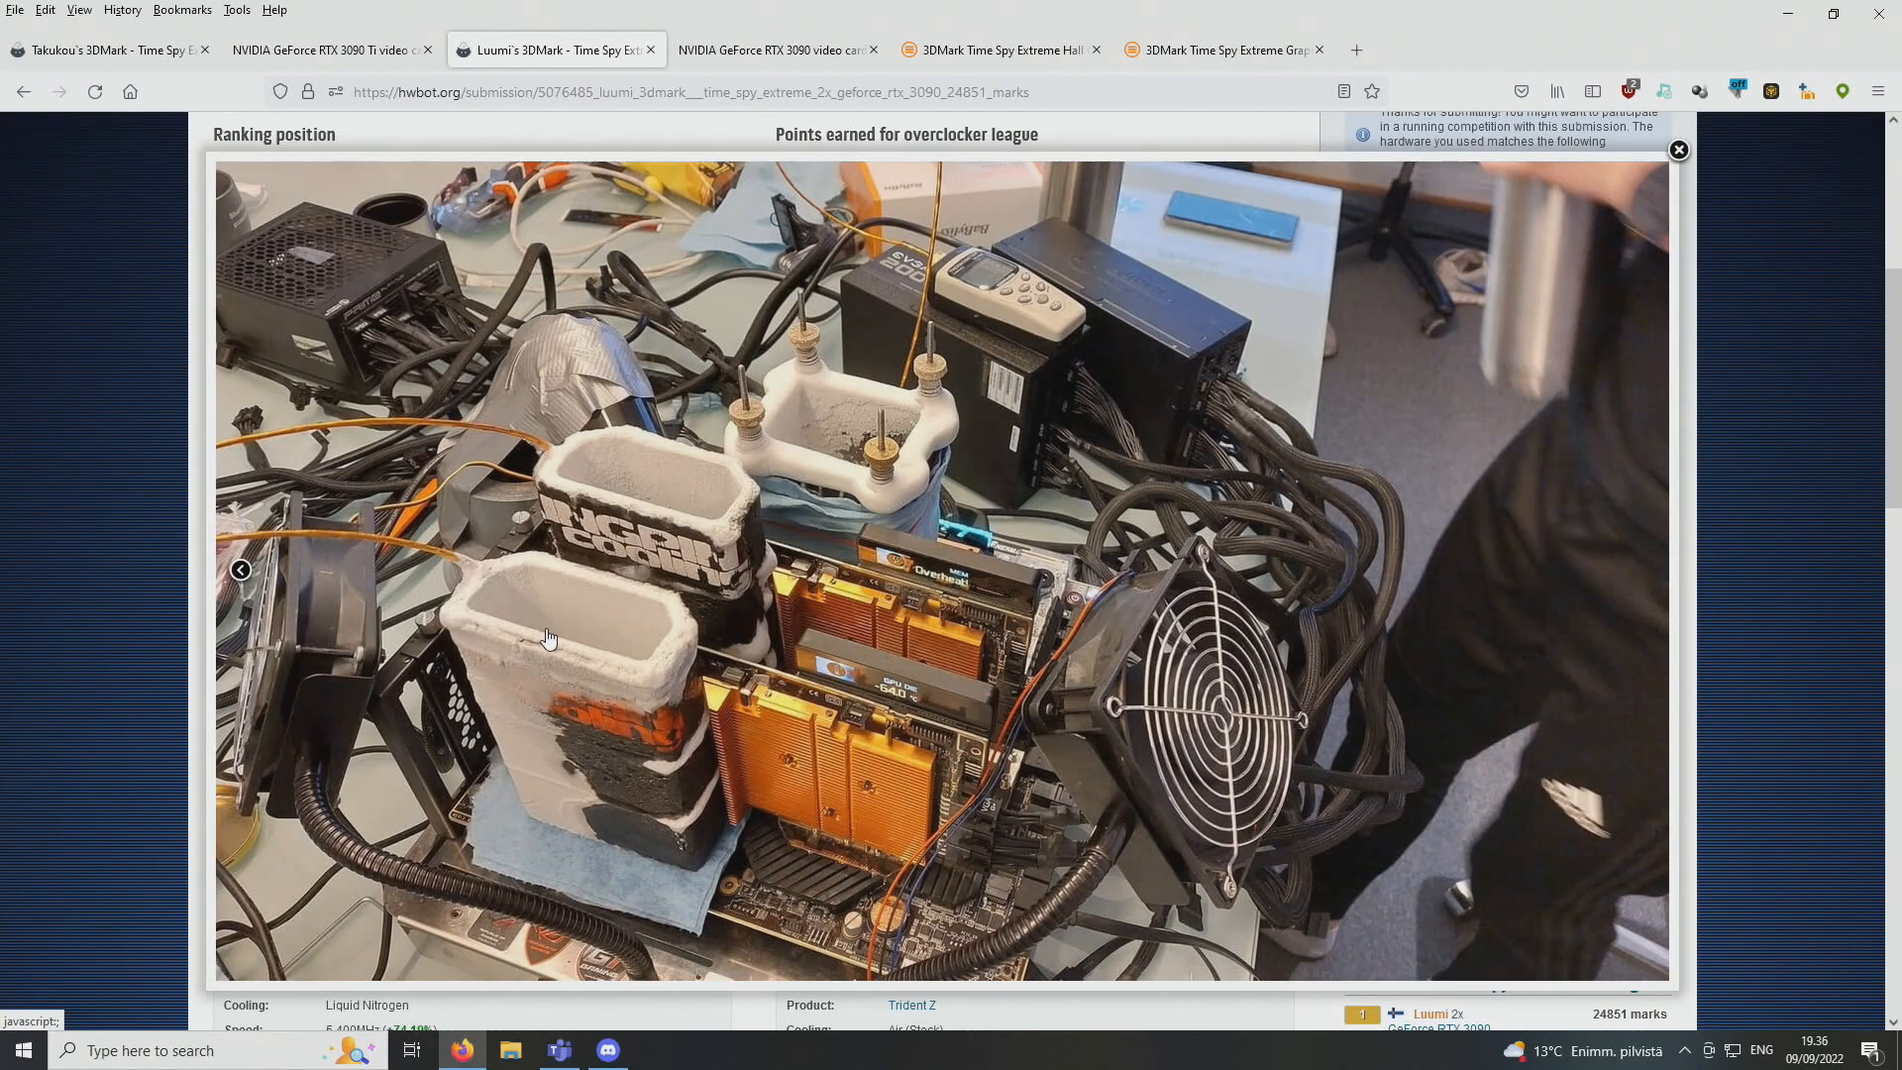
{"action": "mouse_move", "coordinate": [585, 656]}
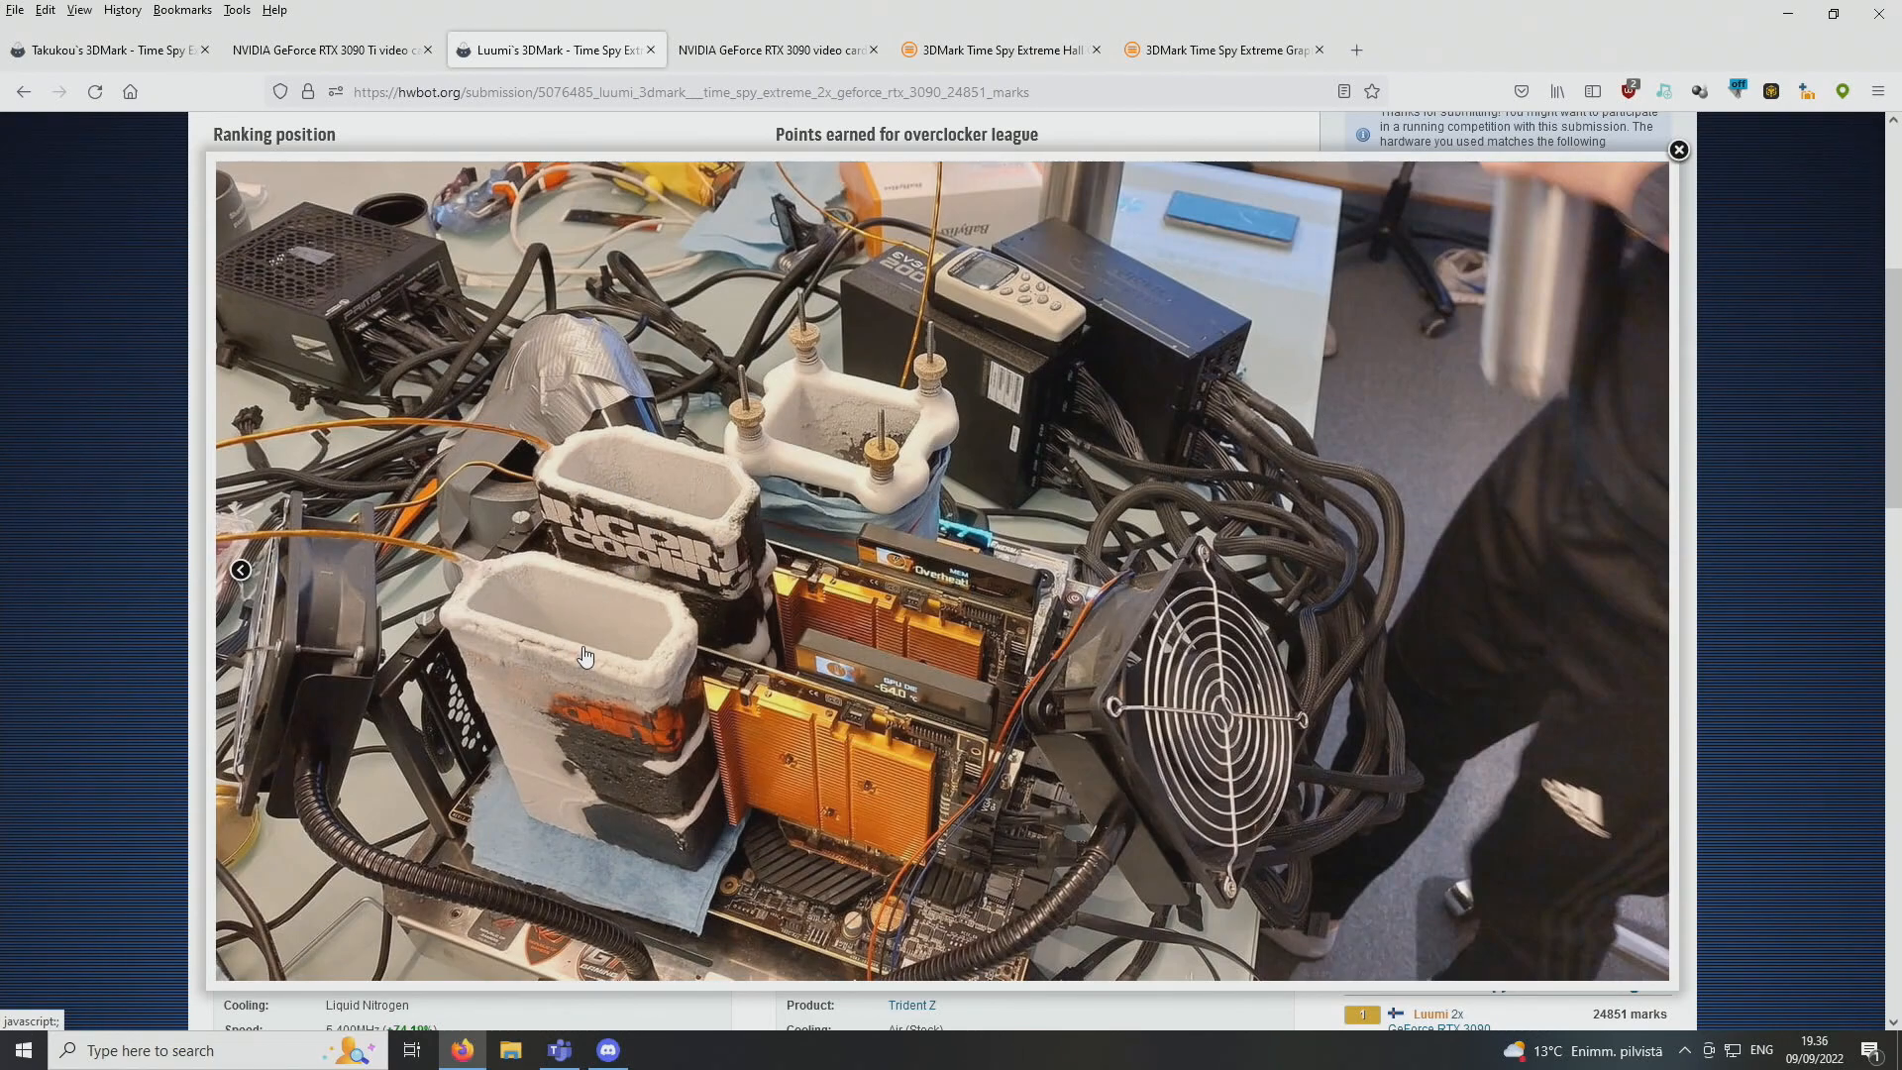
{"action": "mouse_move", "coordinate": [709, 727]}
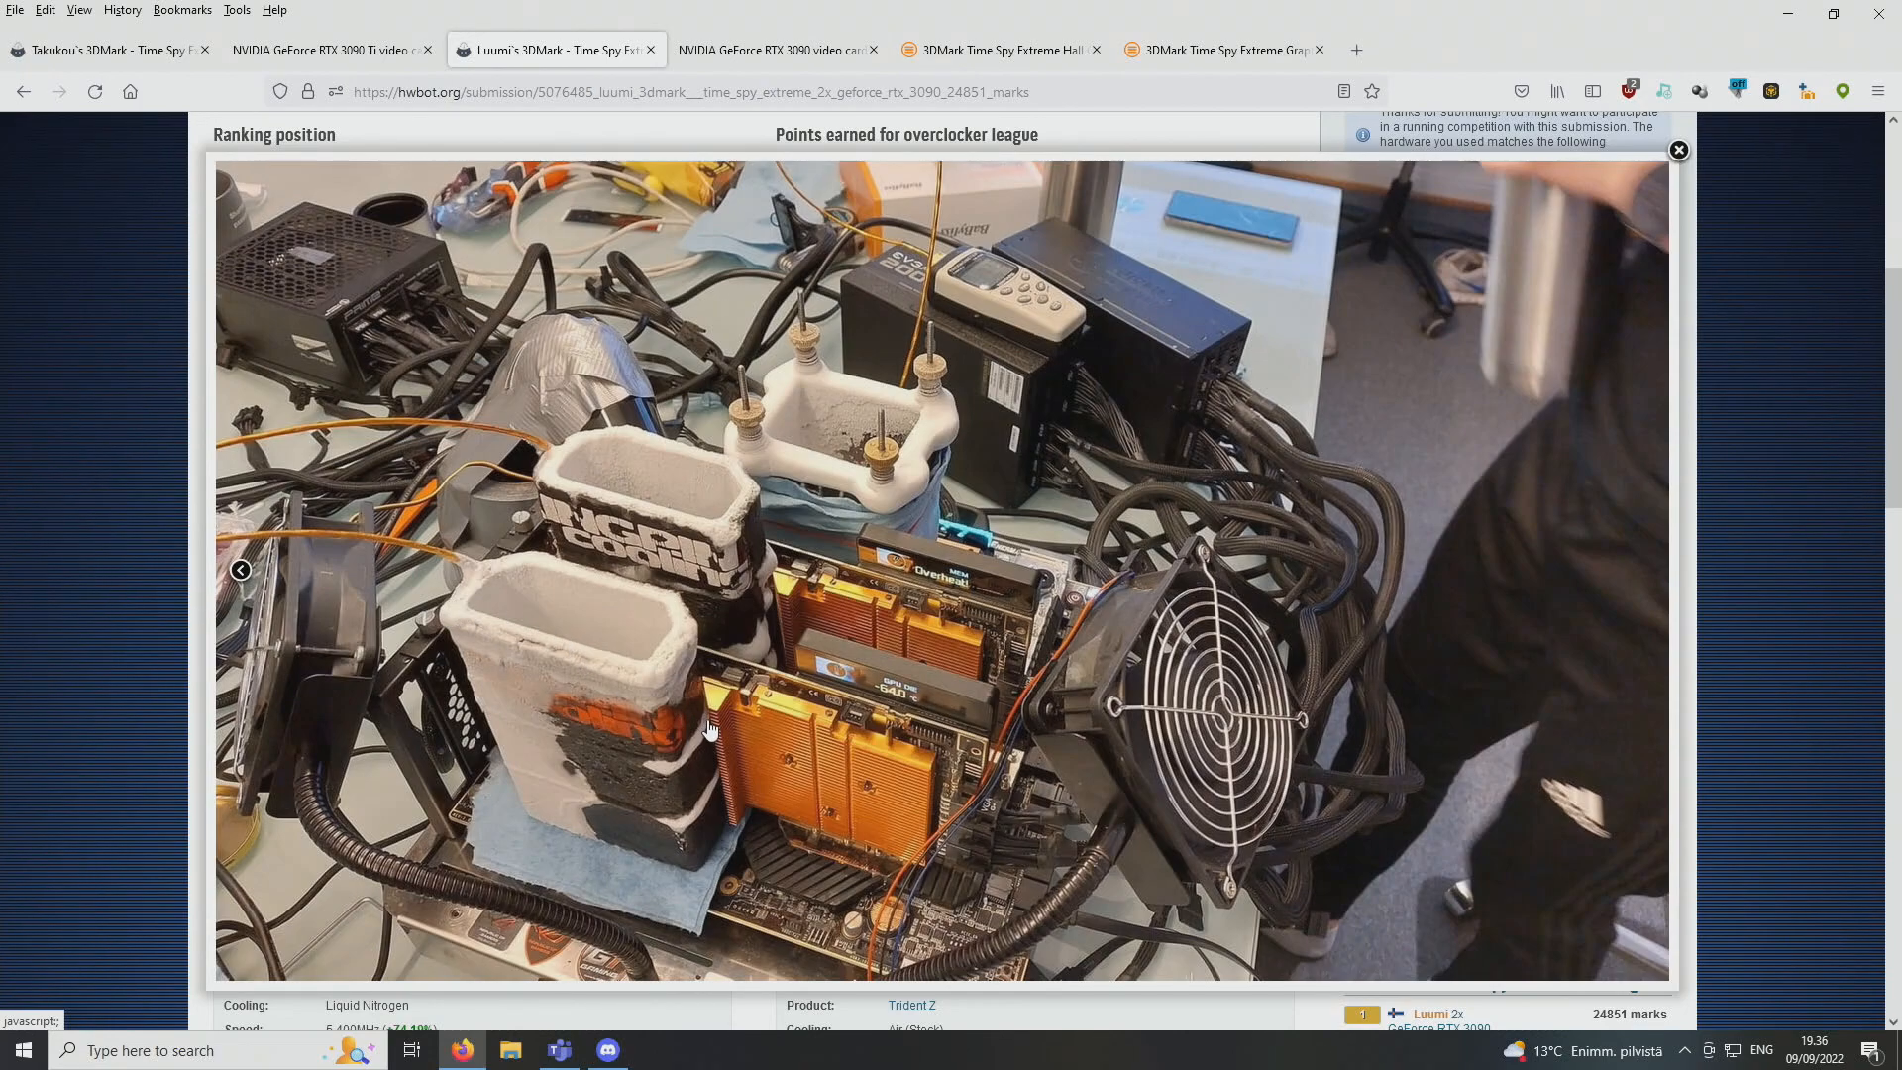
{"action": "mouse_move", "coordinate": [834, 709]}
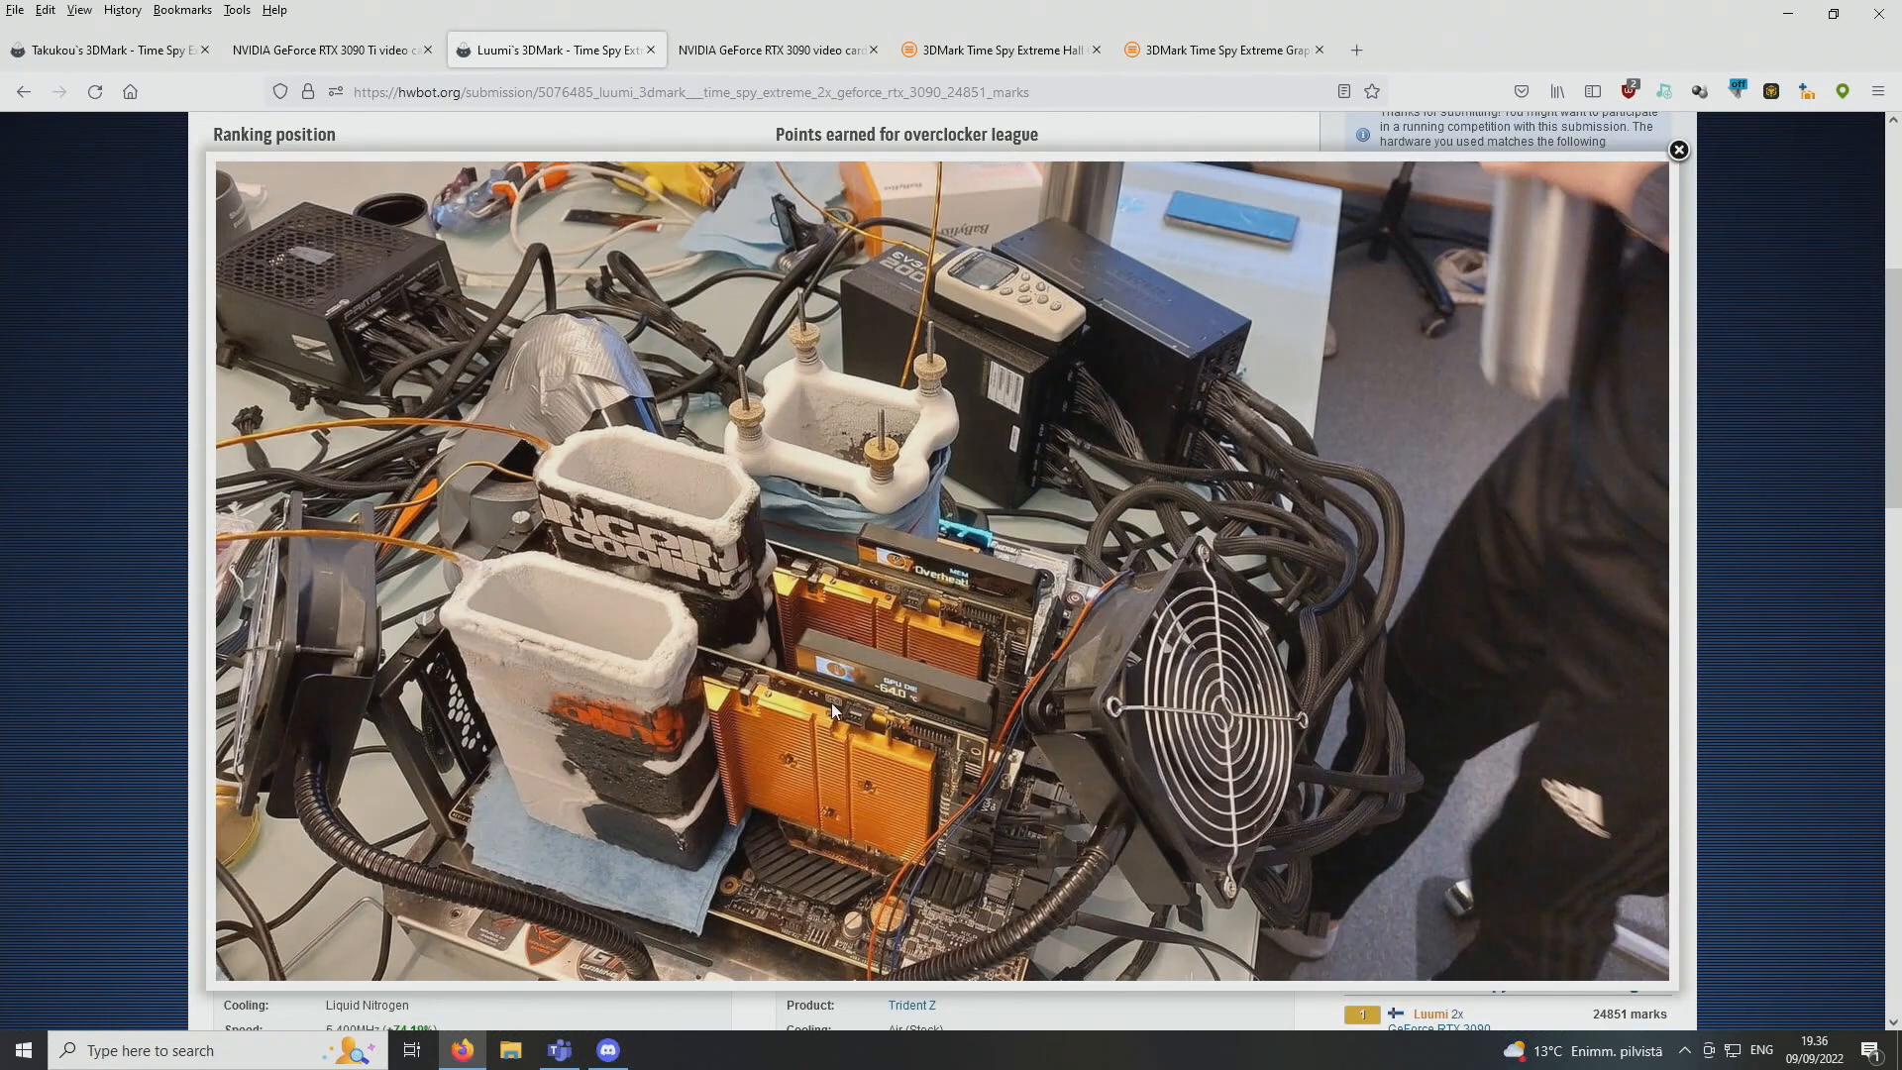
{"action": "mouse_move", "coordinate": [539, 474]}
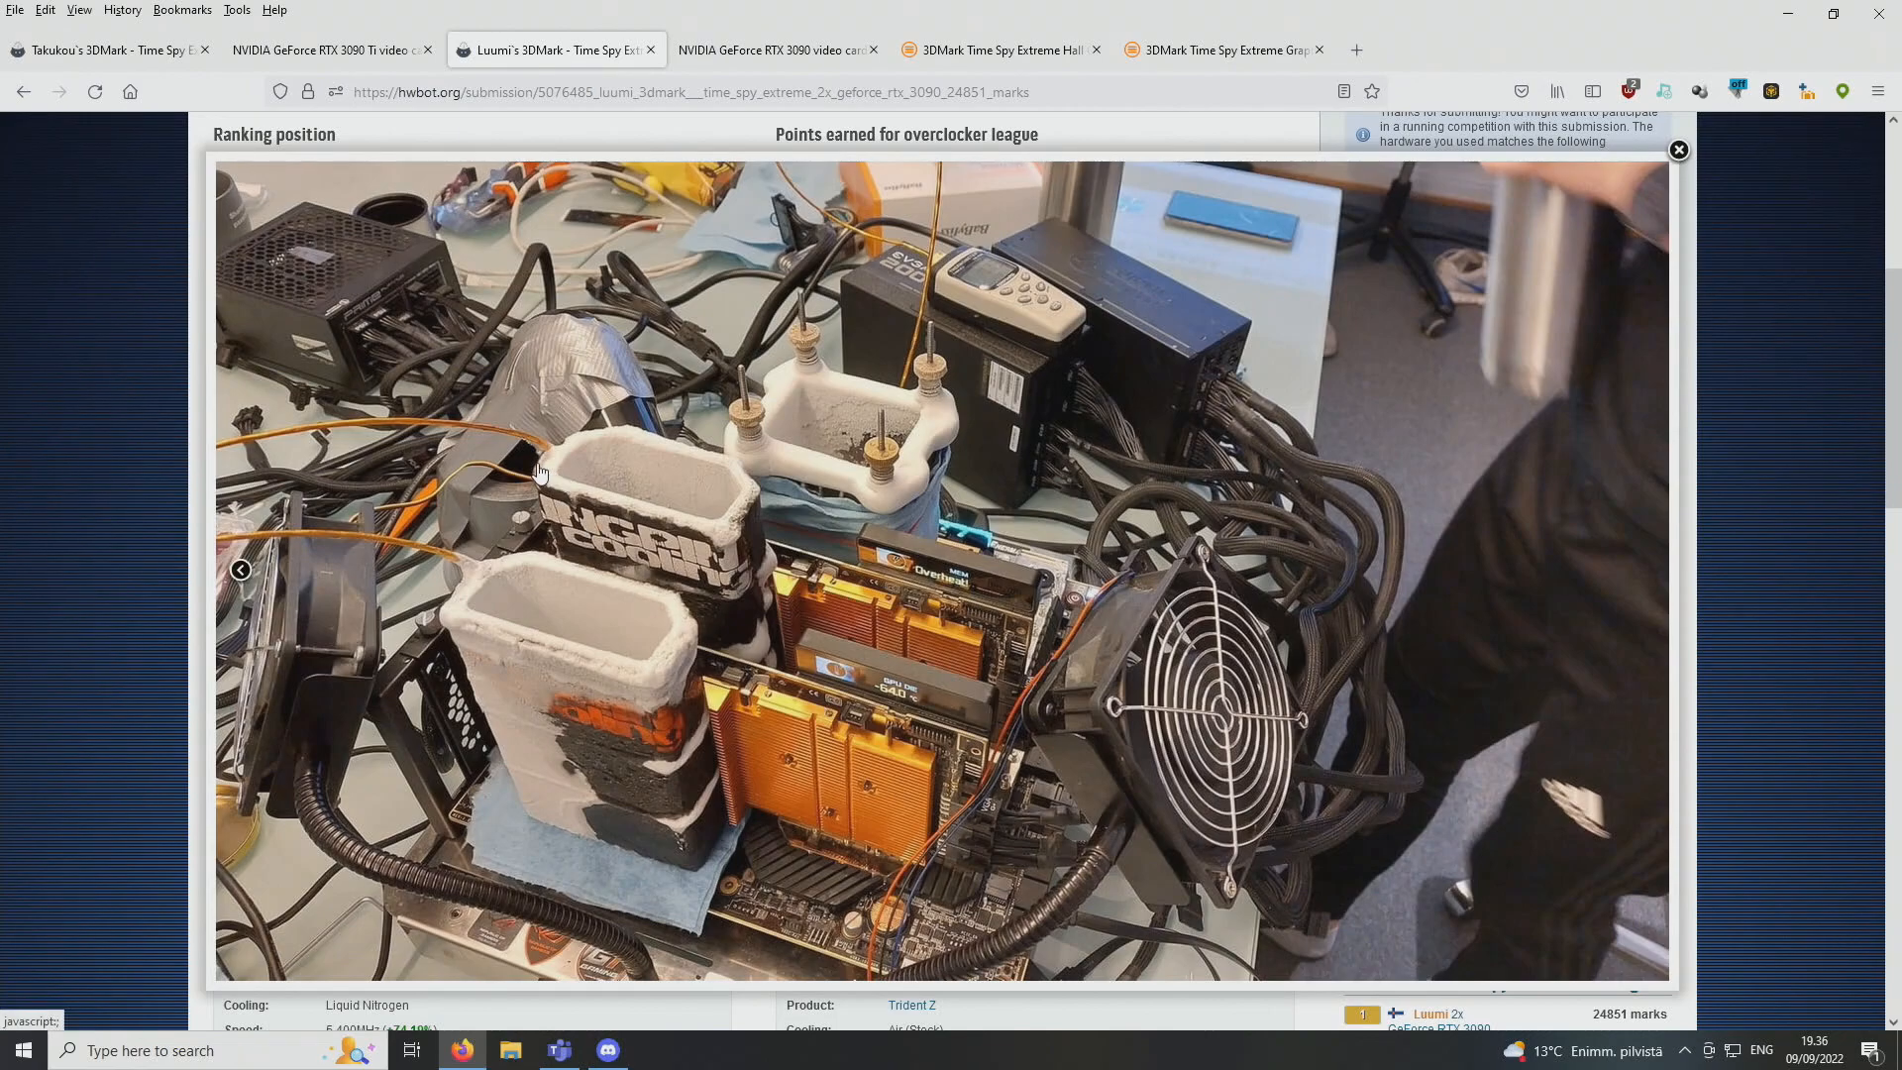
{"action": "mouse_move", "coordinate": [428, 323]}
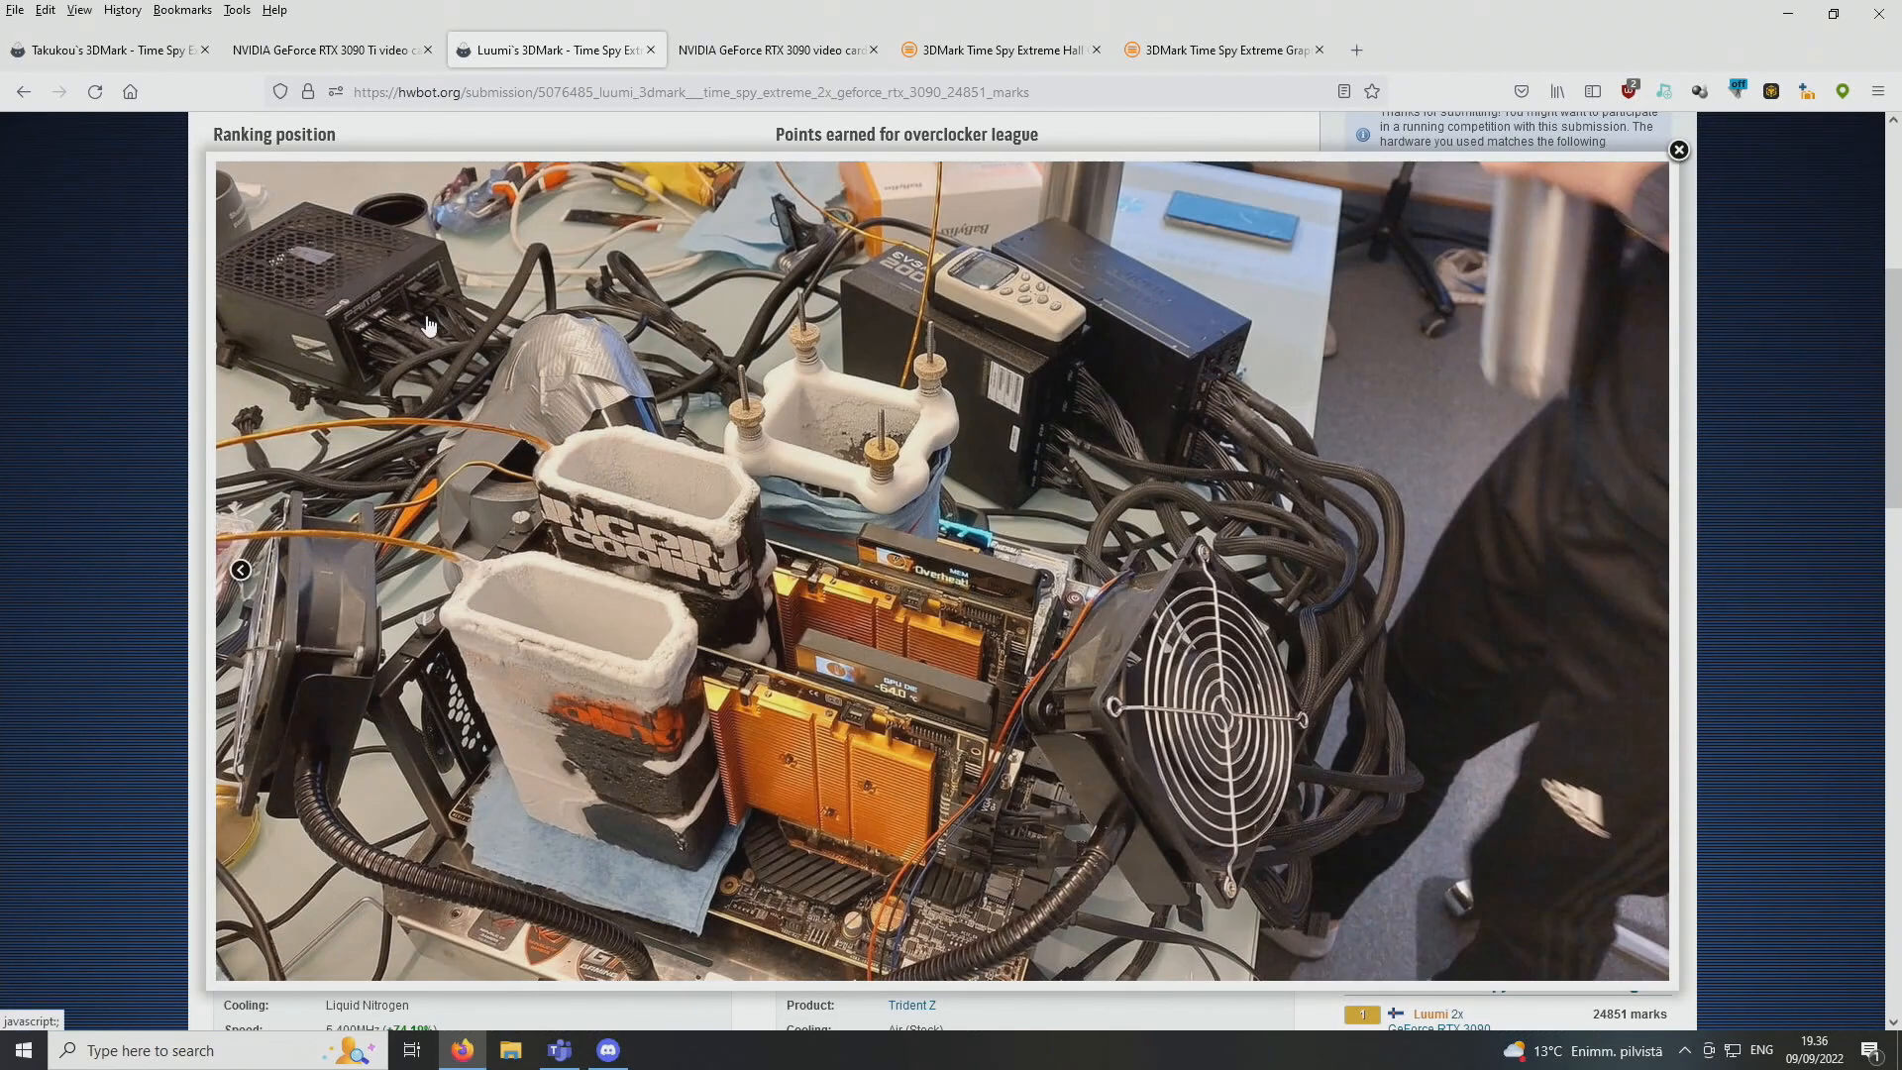
{"action": "mouse_move", "coordinate": [650, 493]}
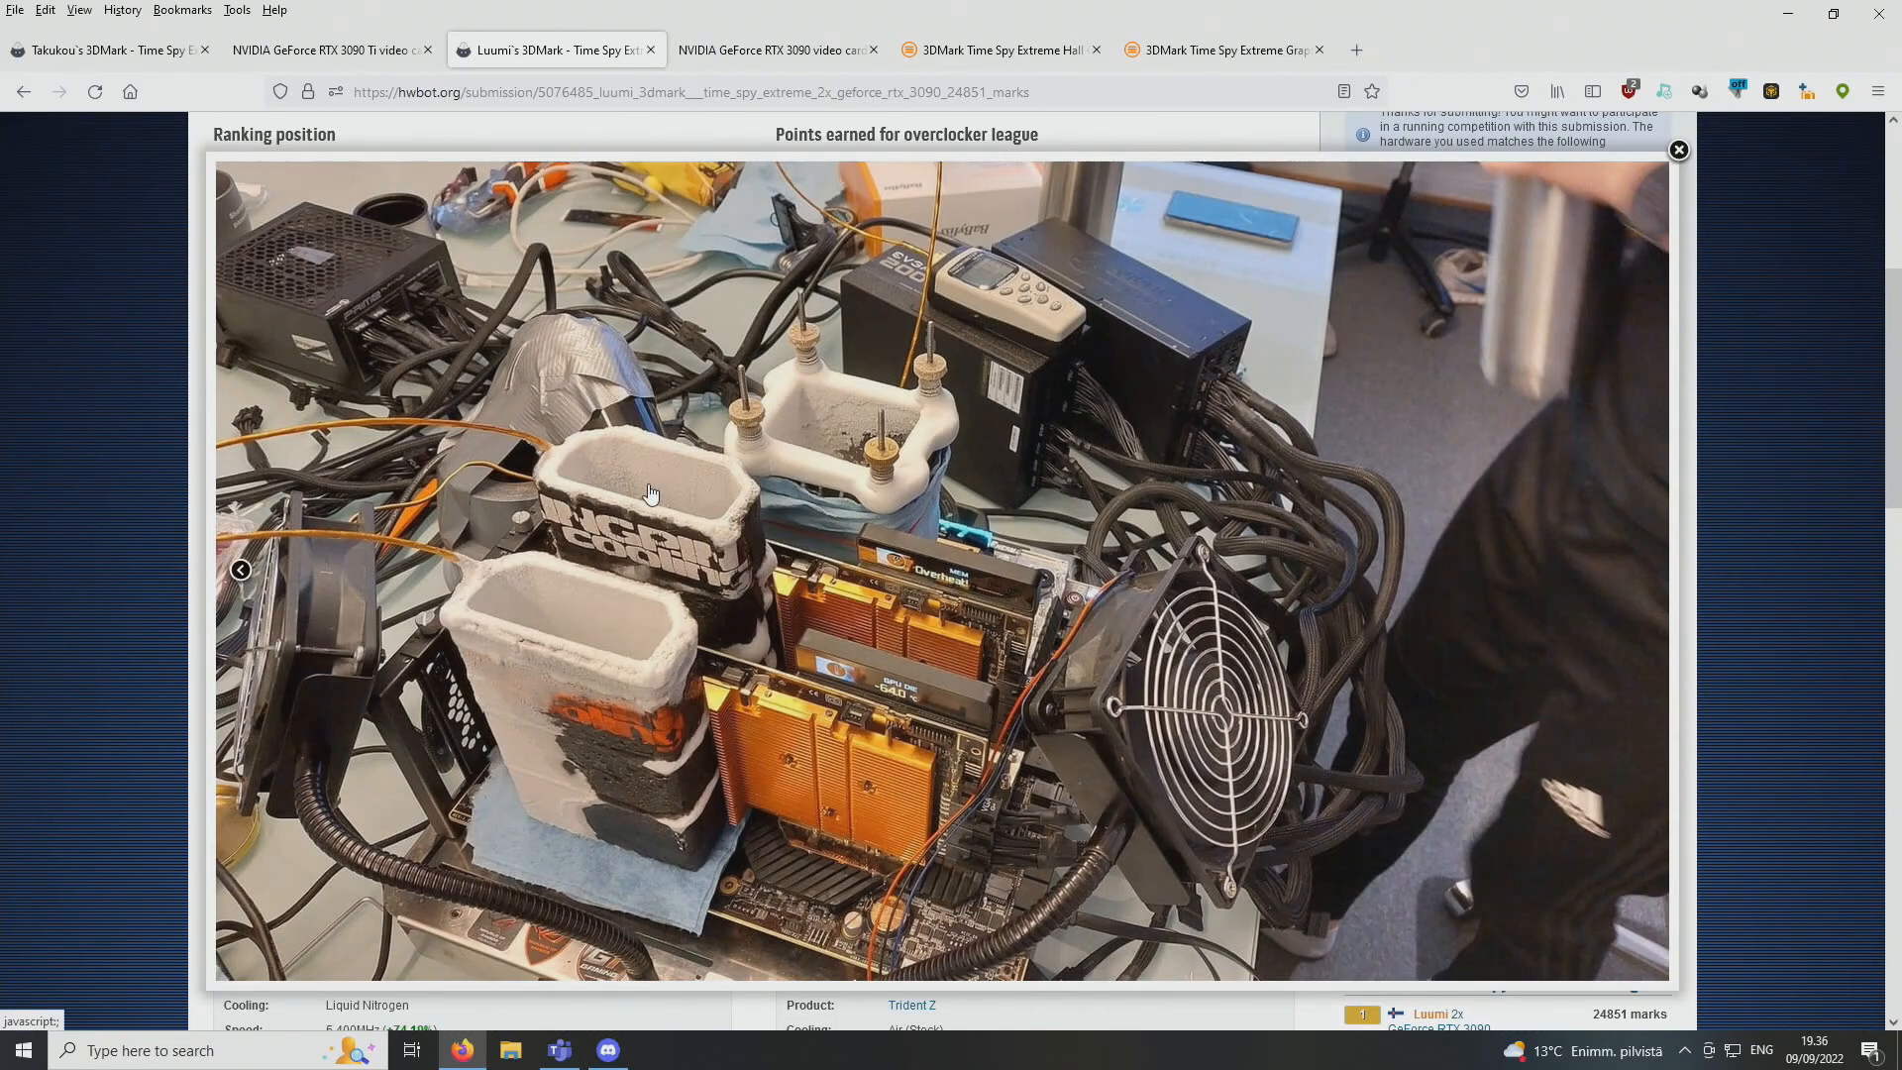
{"action": "mouse_move", "coordinate": [620, 412]}
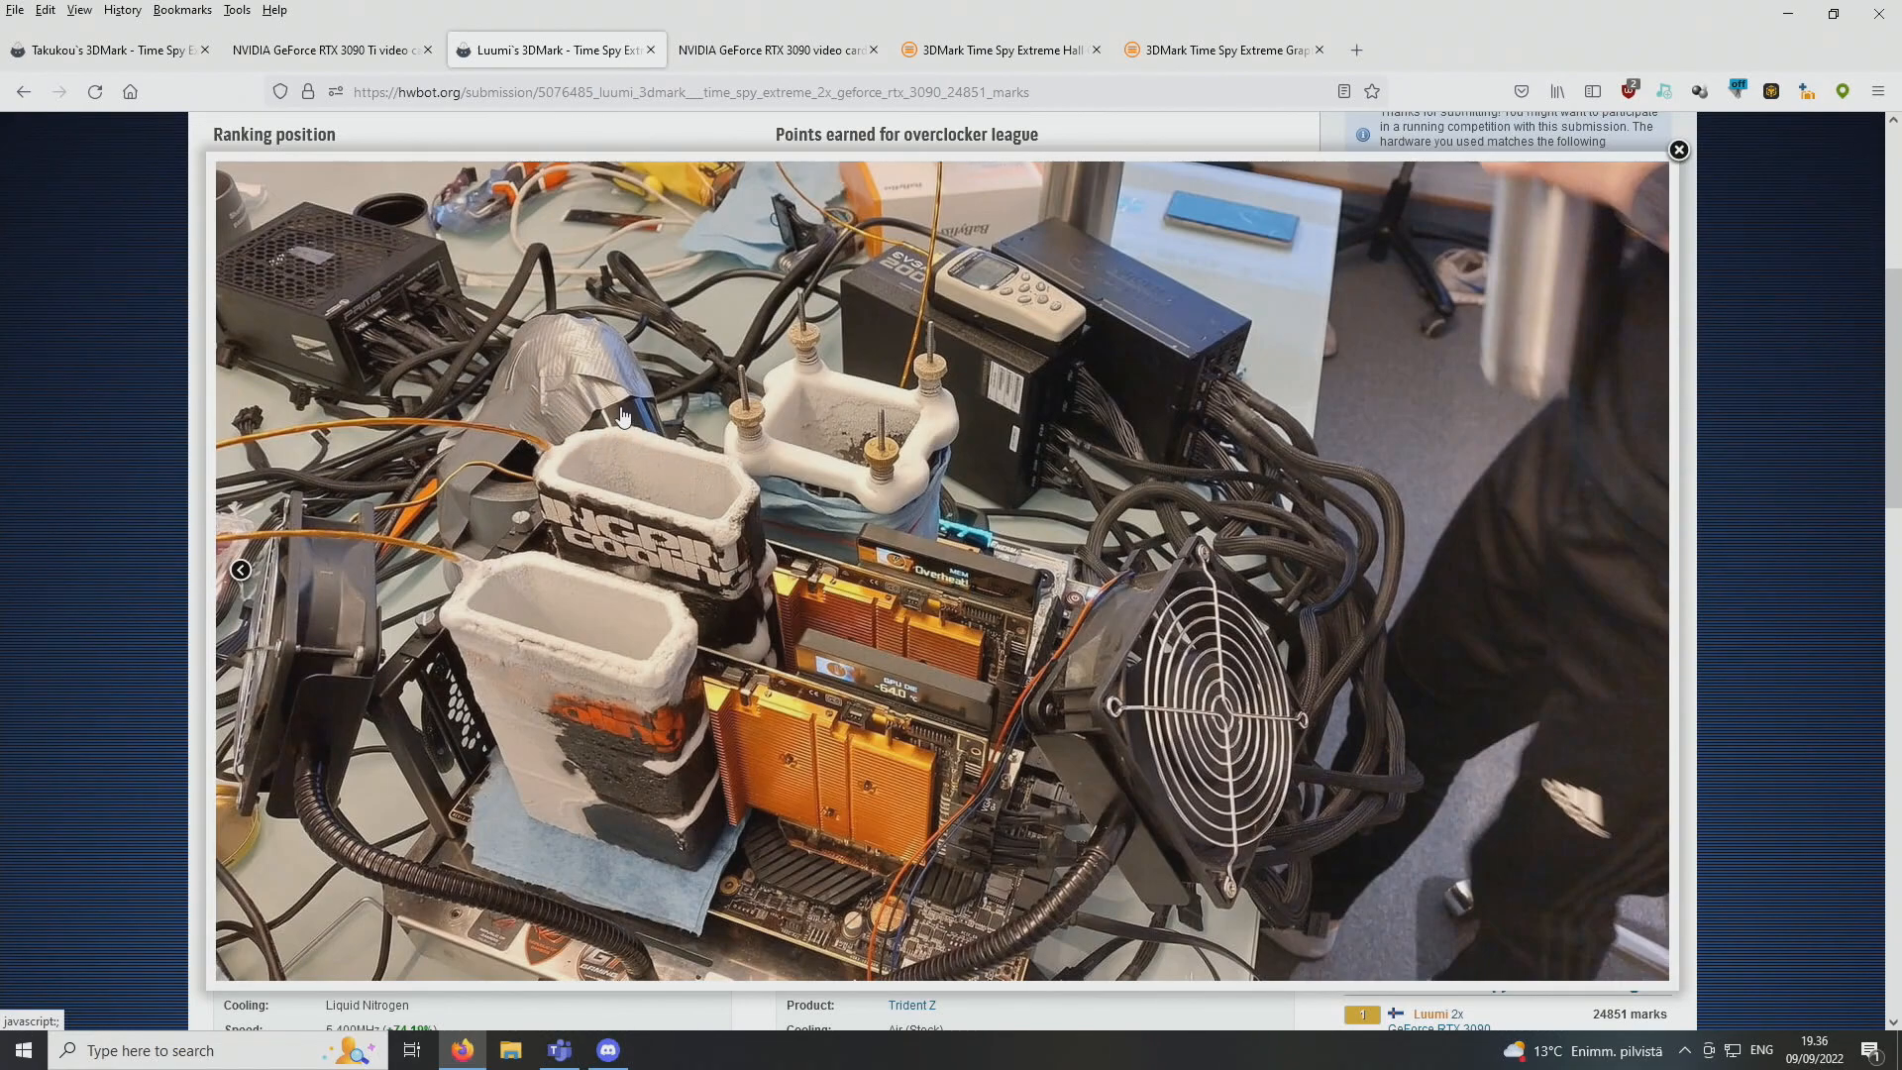
{"action": "mouse_move", "coordinate": [668, 466]}
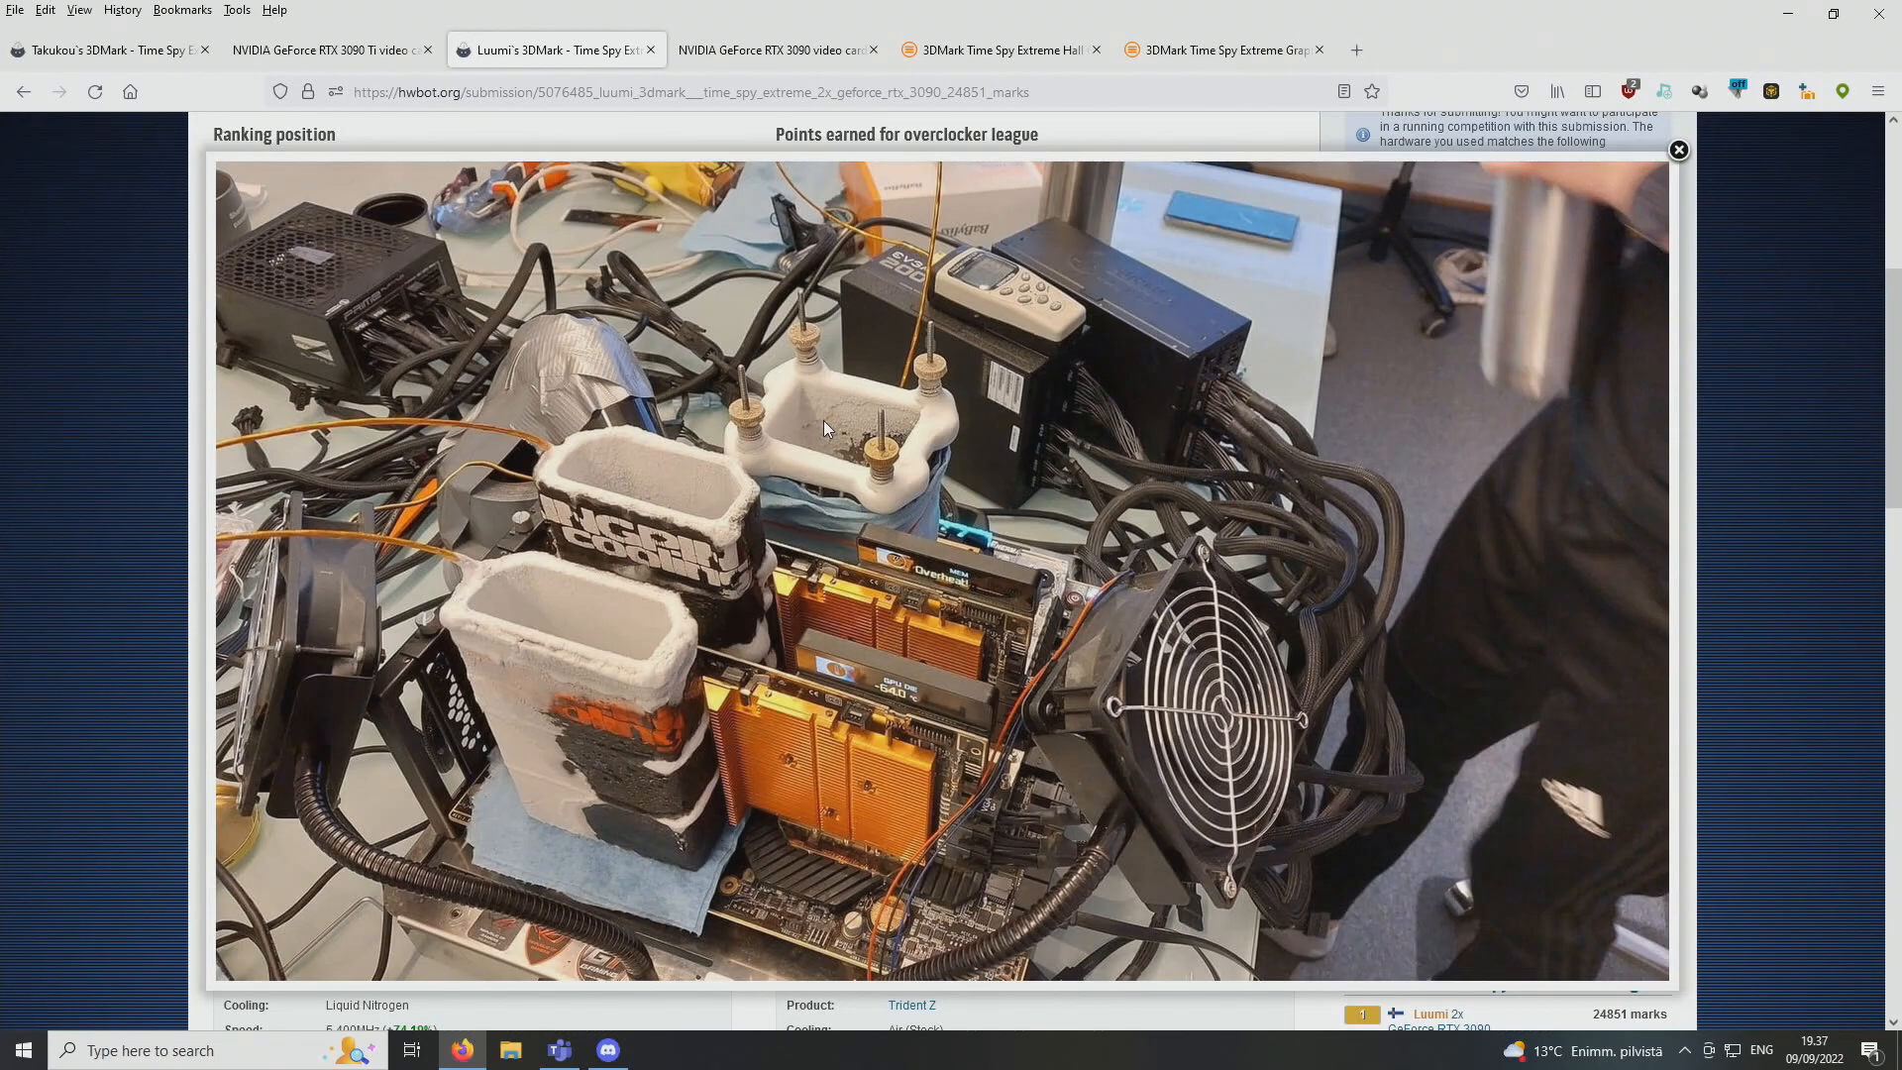
{"action": "mouse_move", "coordinate": [977, 549]}
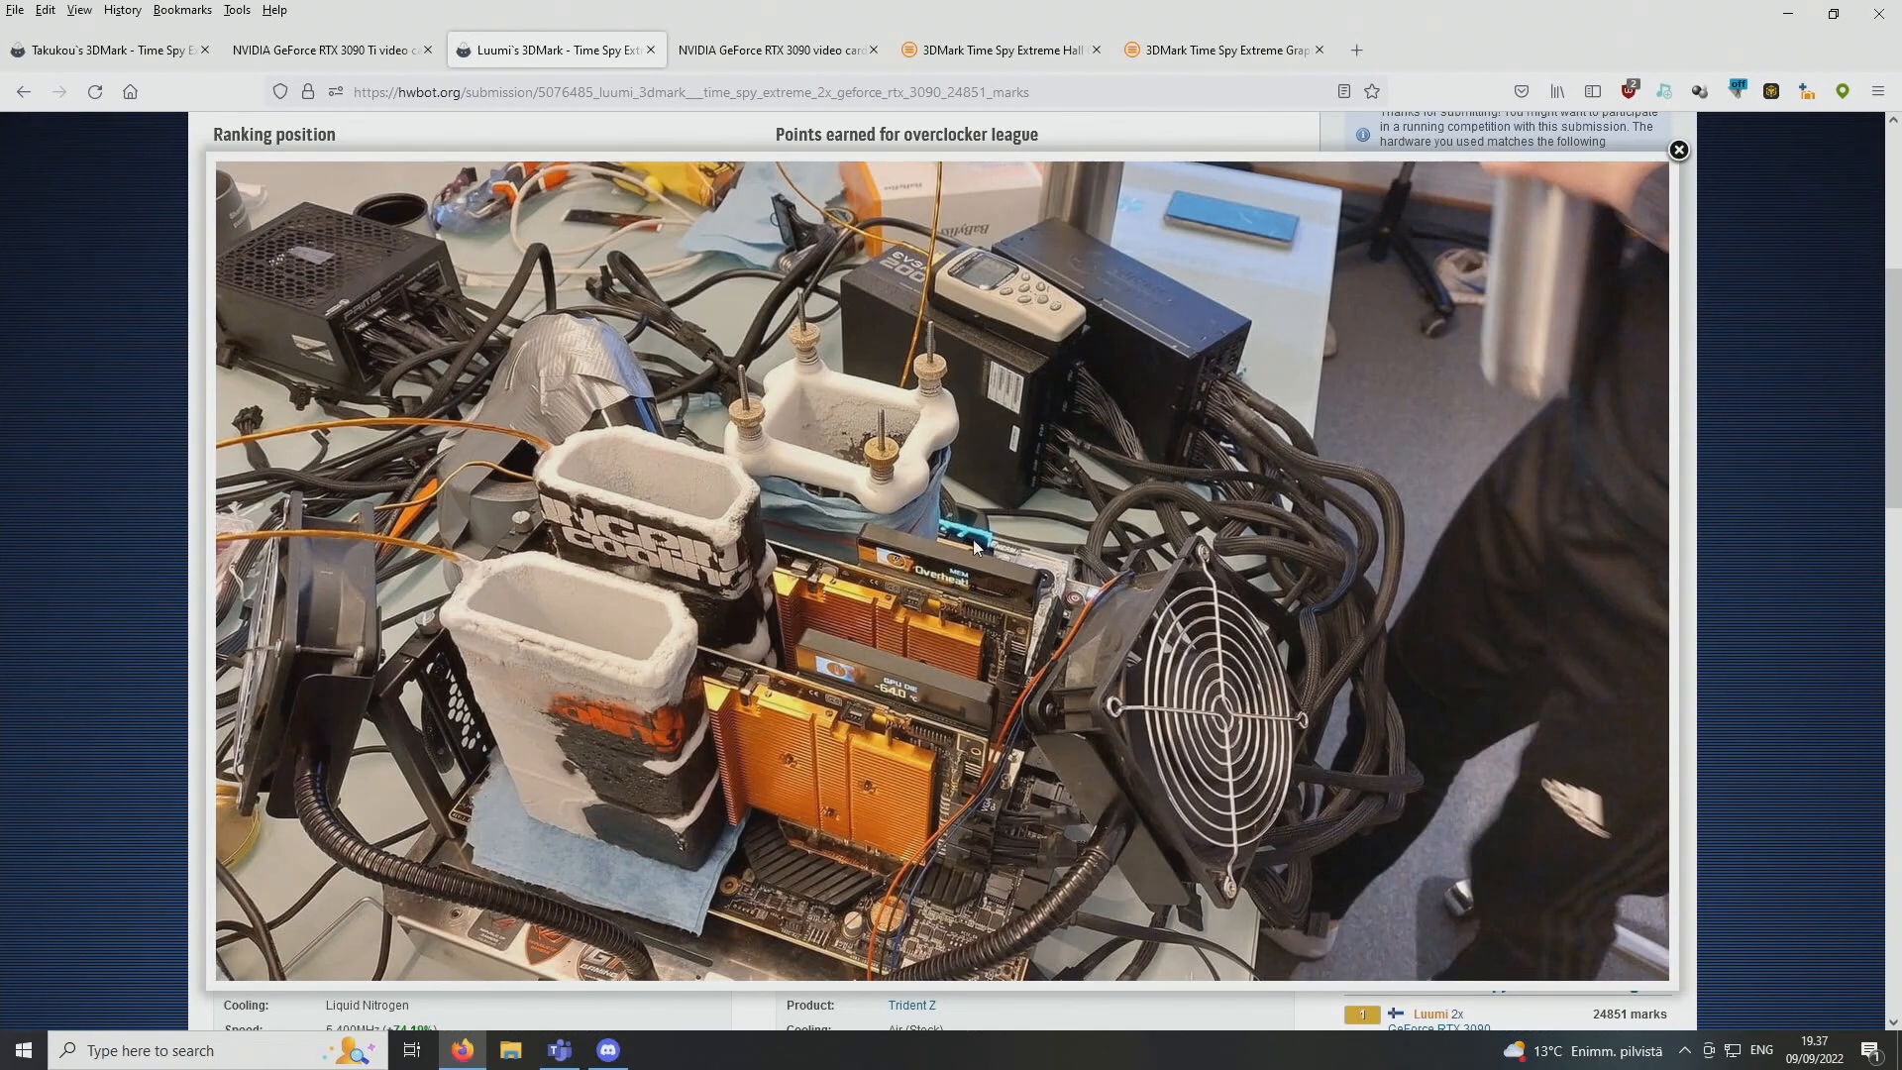
{"action": "mouse_move", "coordinate": [702, 547]}
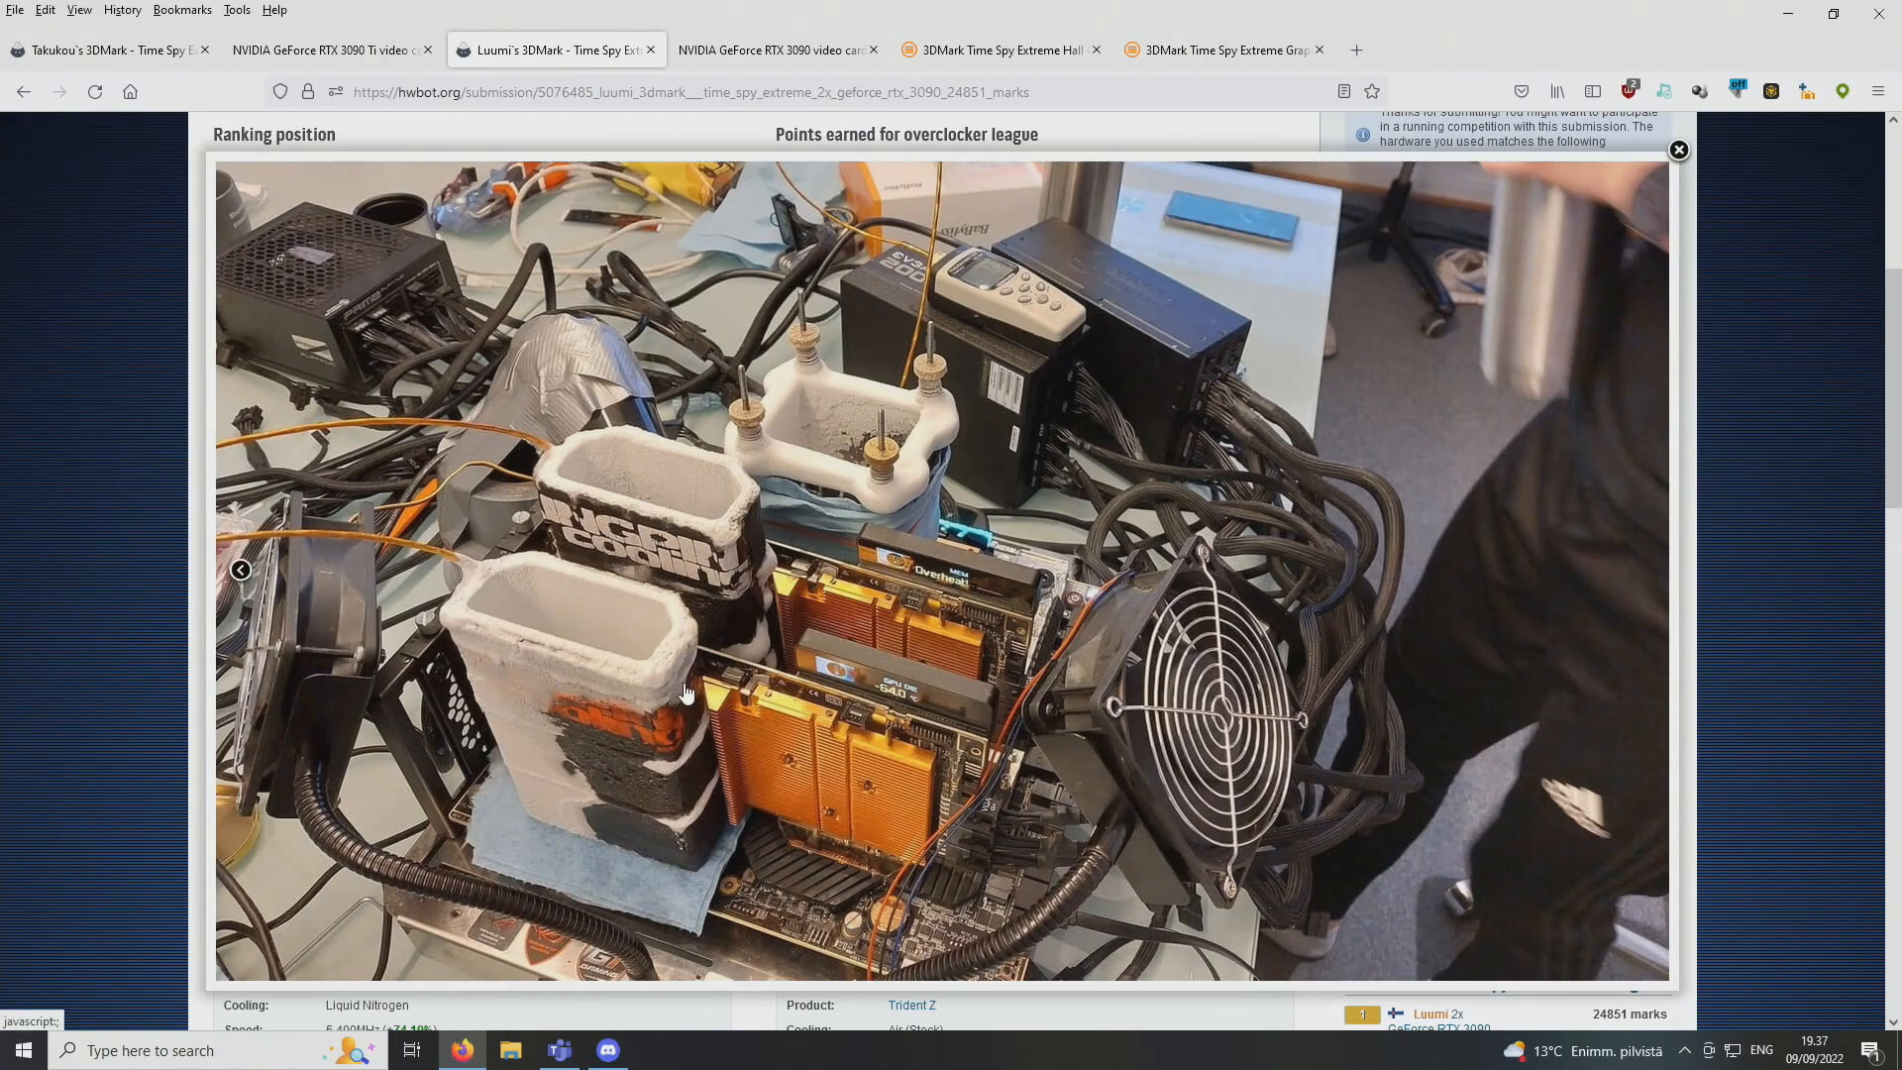
{"action": "mouse_move", "coordinate": [533, 416]}
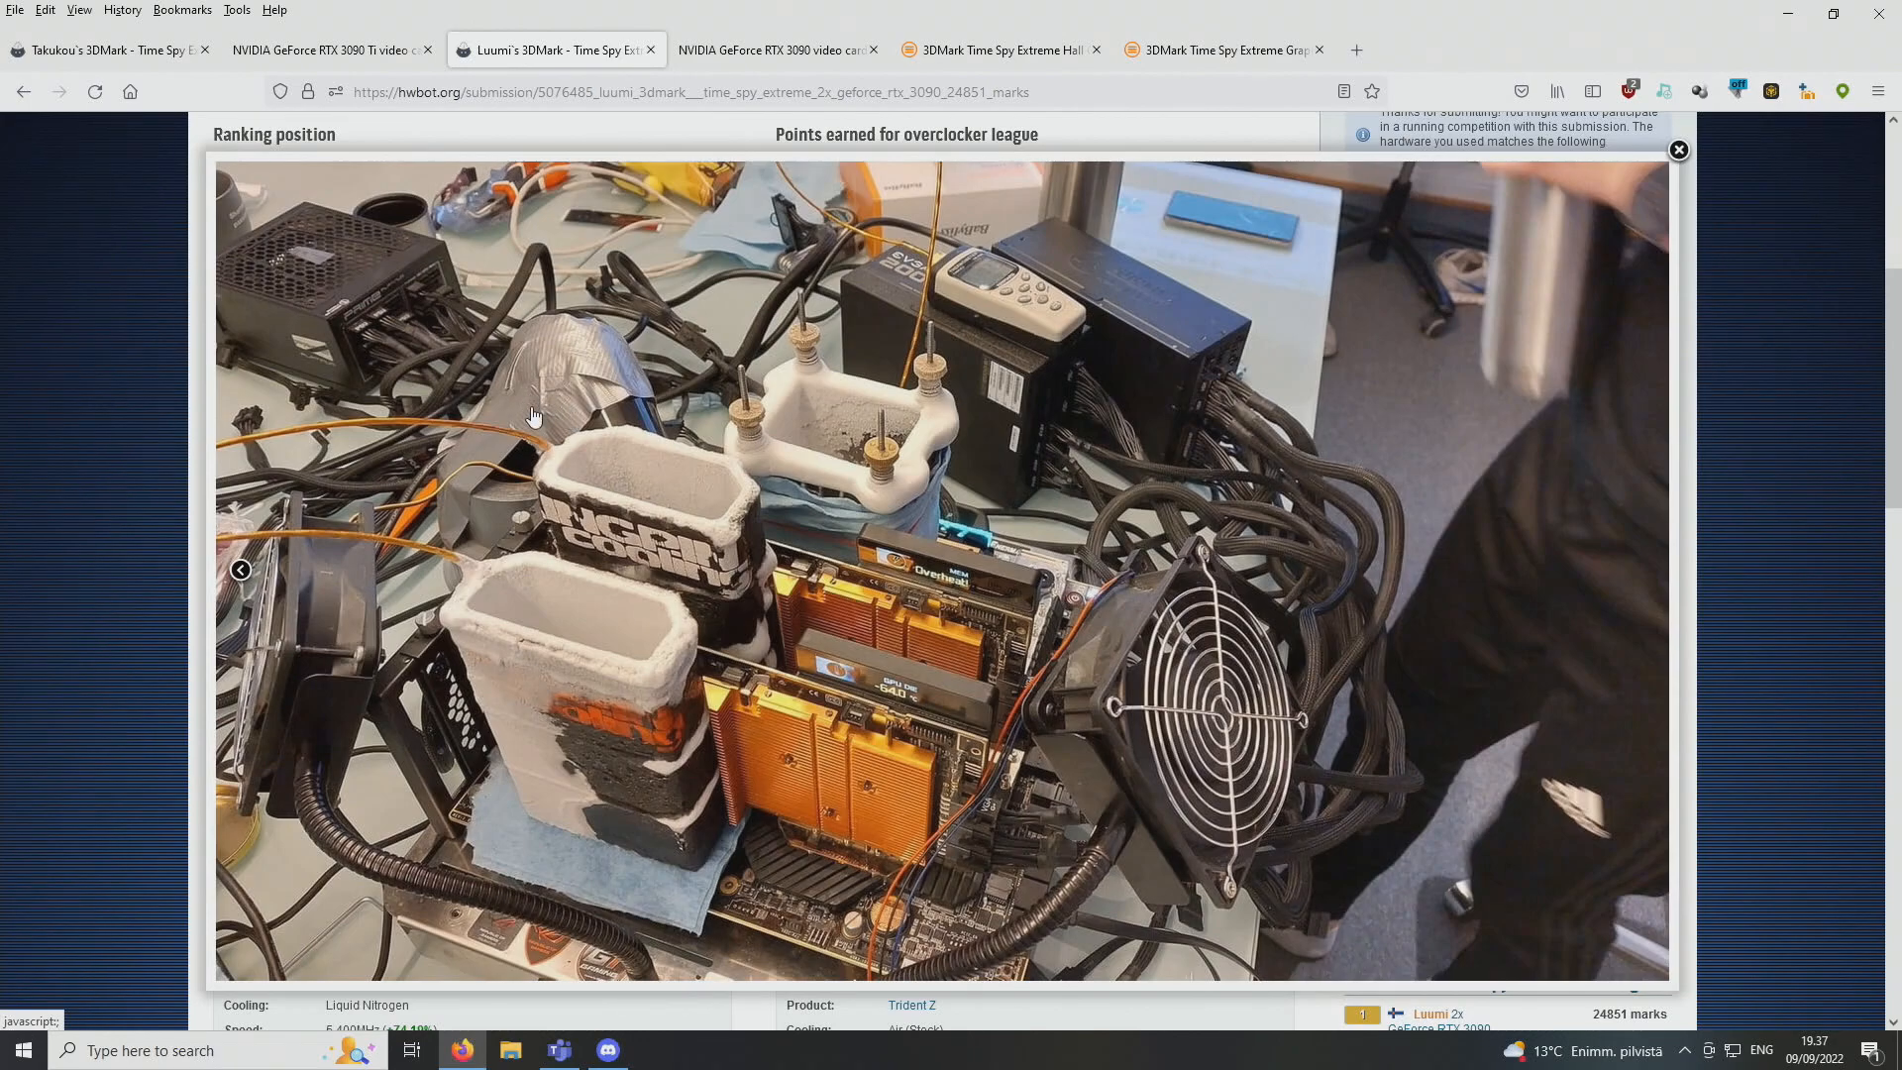
{"action": "mouse_move", "coordinate": [510, 426]}
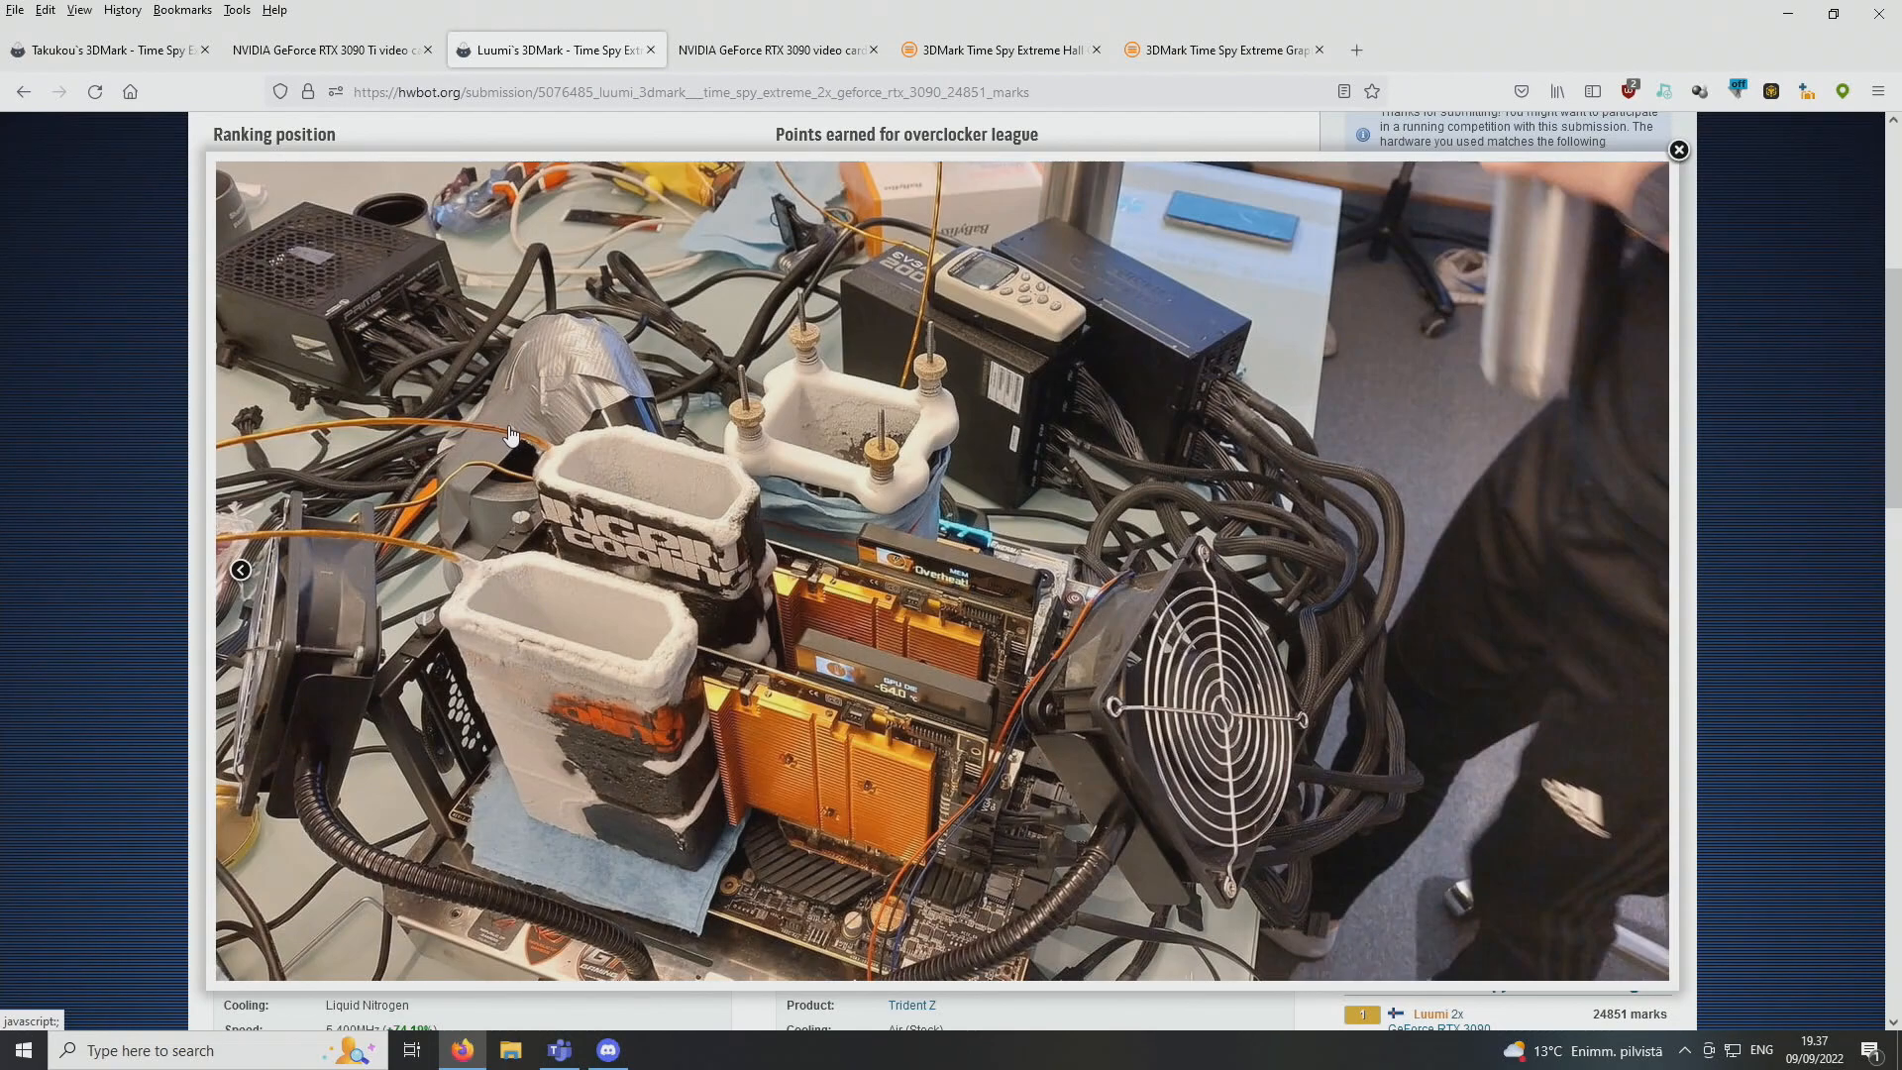
{"action": "mouse_move", "coordinate": [509, 416]}
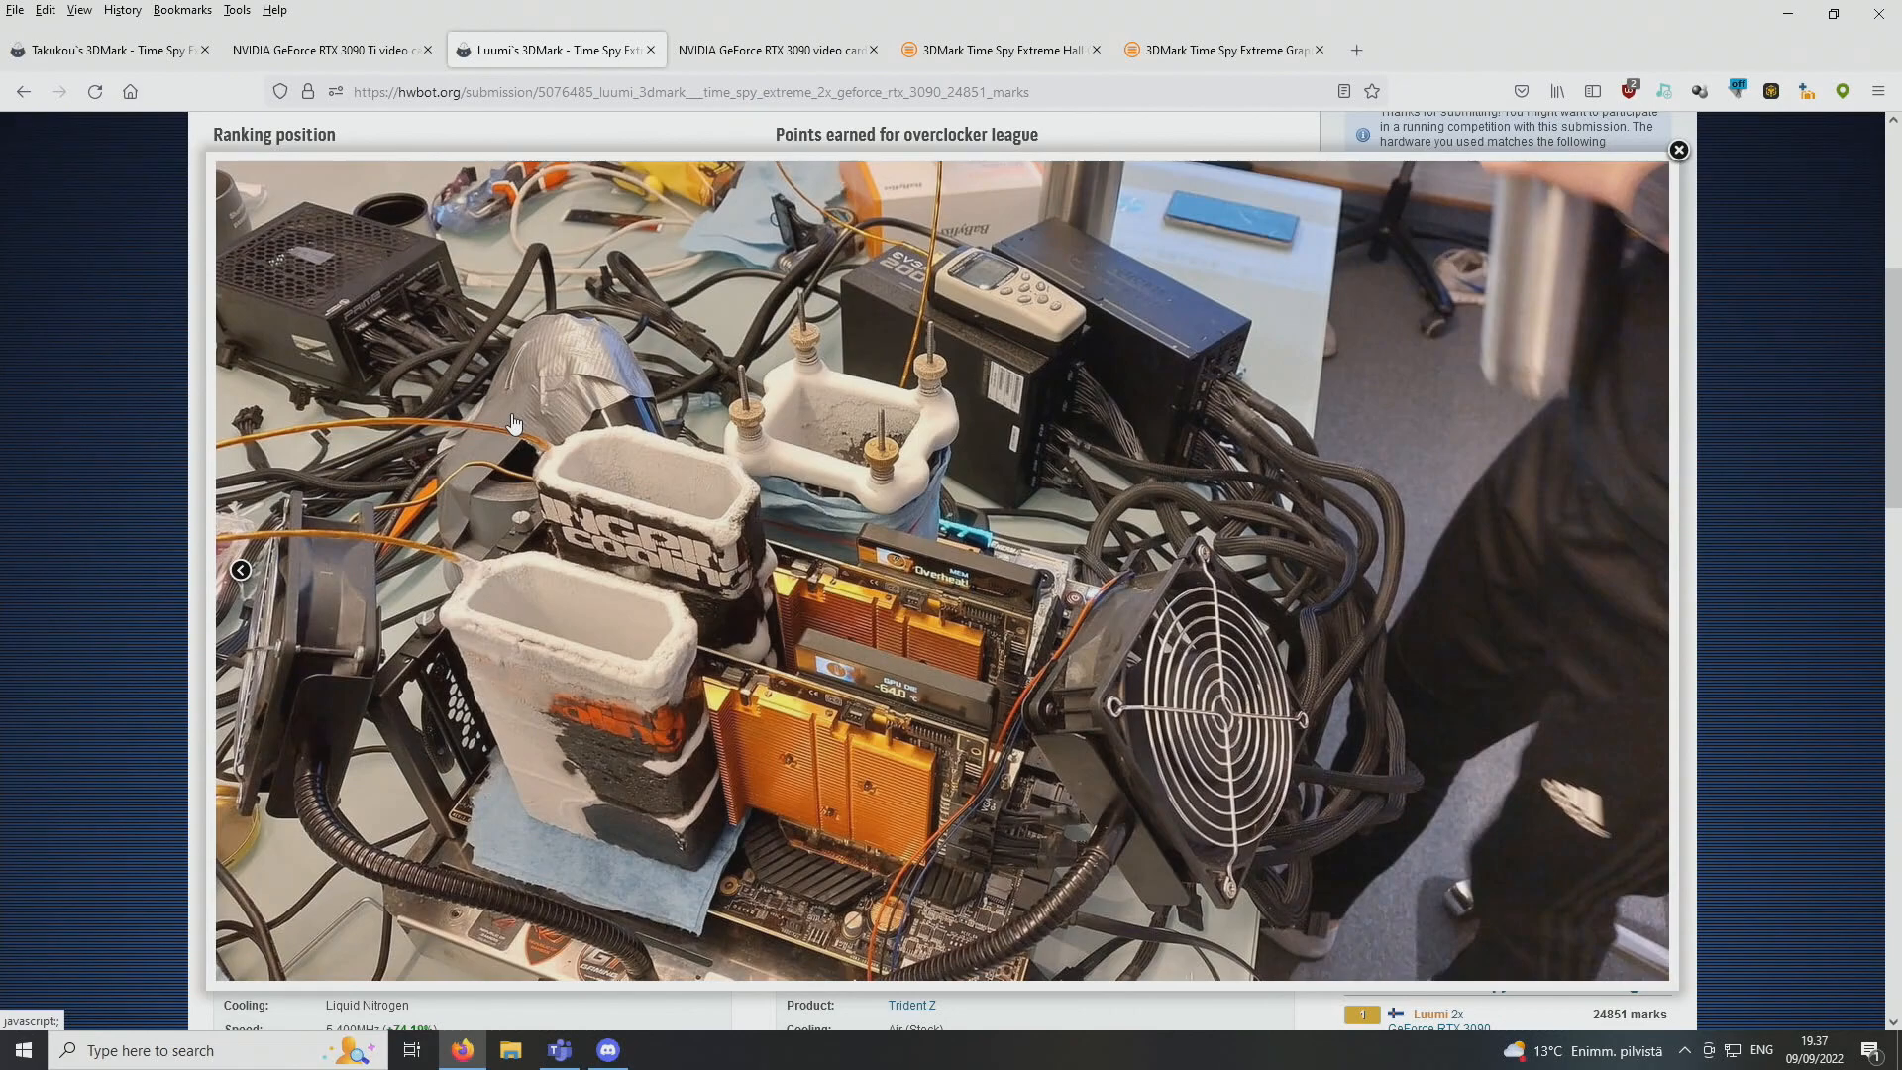
{"action": "mouse_move", "coordinate": [616, 457]}
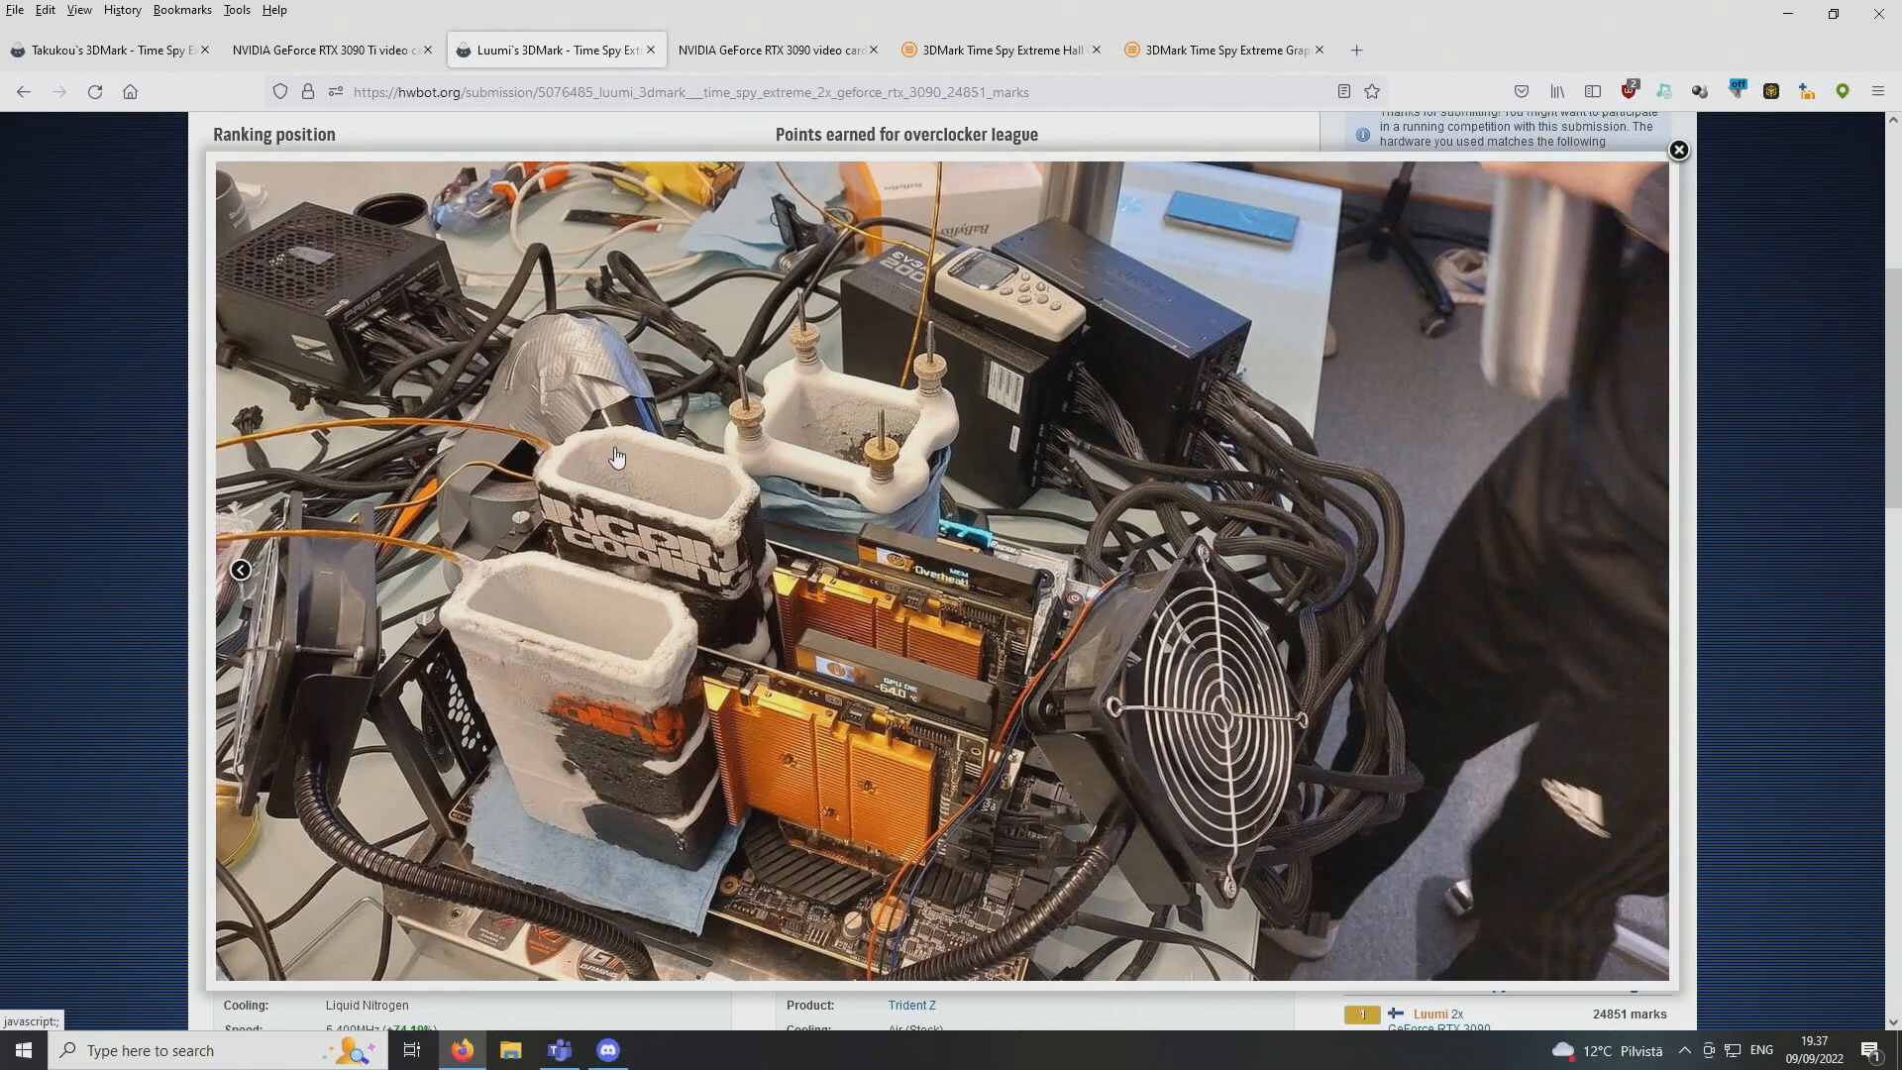
{"action": "mouse_move", "coordinate": [1062, 258]}
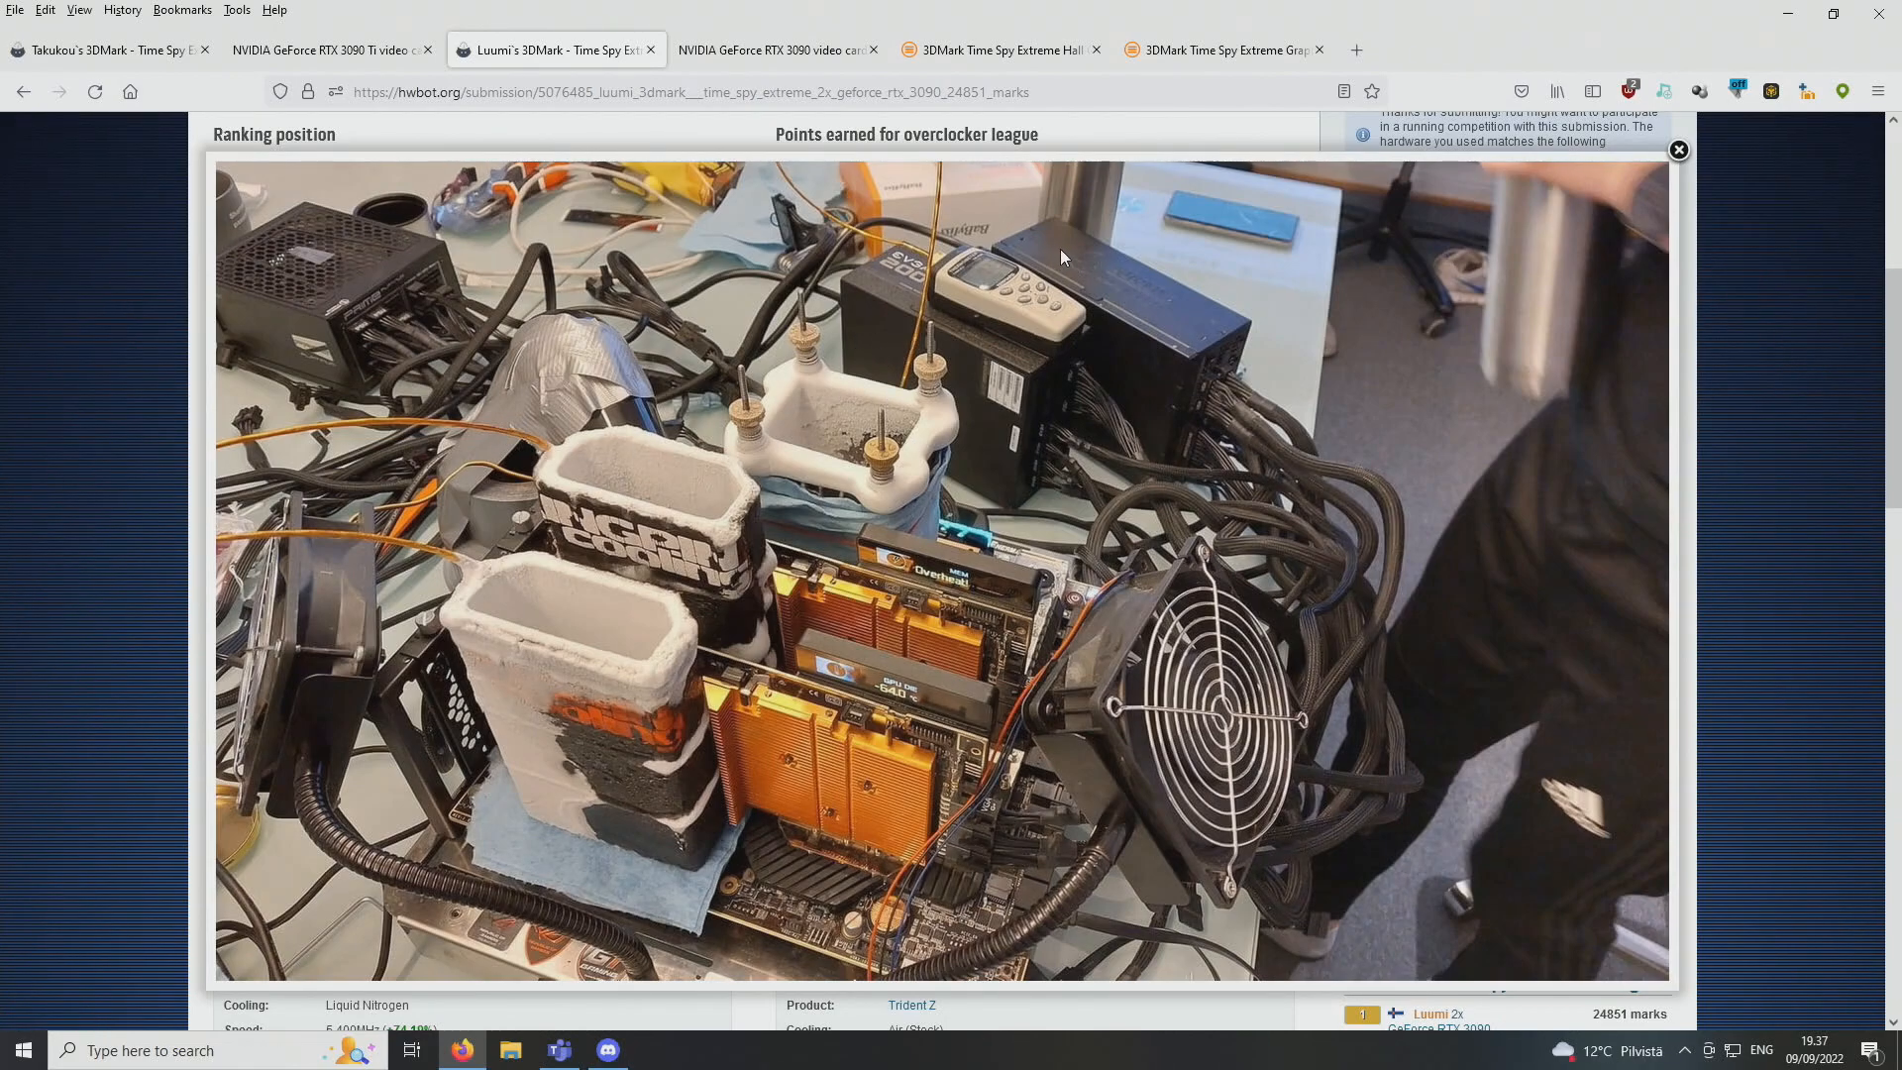
{"action": "mouse_move", "coordinate": [1074, 286]}
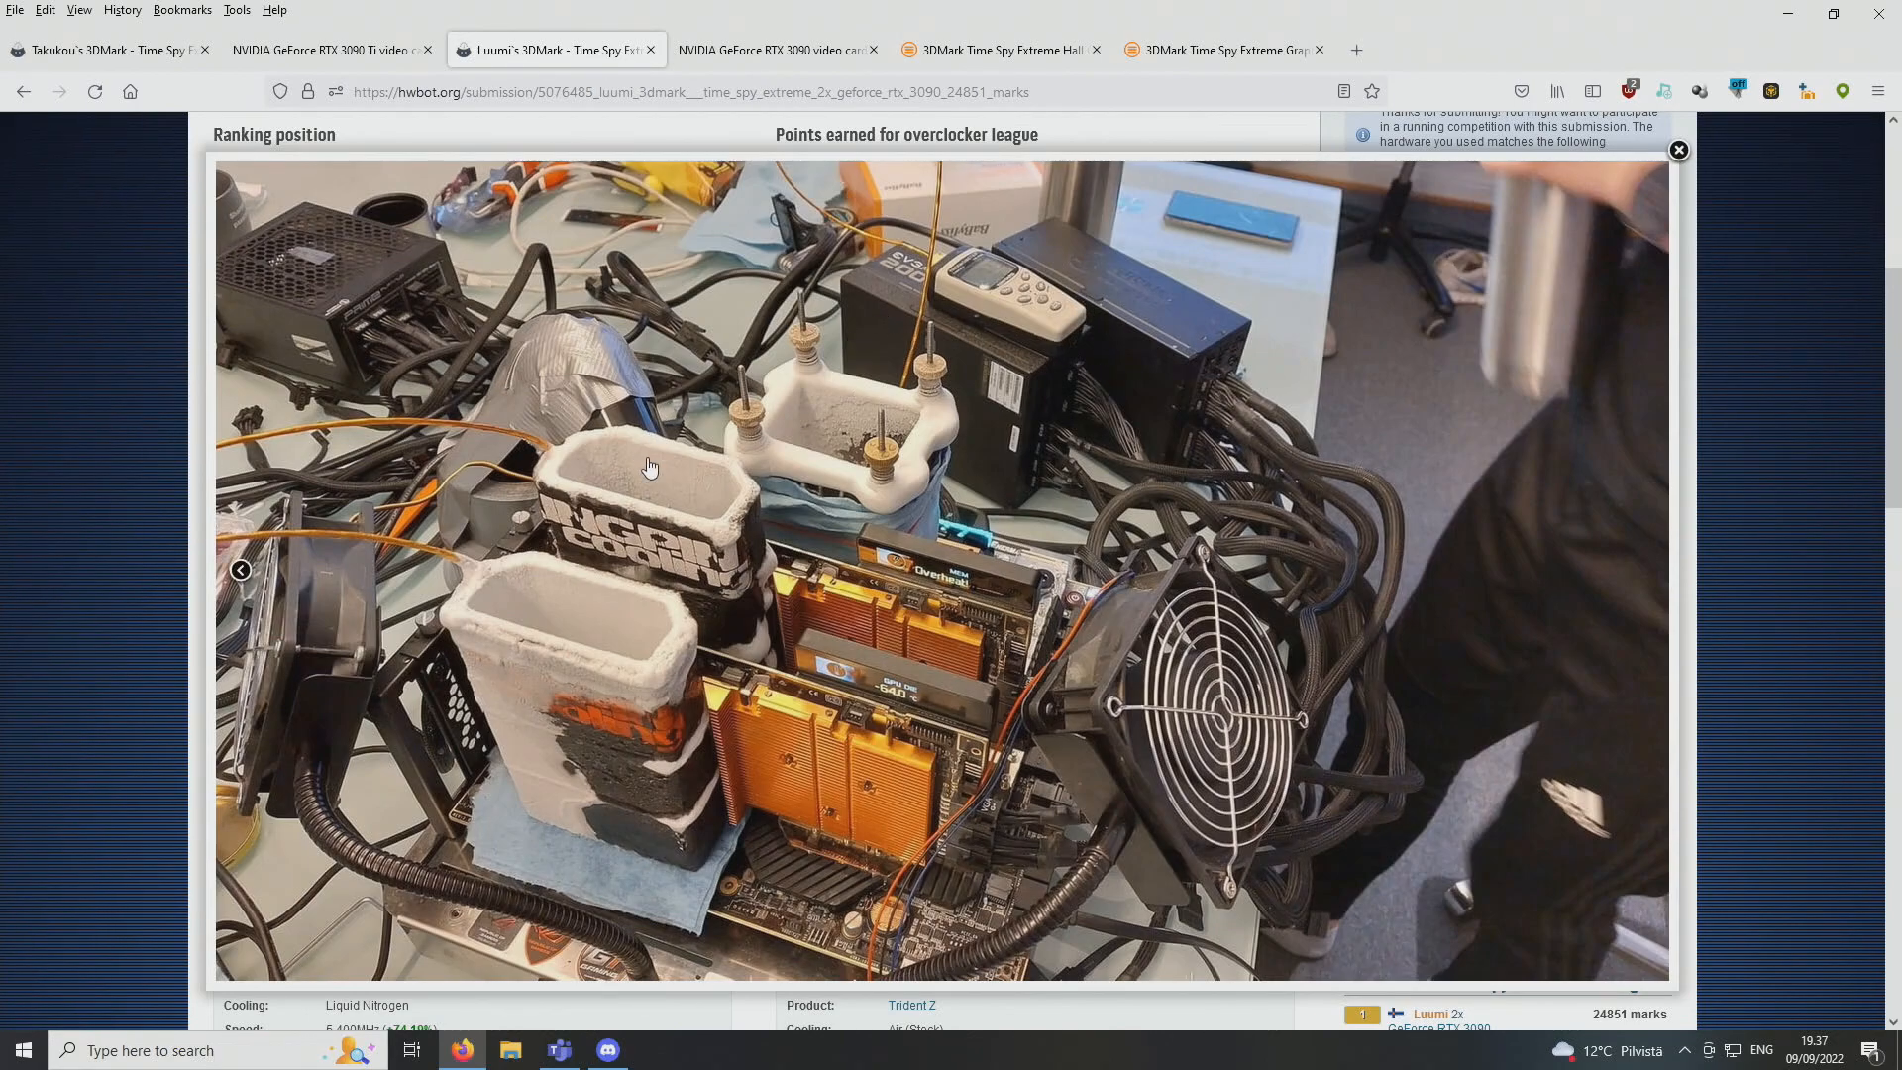
{"action": "mouse_move", "coordinate": [636, 607]}
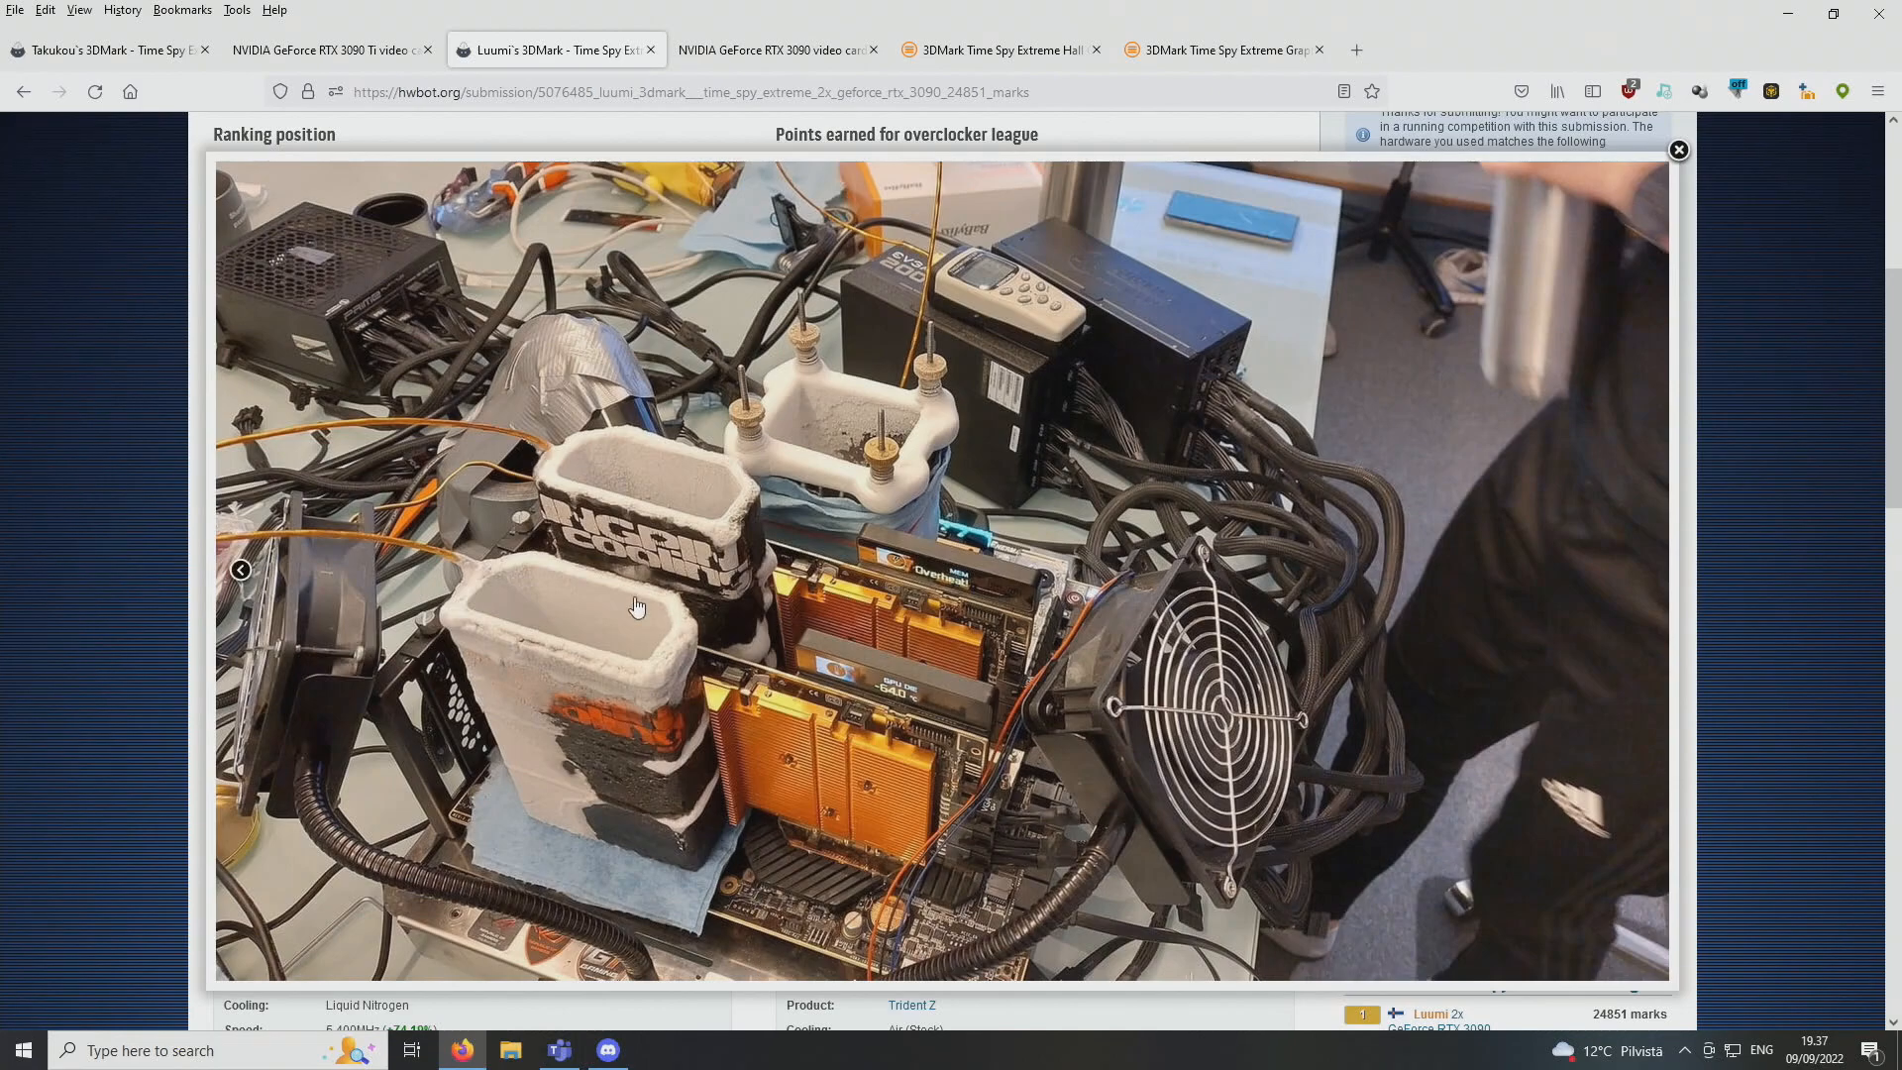
{"action": "mouse_move", "coordinate": [737, 588]}
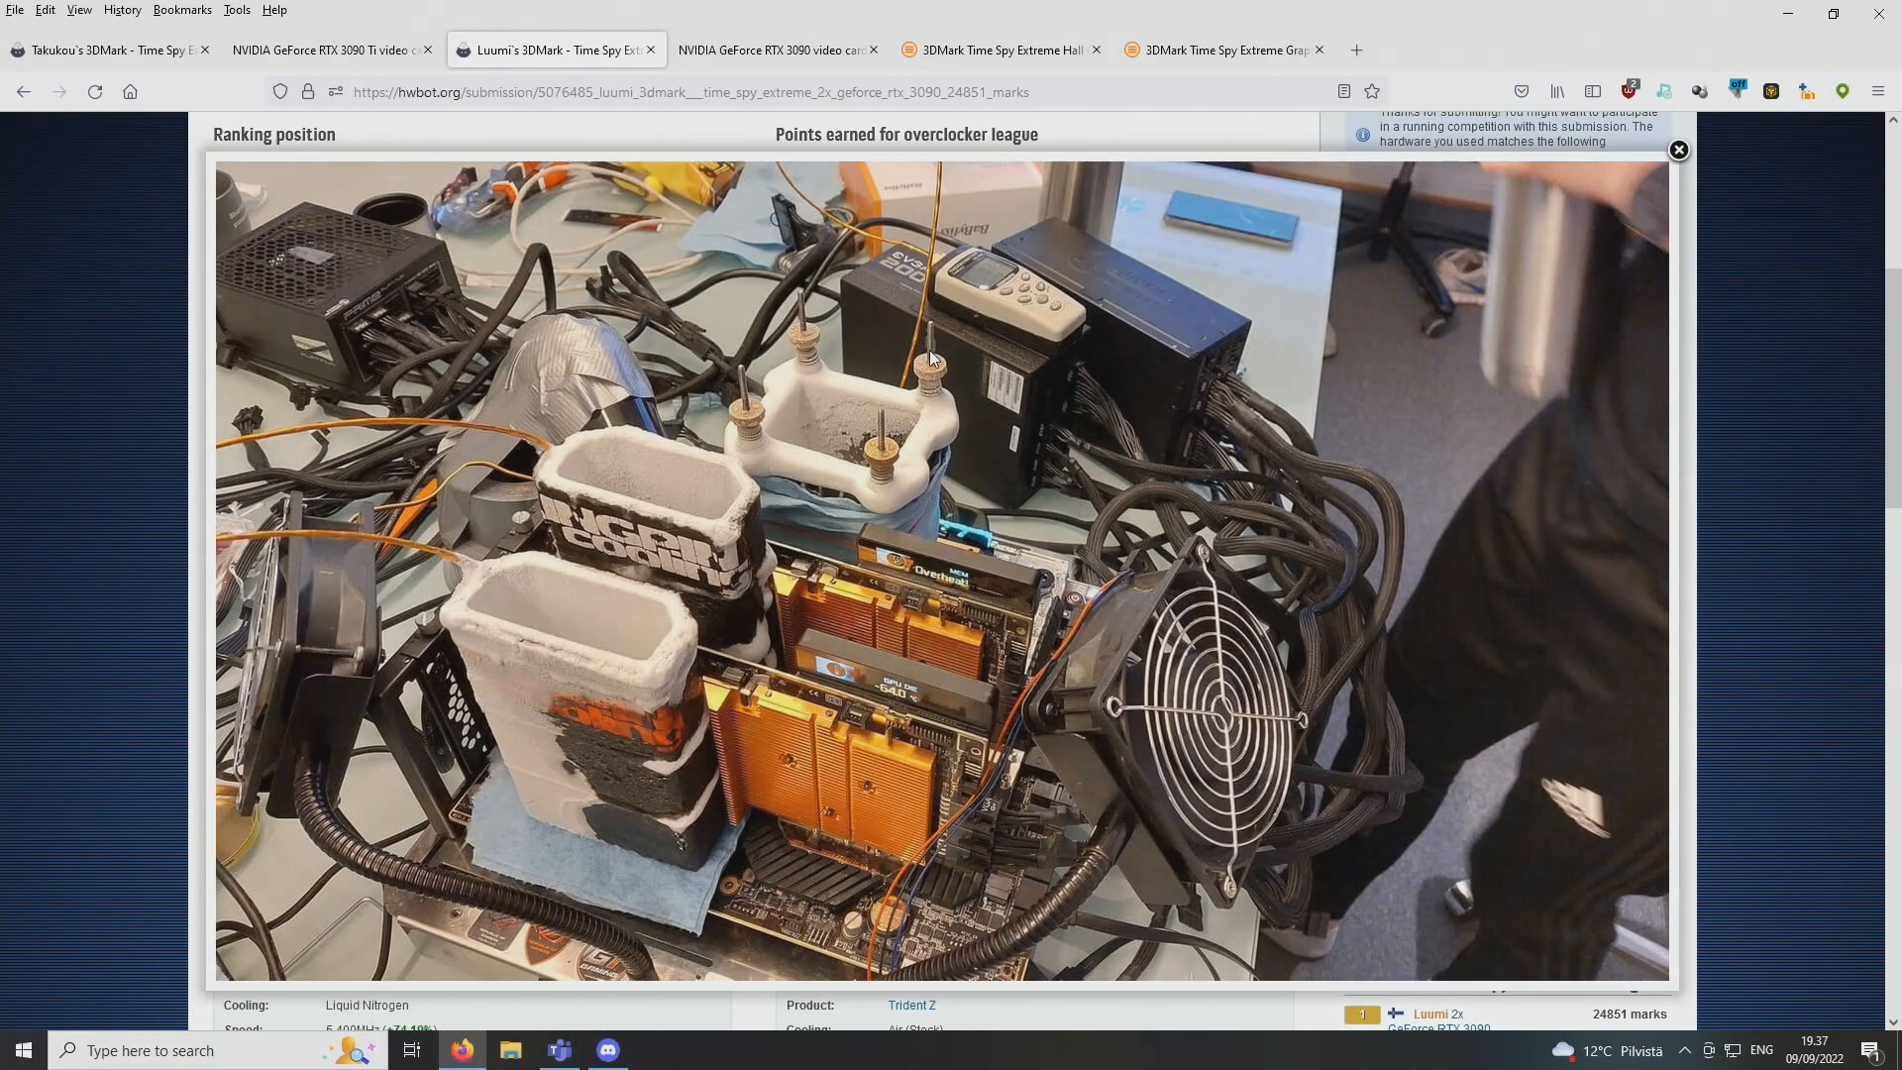
{"action": "mouse_move", "coordinate": [938, 361]}
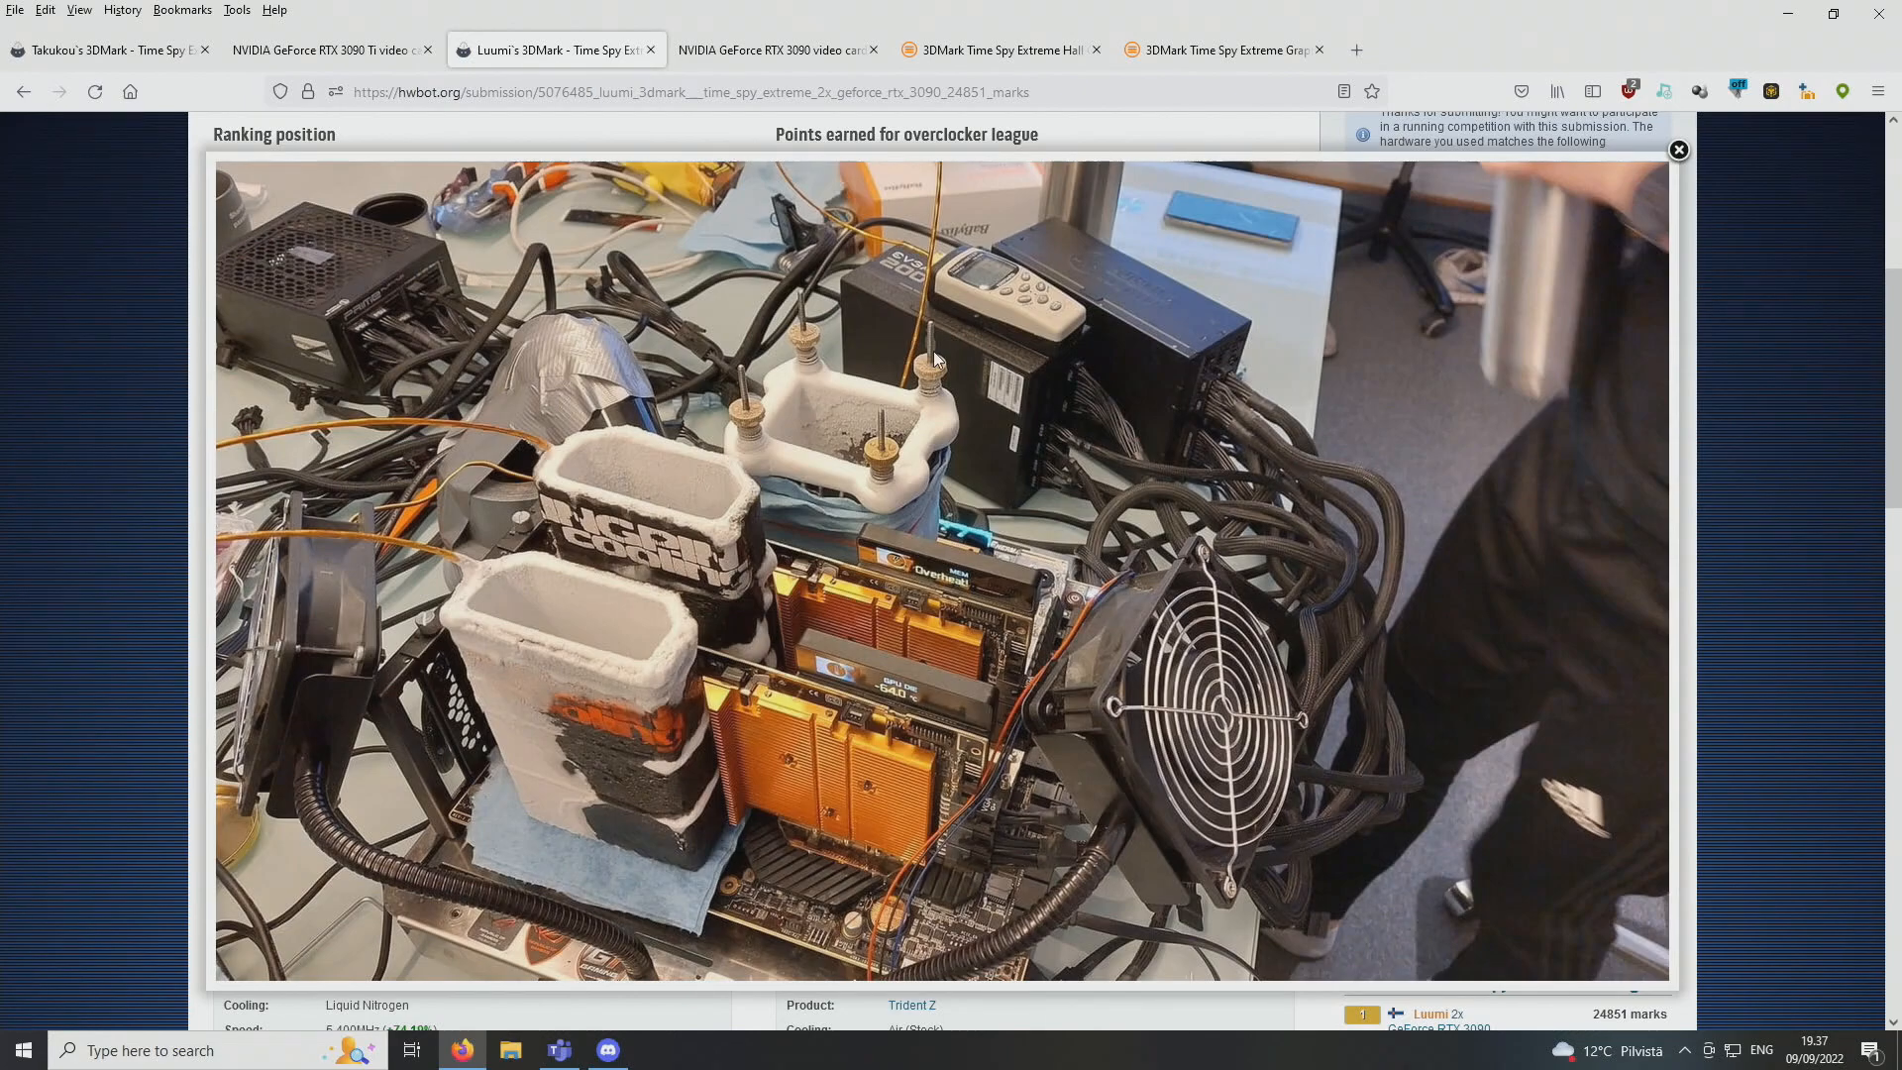
{"action": "mouse_move", "coordinate": [1088, 519]}
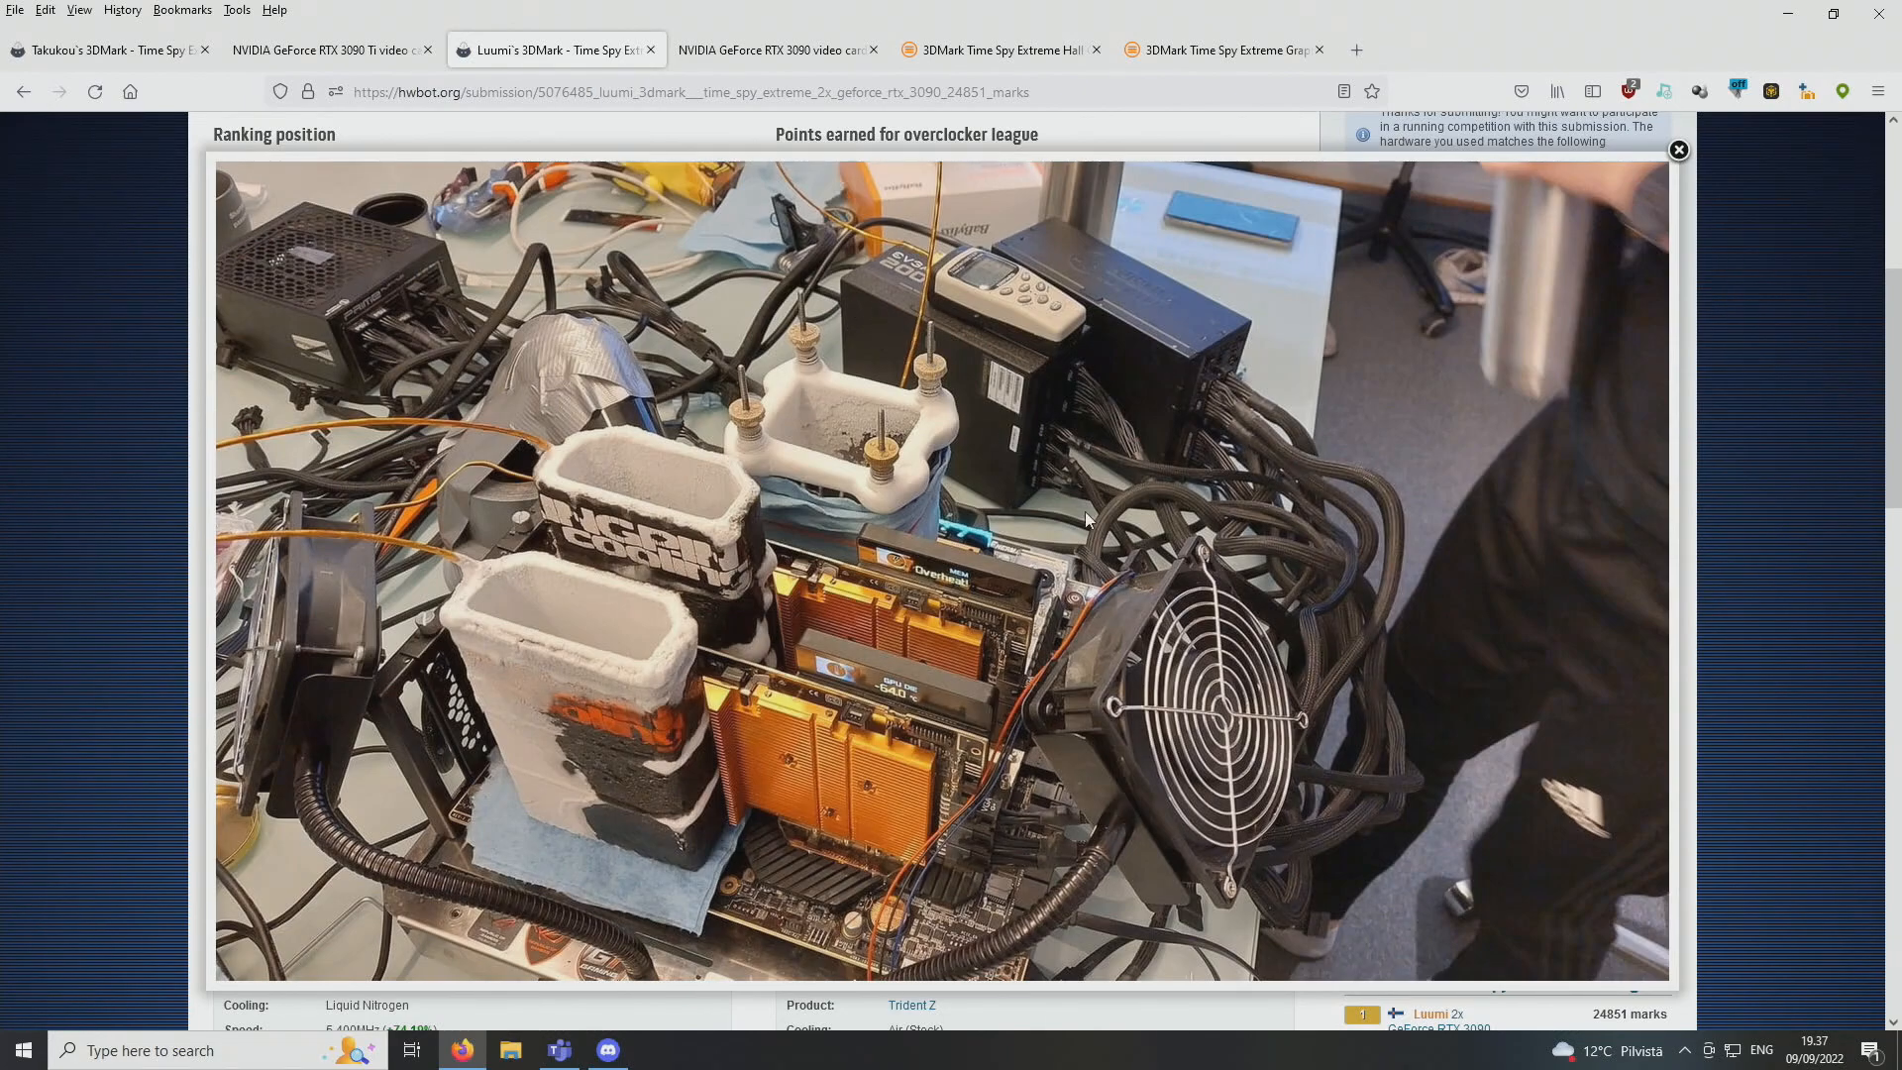
{"action": "mouse_move", "coordinate": [917, 727]}
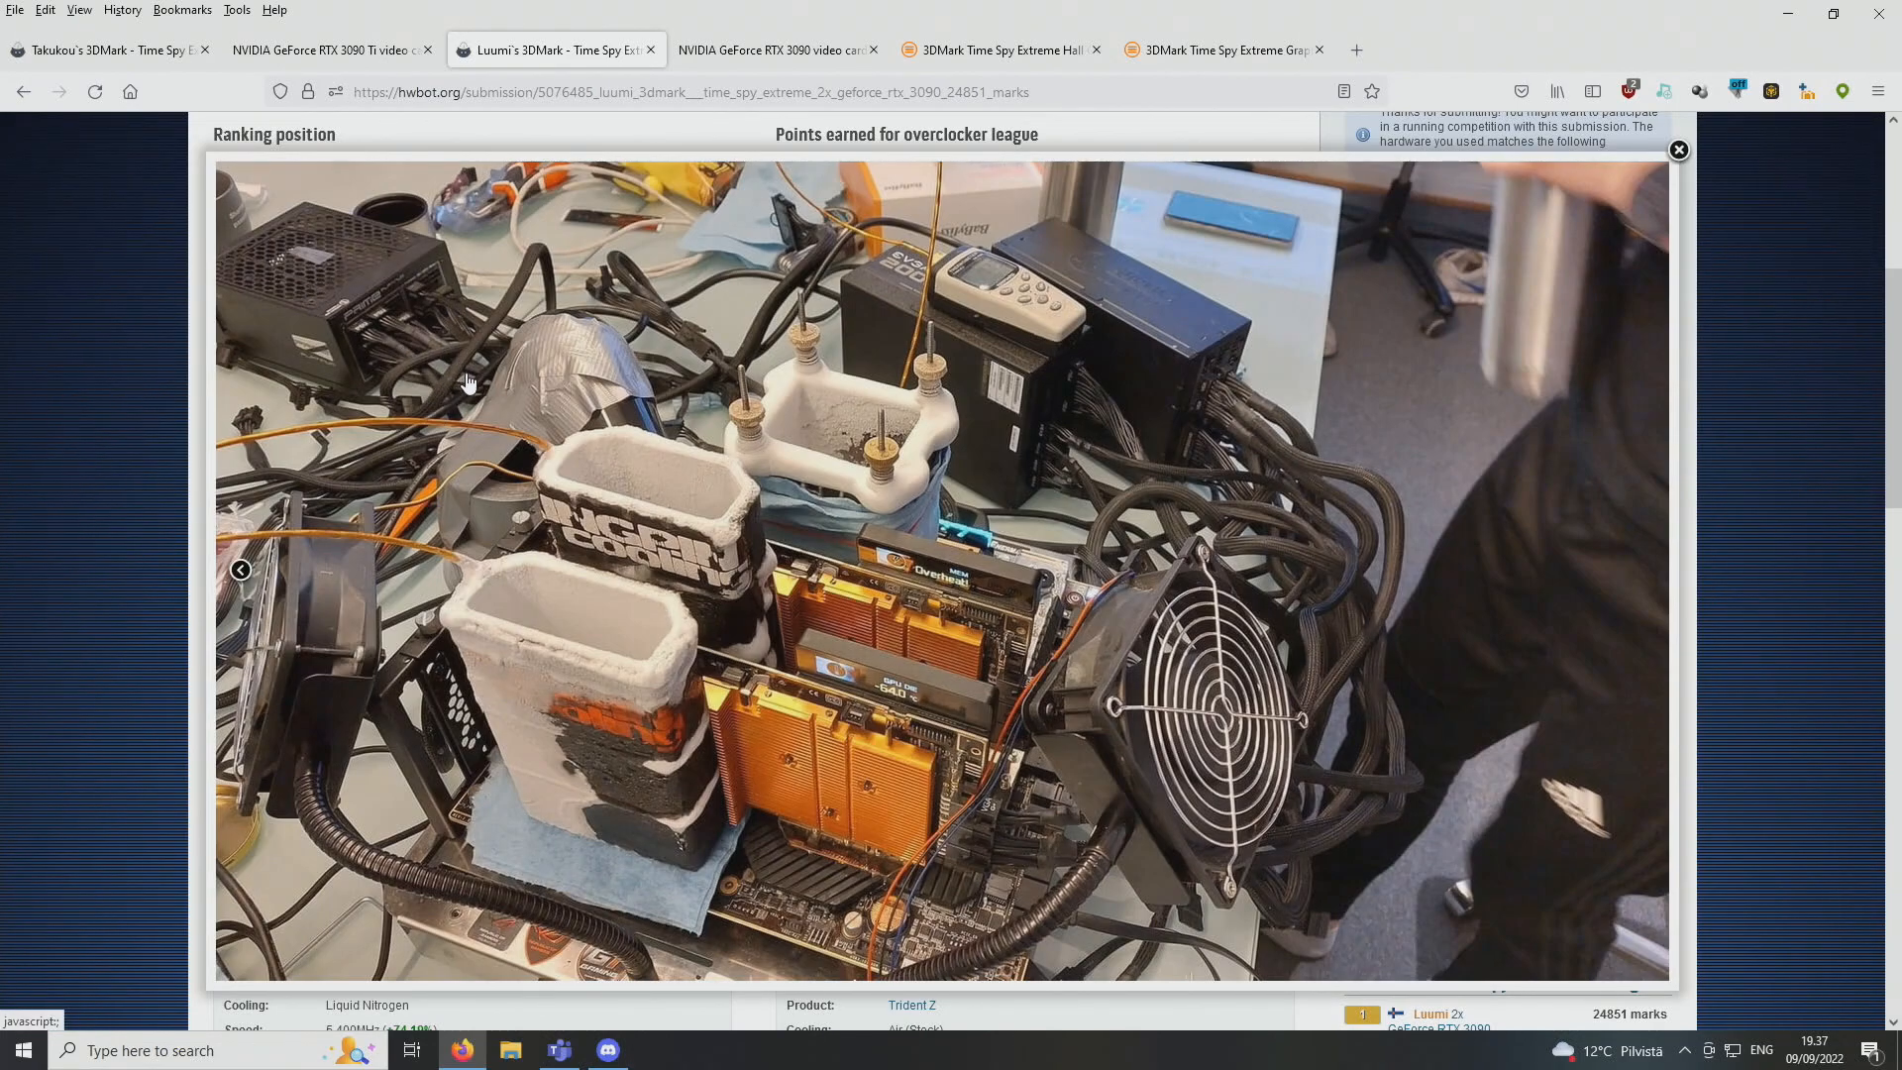
{"action": "mouse_move", "coordinate": [368, 250]}
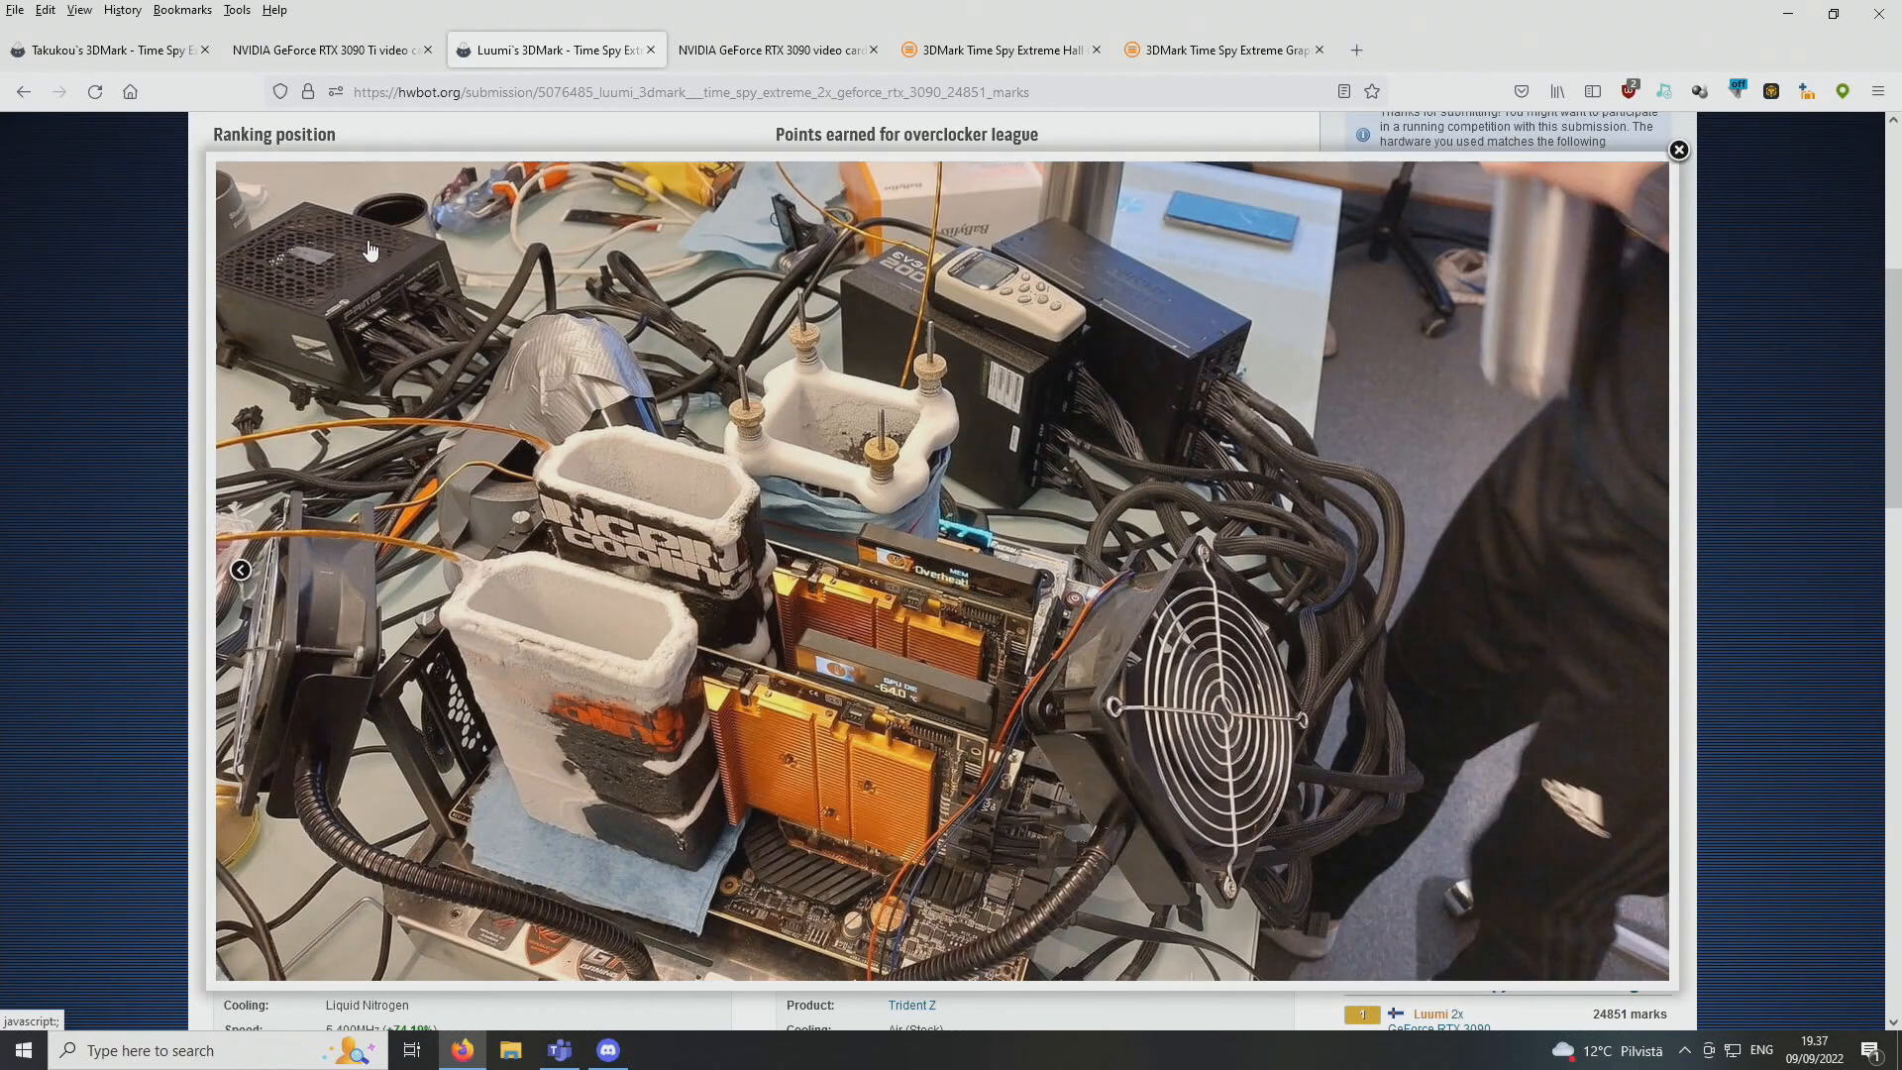
{"action": "mouse_move", "coordinate": [1680, 164]}
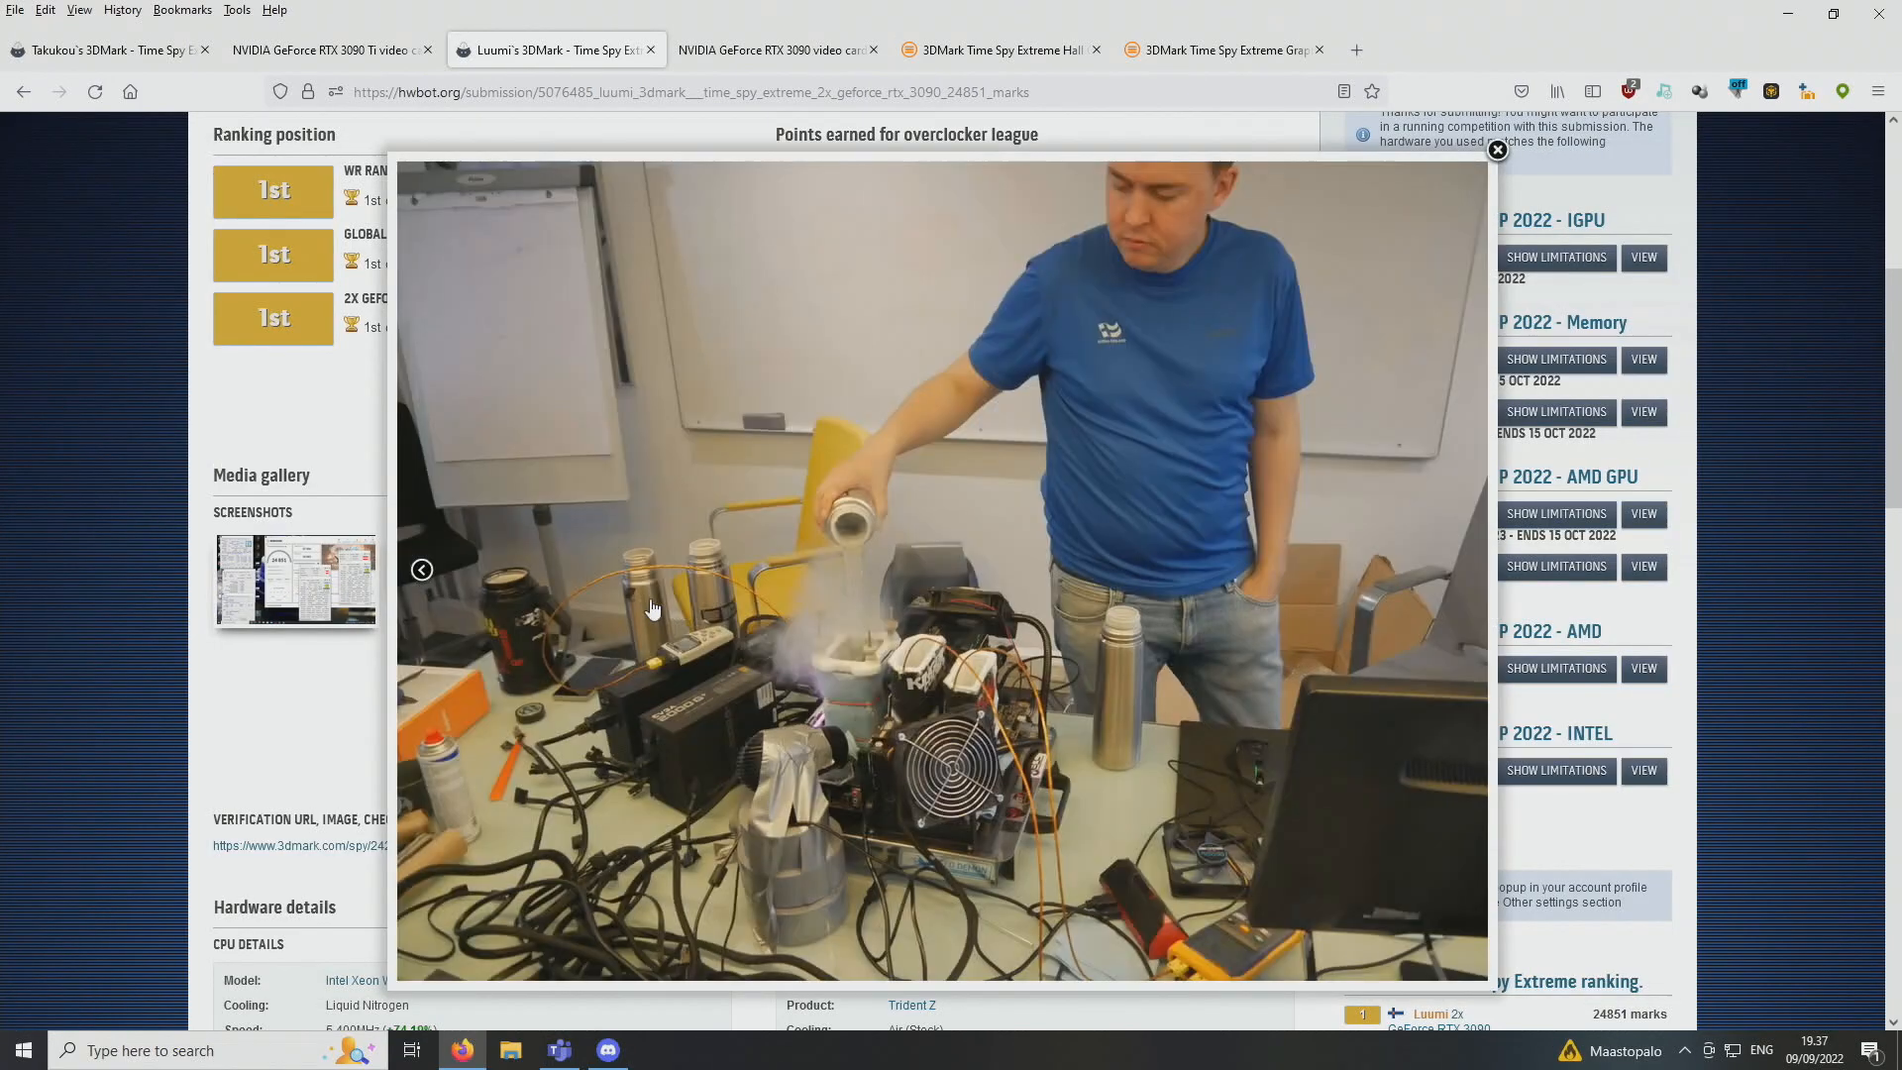
{"action": "mouse_move", "coordinate": [911, 511]}
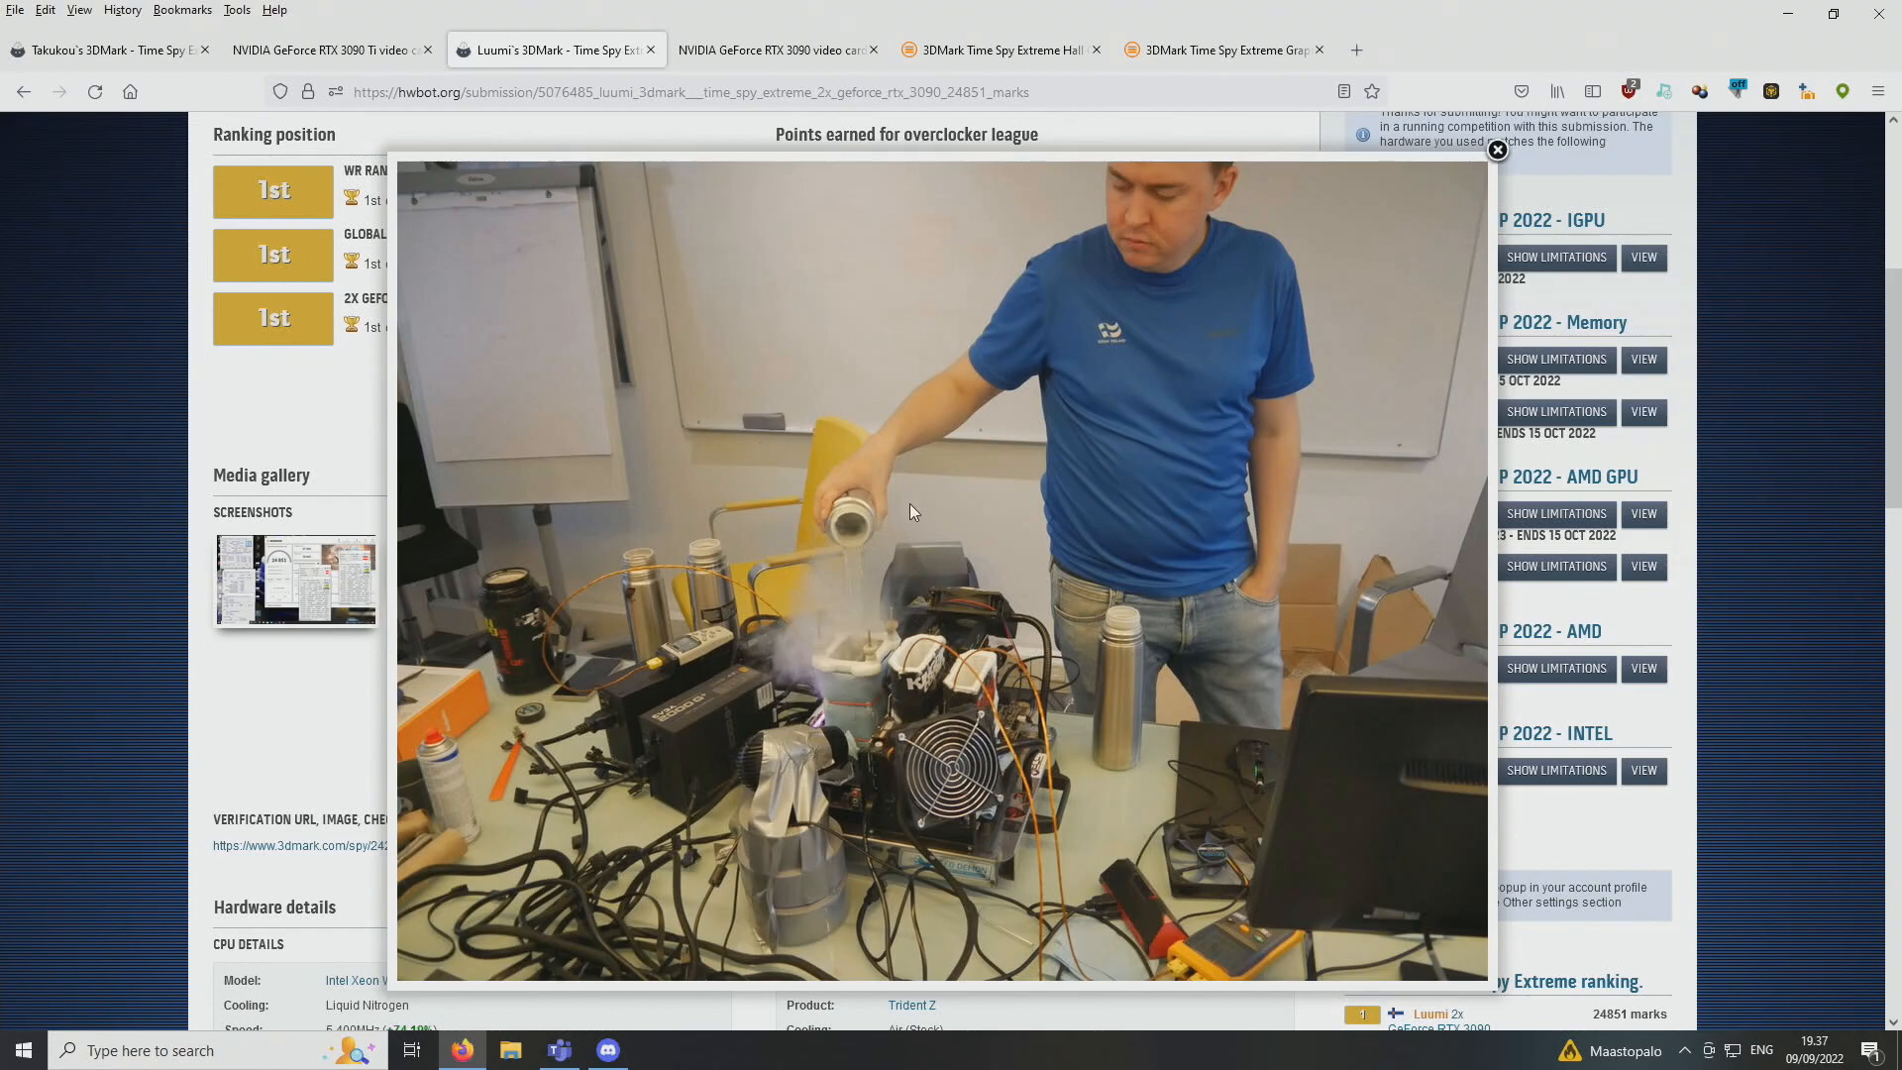
Close the enlarged photo and glance over the 24851-mark submission page
{"action": "left_click", "coordinate": [1498, 148]}
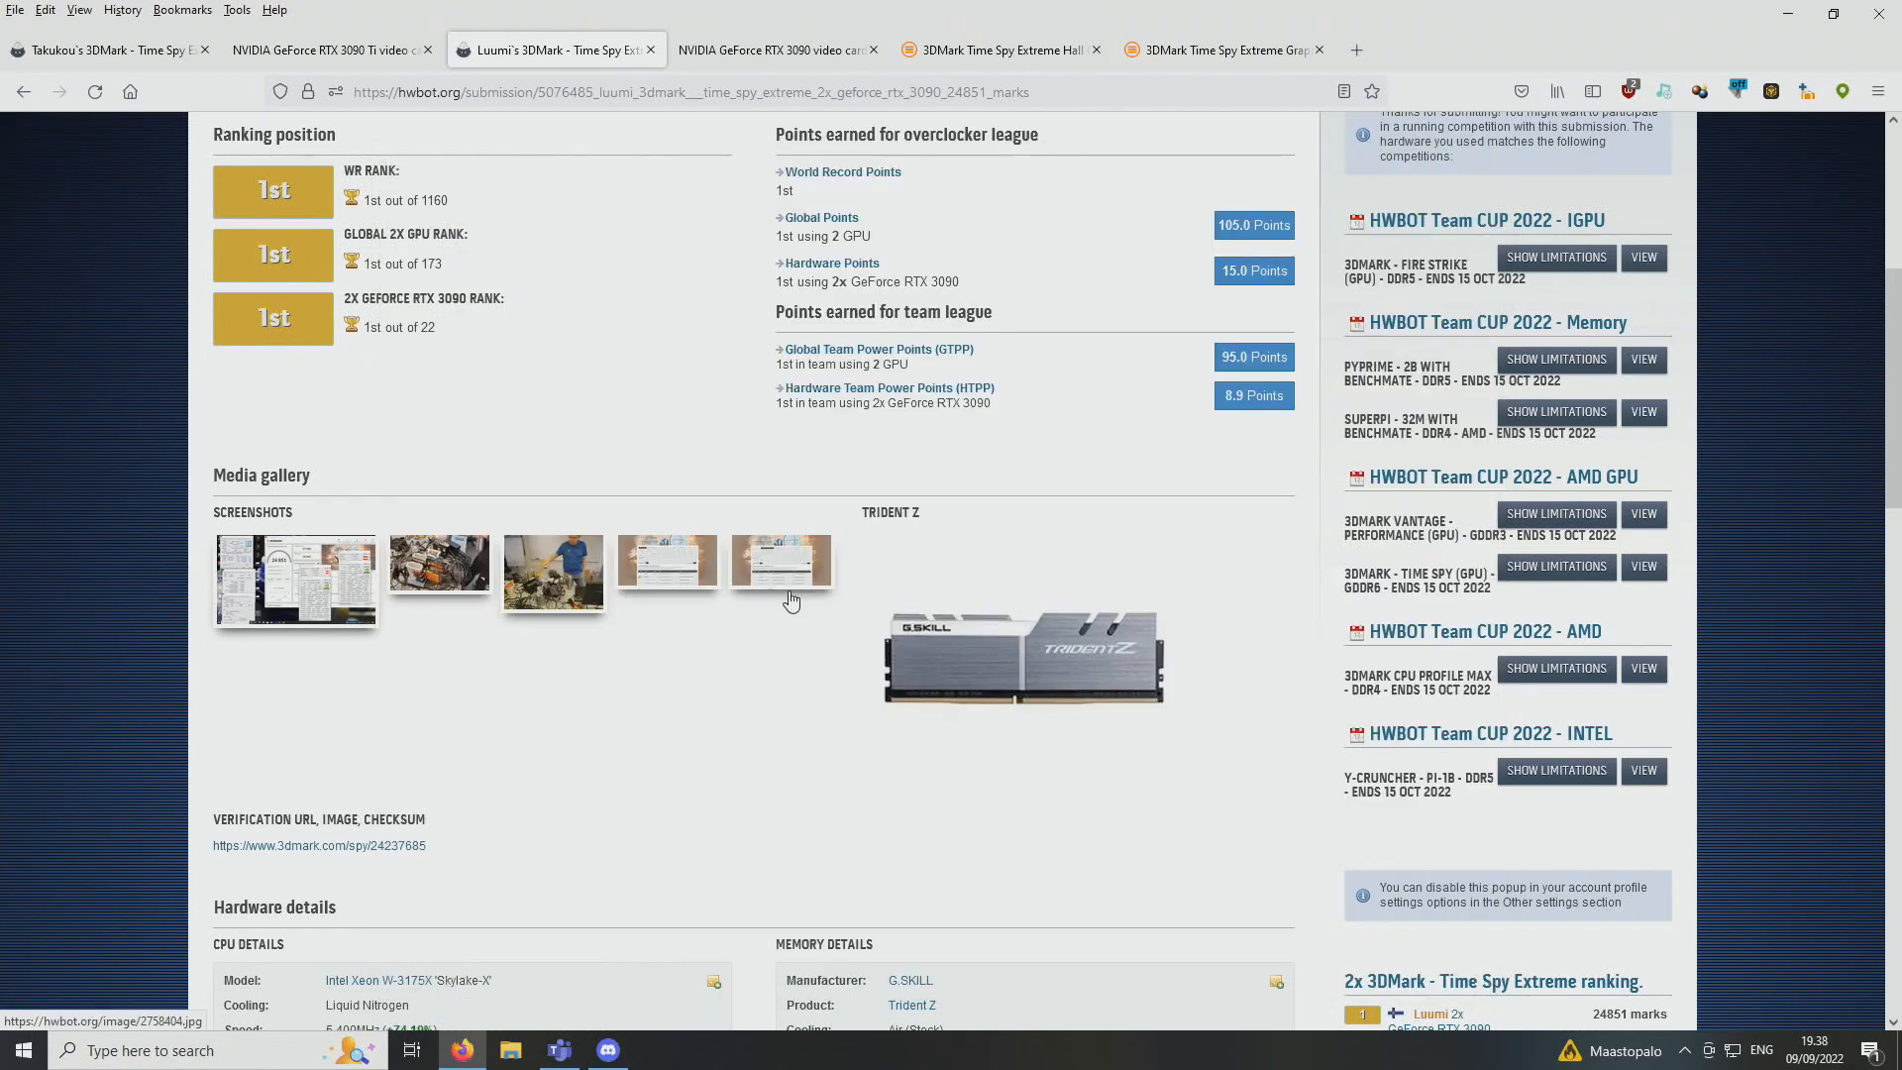
{"action": "scroll", "scroll_direction": "down", "scroll_amount": 3}
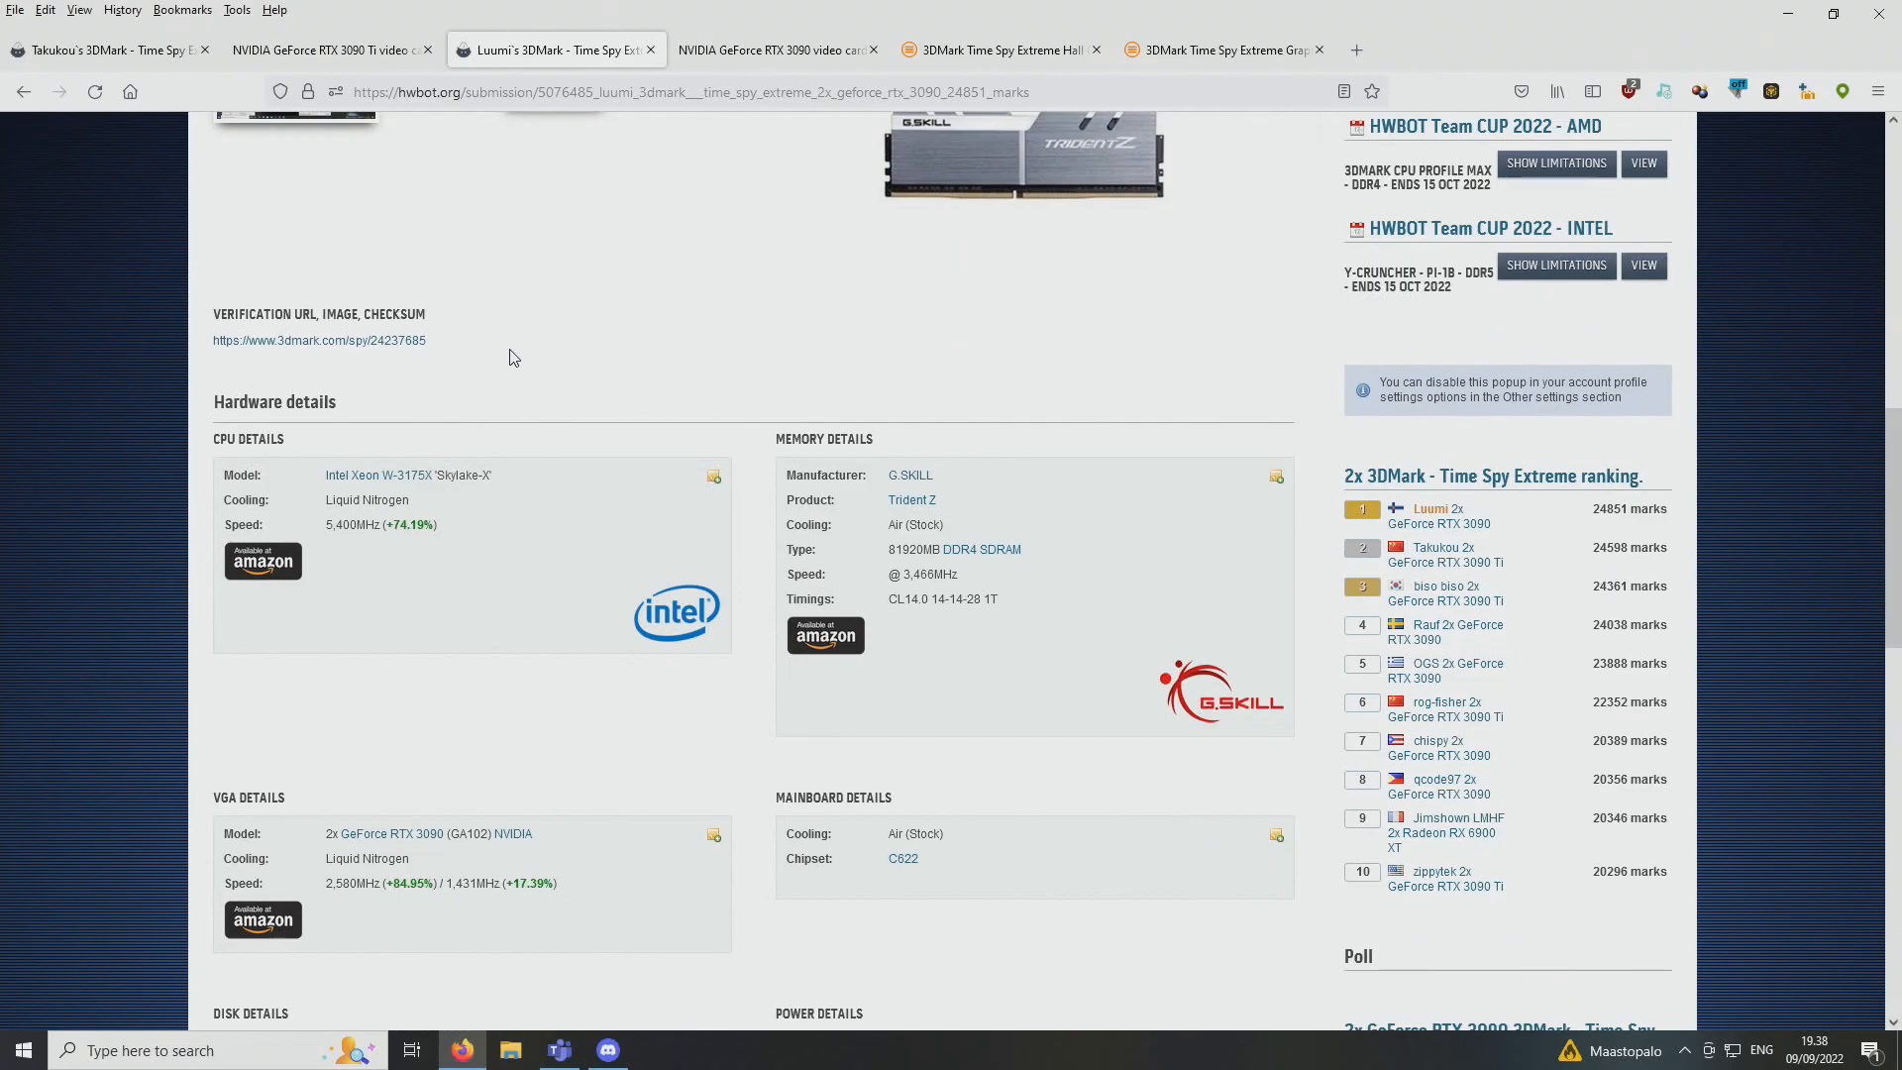
{"action": "scroll", "scroll_direction": "up", "scroll_amount": 3}
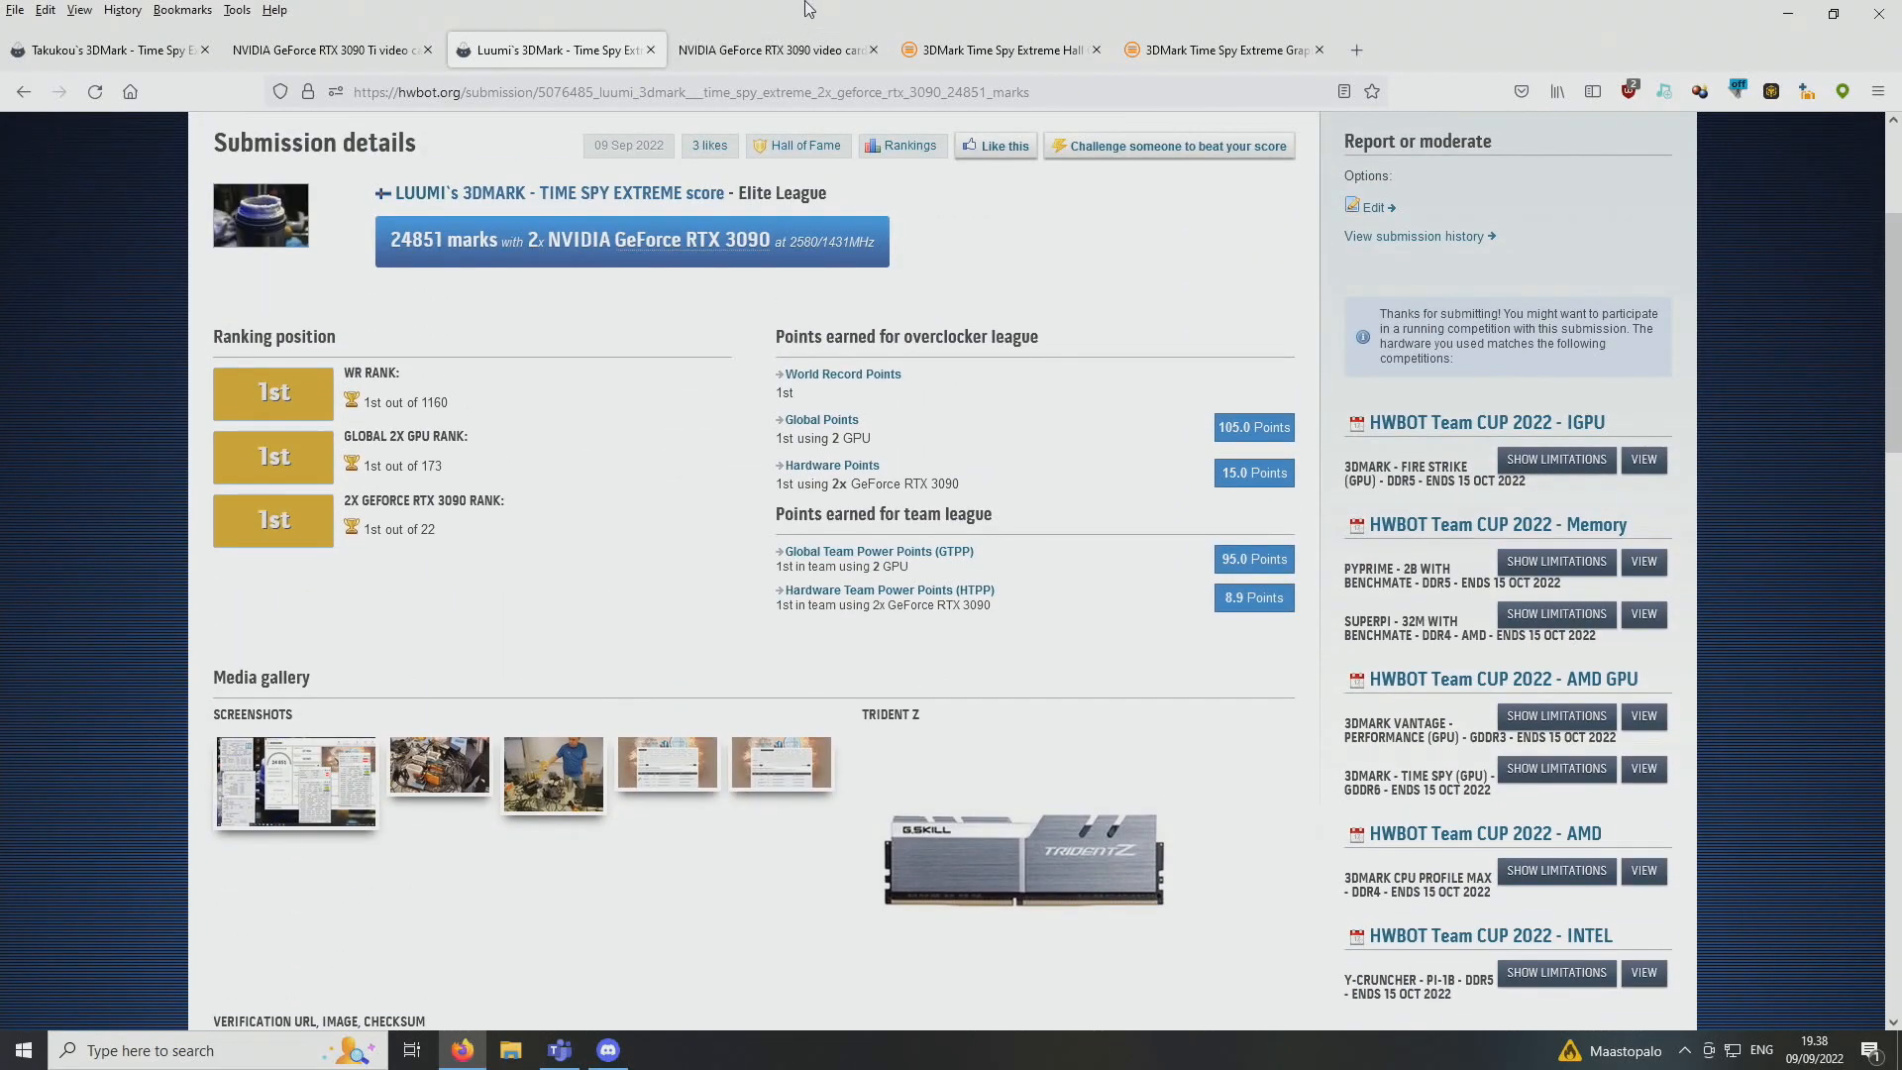
View the 3DMark result for 24851, then the Time Spy Extreme Hall of Fame ranking it first
{"action": "left_click", "coordinate": [776, 49]}
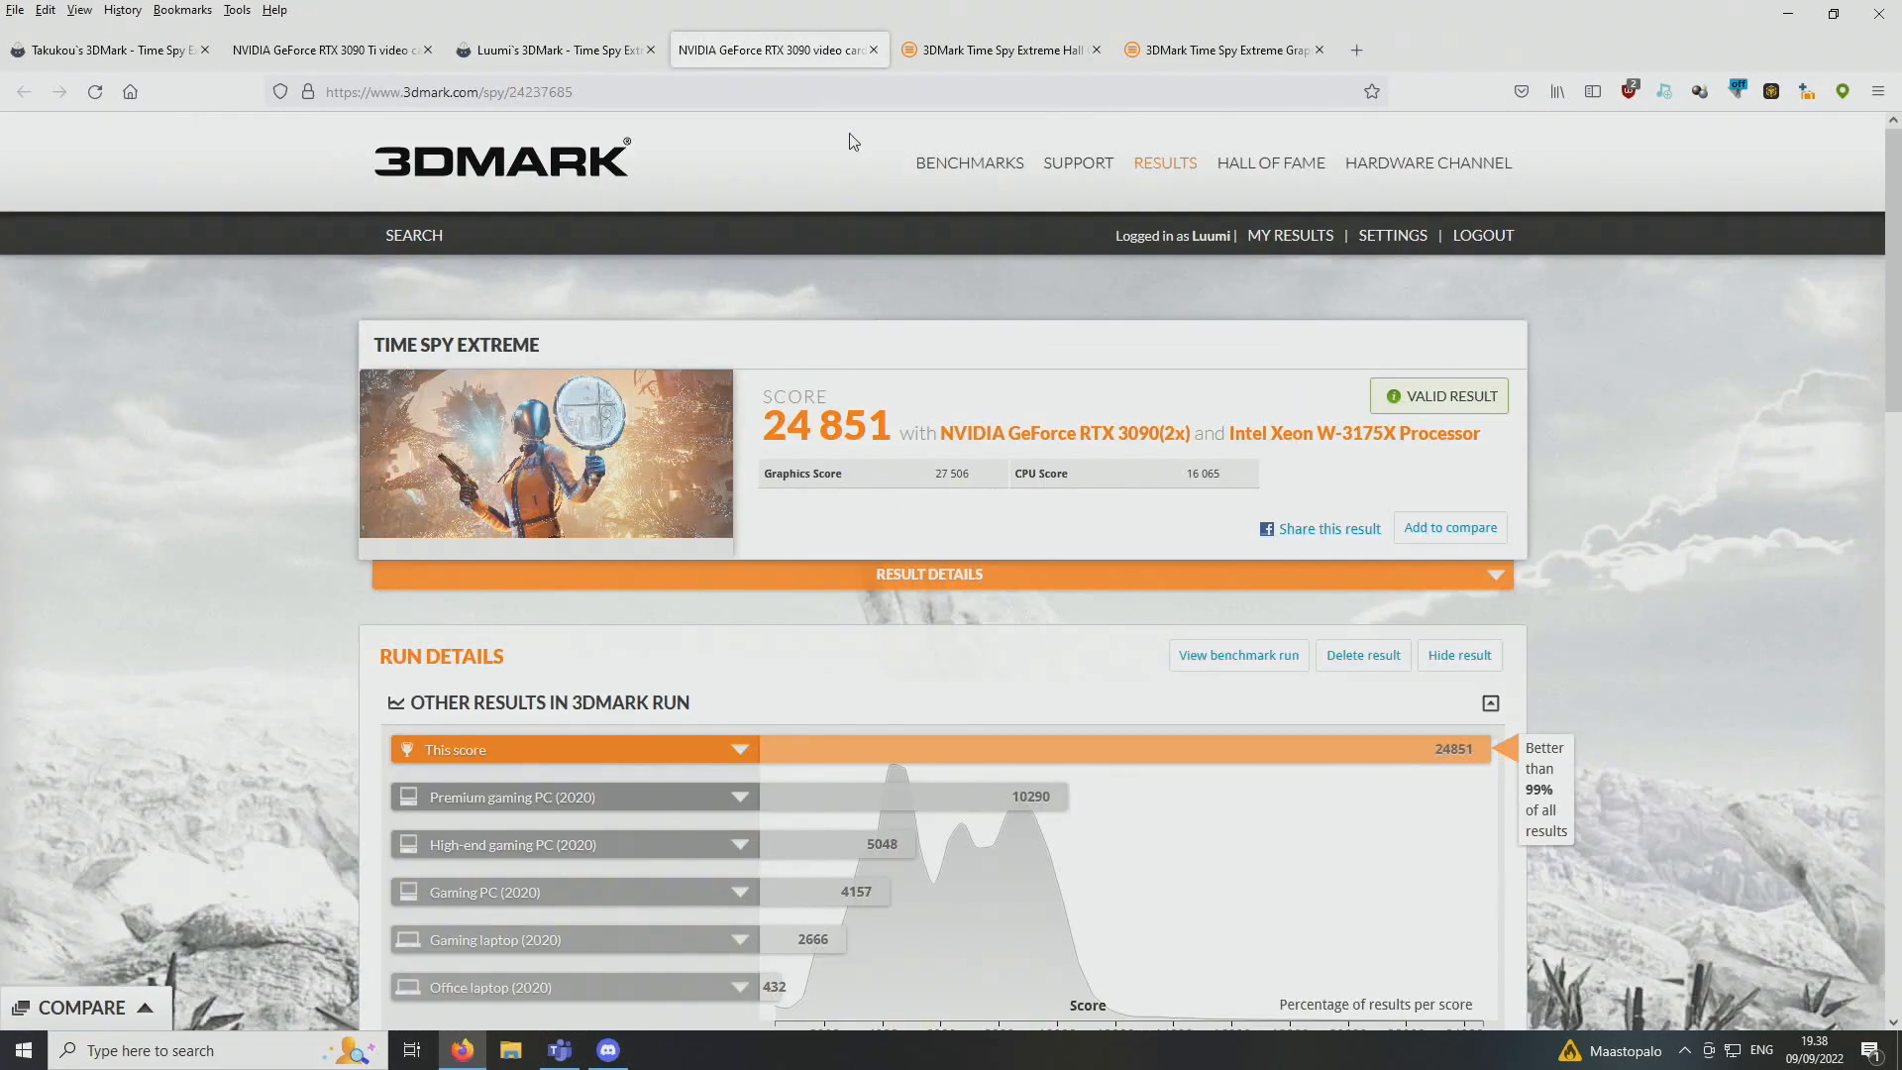
{"action": "mouse_move", "coordinate": [917, 149]}
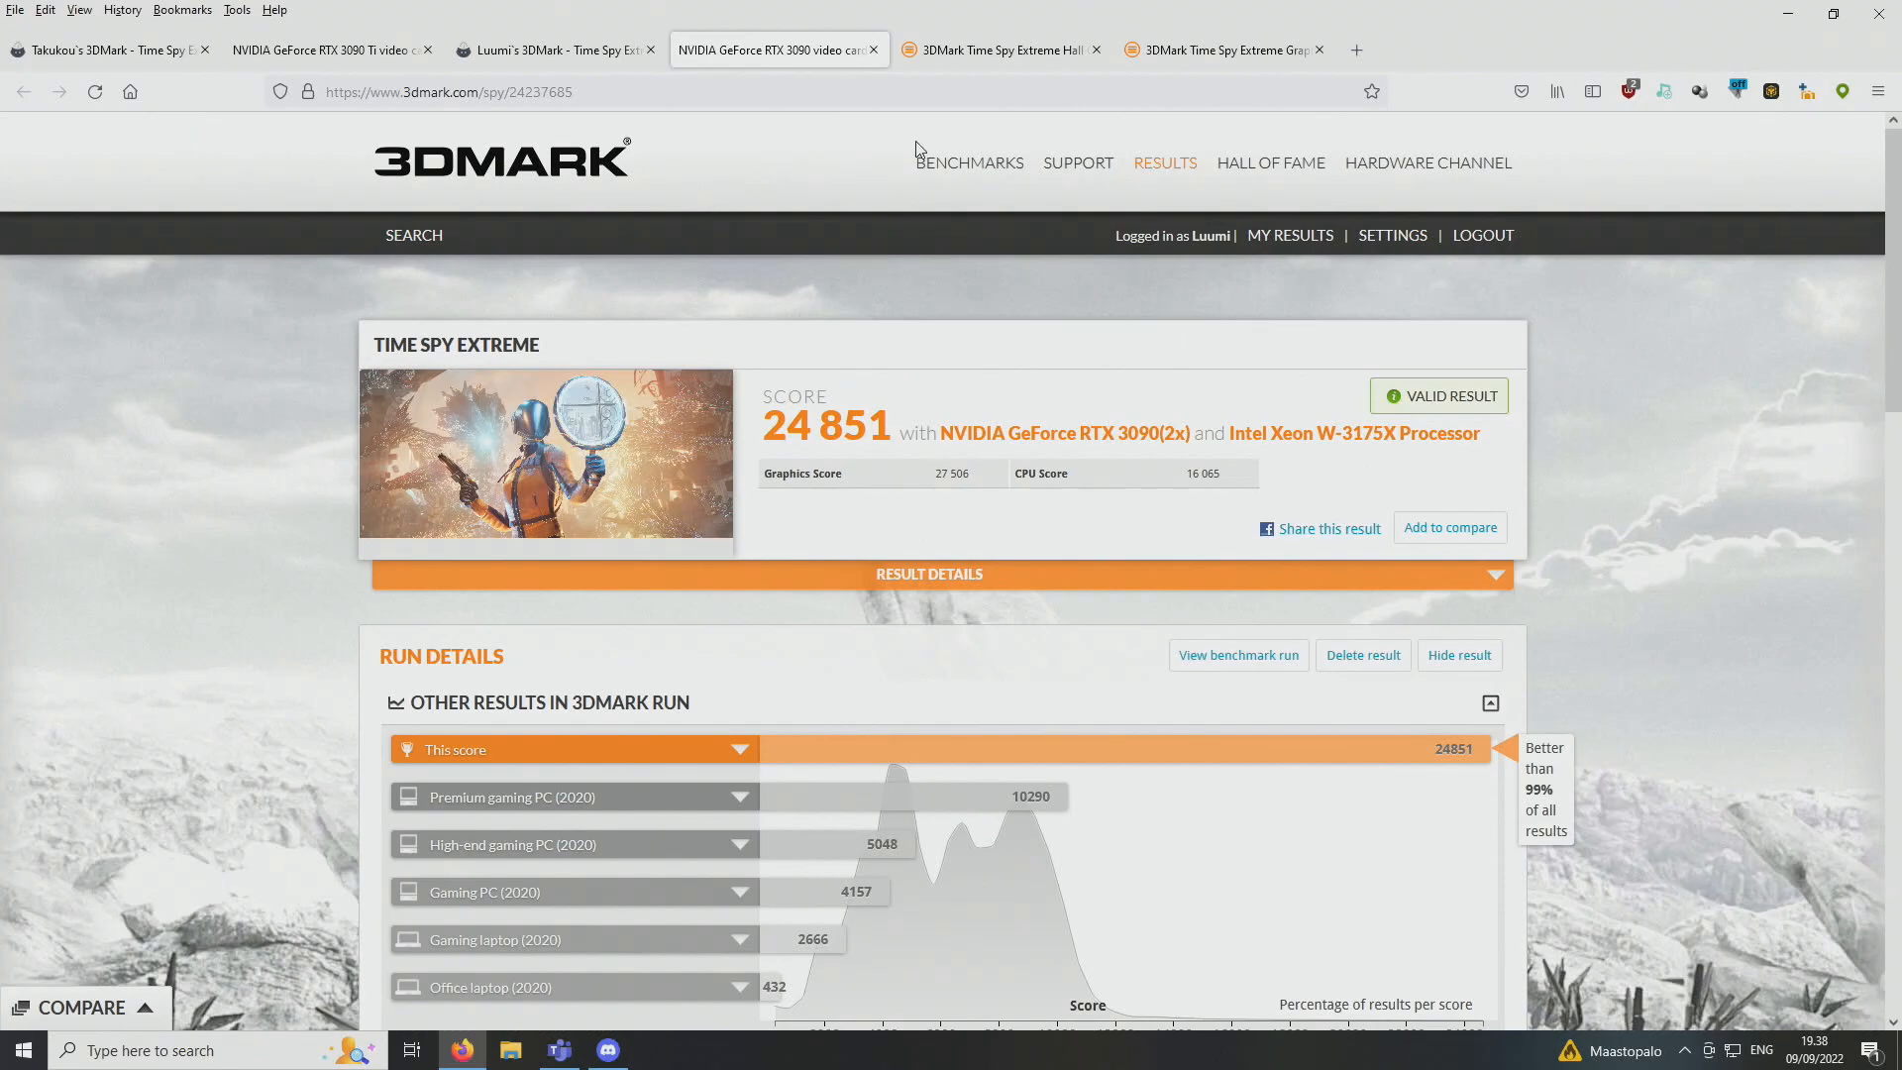
{"action": "left_click", "coordinate": [995, 50]}
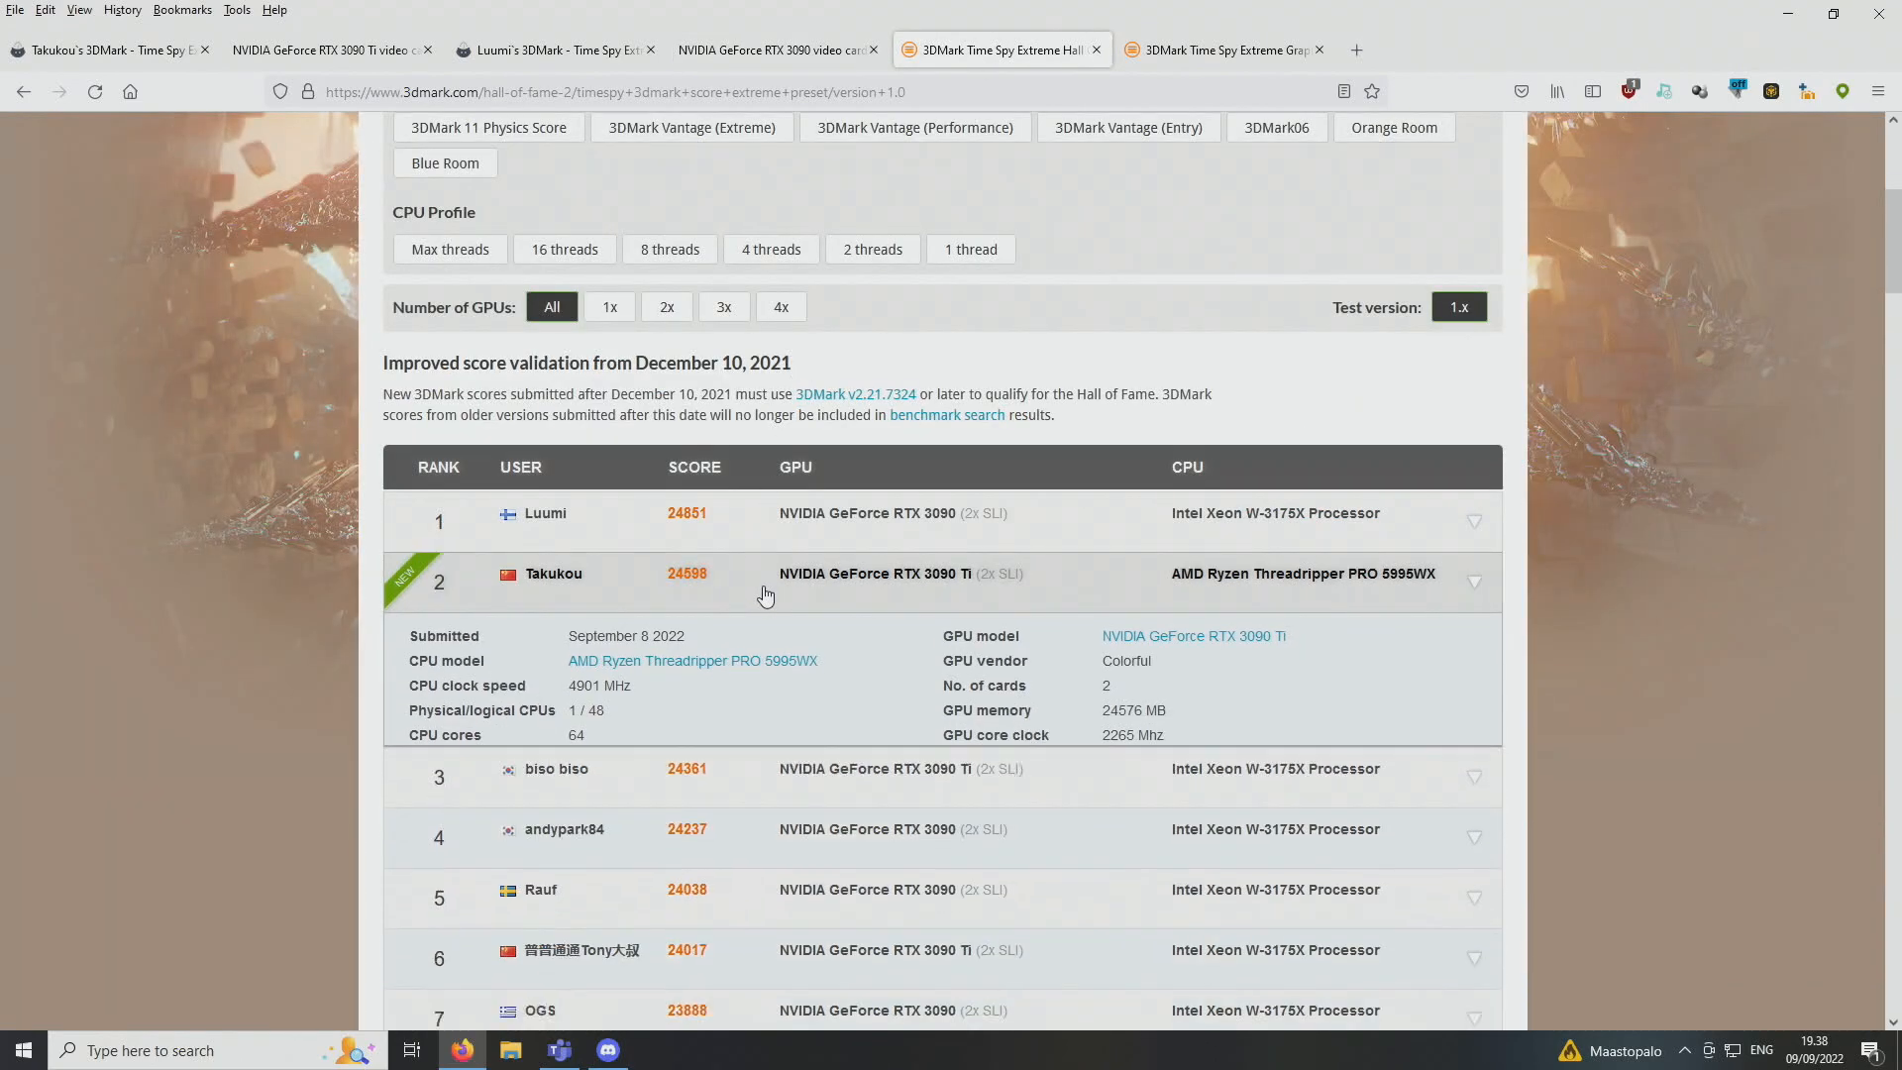
Filter the Hall of Fame to 2x GPUs and back to all GPU counts
{"action": "scroll", "scroll_direction": "up", "scroll_amount": 3}
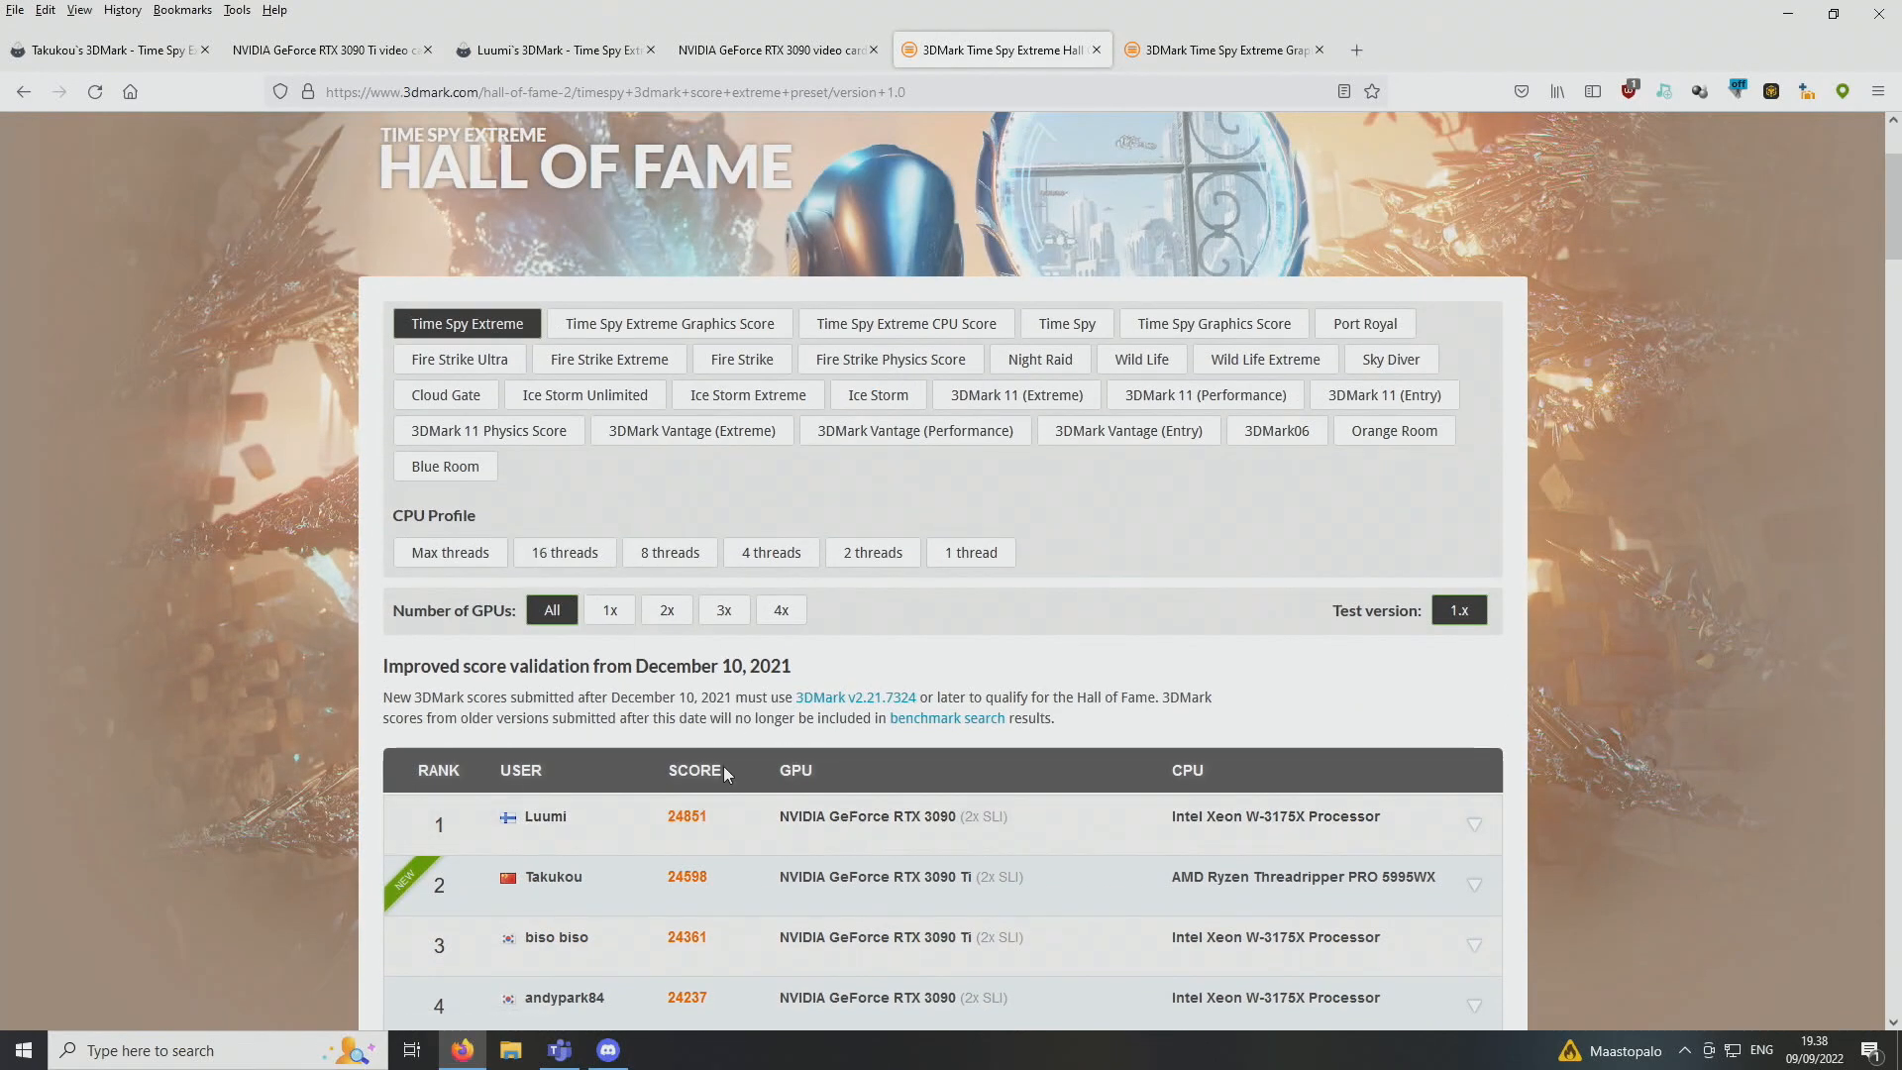
{"action": "mouse_move", "coordinate": [509, 390]}
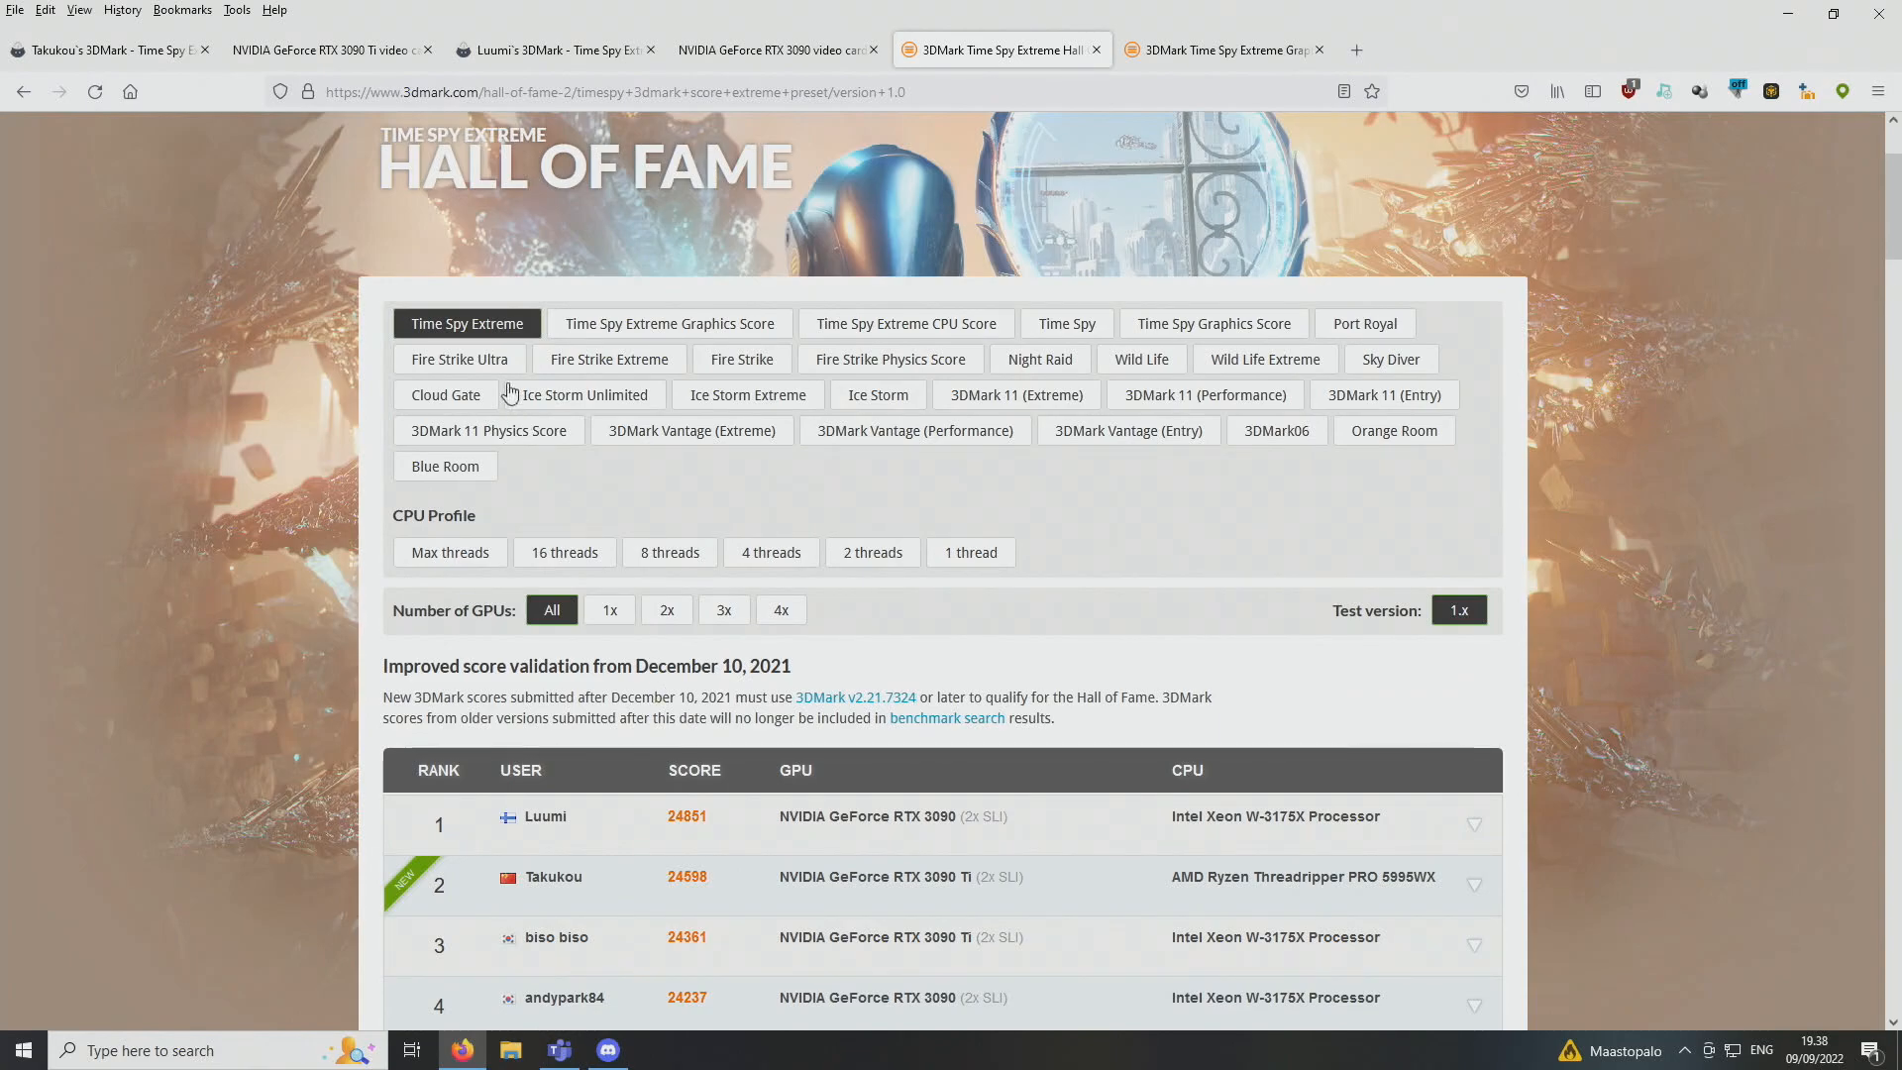
{"action": "mouse_move", "coordinate": [493, 418]}
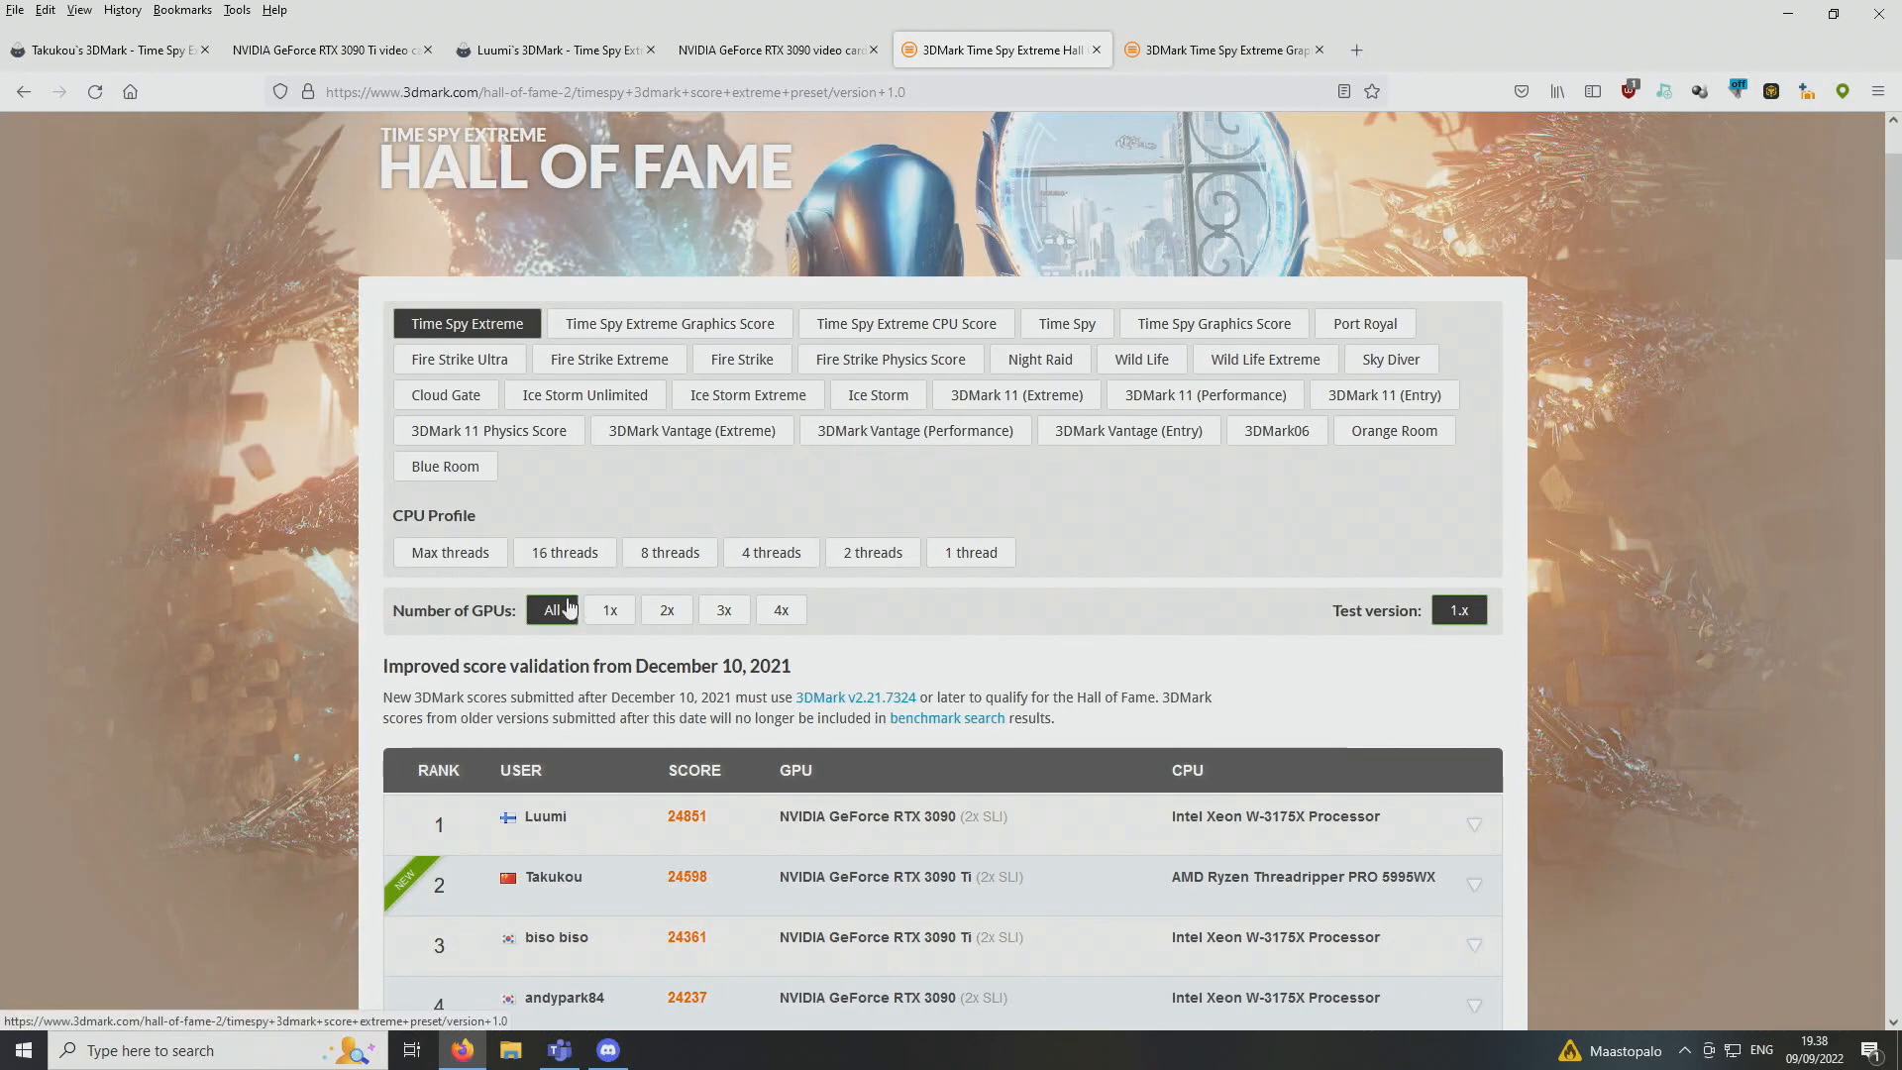
{"action": "left_click", "coordinate": [666, 610]}
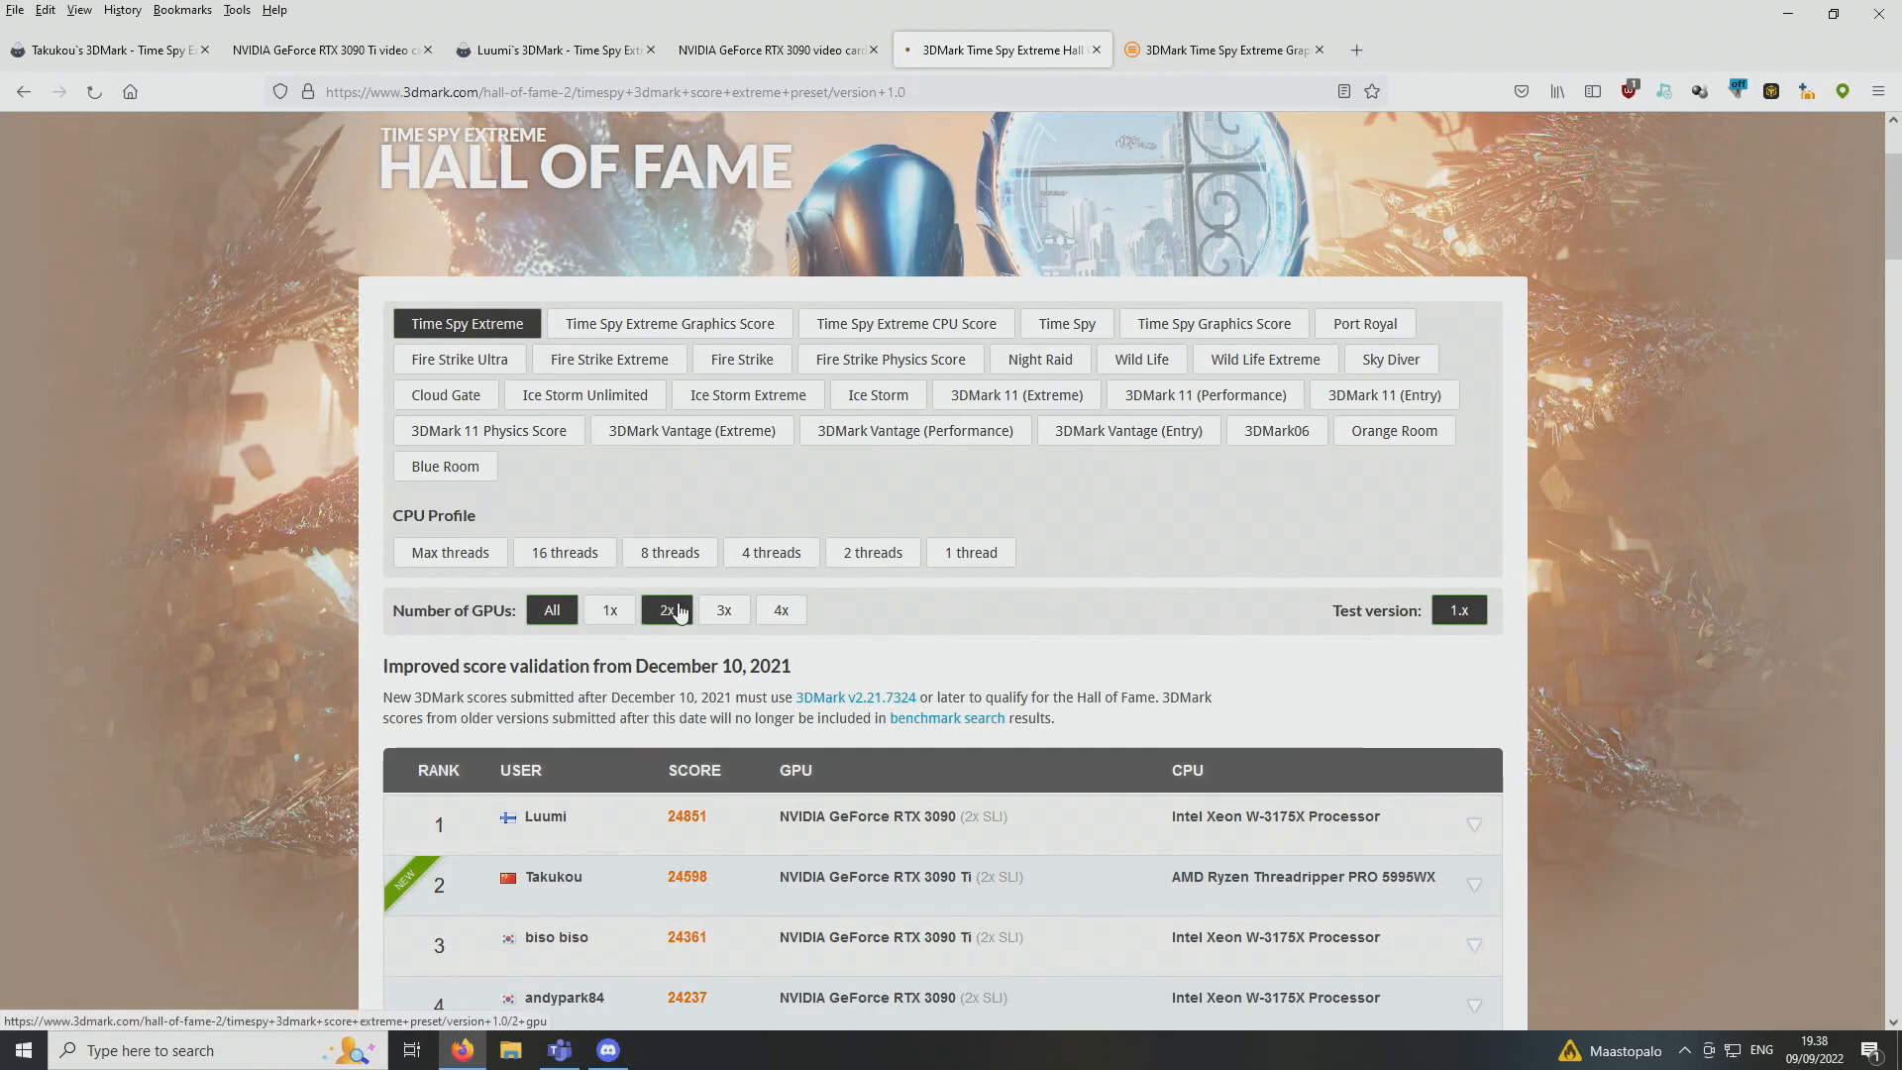
{"action": "left_click", "coordinate": [666, 608]}
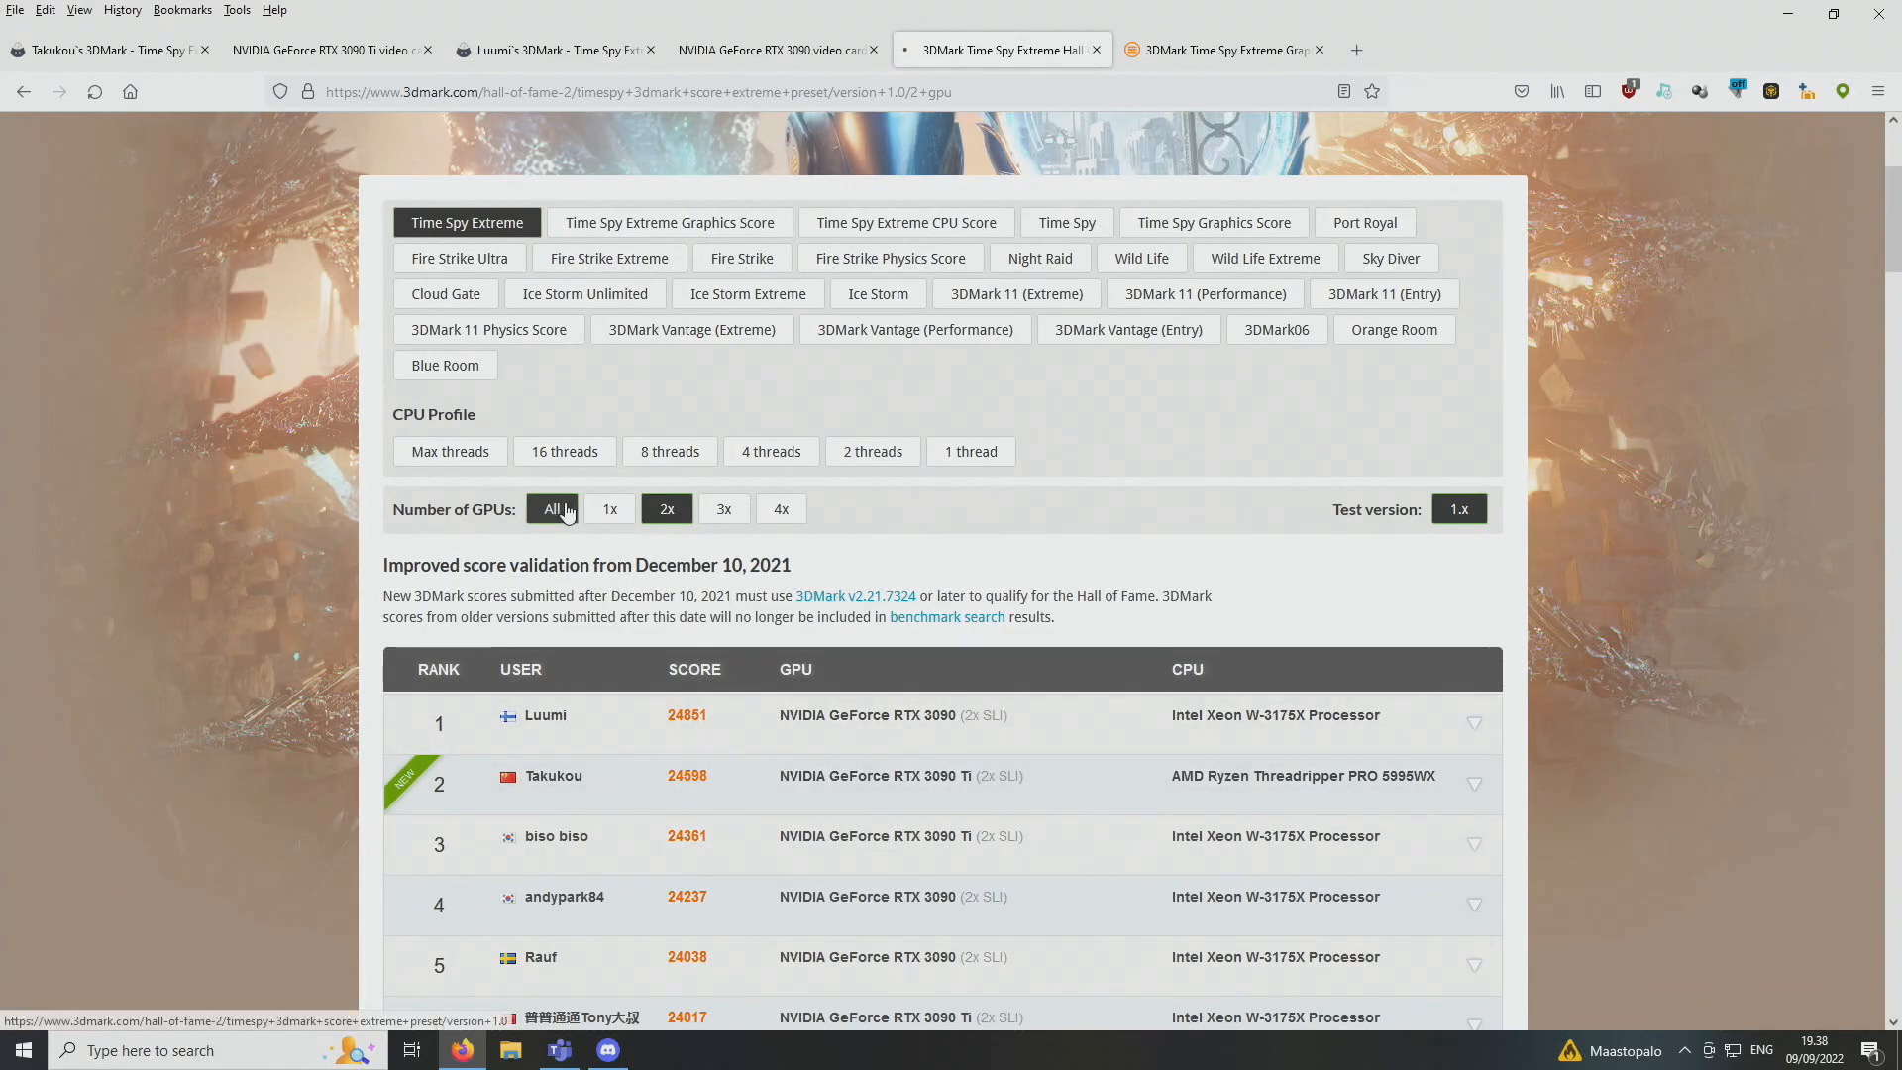
{"action": "left_click", "coordinate": [668, 222]}
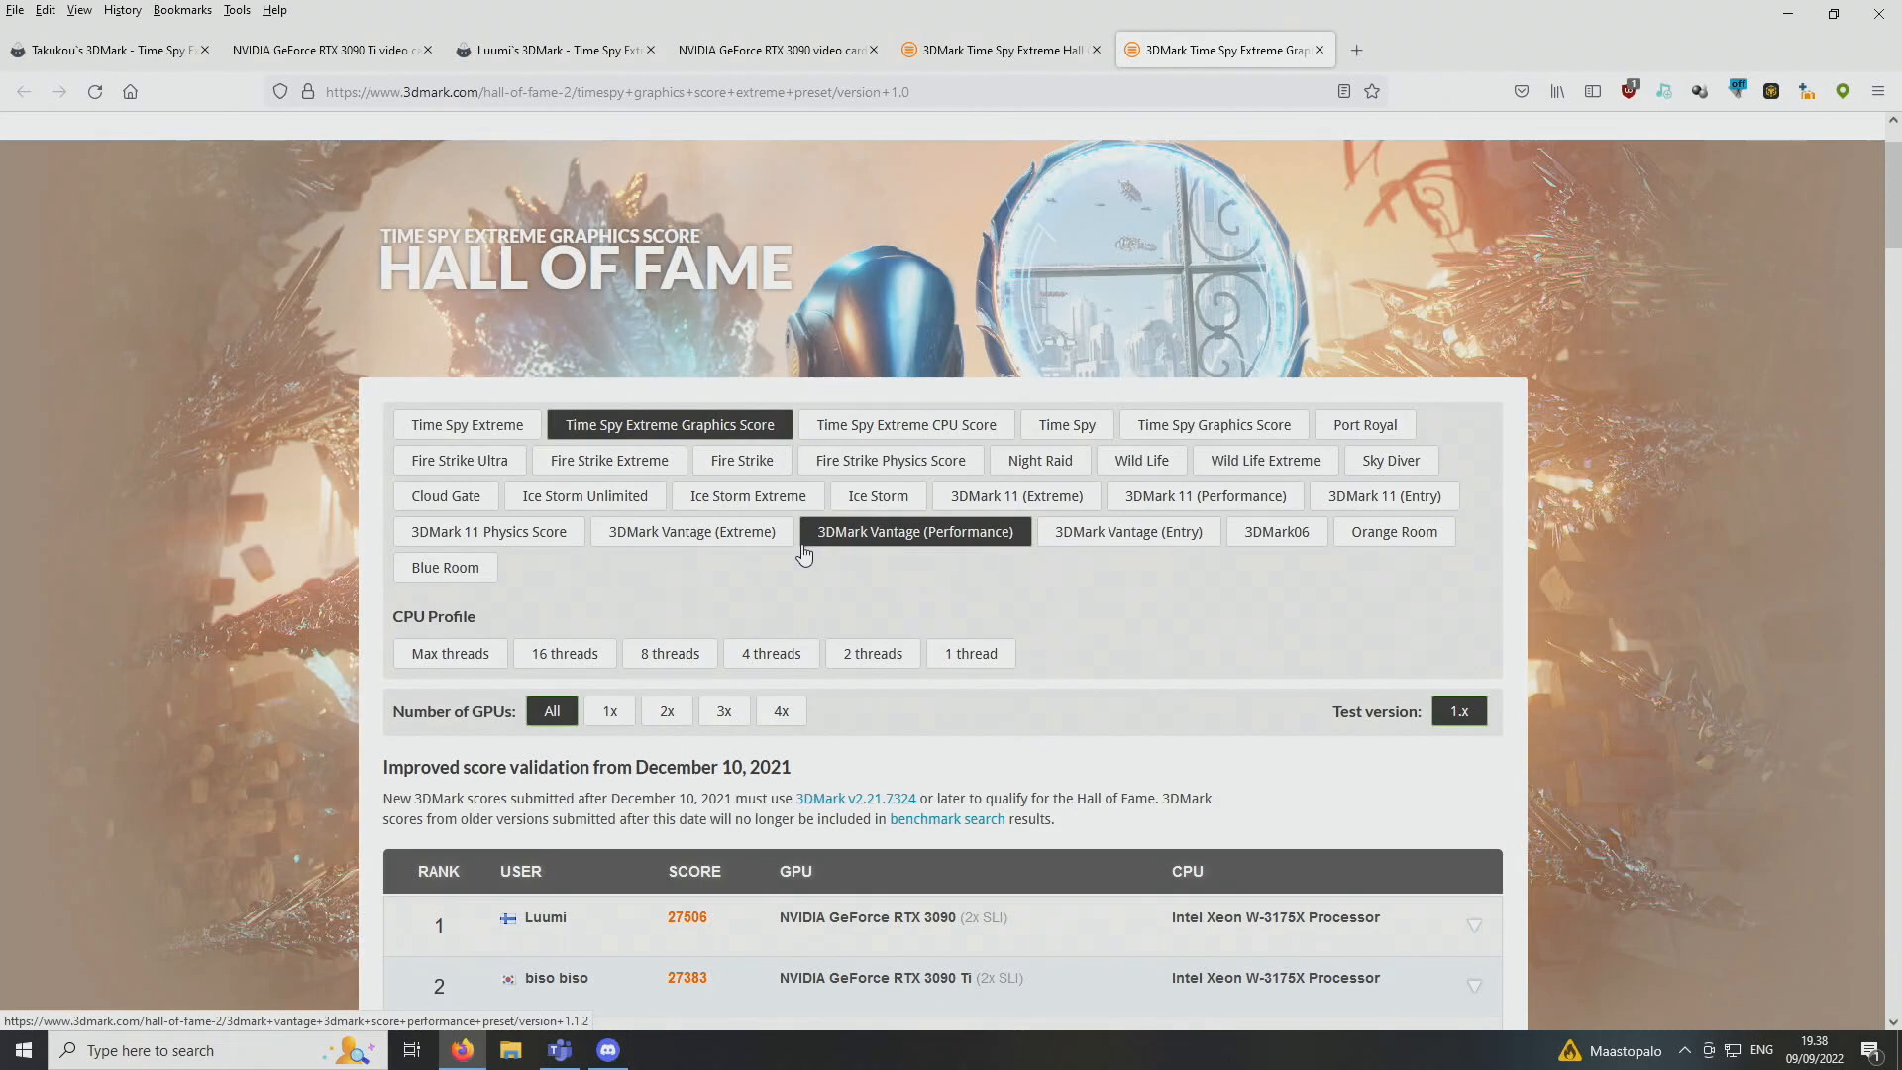
Review the second-place RTX 3090 Ti graphics score details, then switch to the 24598-mark HWBOT submission
{"action": "scroll", "scroll_direction": "down", "scroll_amount": 3}
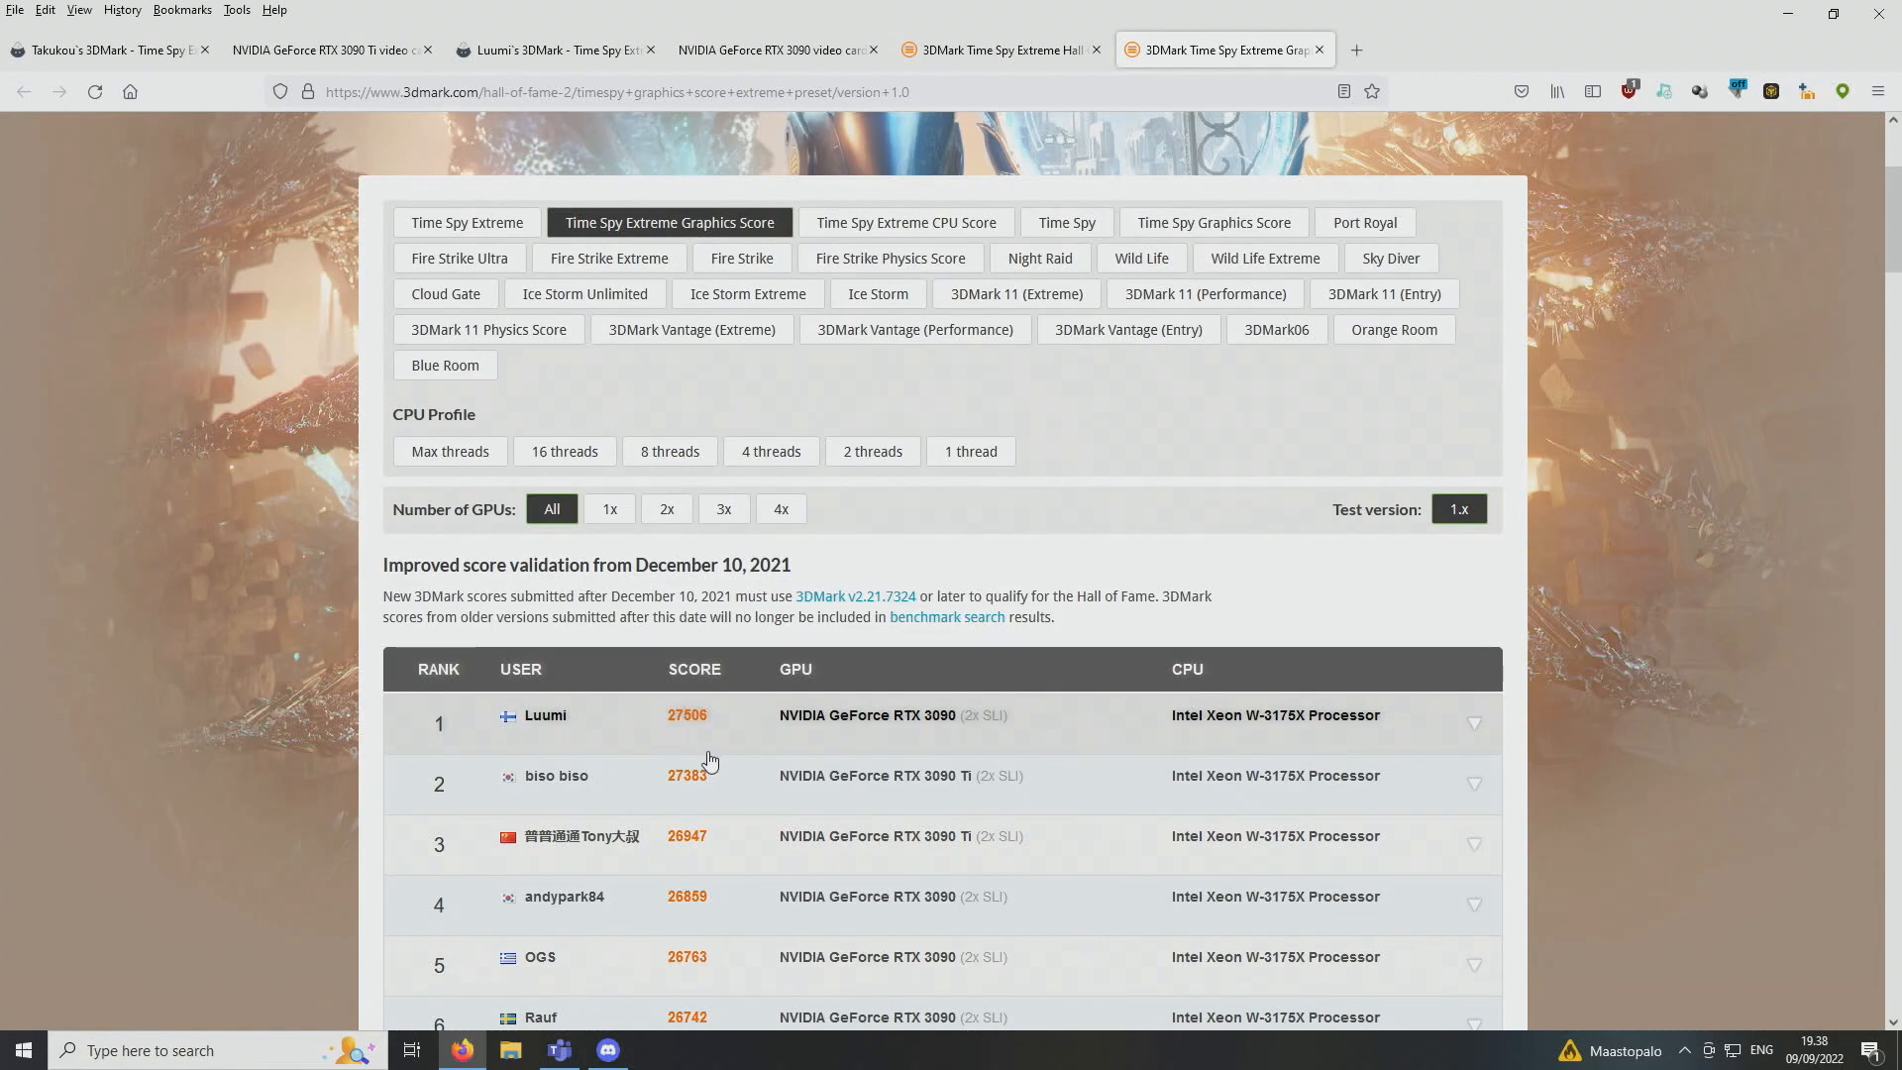
{"action": "mouse_move", "coordinate": [654, 784]}
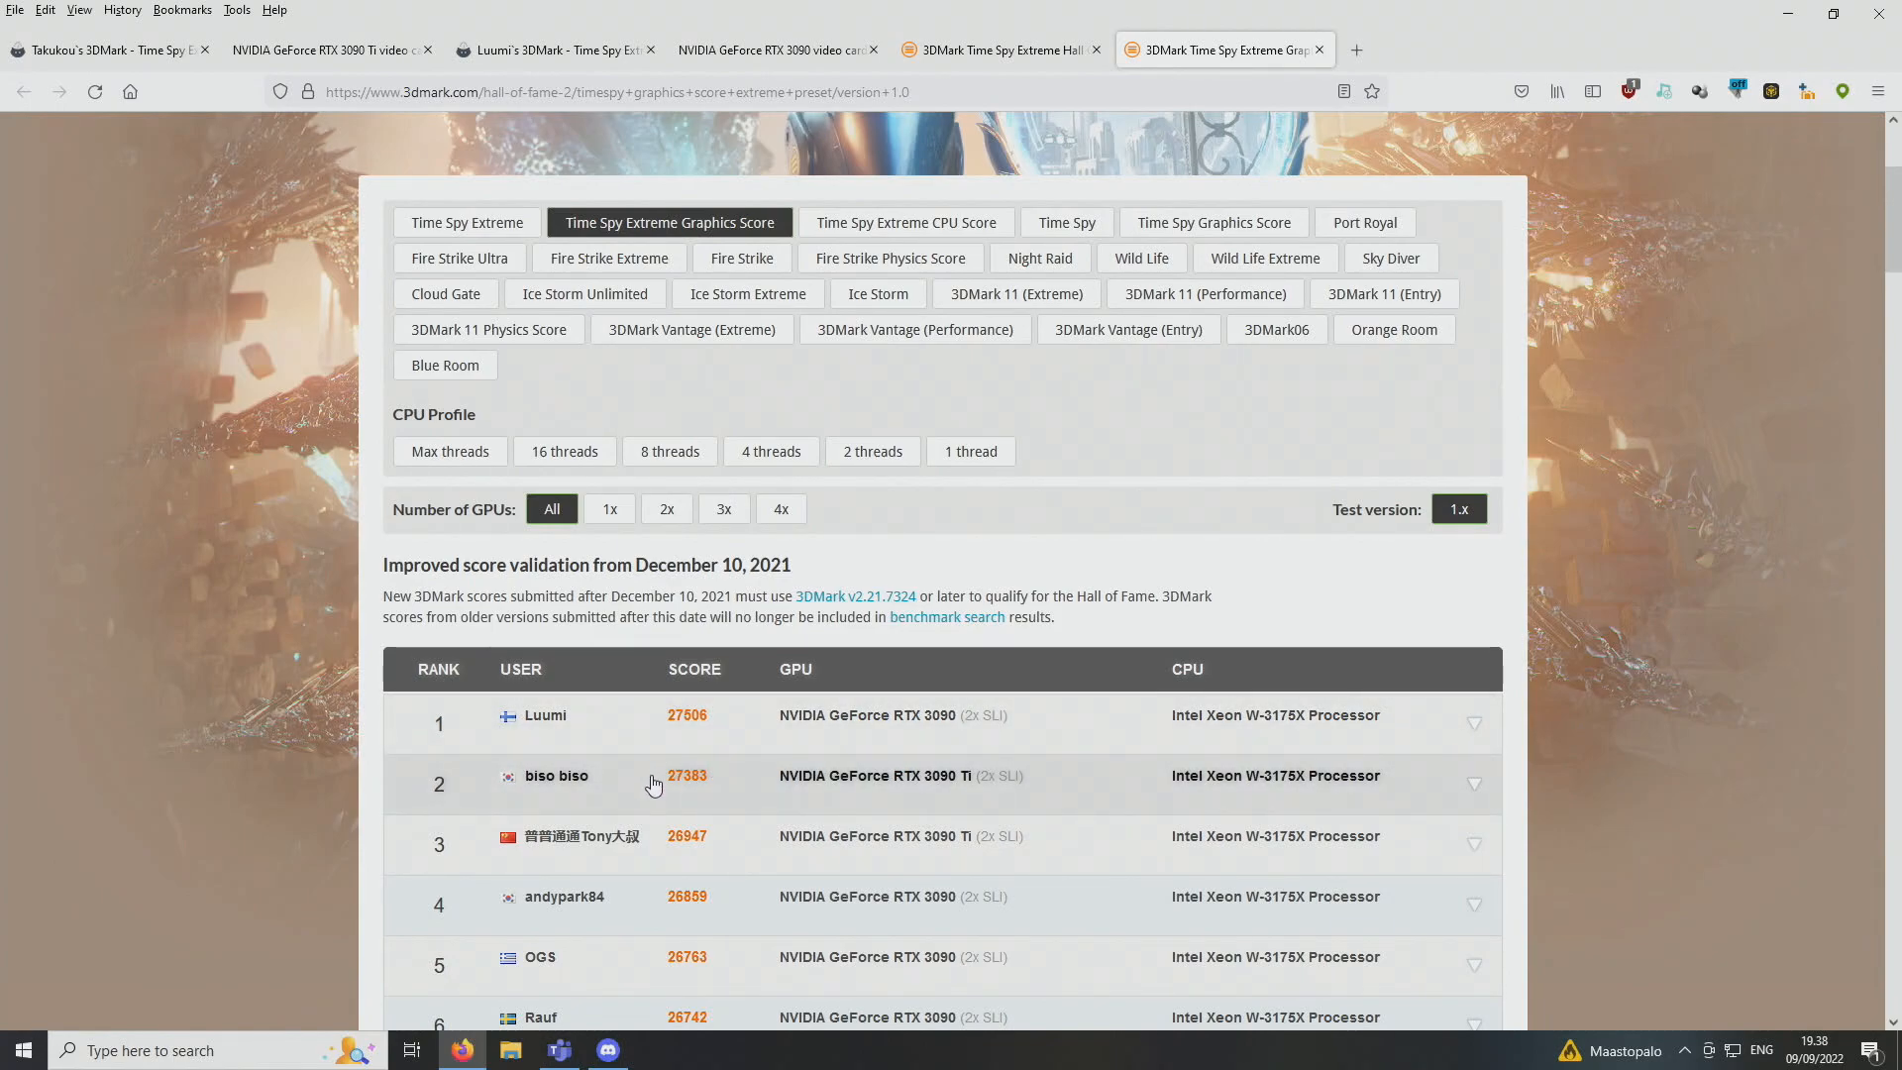
{"action": "mouse_move", "coordinate": [698, 753]}
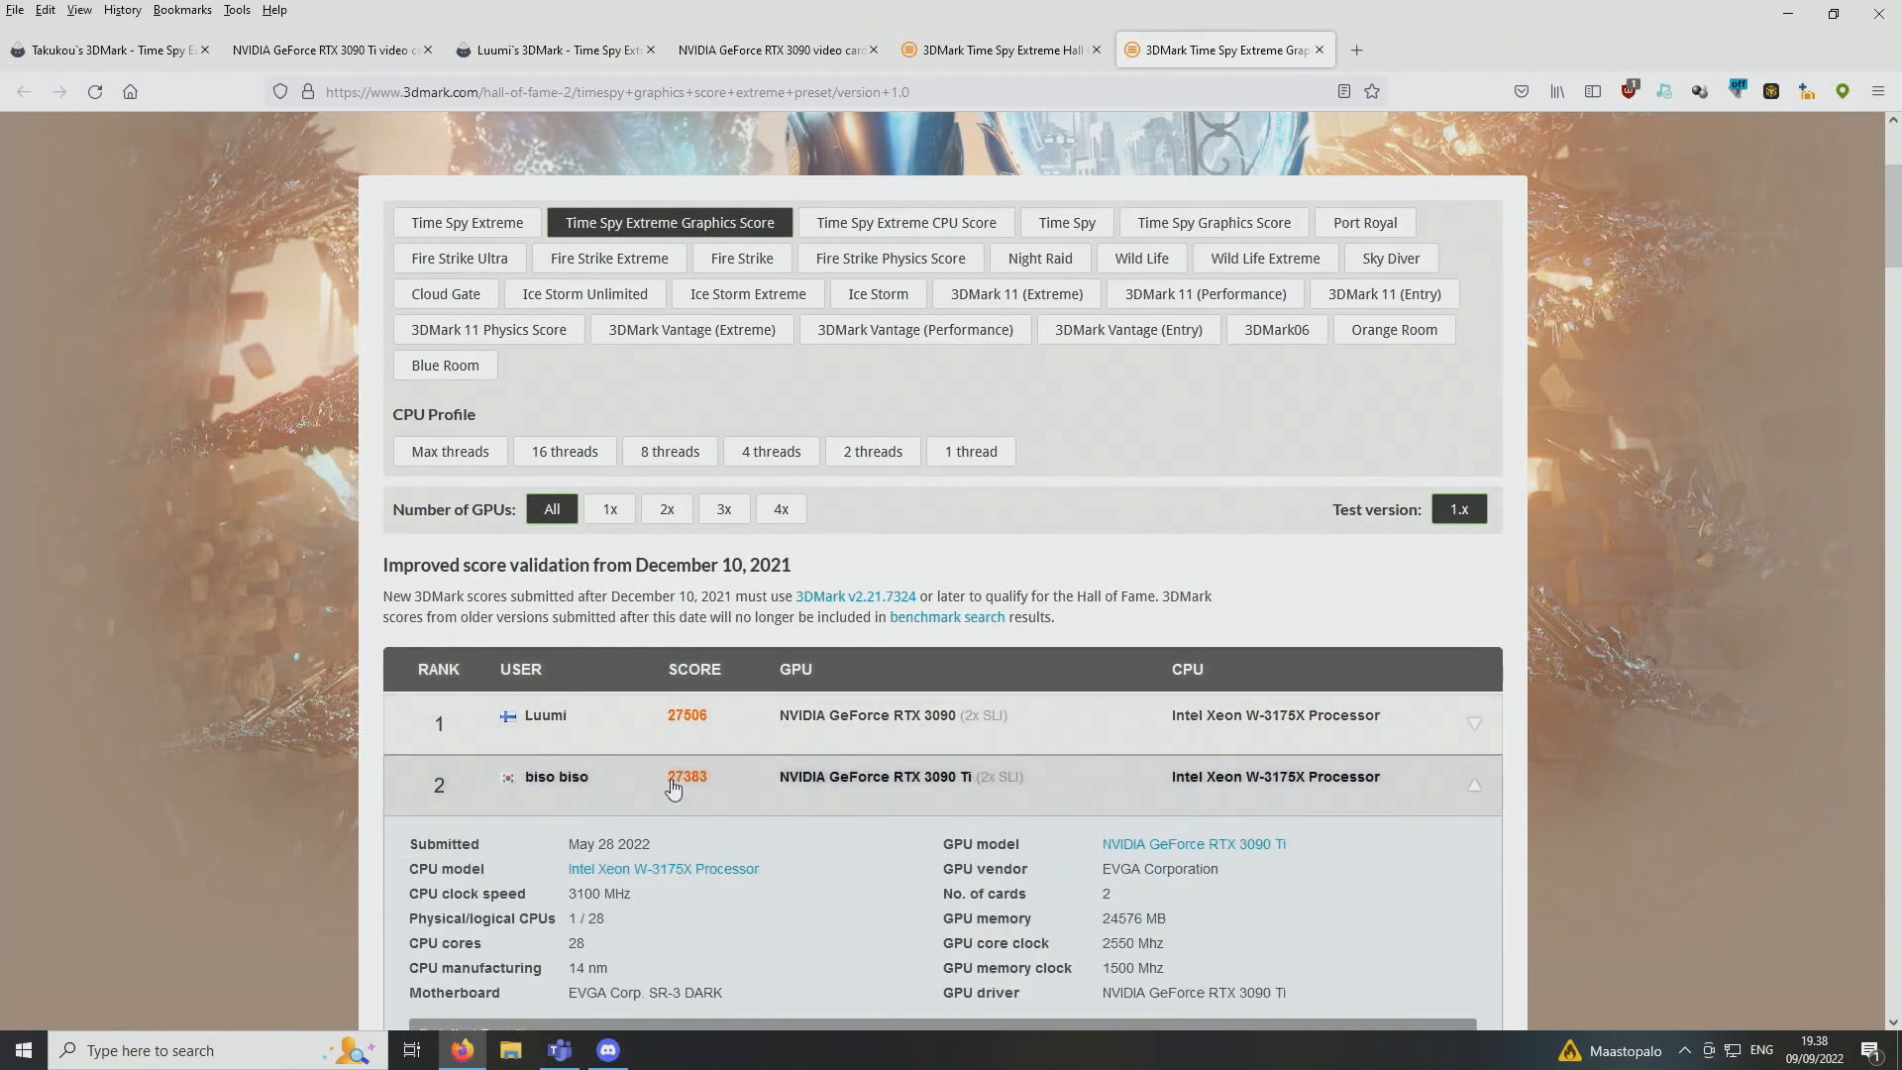
{"action": "mouse_move", "coordinate": [717, 809]}
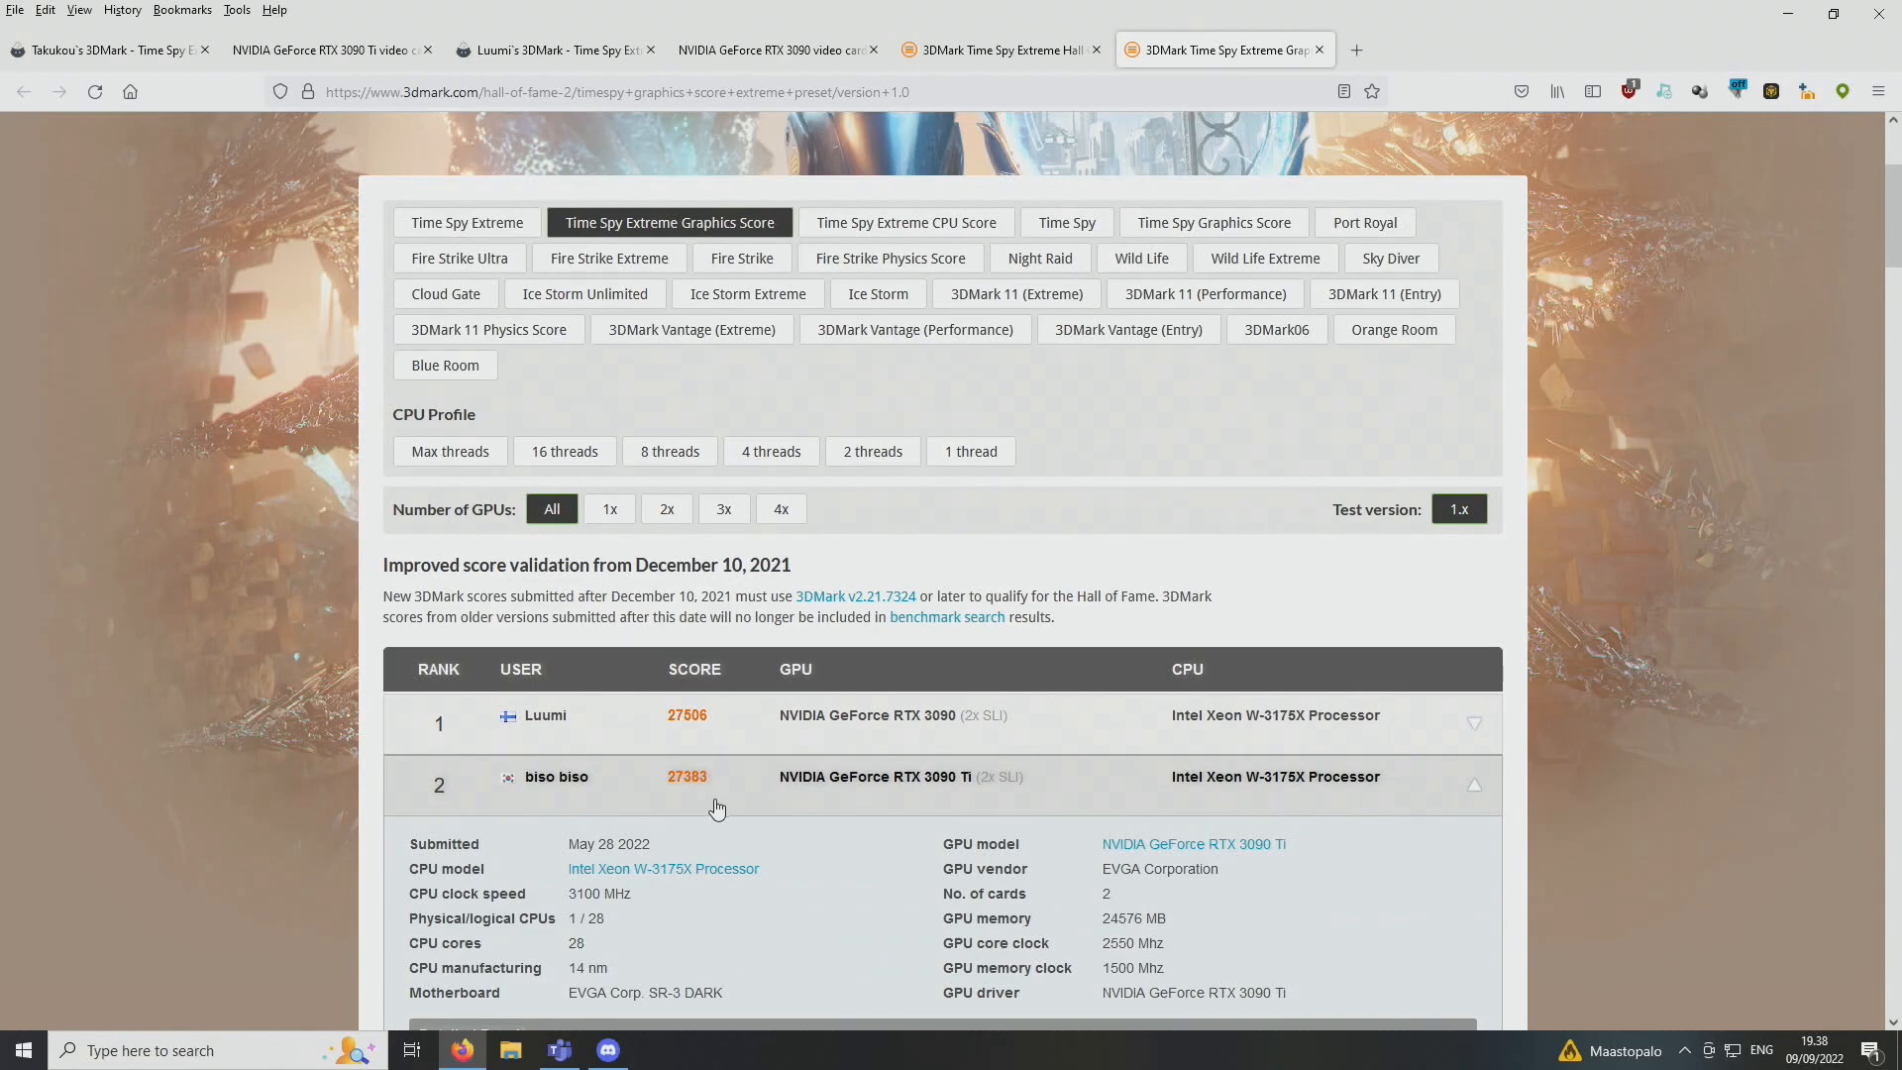
{"action": "mouse_move", "coordinate": [1094, 947]}
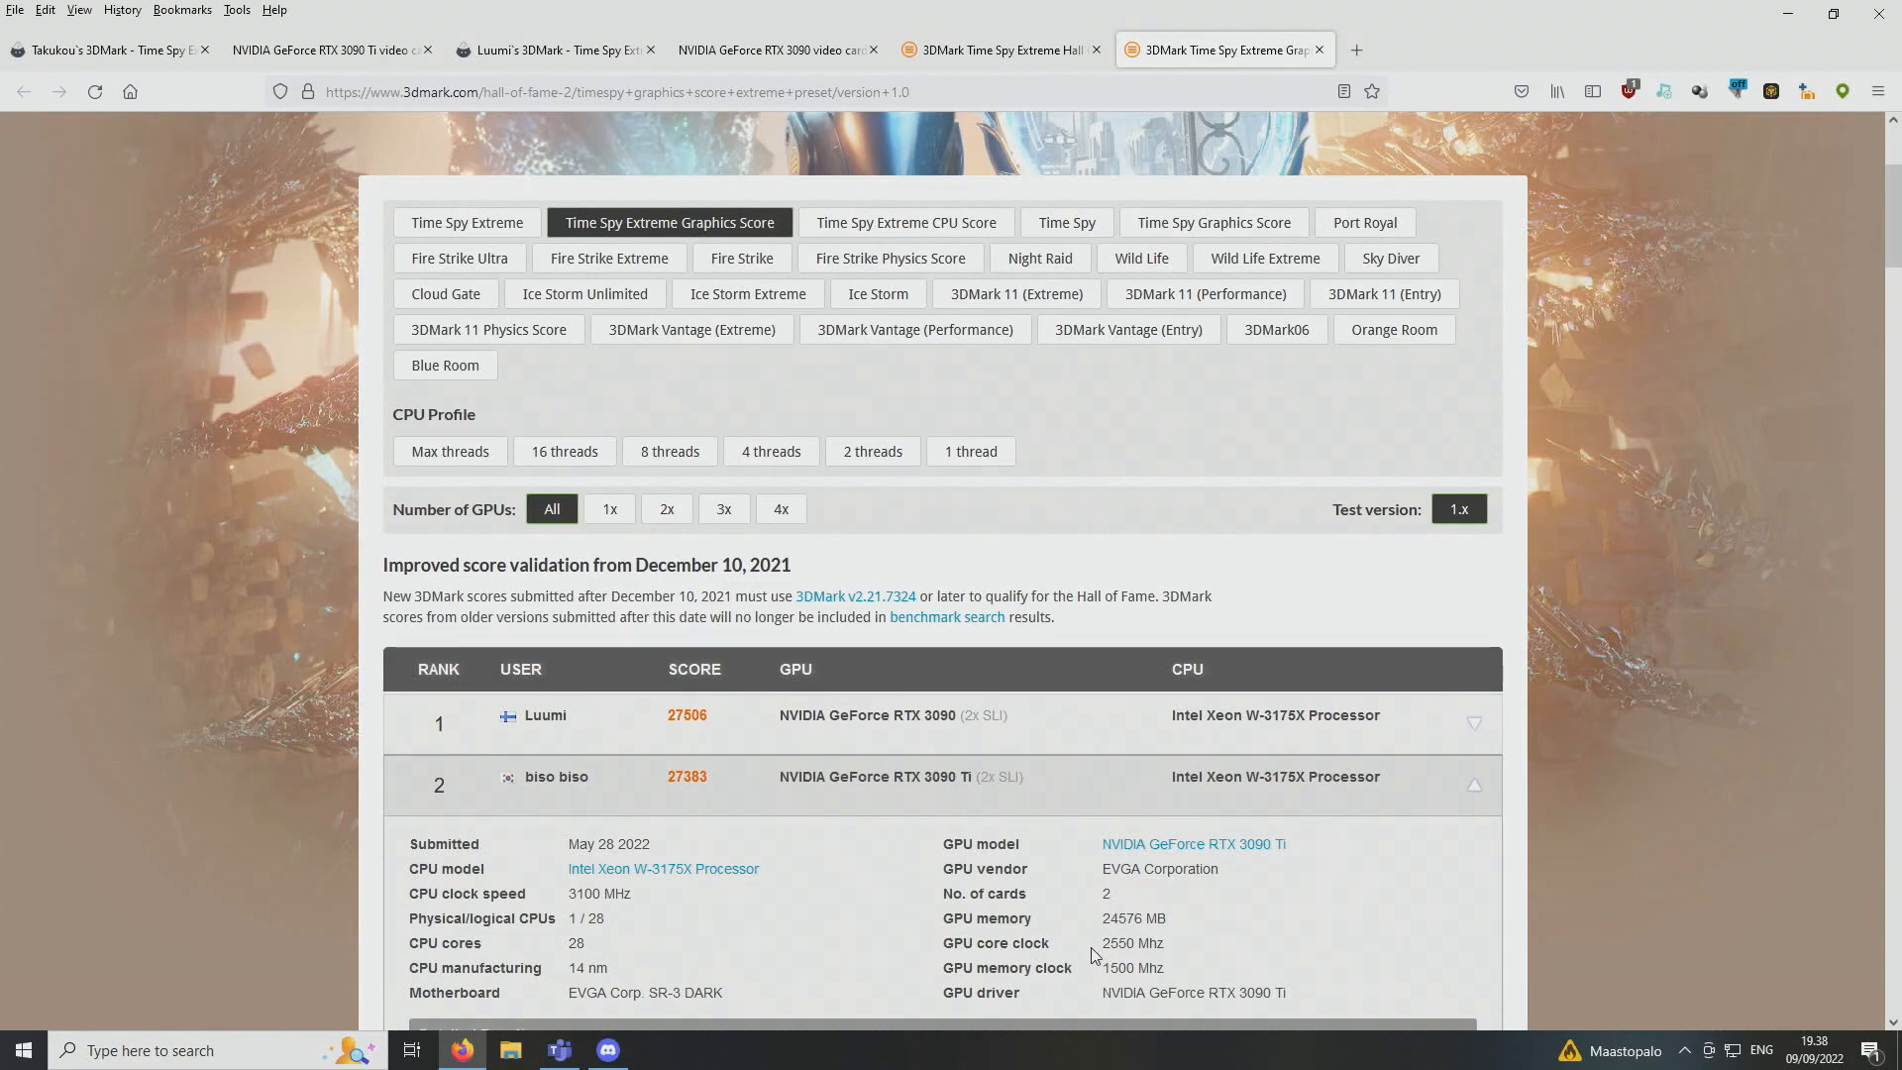
{"action": "mouse_move", "coordinate": [1050, 991]}
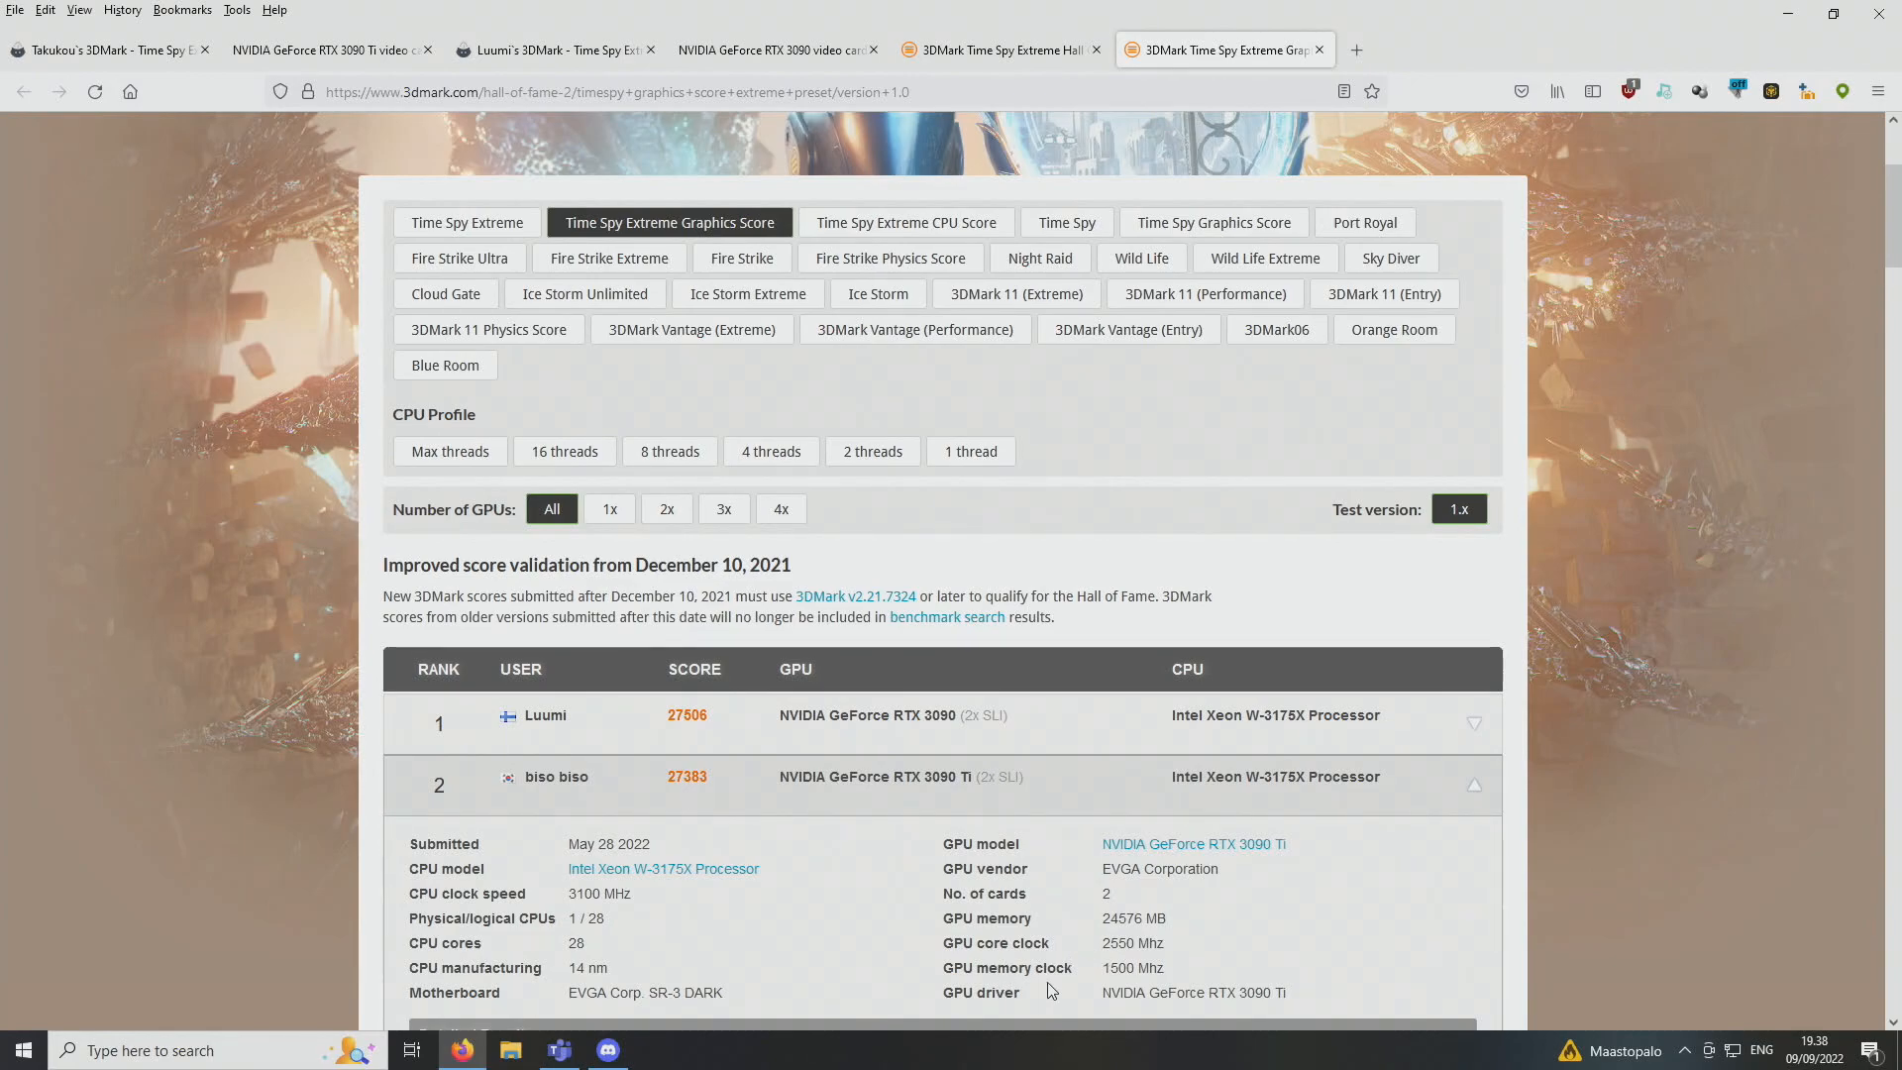
{"action": "mouse_move", "coordinate": [1070, 945]}
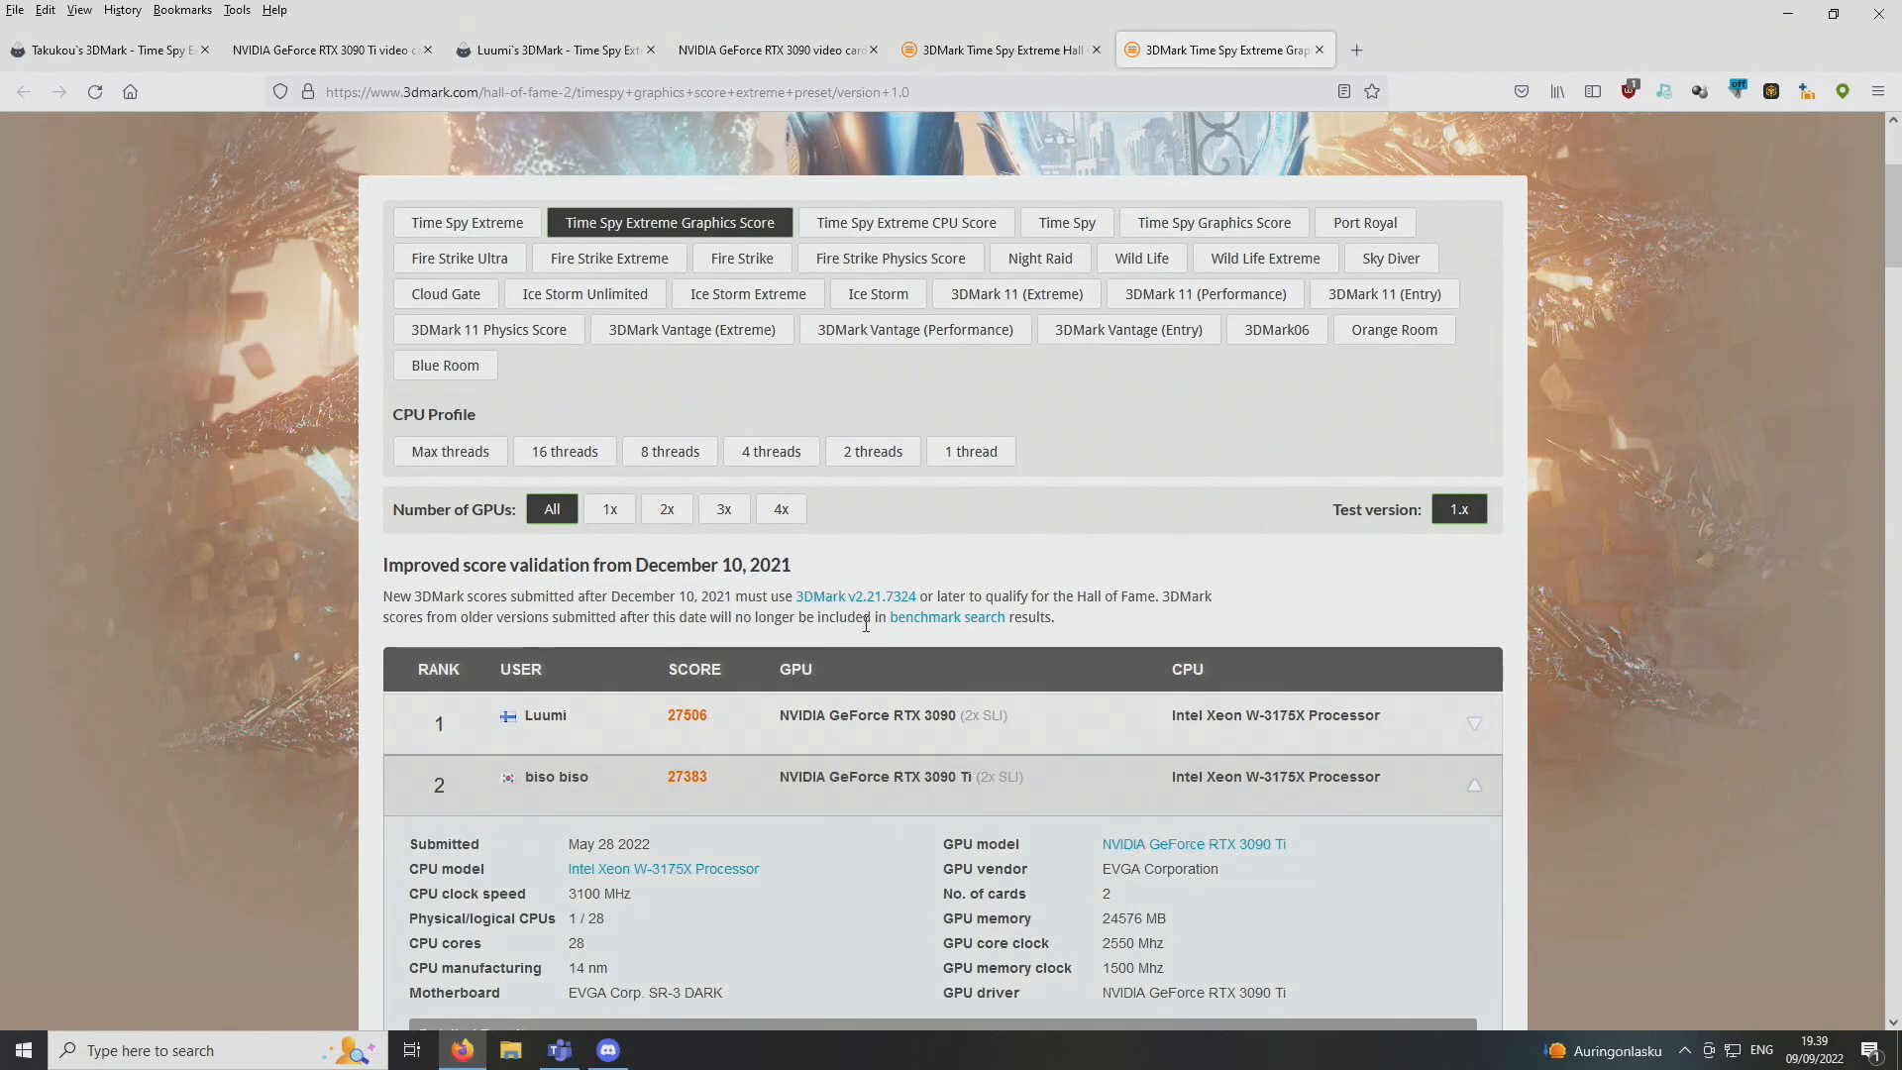
{"action": "mouse_move", "coordinate": [850, 646]}
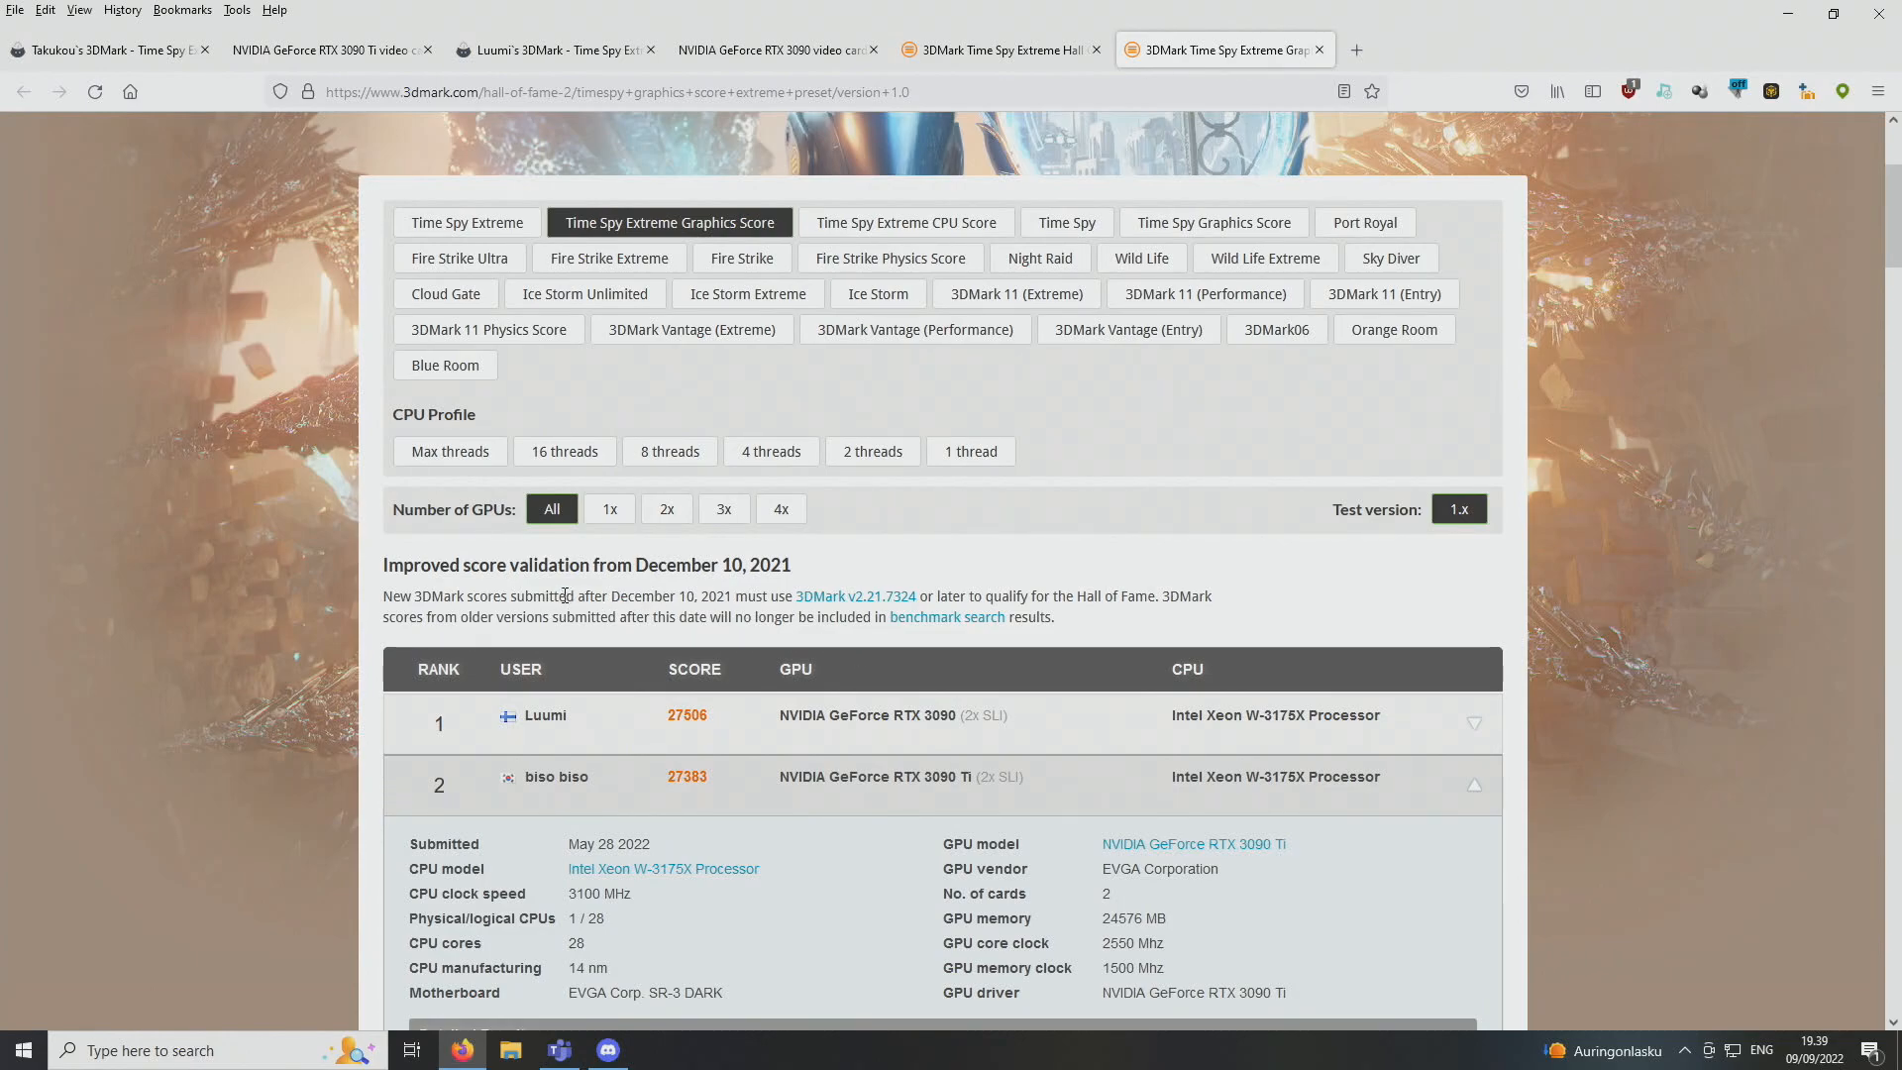
{"action": "mouse_move", "coordinate": [323, 559]}
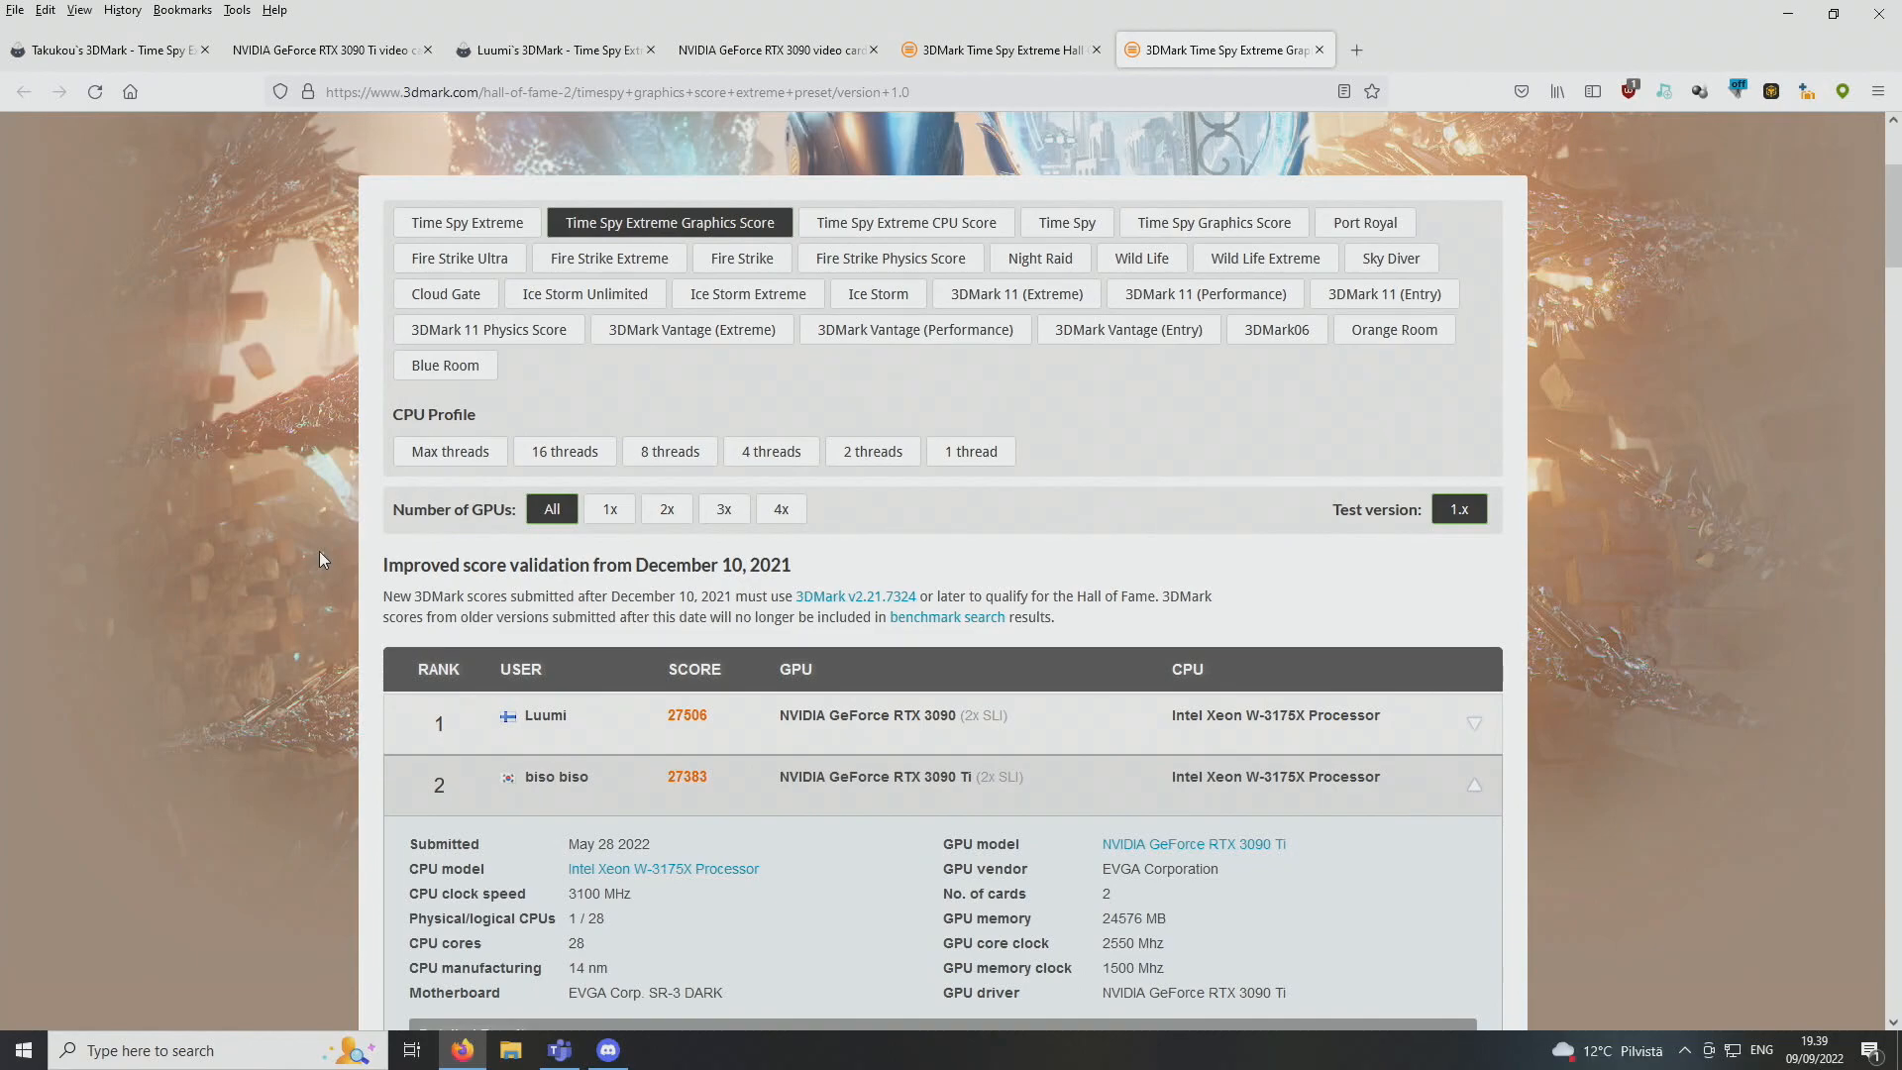
{"action": "mouse_move", "coordinate": [321, 204]}
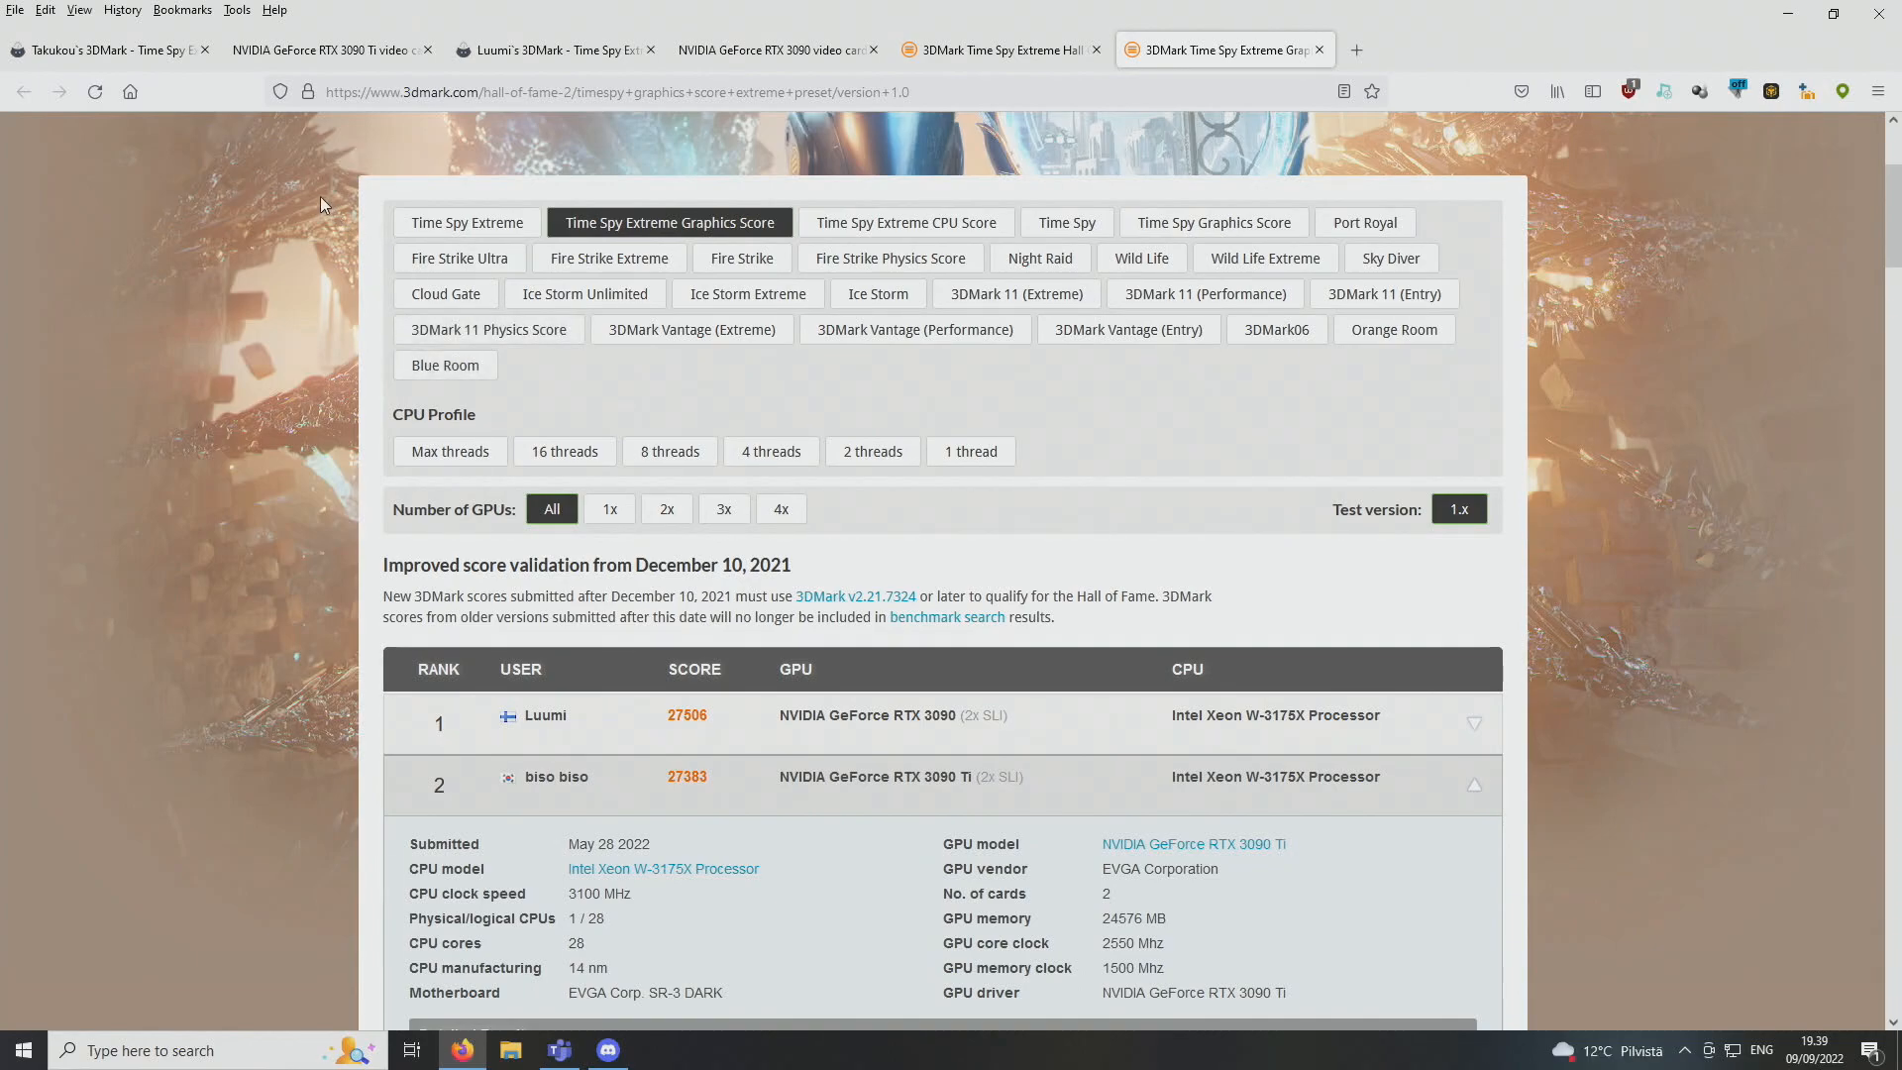
{"action": "mouse_move", "coordinate": [269, 240]}
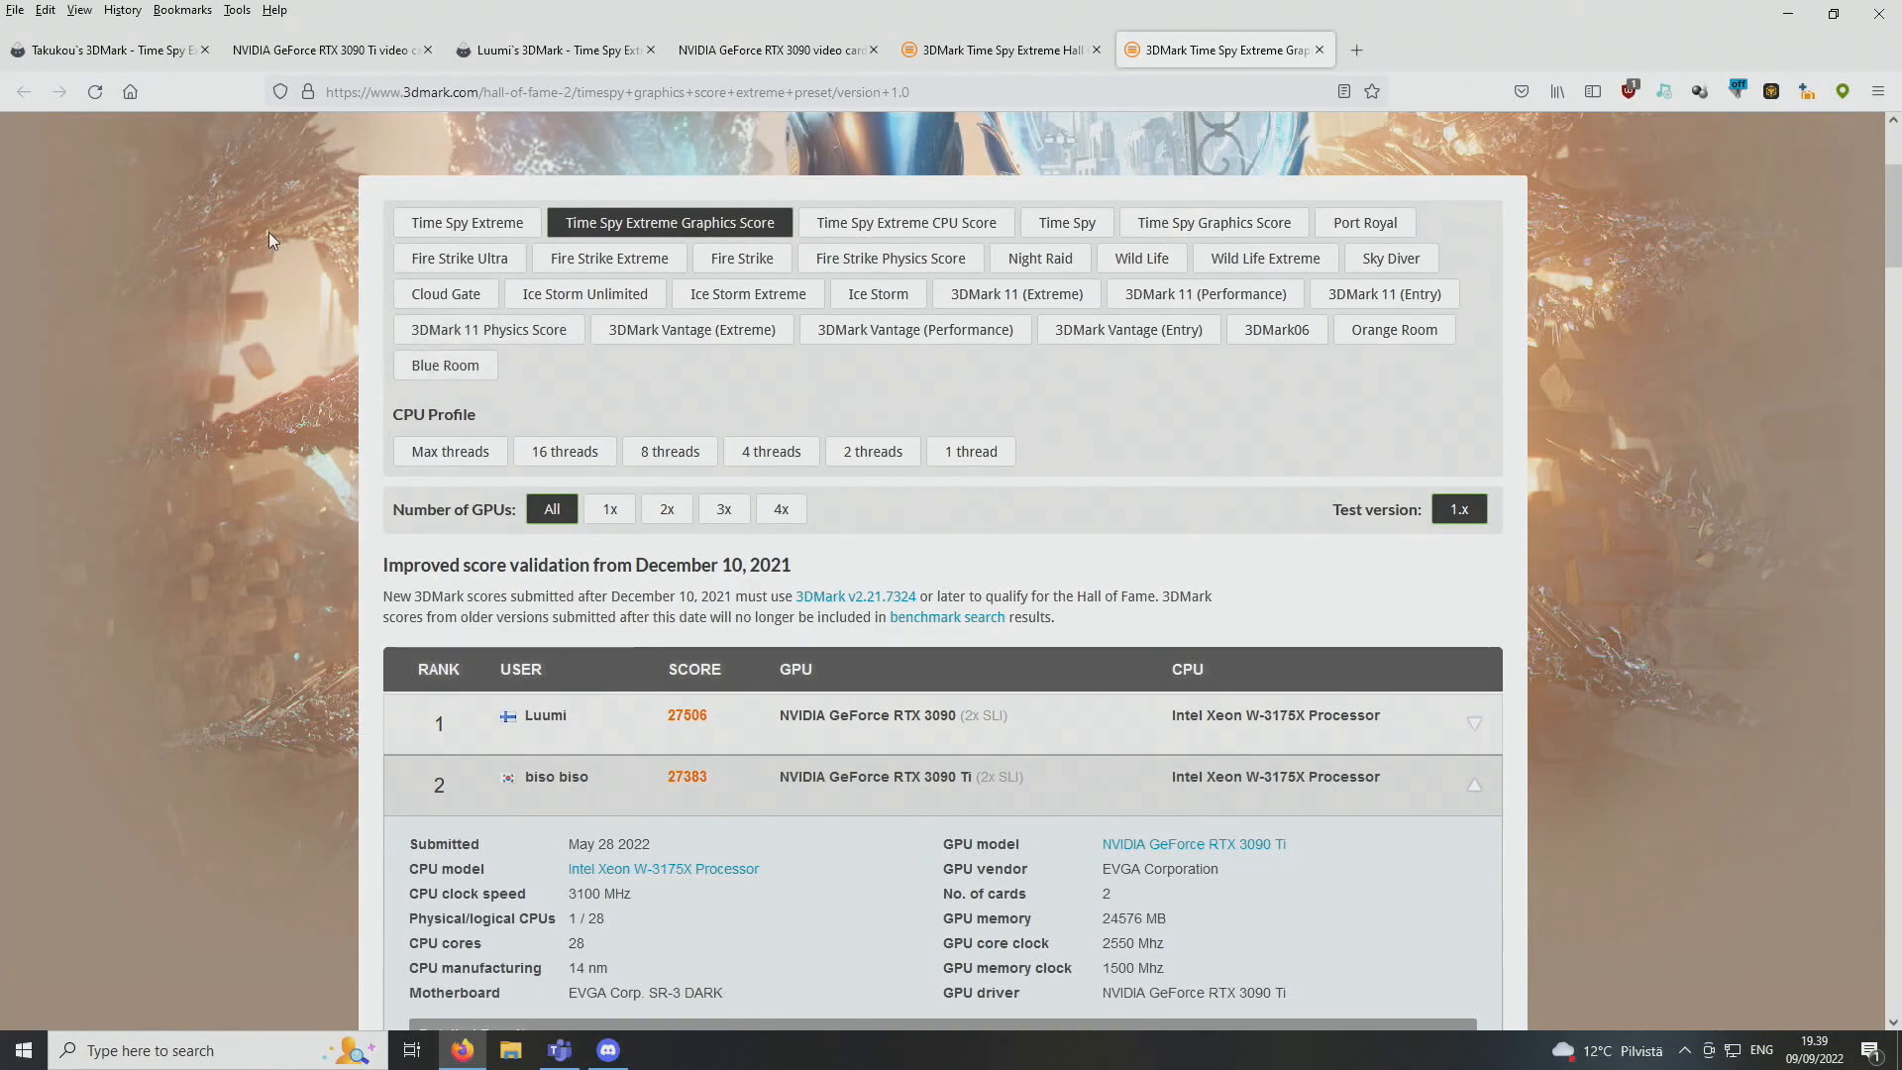
{"action": "scroll", "scroll_direction": "up", "scroll_amount": 3}
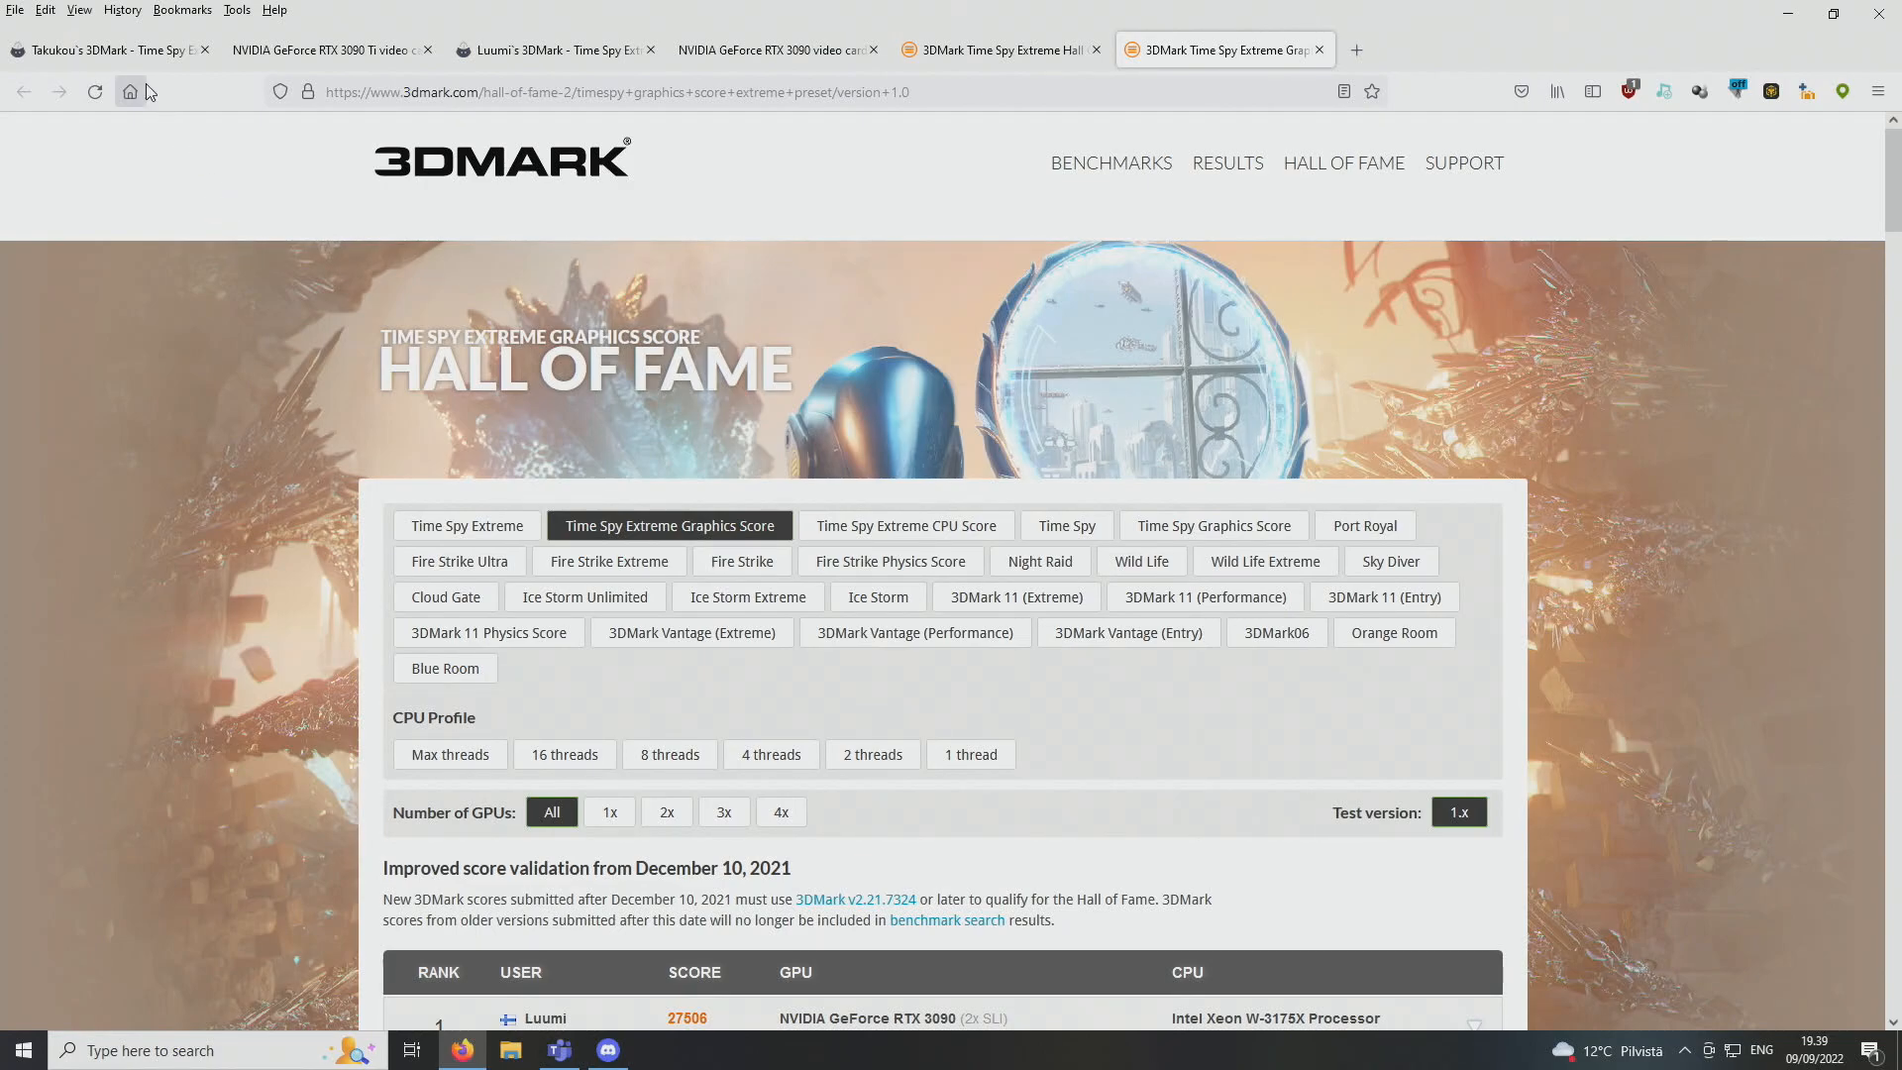
{"action": "left_click", "coordinate": [108, 50]}
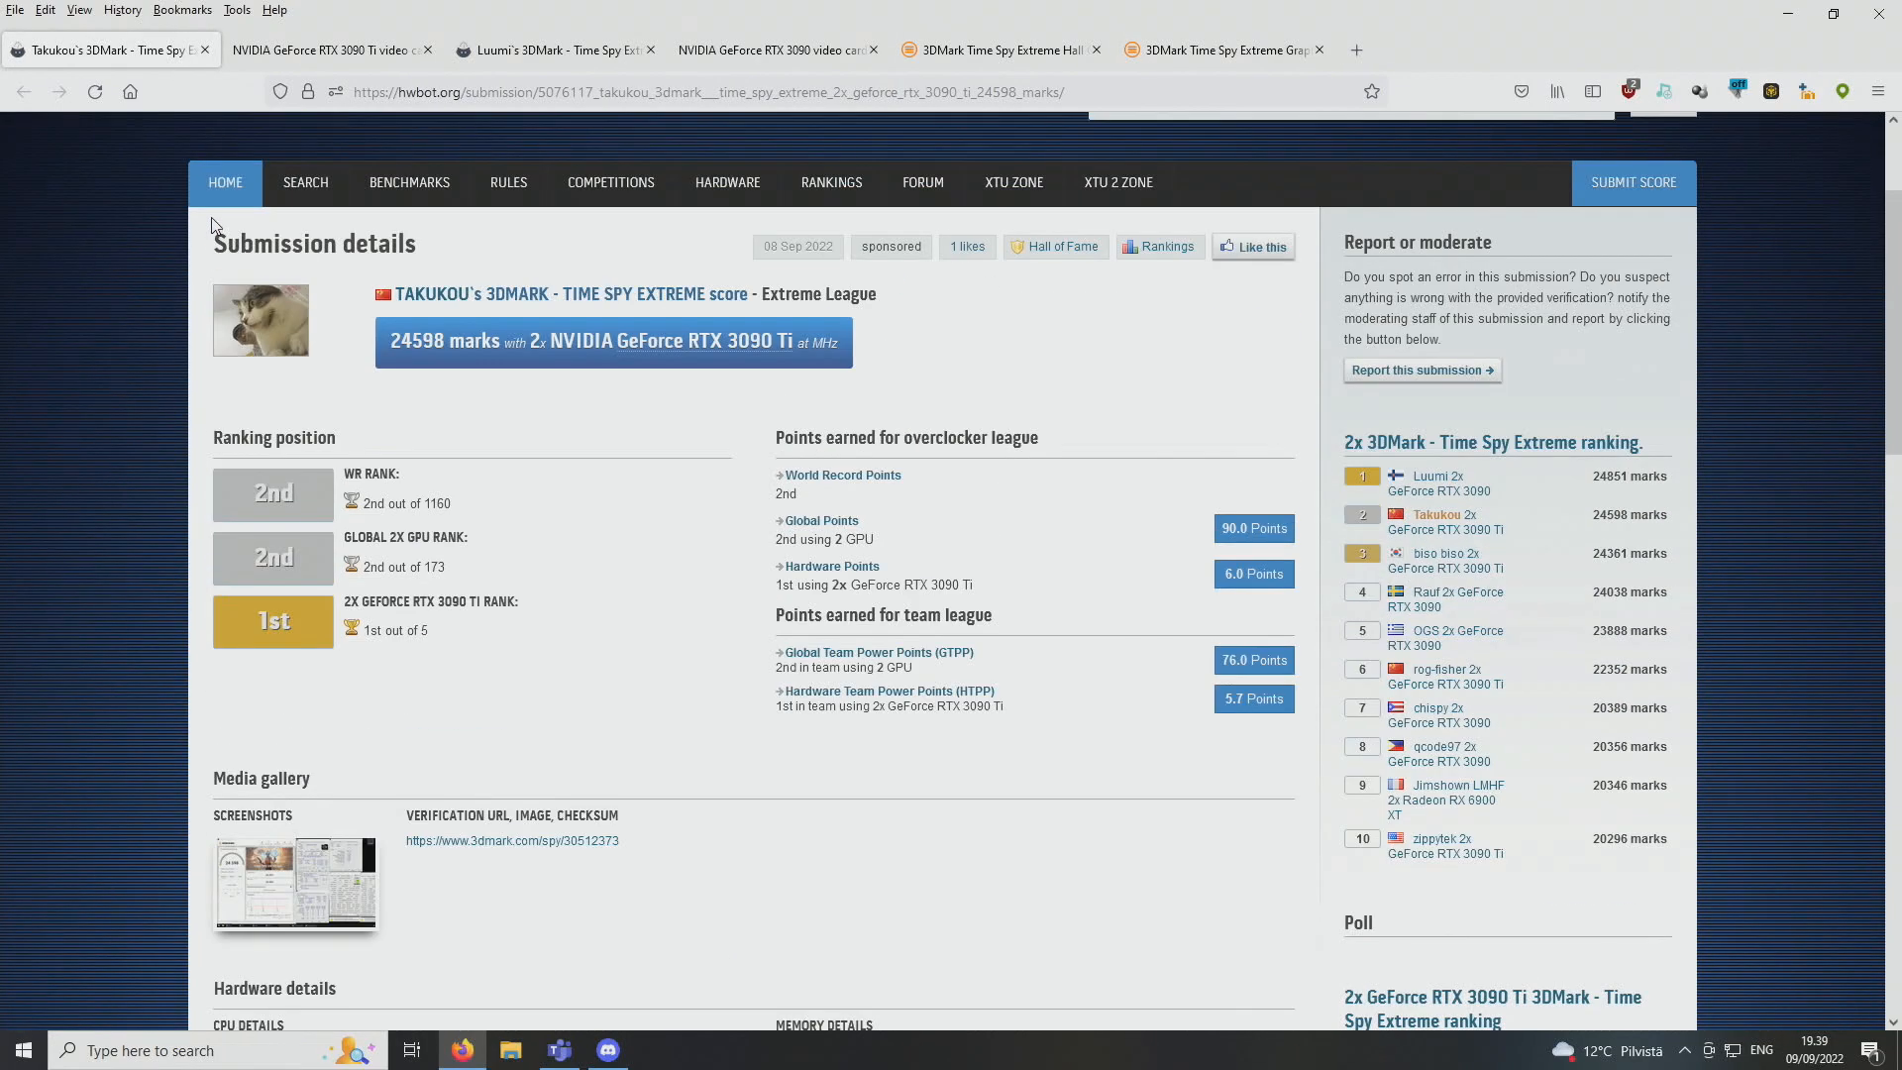
Return to the top of the 24851-mark 2x RTX 3090 submission ranked 1st of 1160
{"action": "left_click", "coordinate": [553, 50]}
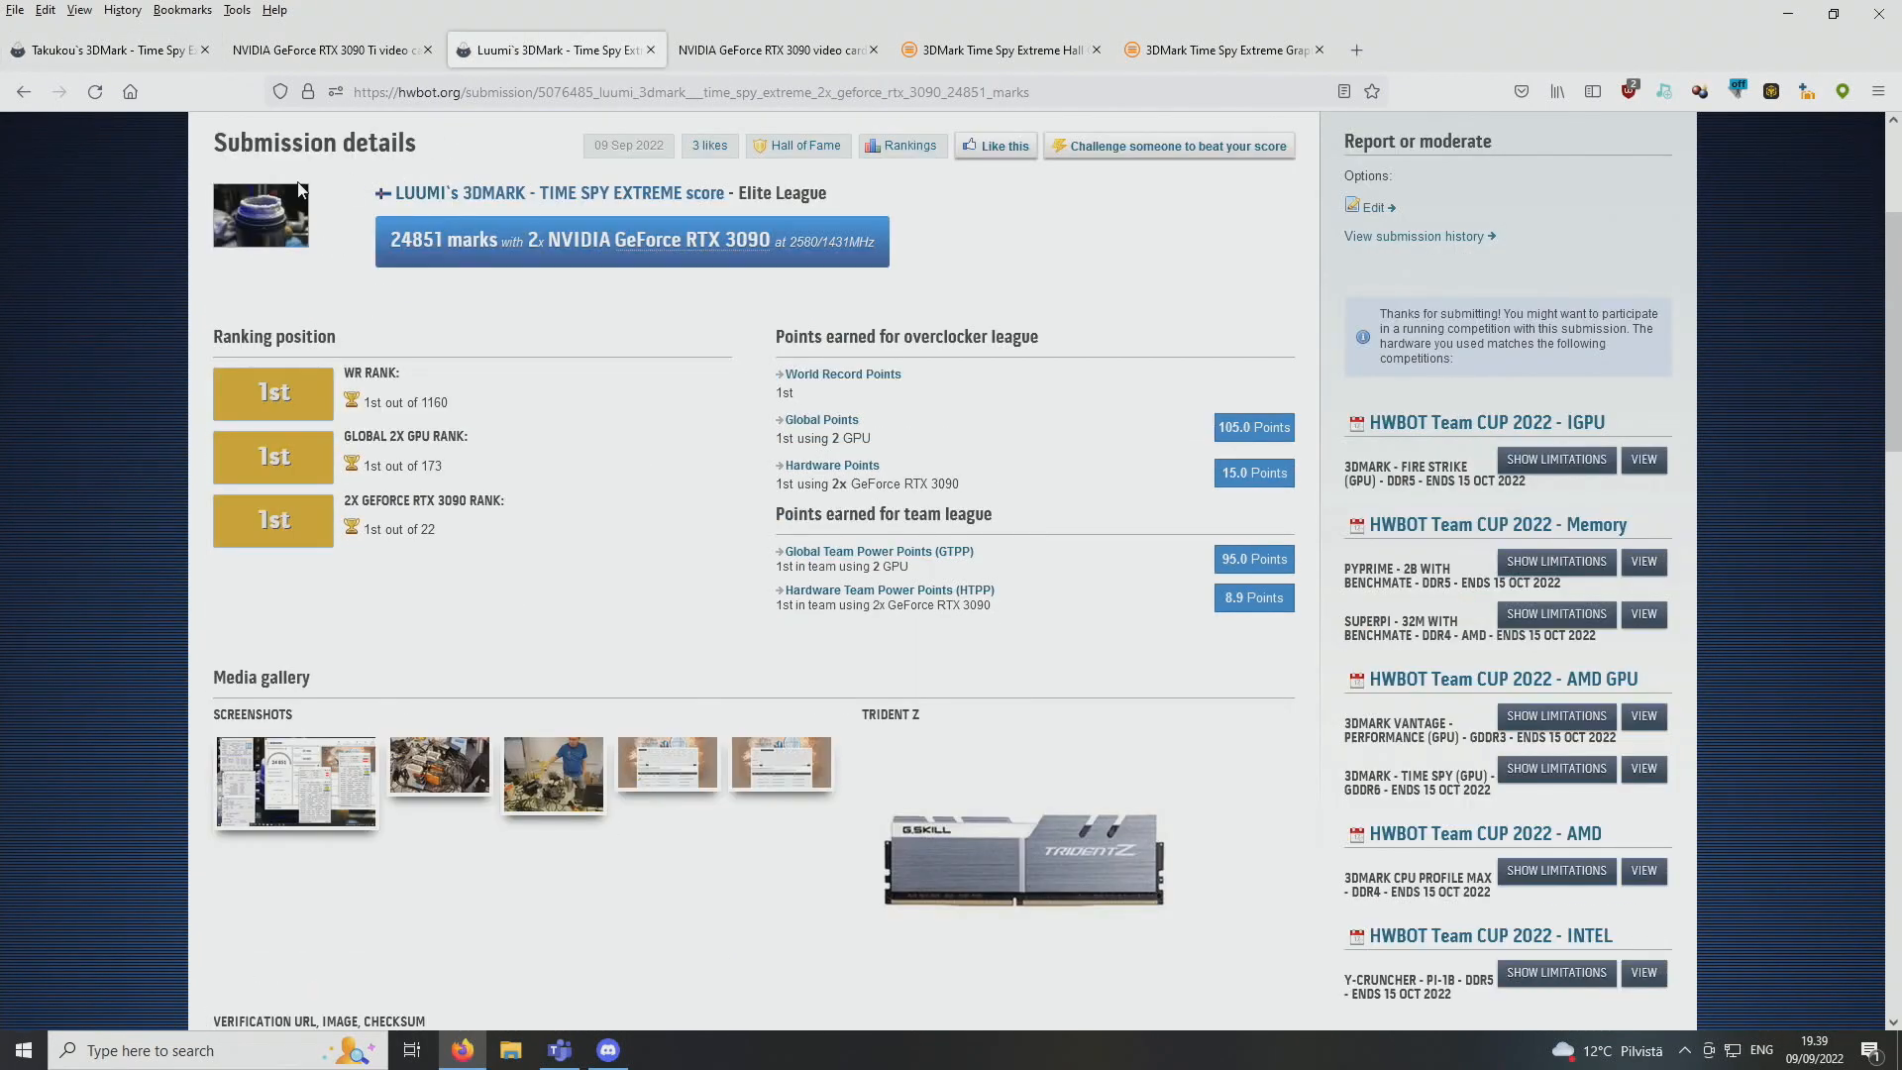
{"action": "mouse_move", "coordinate": [297, 198]}
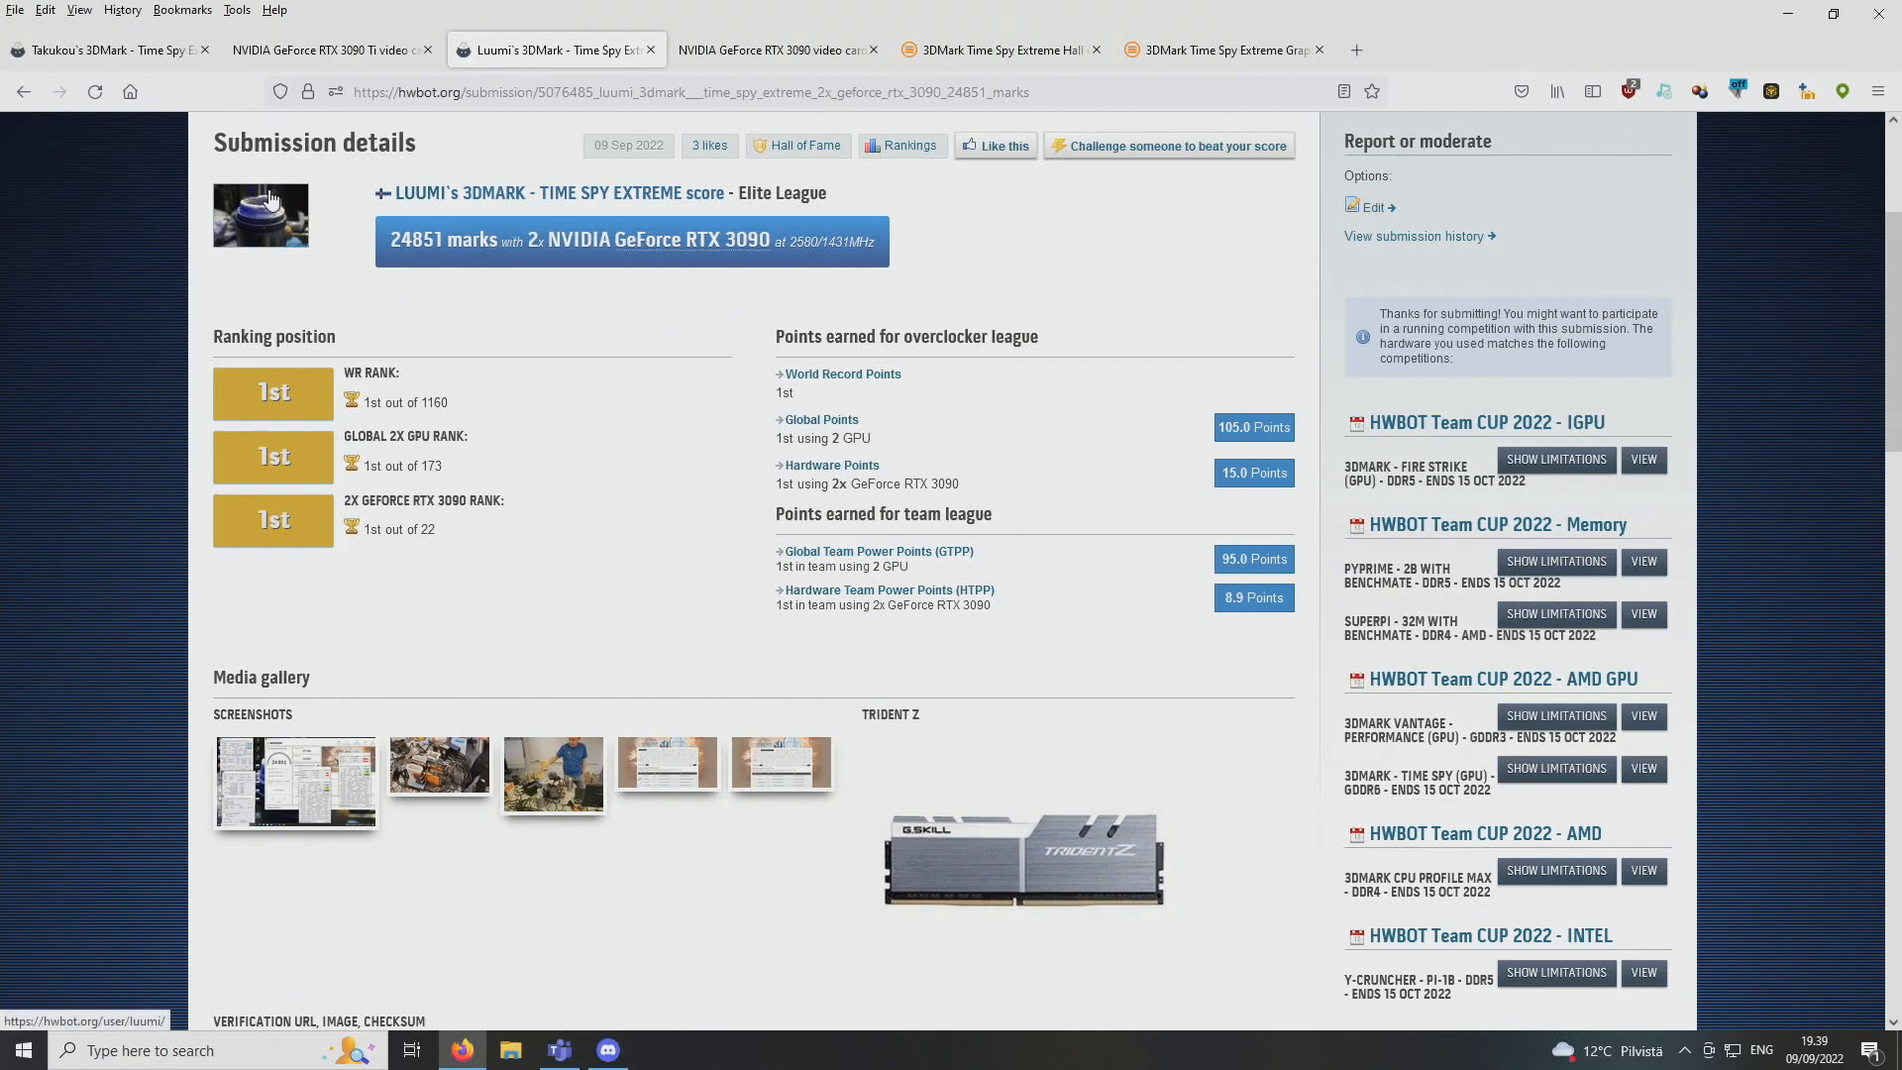
{"action": "mouse_move", "coordinate": [268, 200]}
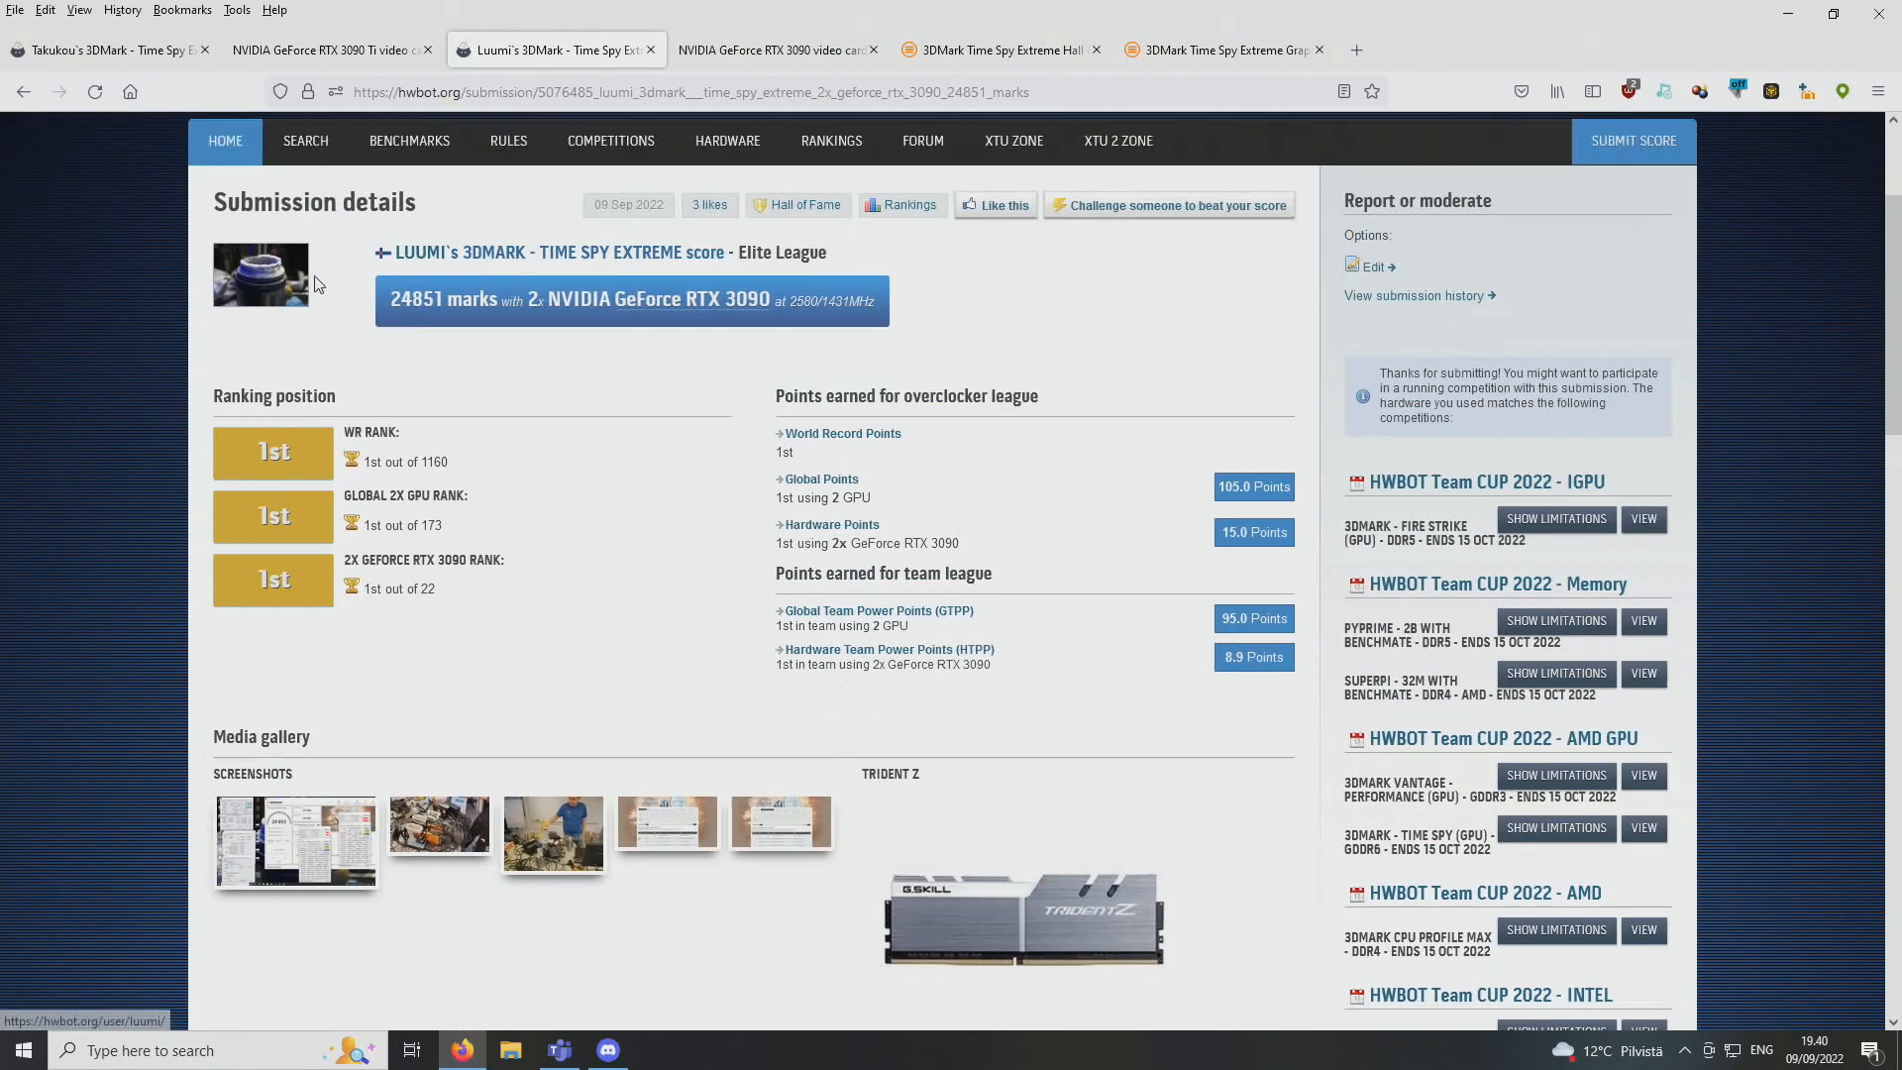
{"action": "scroll", "scroll_direction": "up", "scroll_amount": 3}
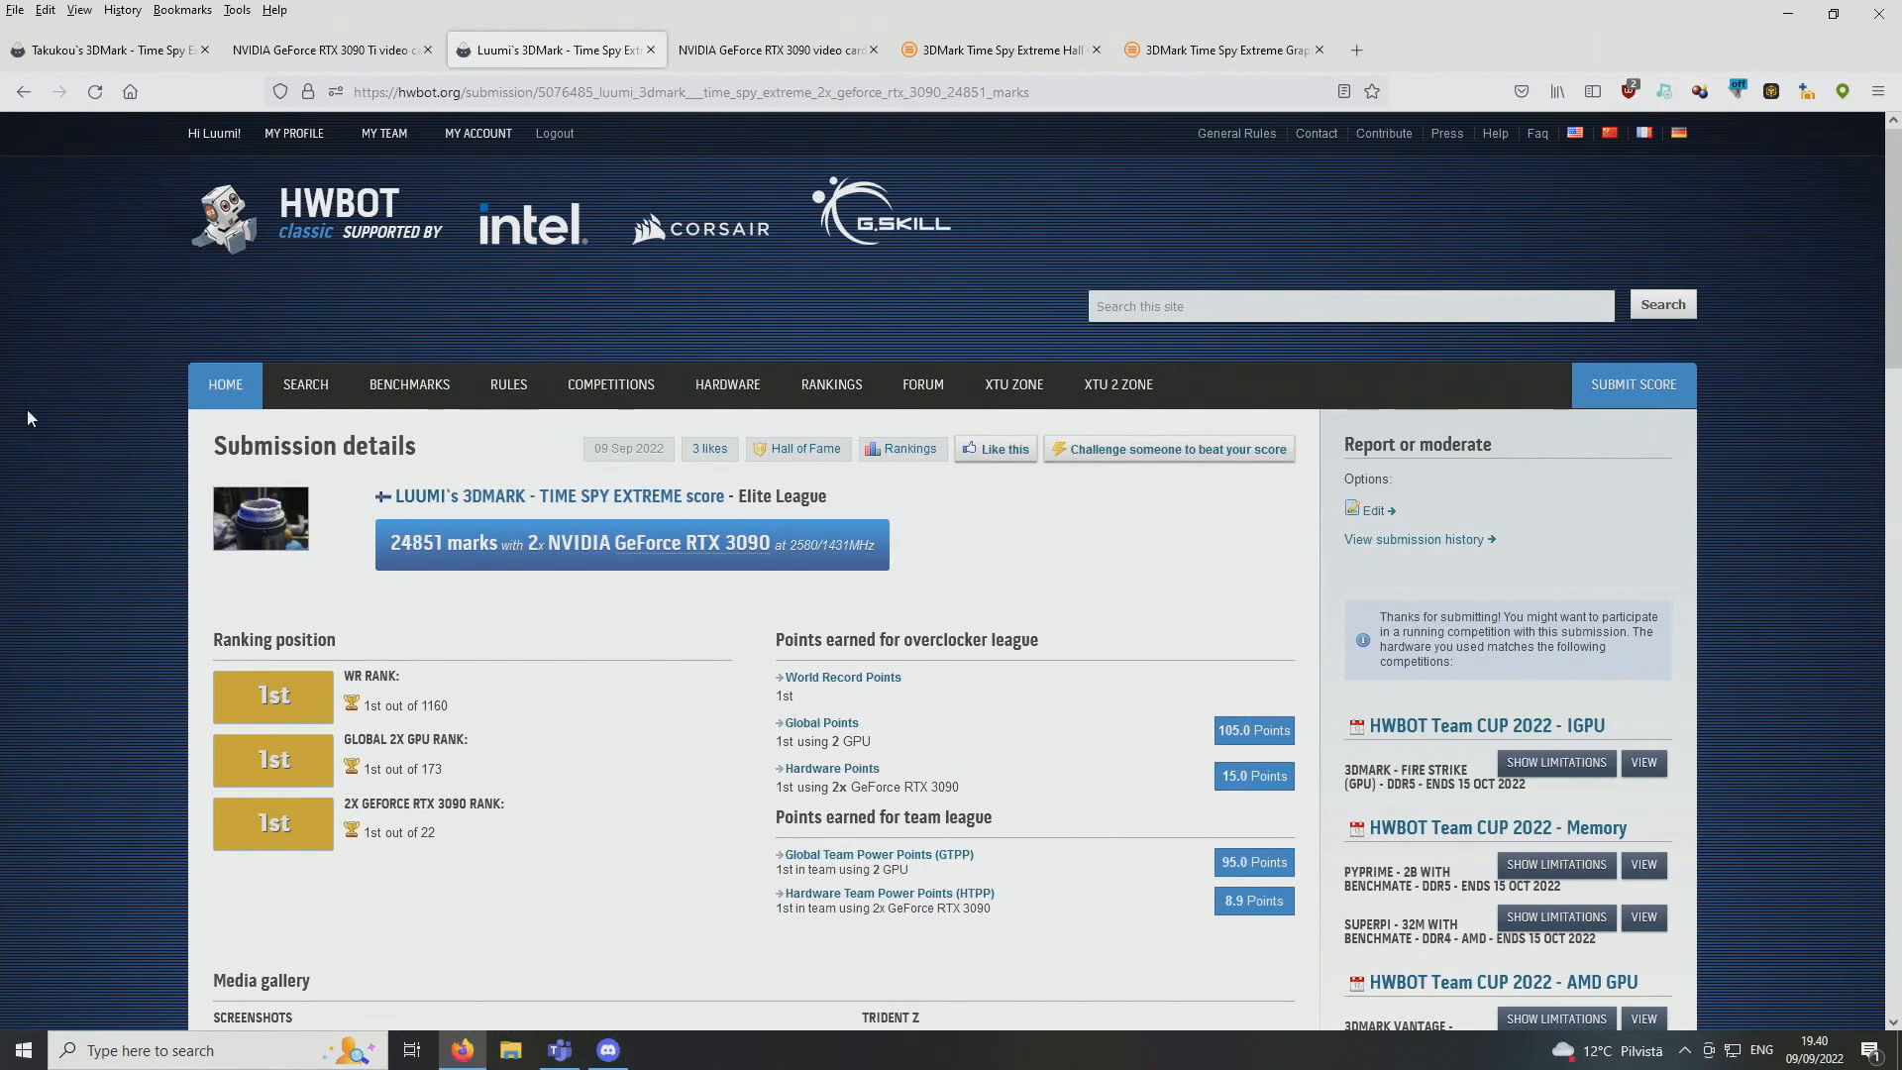